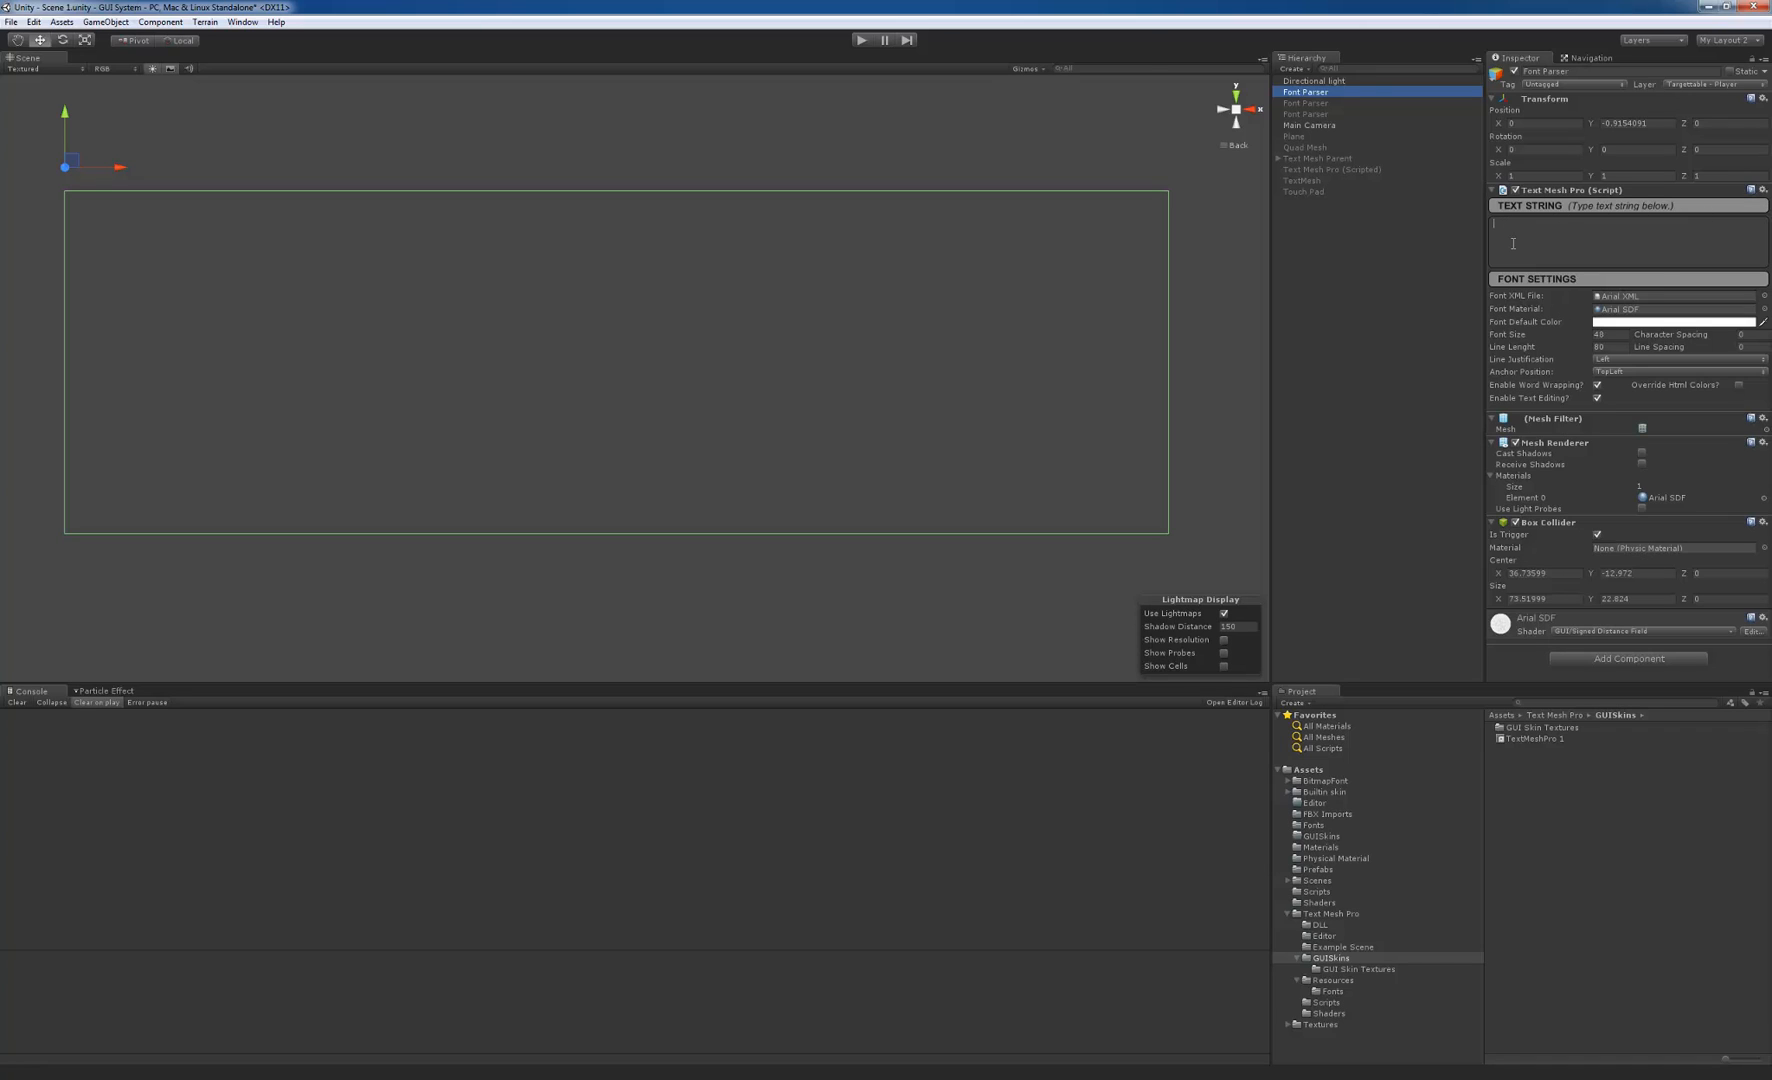
Enter "This is an example of how Text Mesh Pro! can handle Word Wrapping and other stuff!" as the text string.
{"action": "type", "text": "This"}
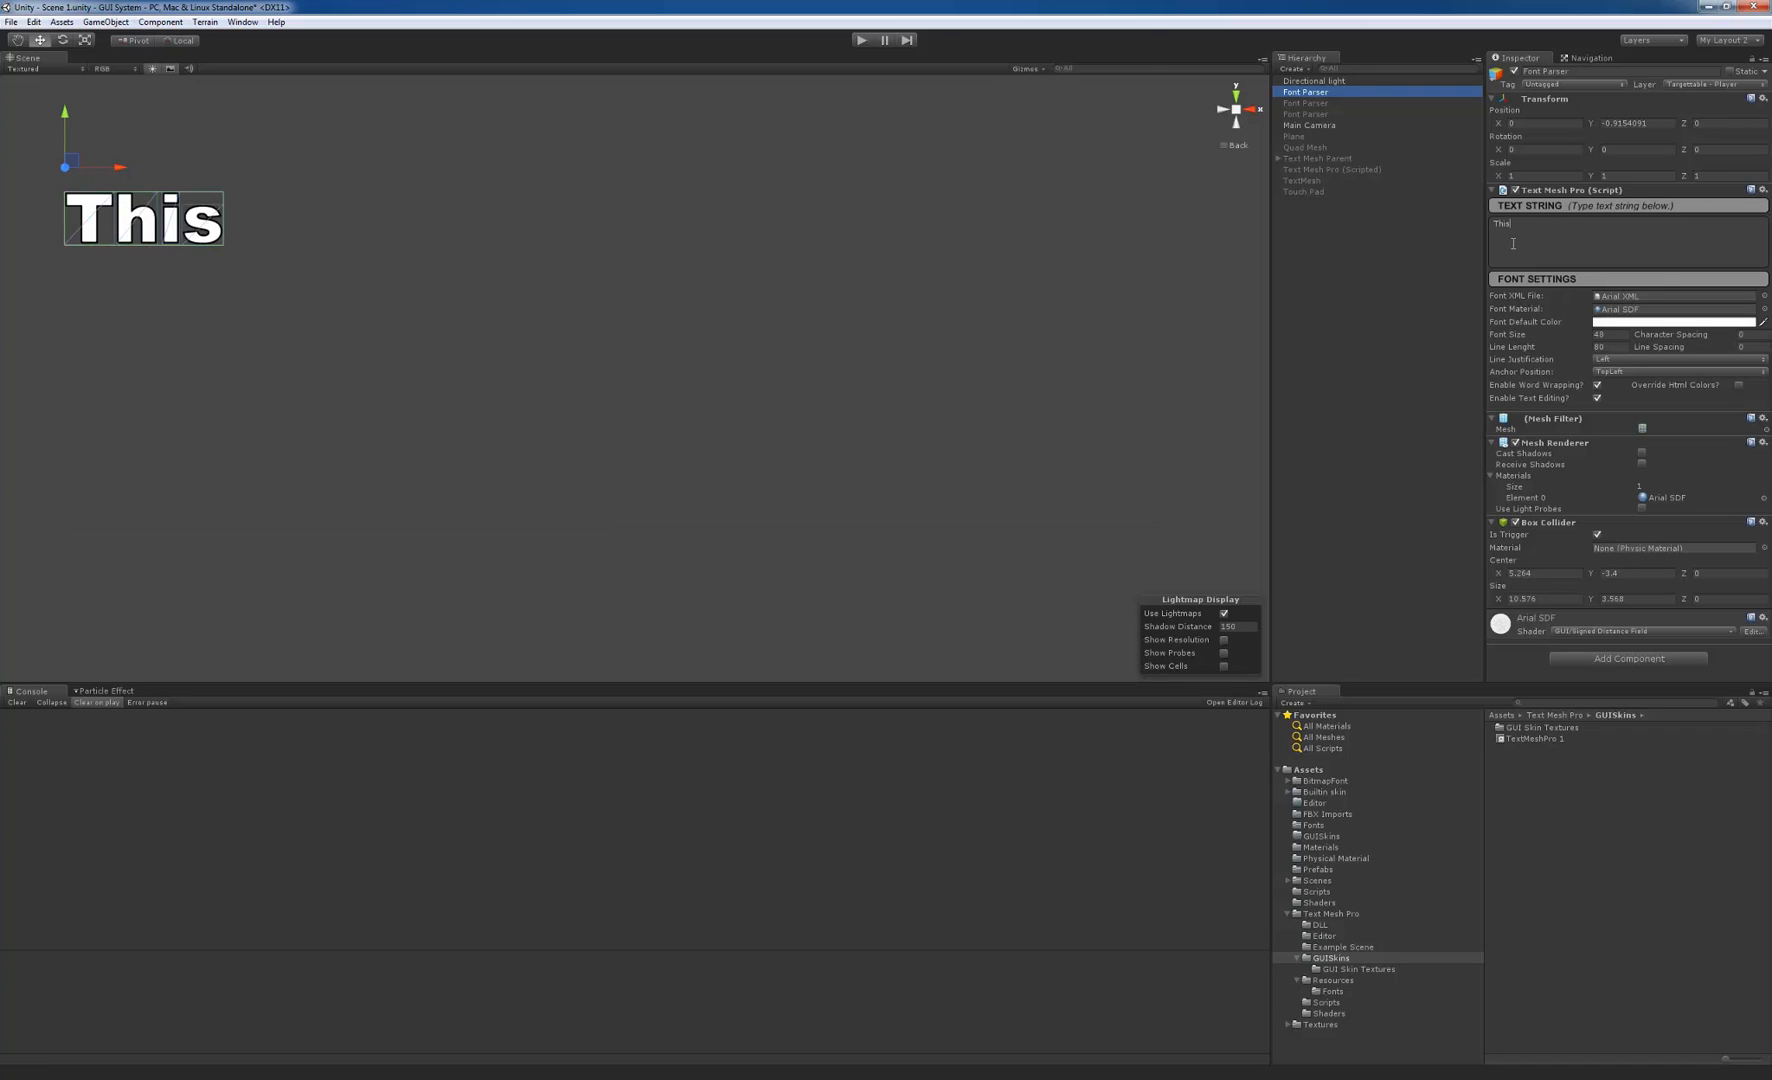
{"action": "type", "text": "is an example of how"}
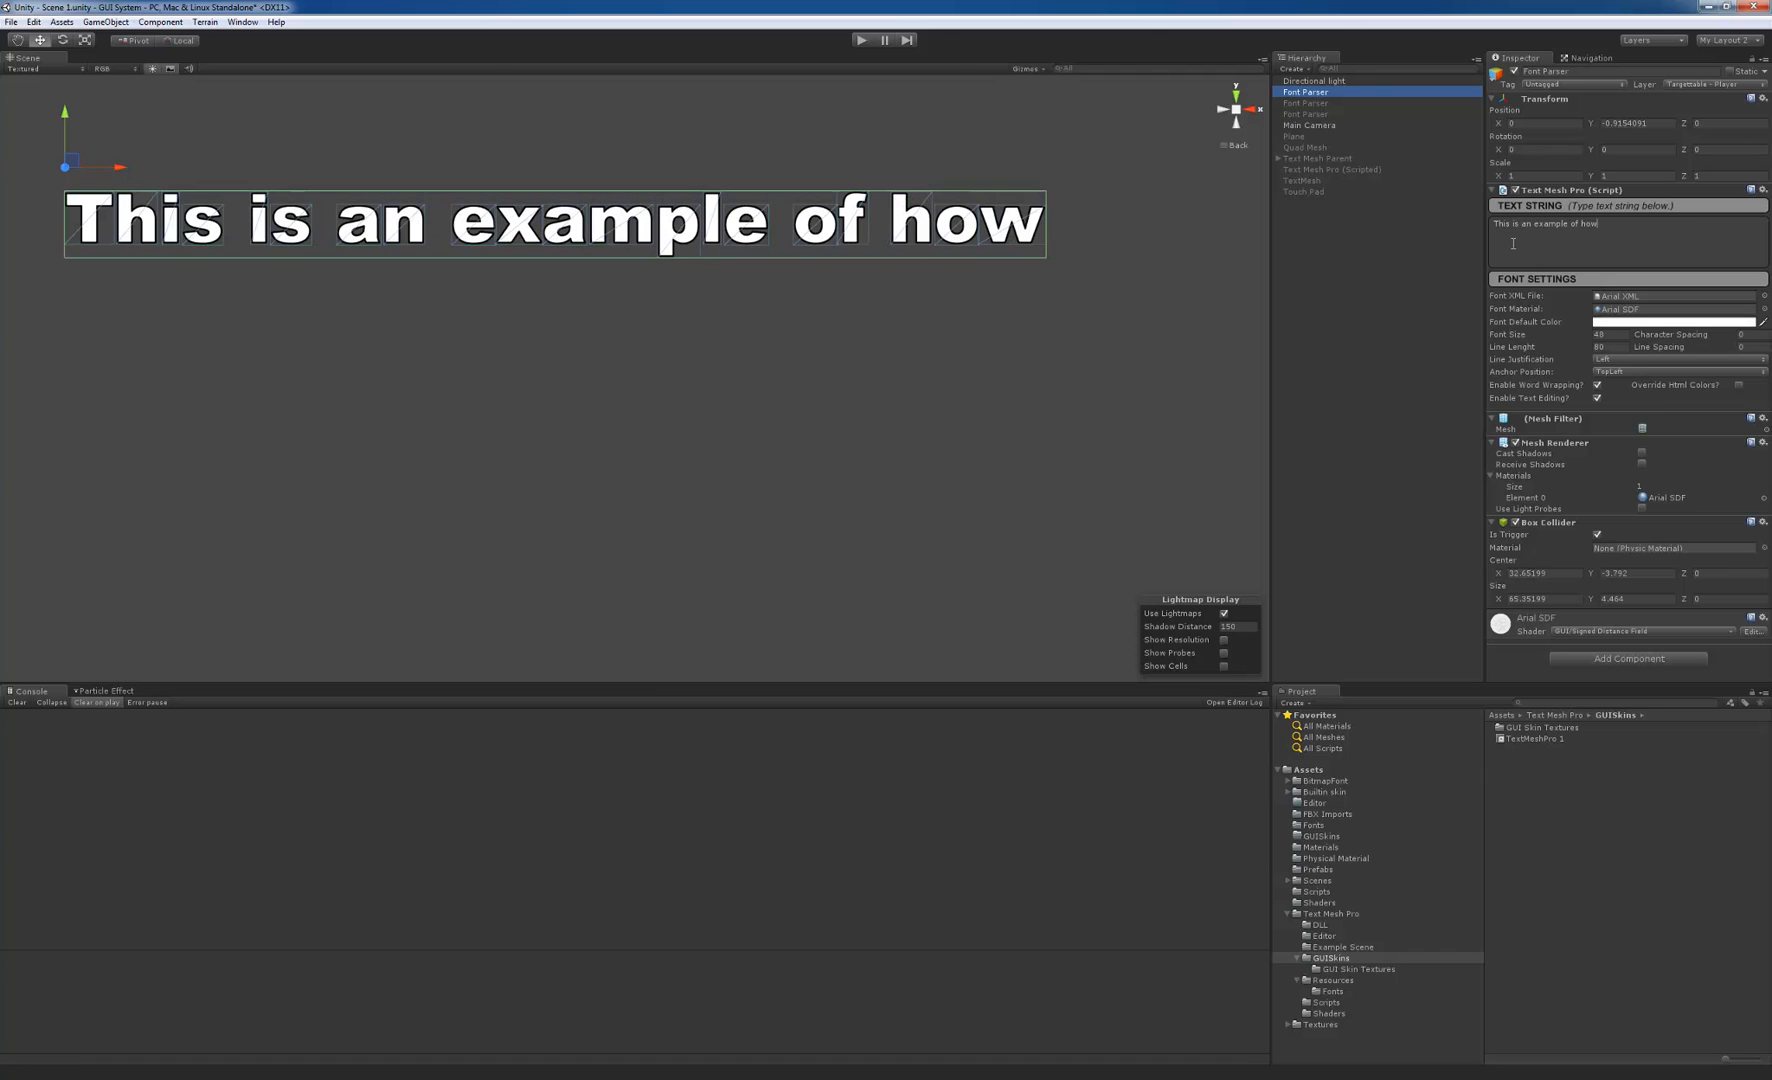
{"action": "type", "text": "Text M"}
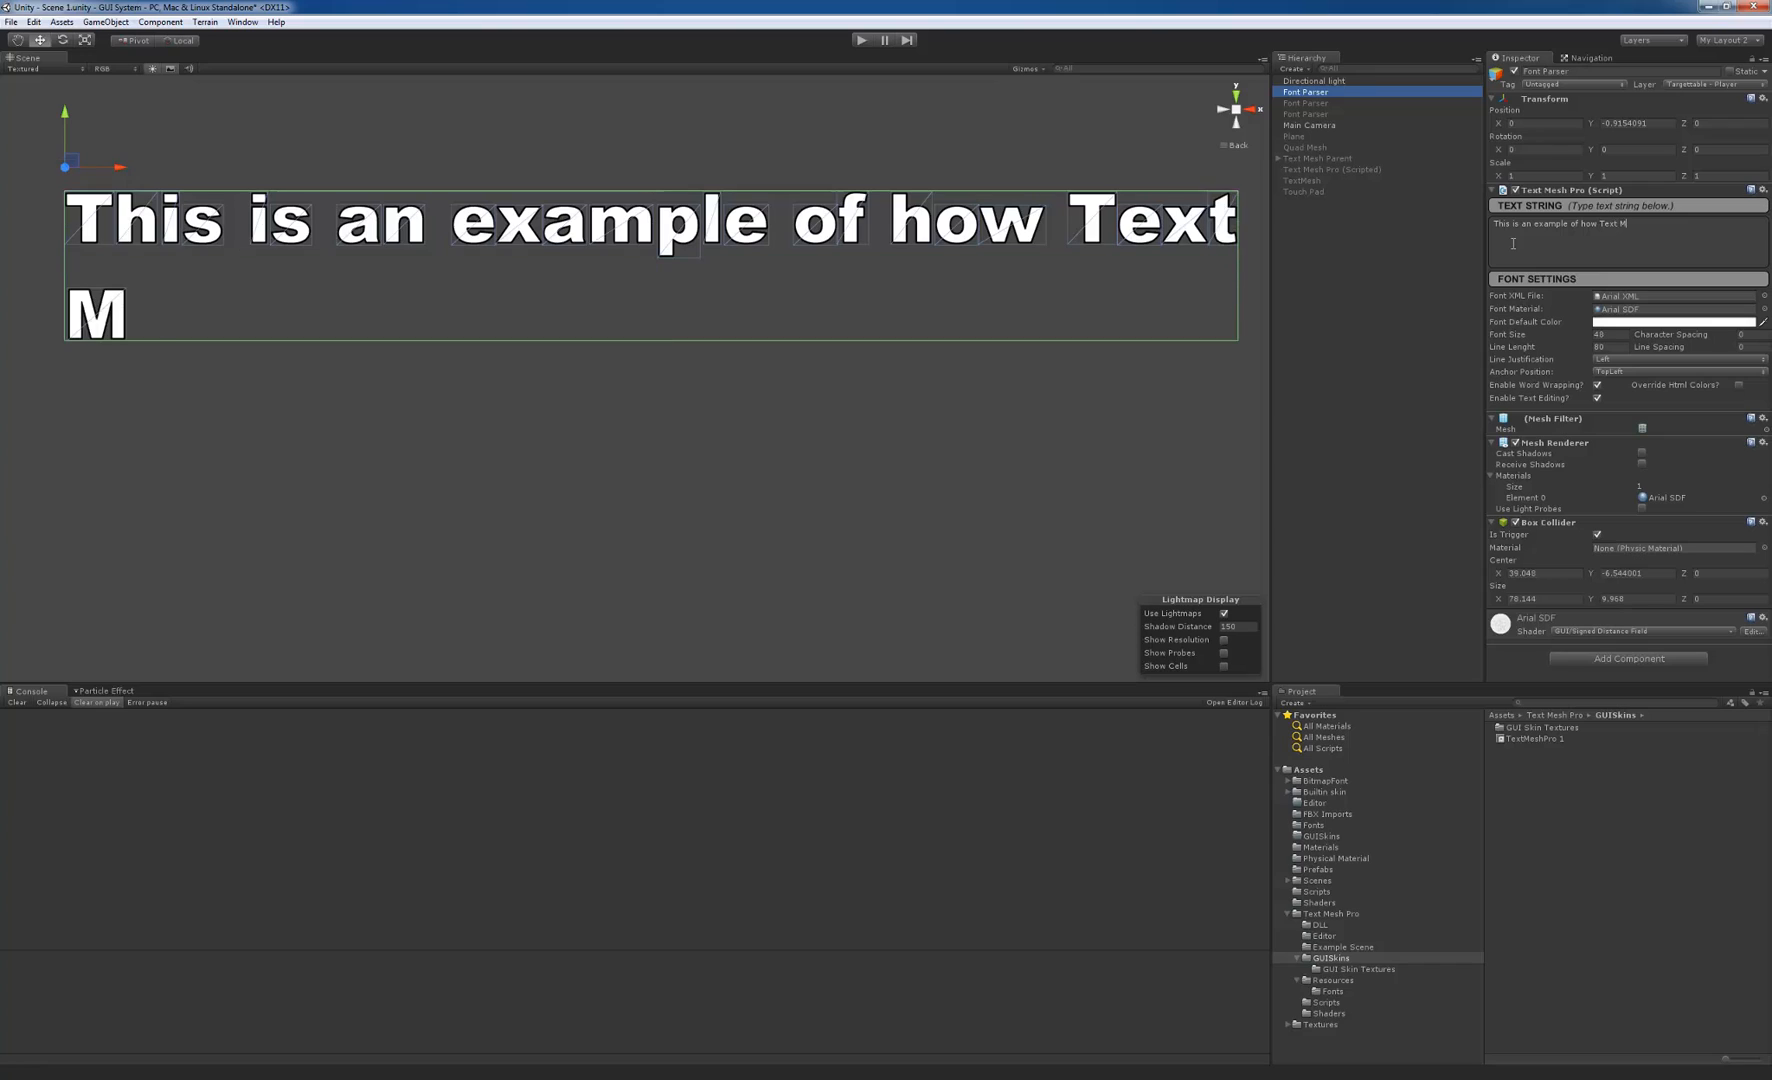
{"action": "type", "text": "esh Pro"}
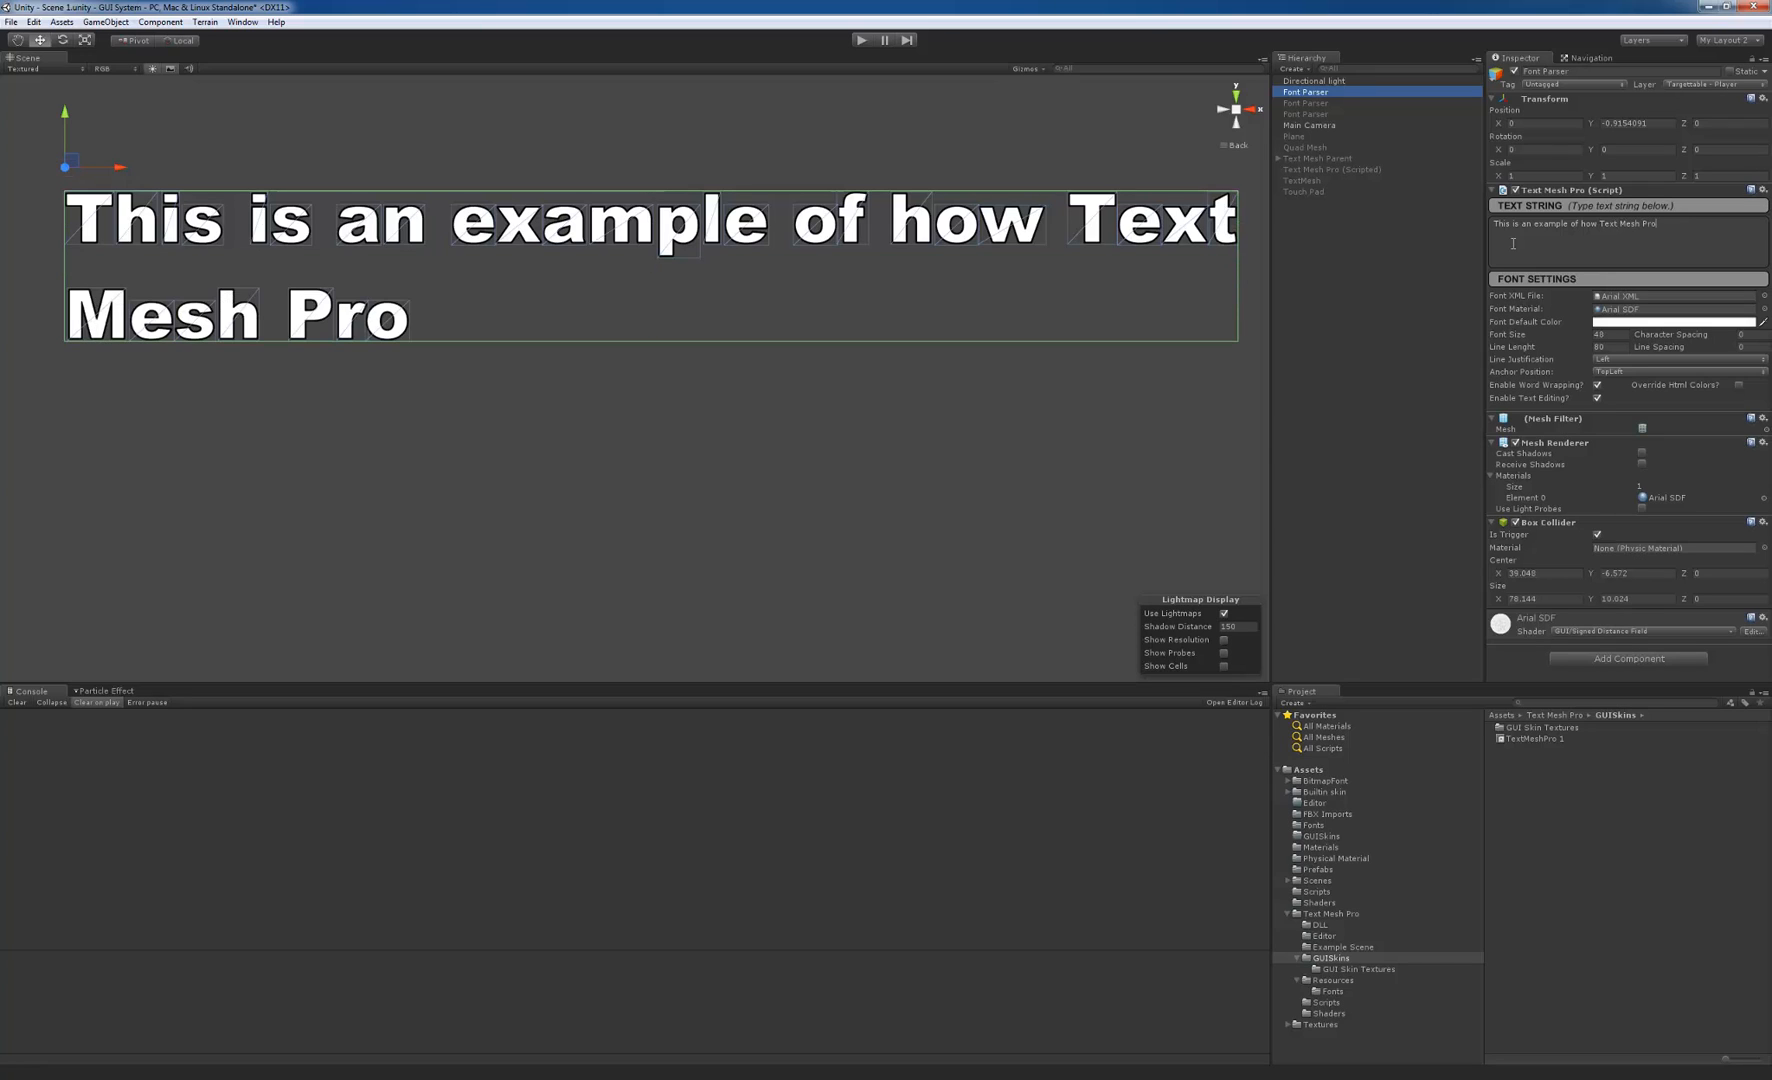
{"action": "type", "text": "! can hand"}
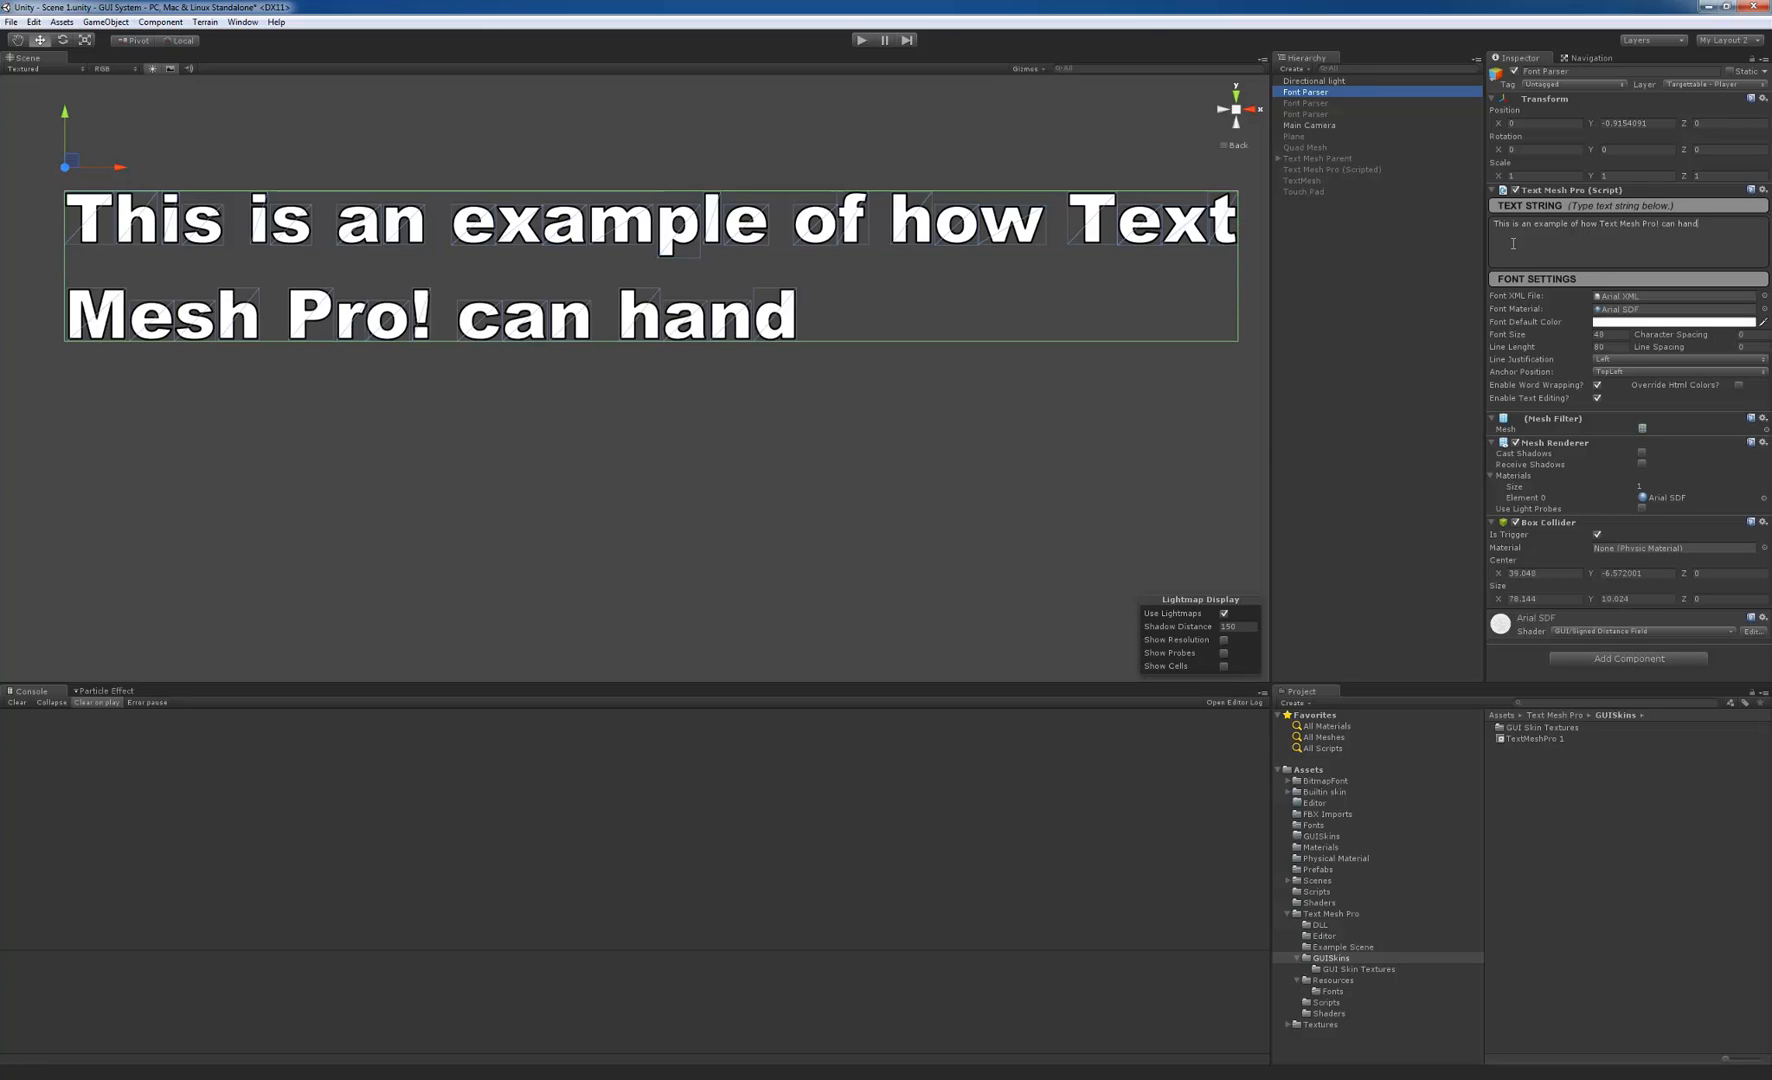
{"action": "type", "text": "le Wor"}
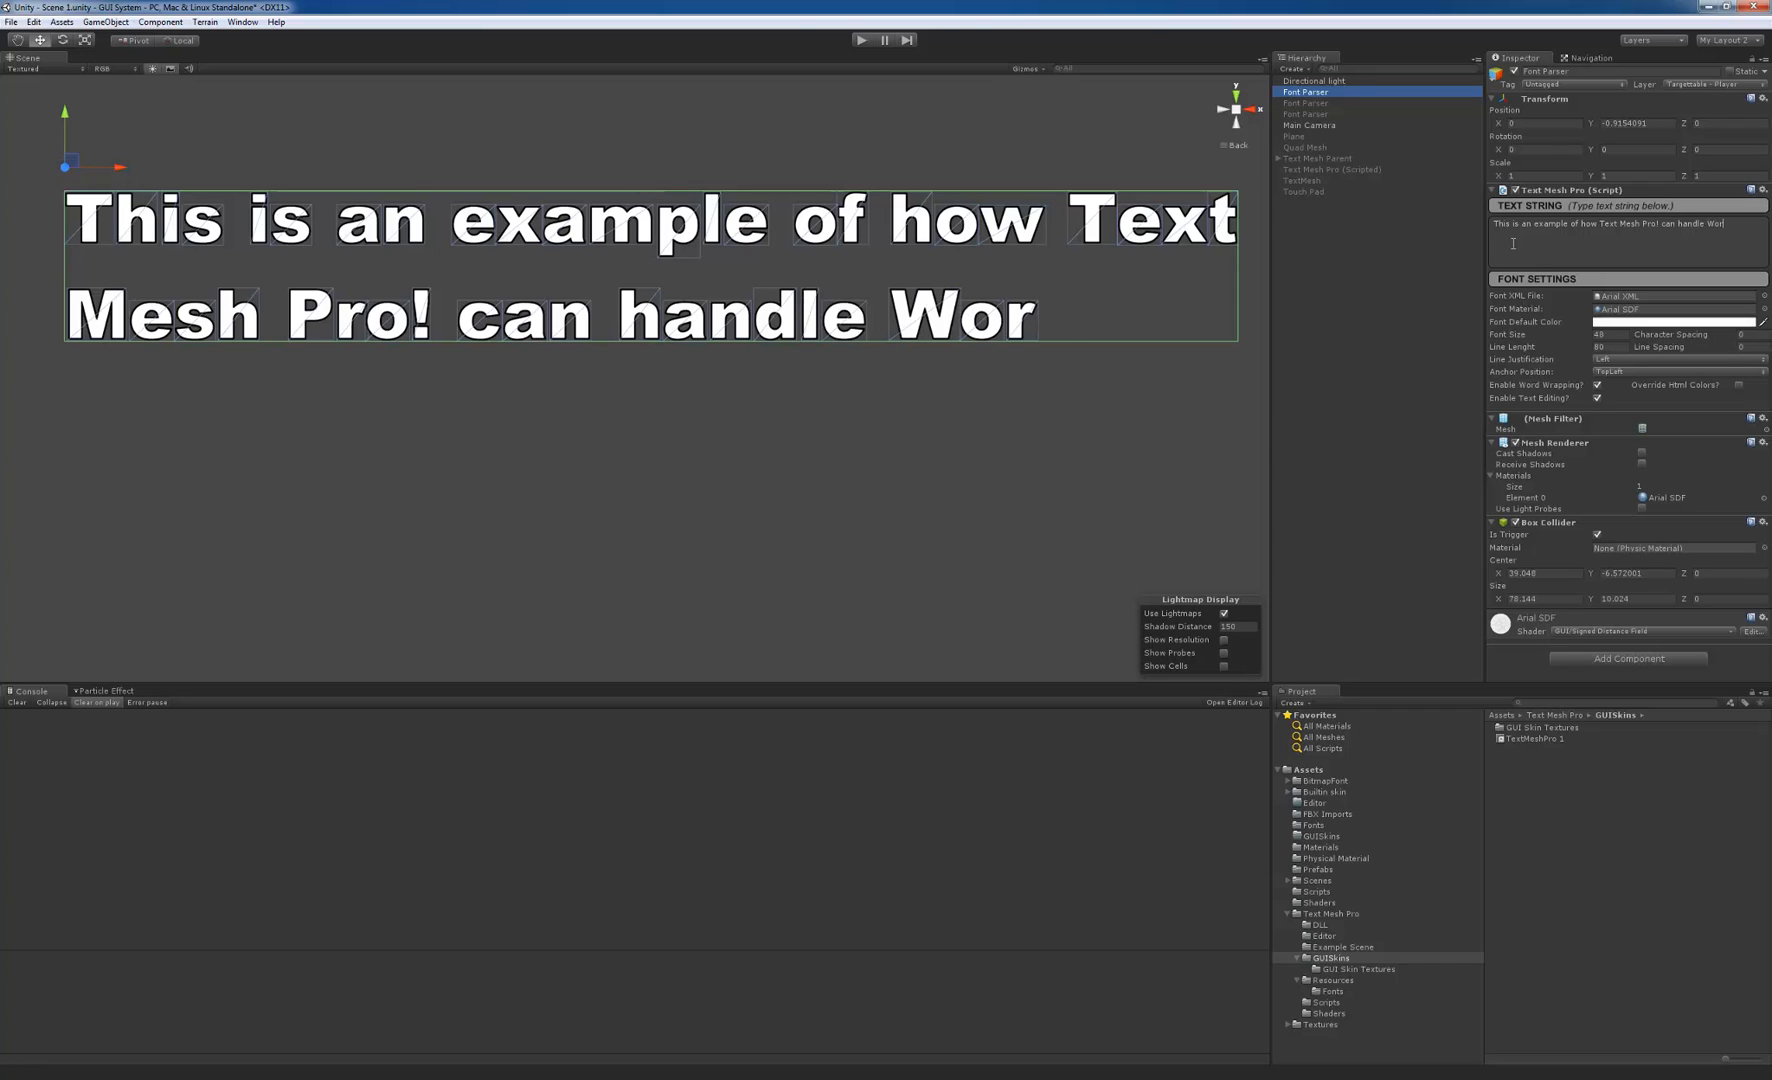
{"action": "type", "text": "d Wrap"}
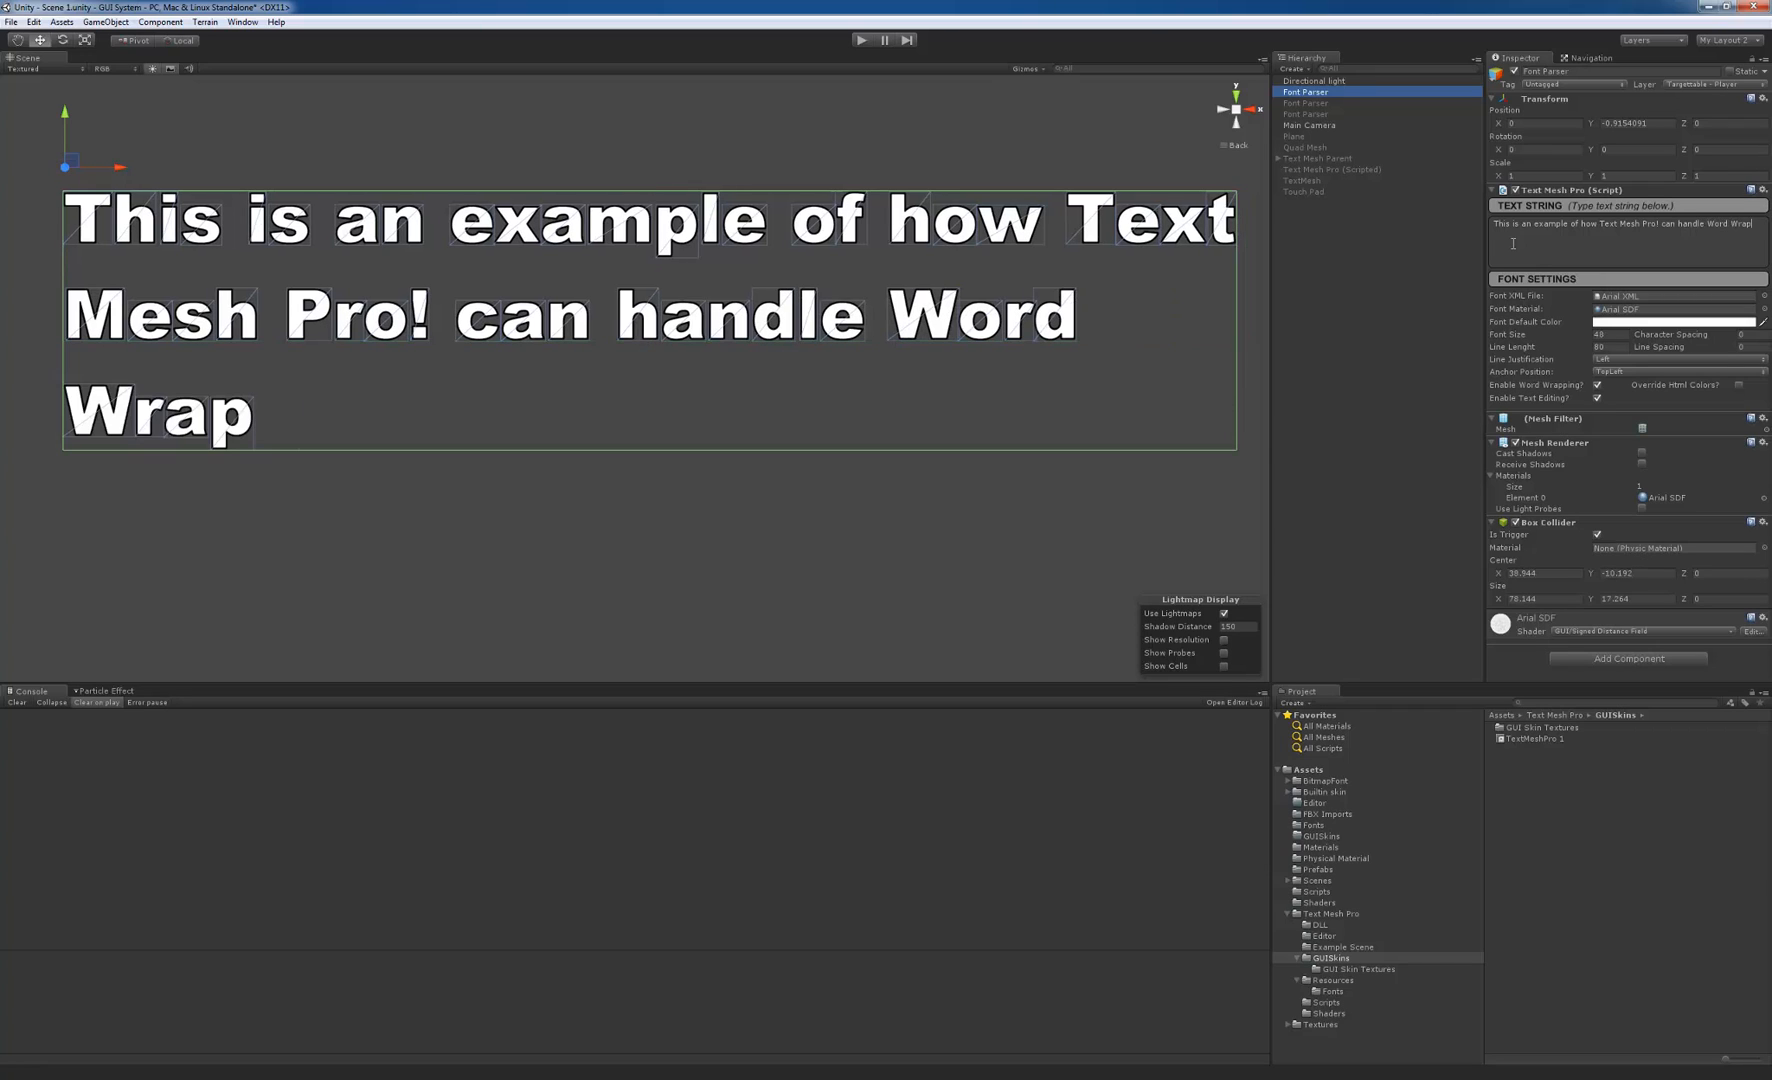
{"action": "type", "text": "ping and other"}
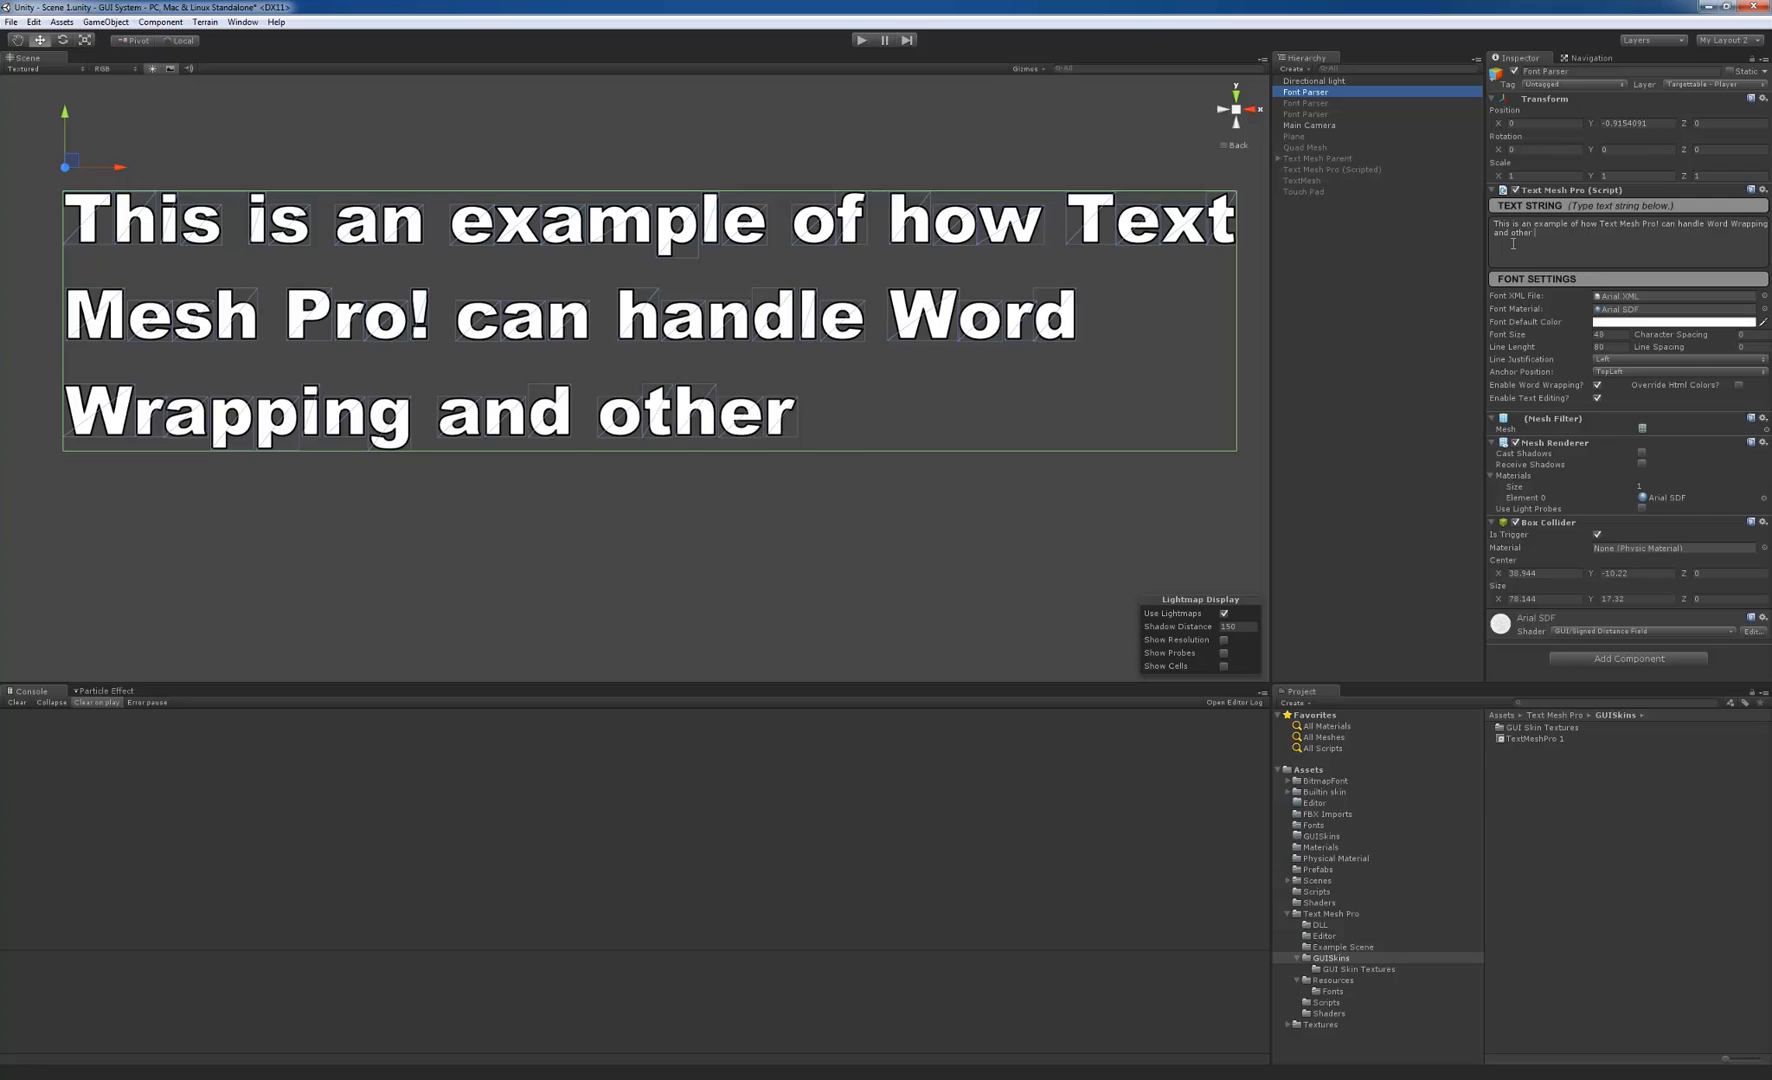
{"action": "type", "text": "stuff!"}
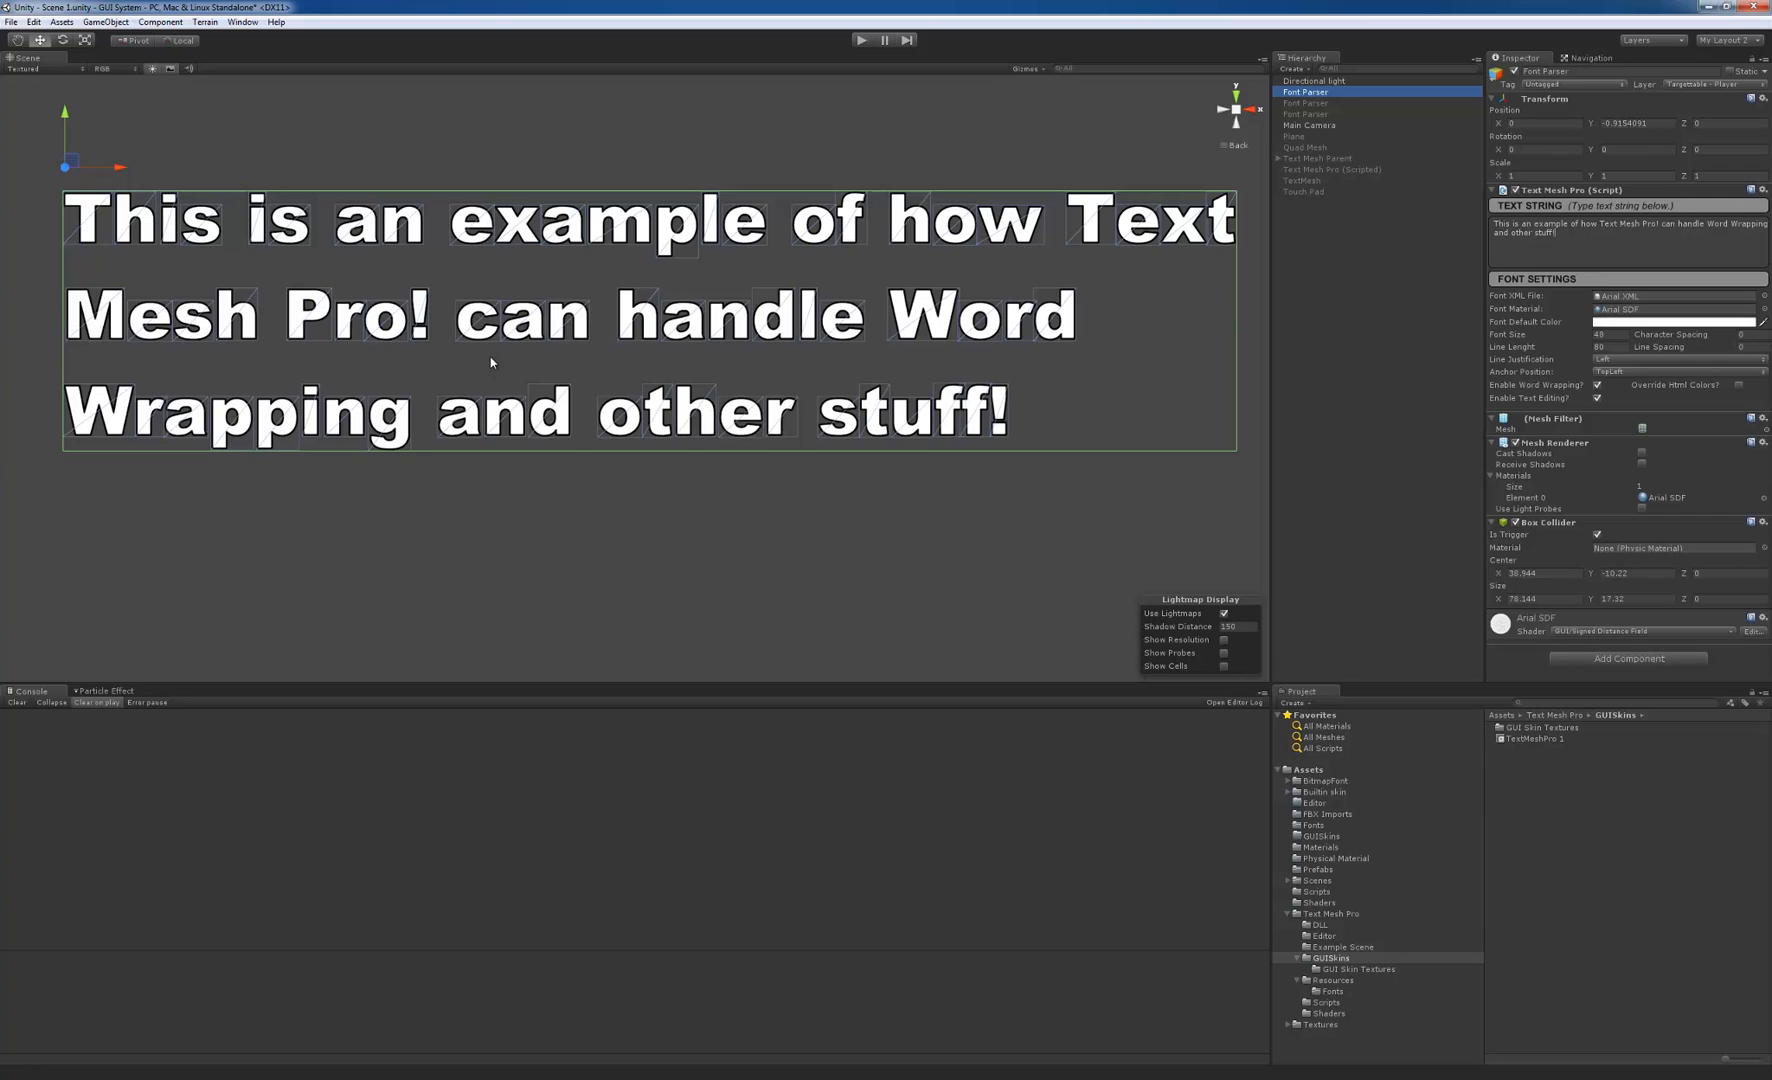
{"action": "mouse_move", "coordinate": [1042, 344]}
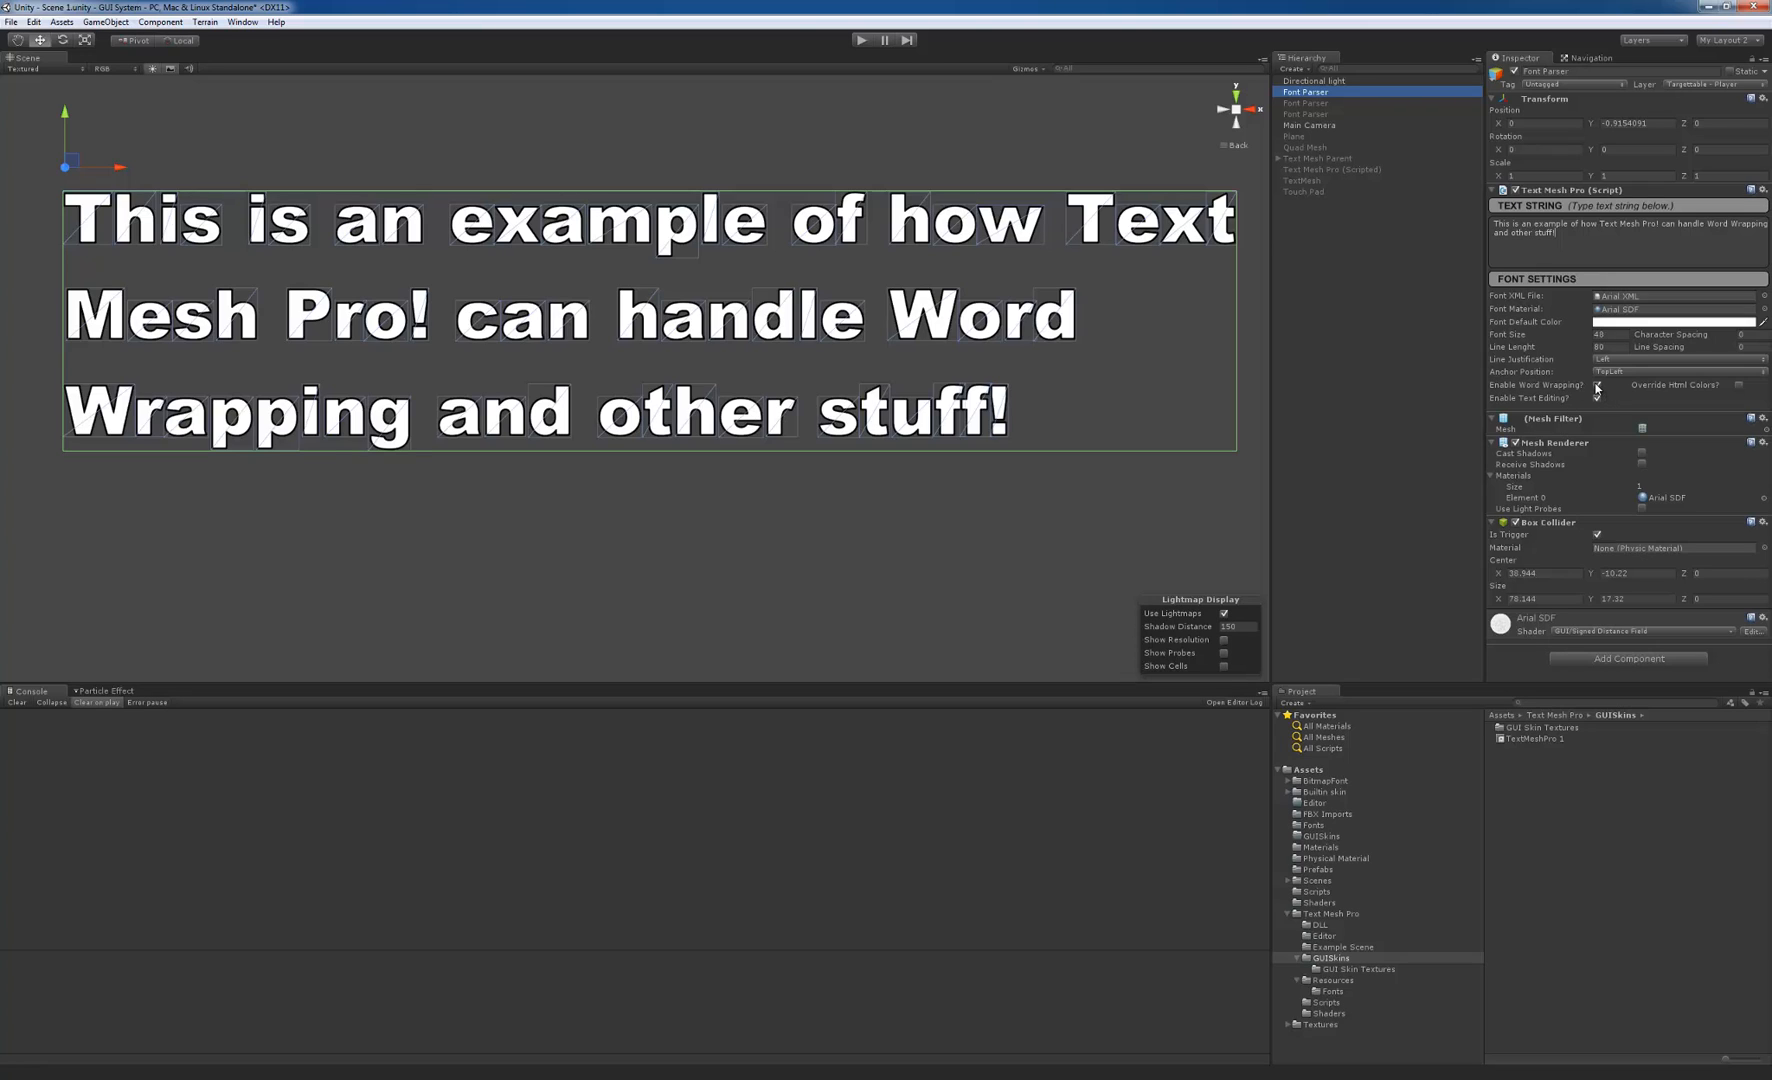
{"action": "left_click", "coordinate": [1596, 386]}
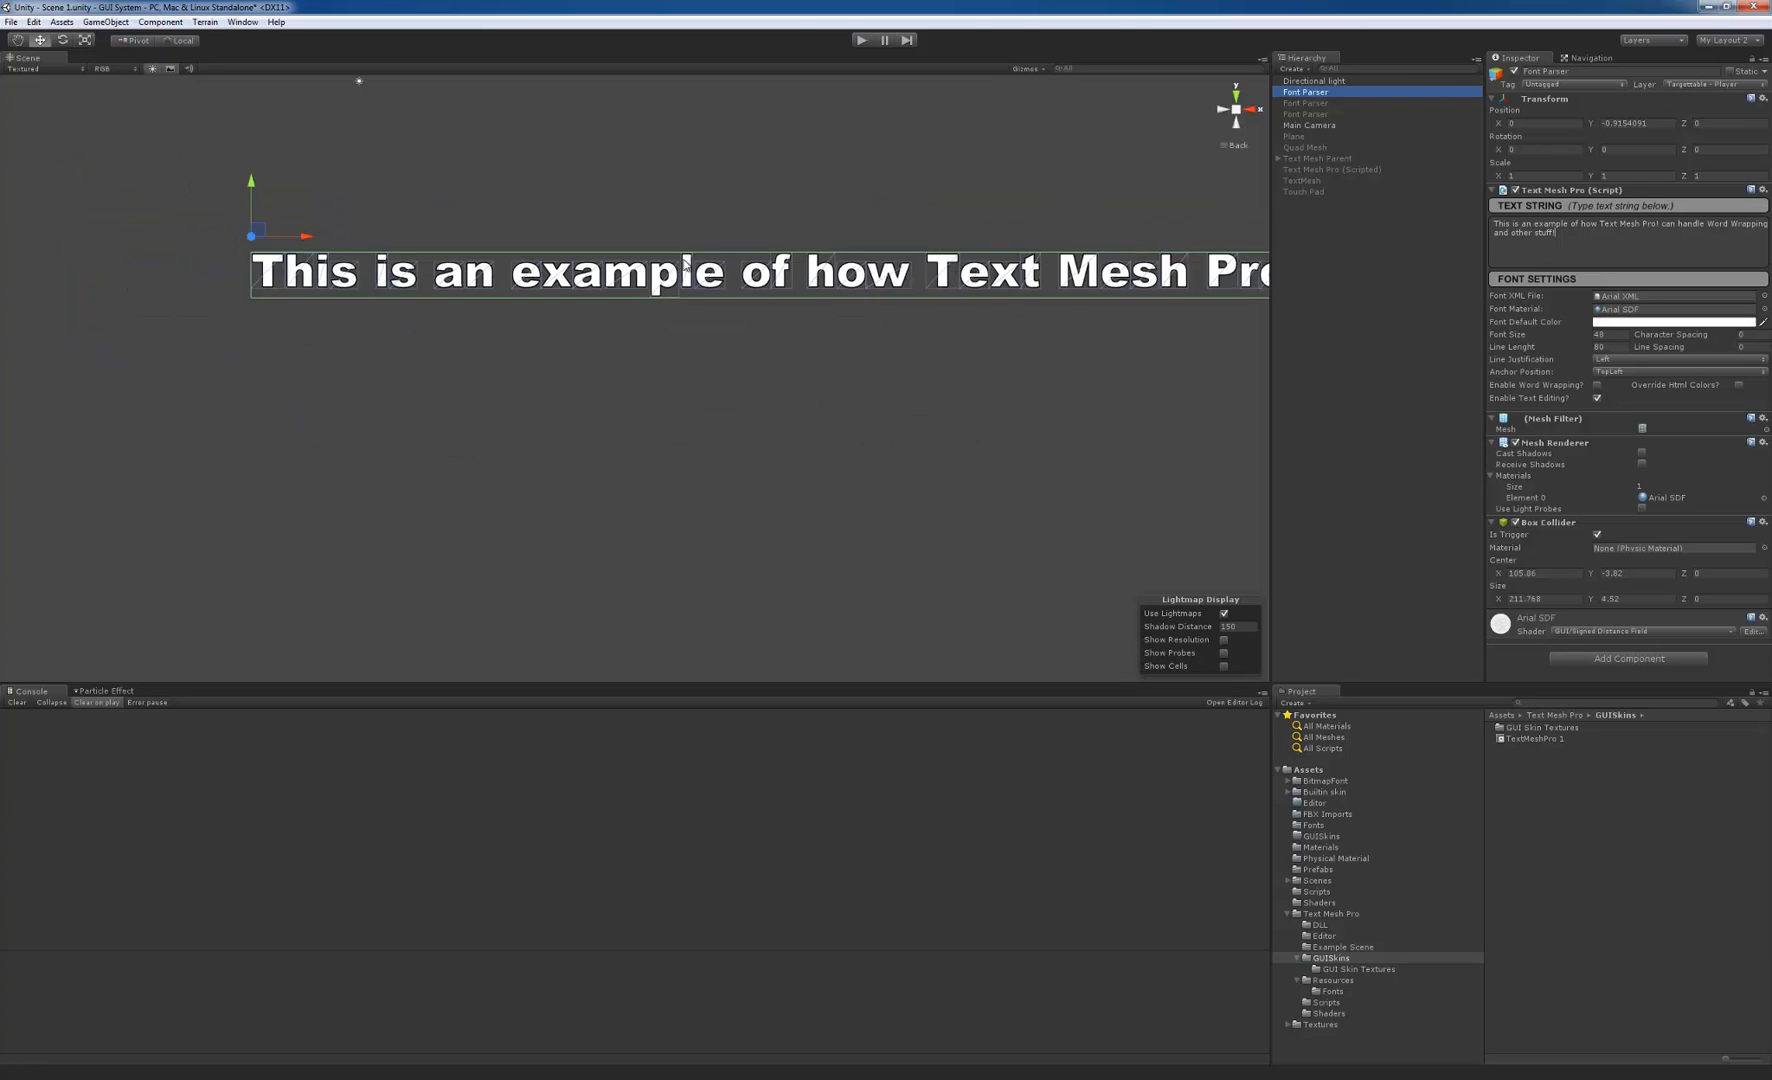
{"action": "scroll", "scroll_direction": "down", "scroll_amount": 3}
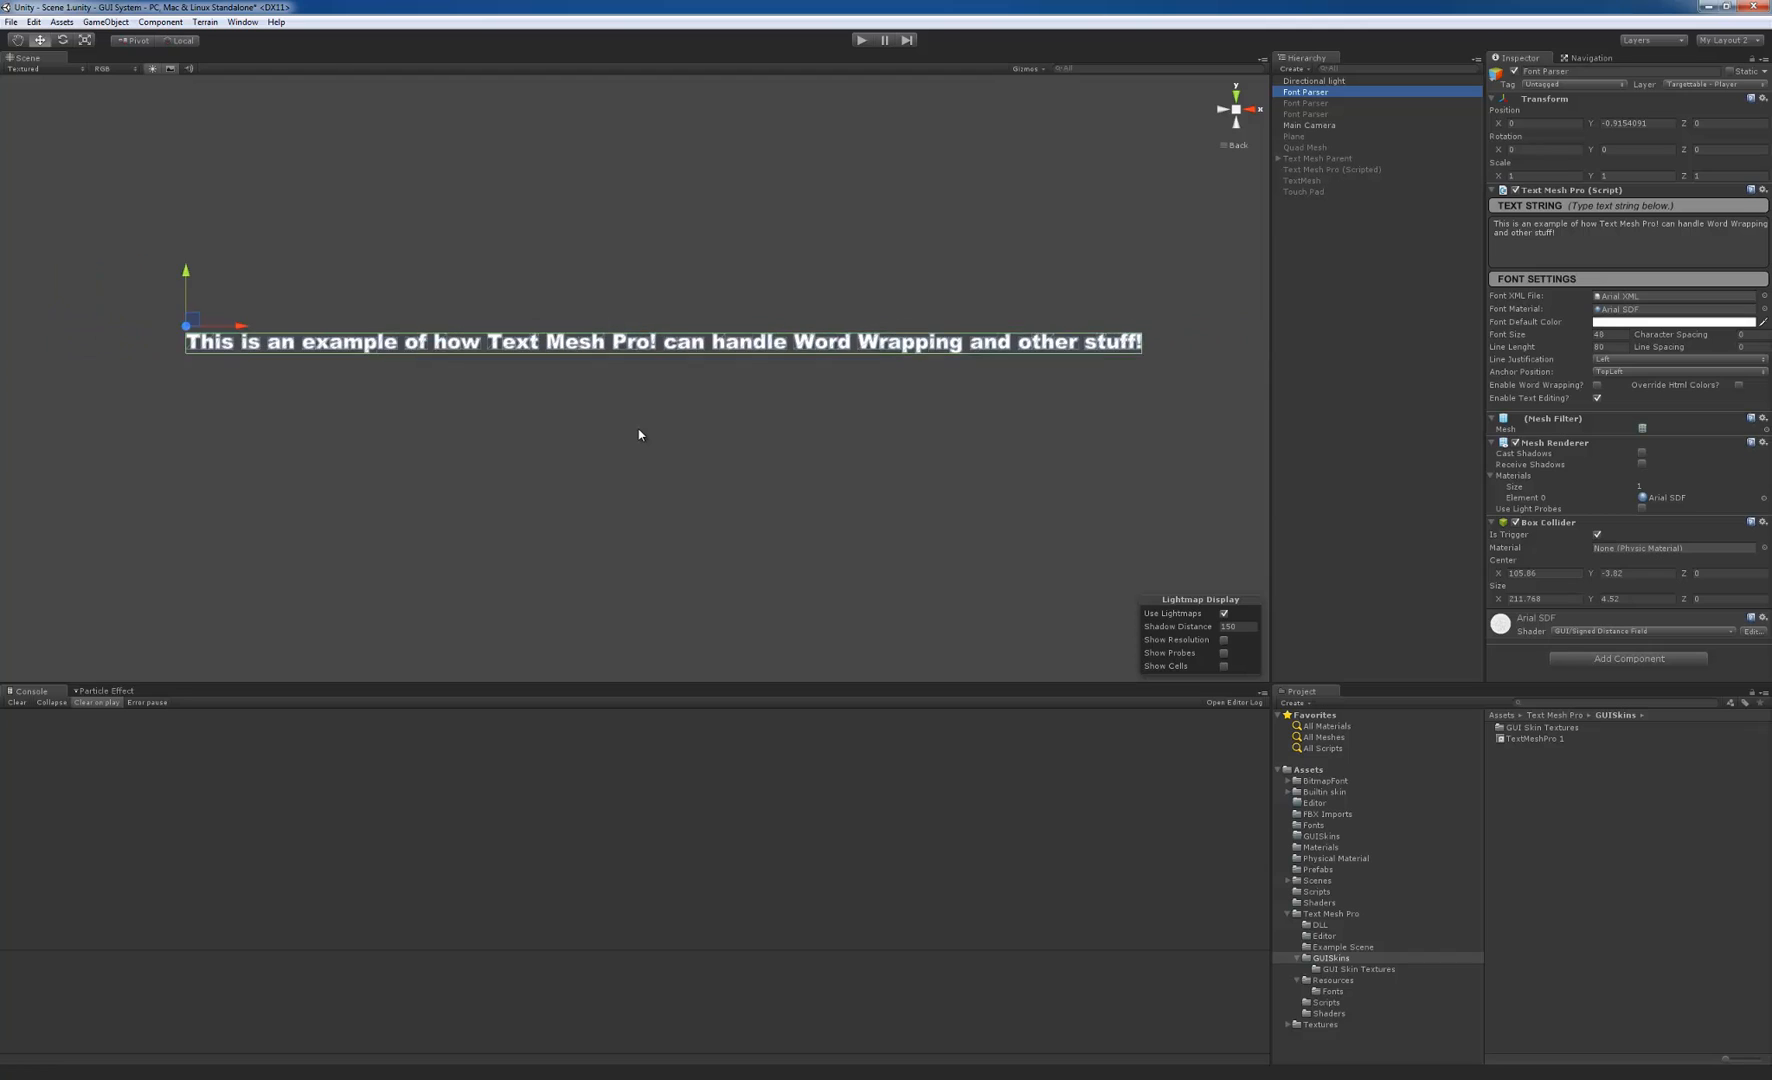
{"action": "scroll", "scroll_direction": "up", "scroll_amount": 3}
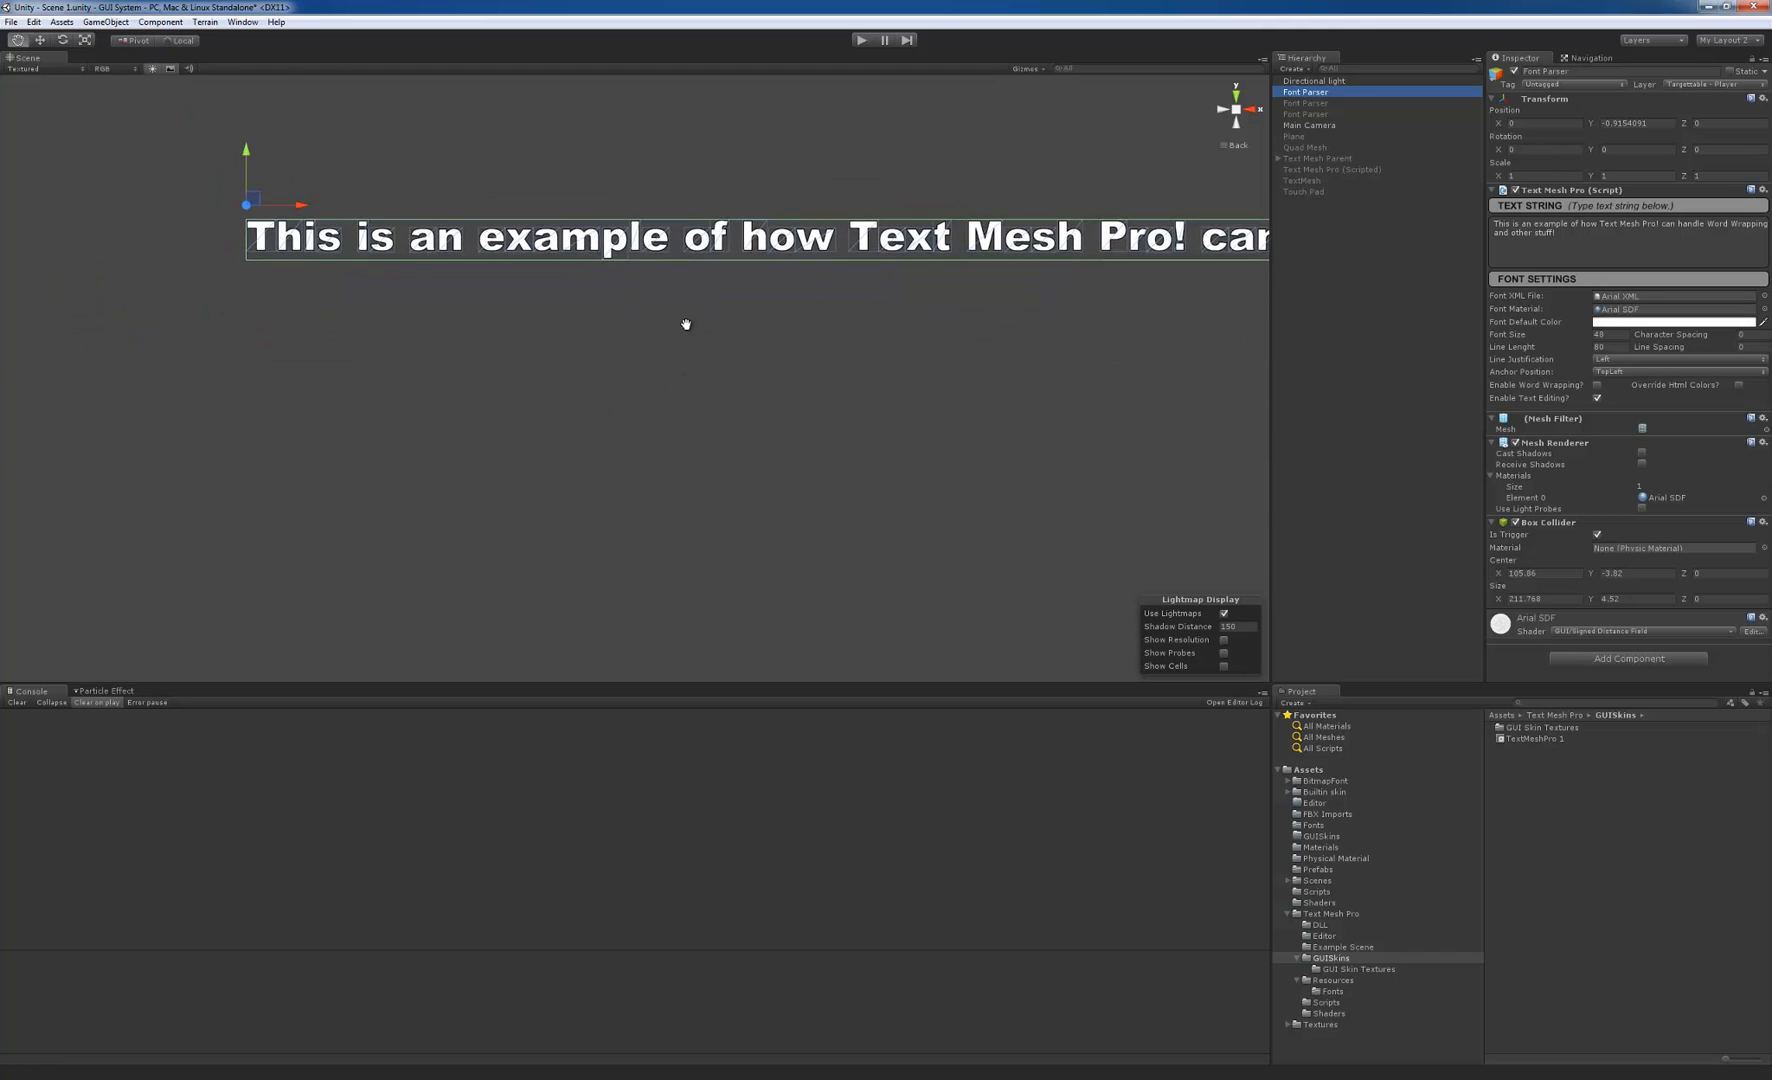
{"action": "left_click", "coordinate": [1598, 386]}
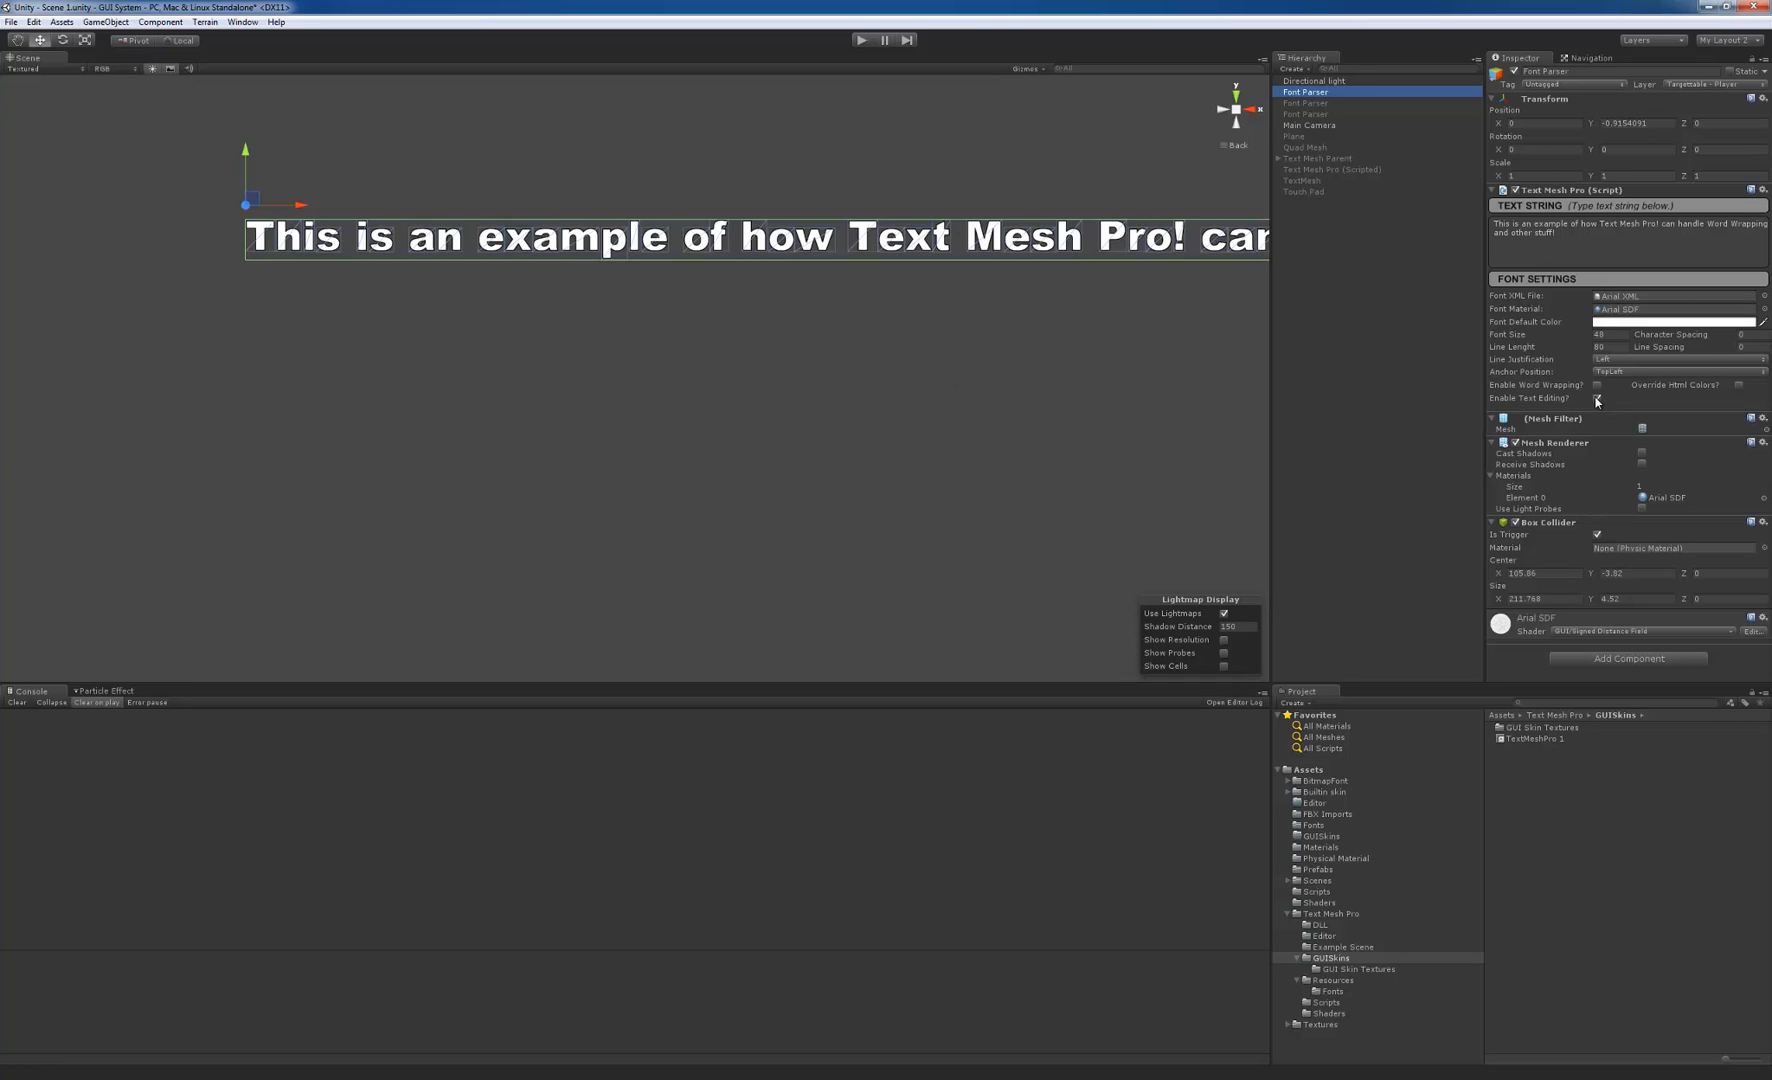
{"action": "left_click", "coordinate": [1596, 386]}
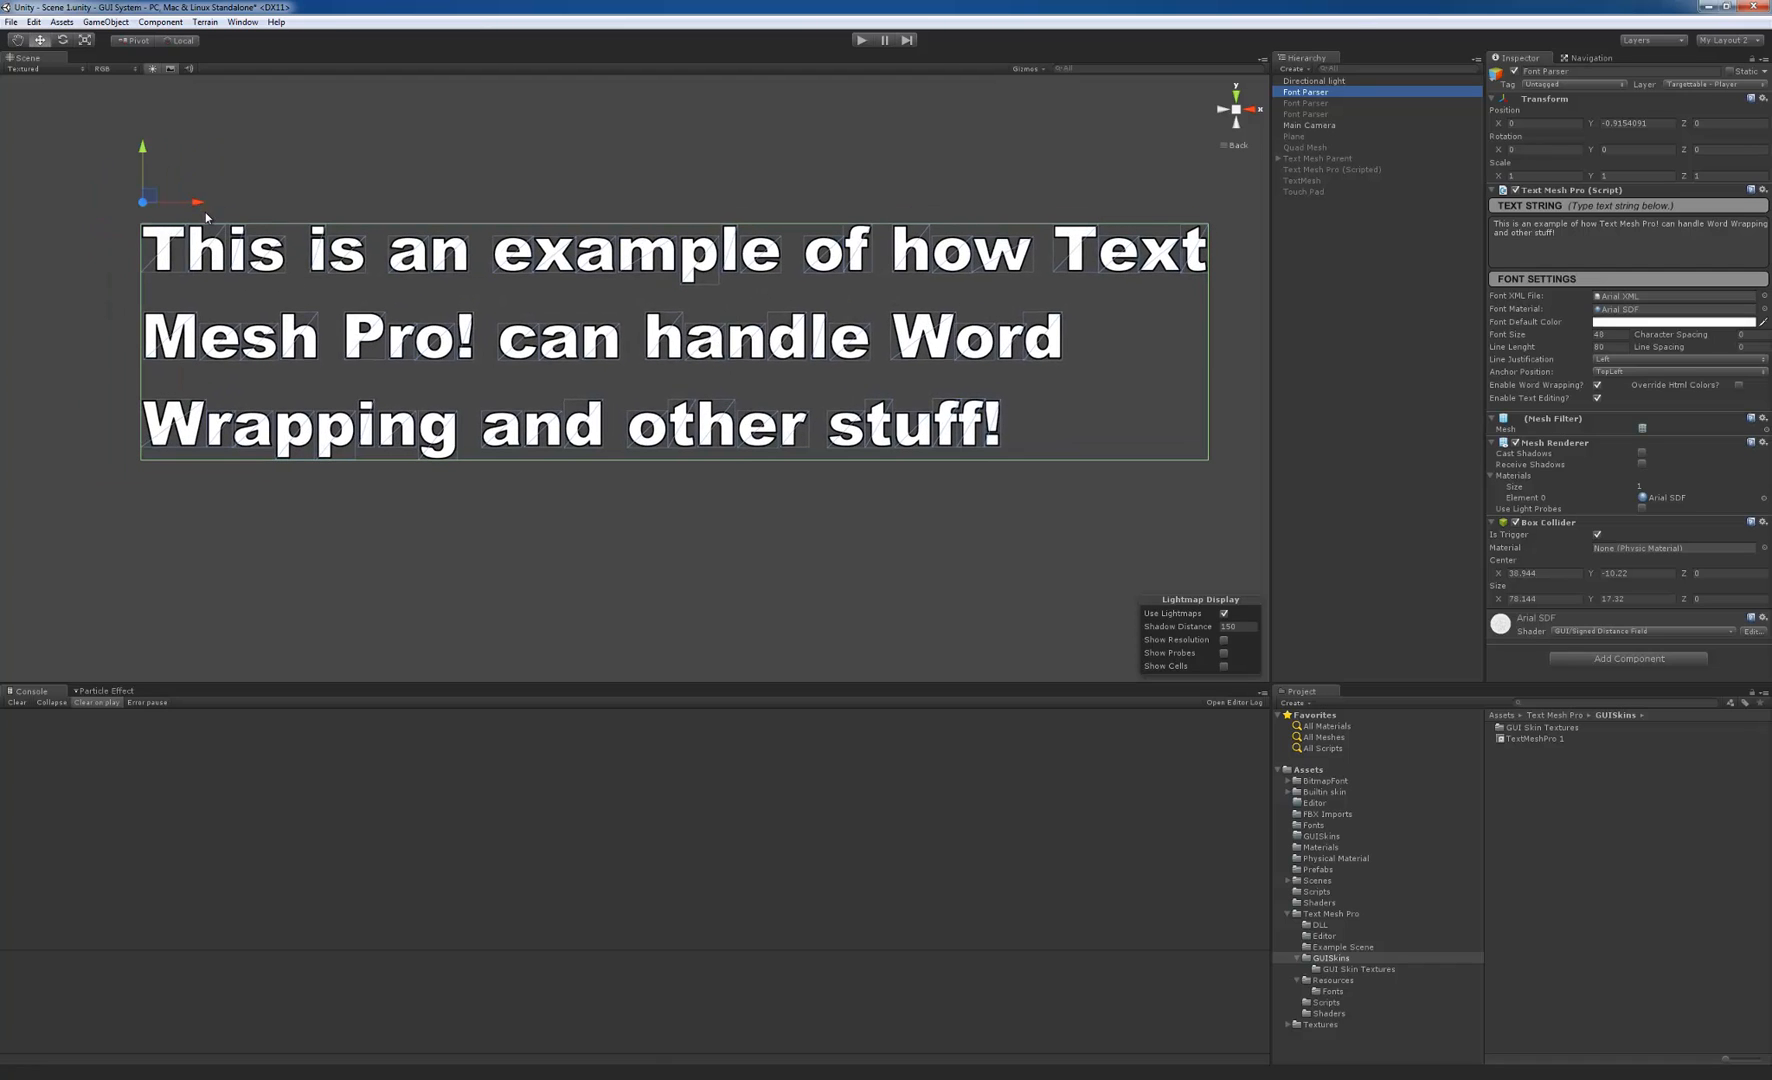
{"action": "mouse_move", "coordinate": [216, 246]}
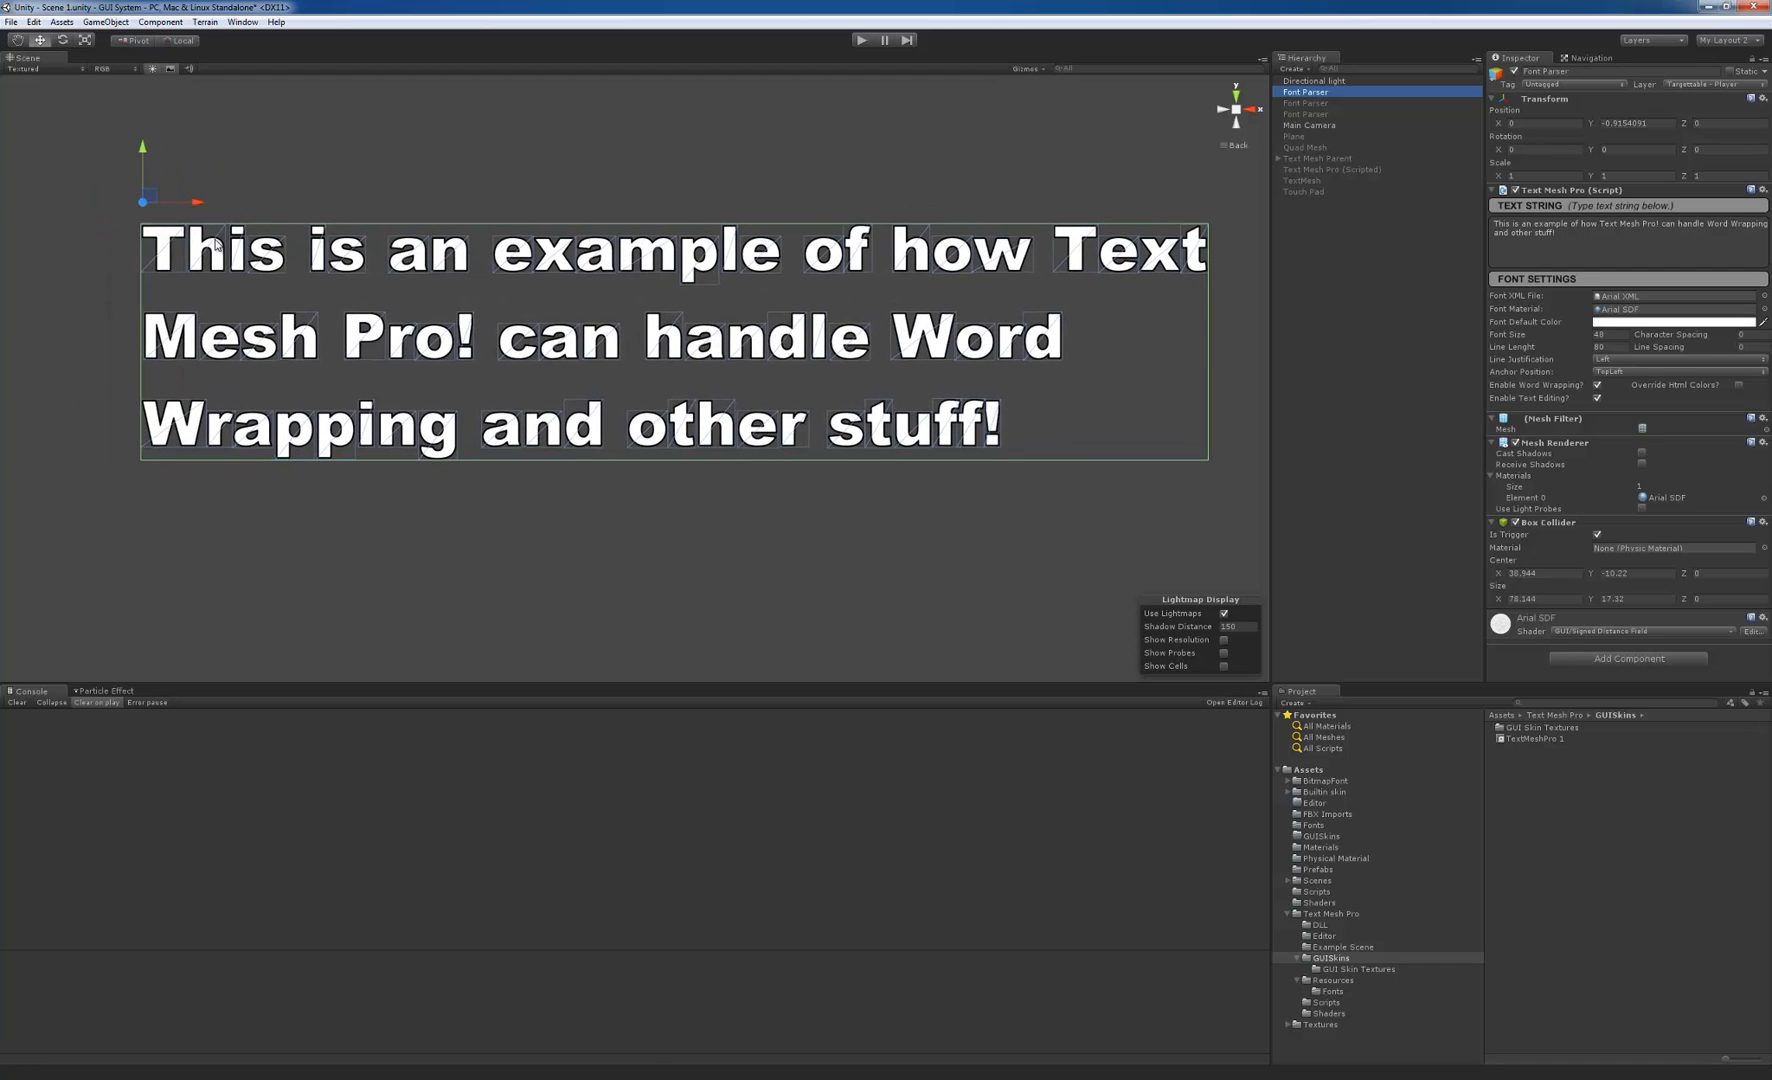
{"action": "mouse_move", "coordinate": [1094, 518]}
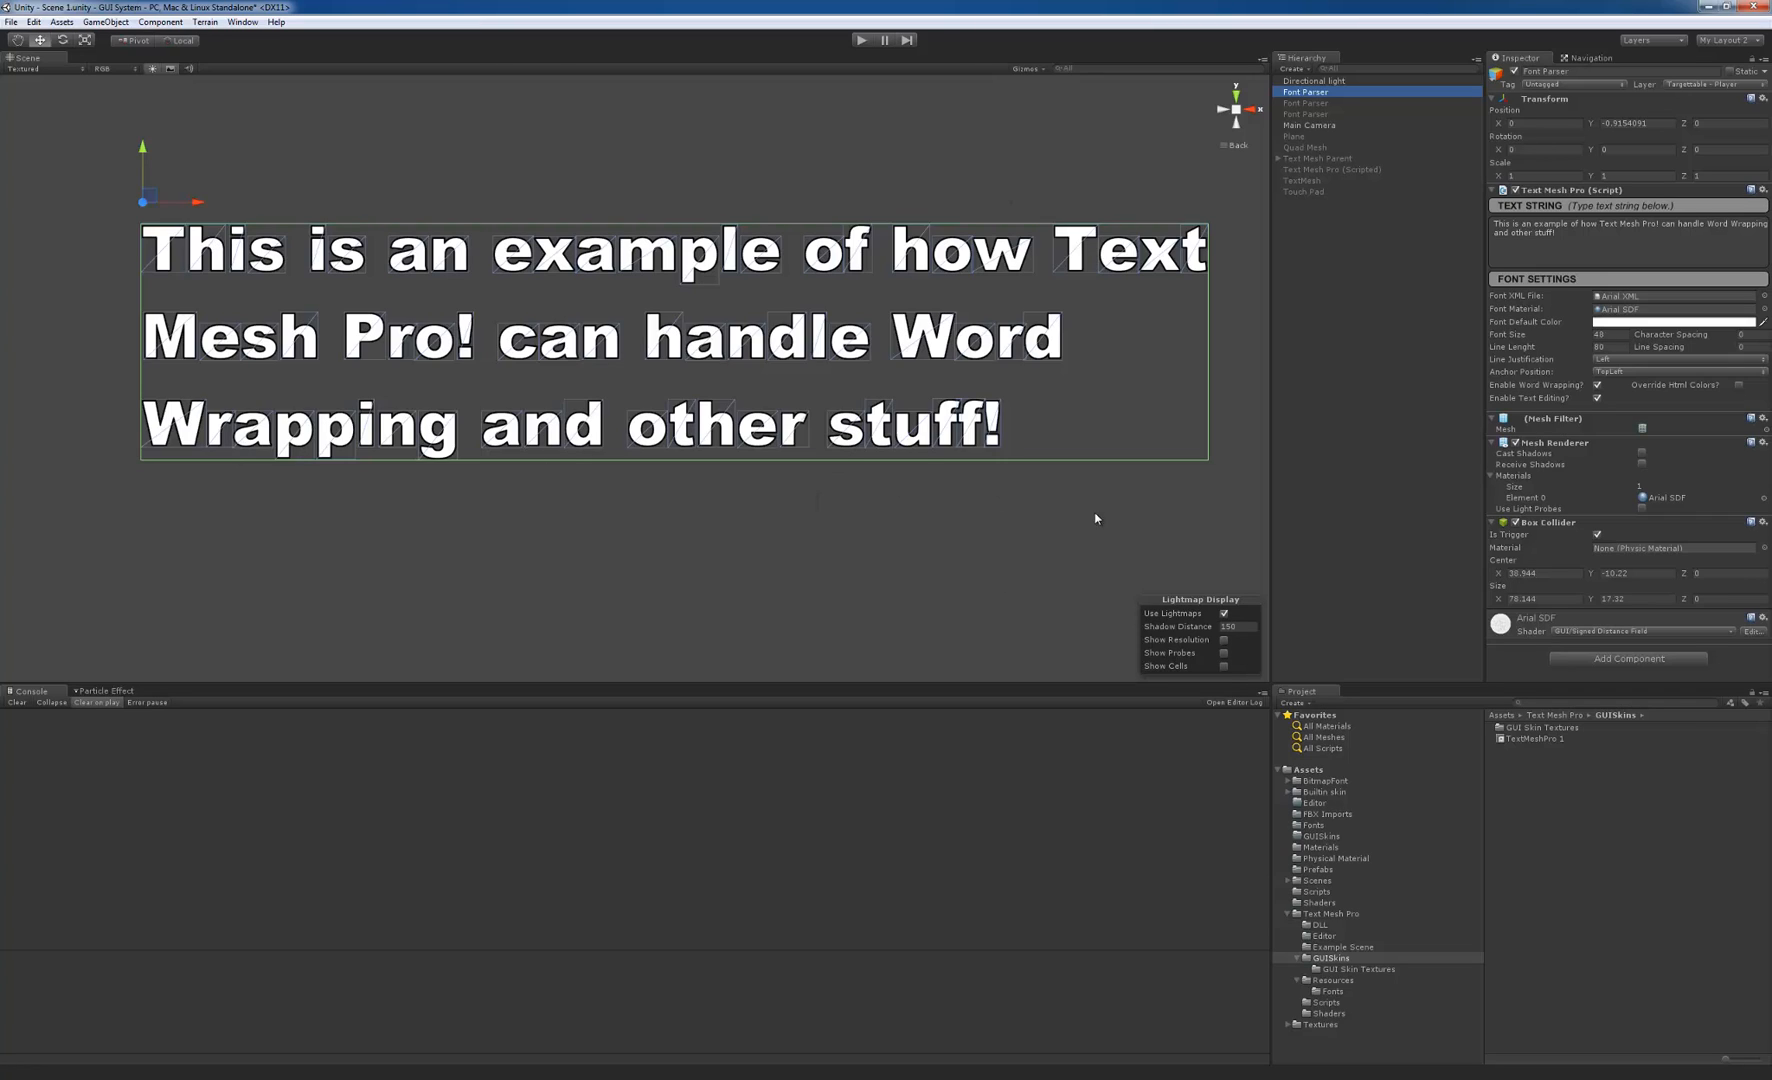
{"action": "mouse_move", "coordinate": [1374, 368]}
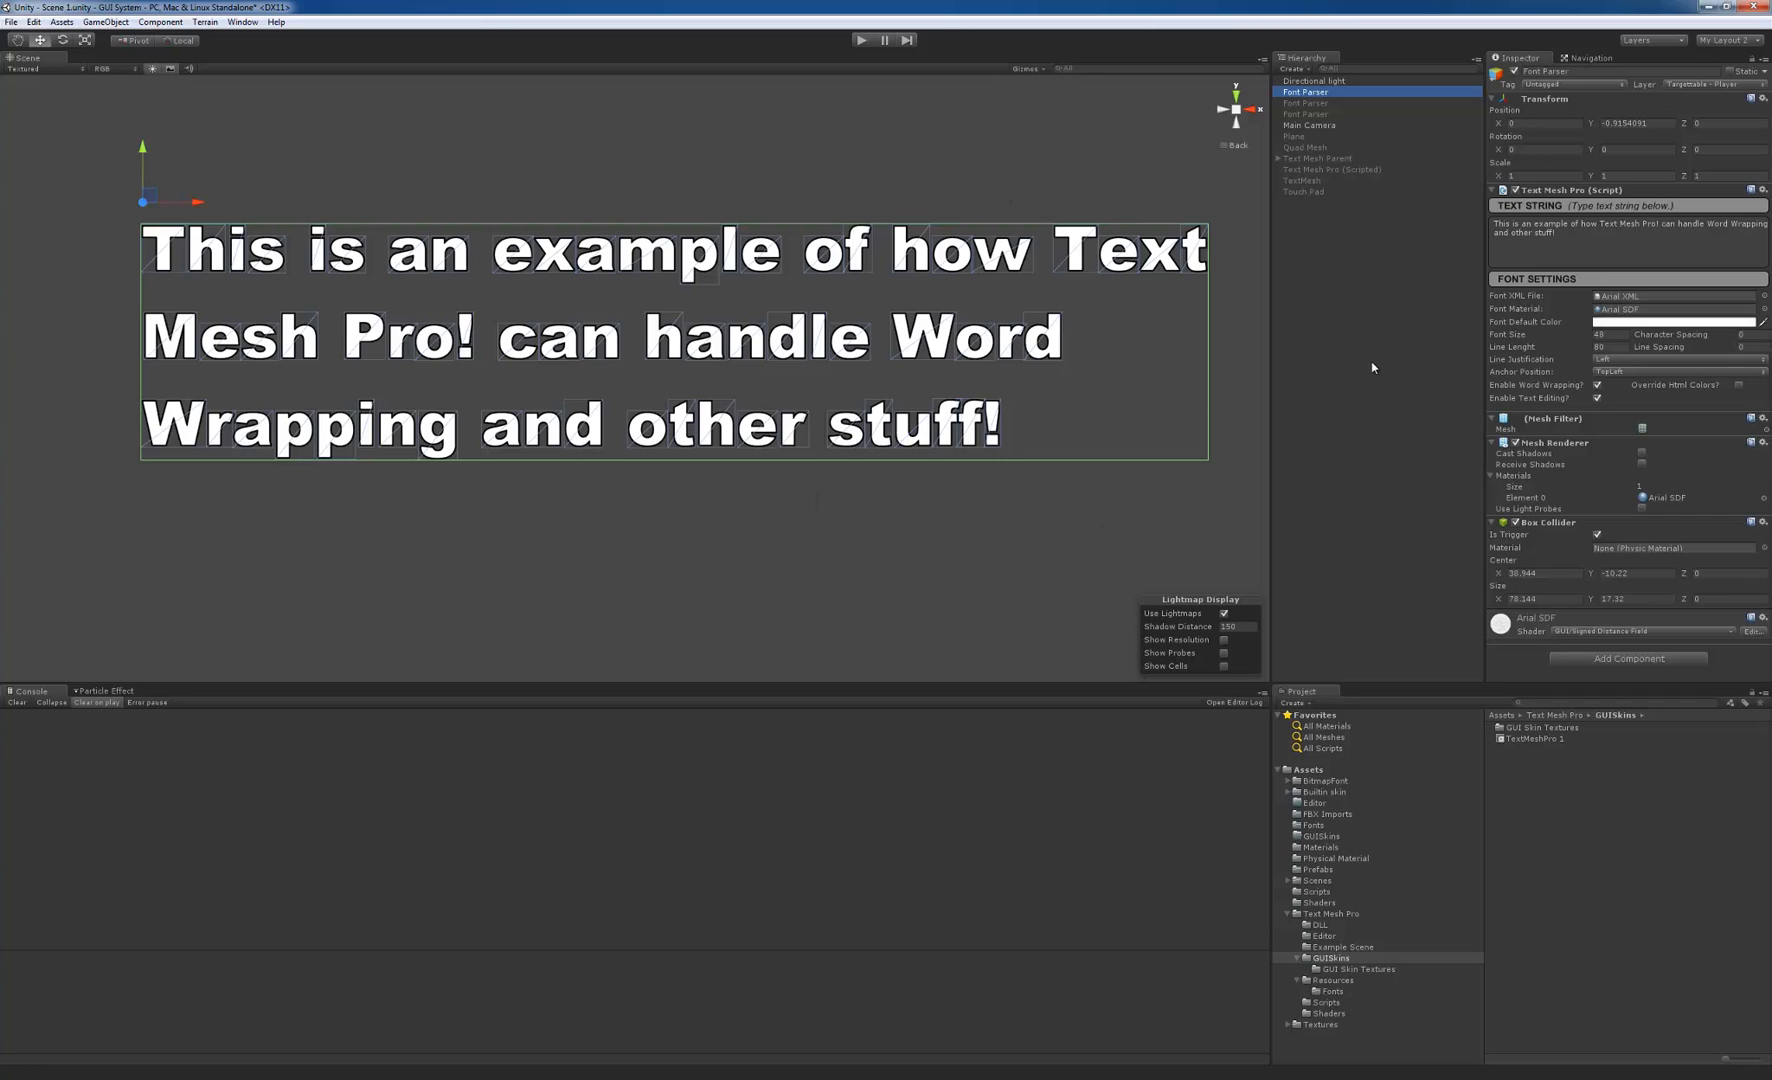
{"action": "mouse_move", "coordinate": [1502, 352]}
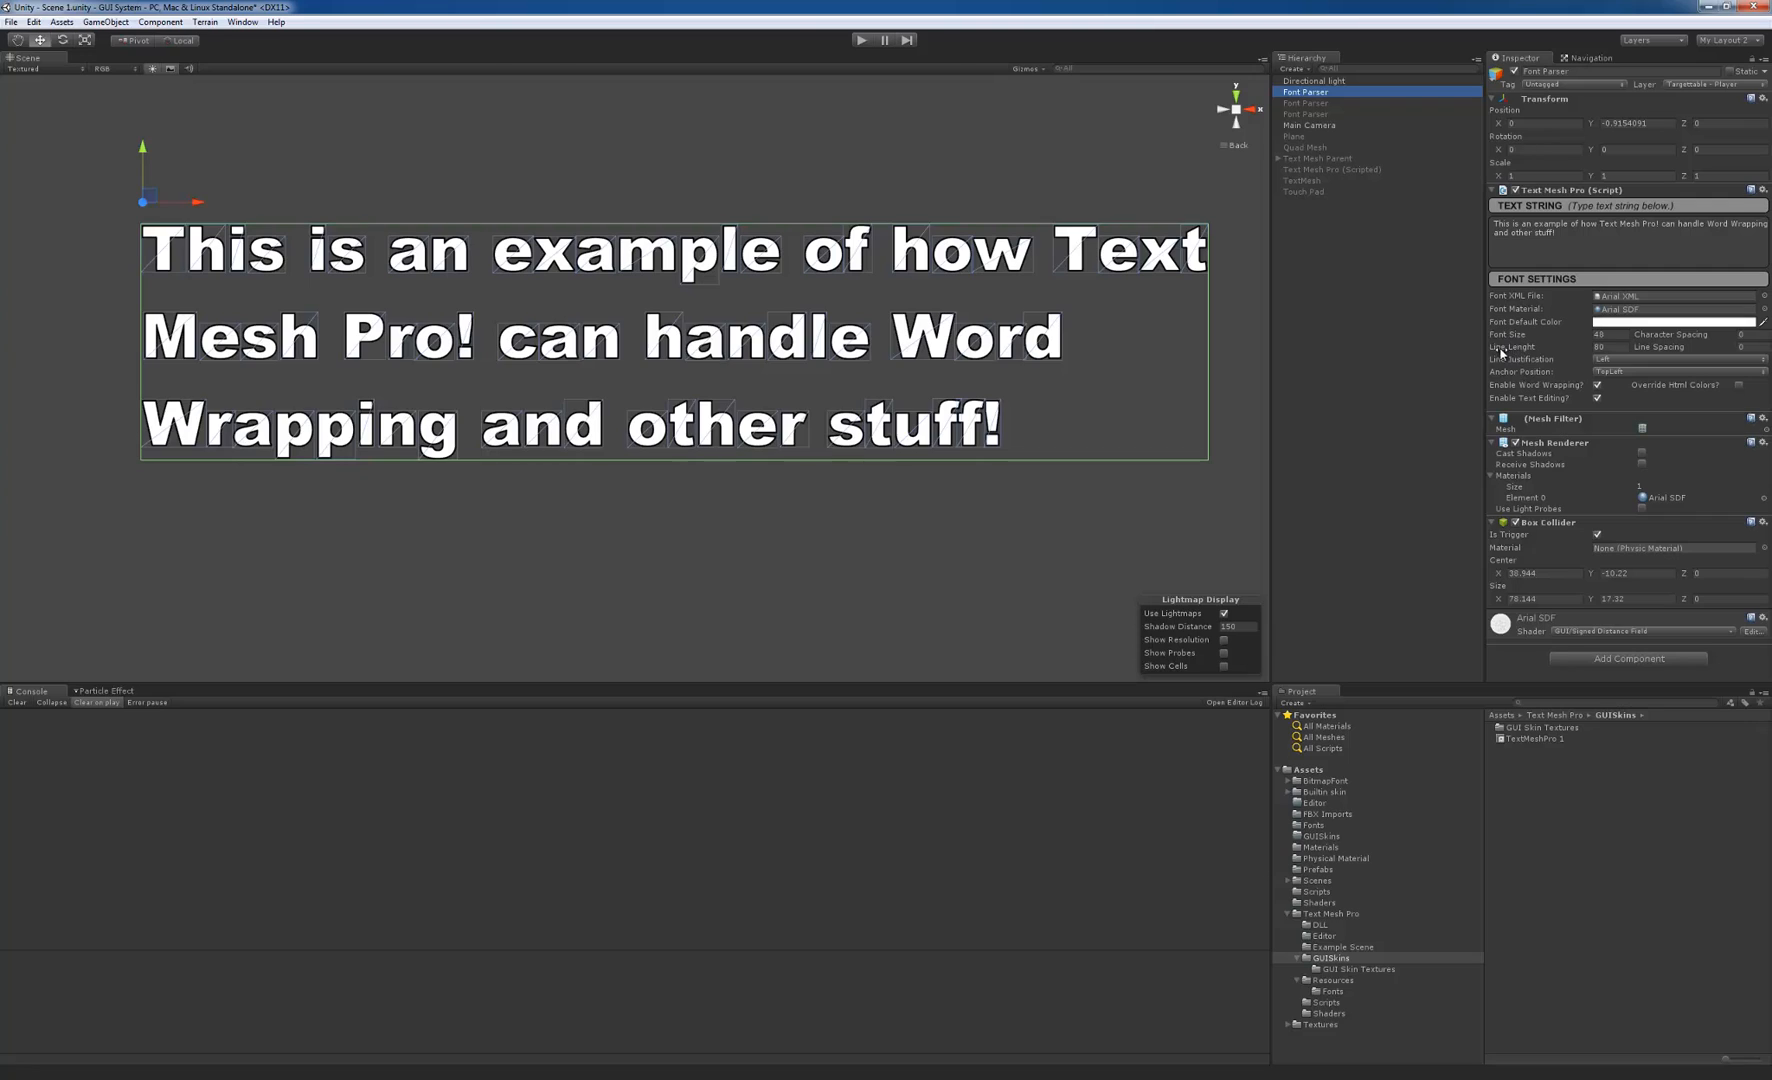
{"action": "mouse_move", "coordinate": [1536, 350]}
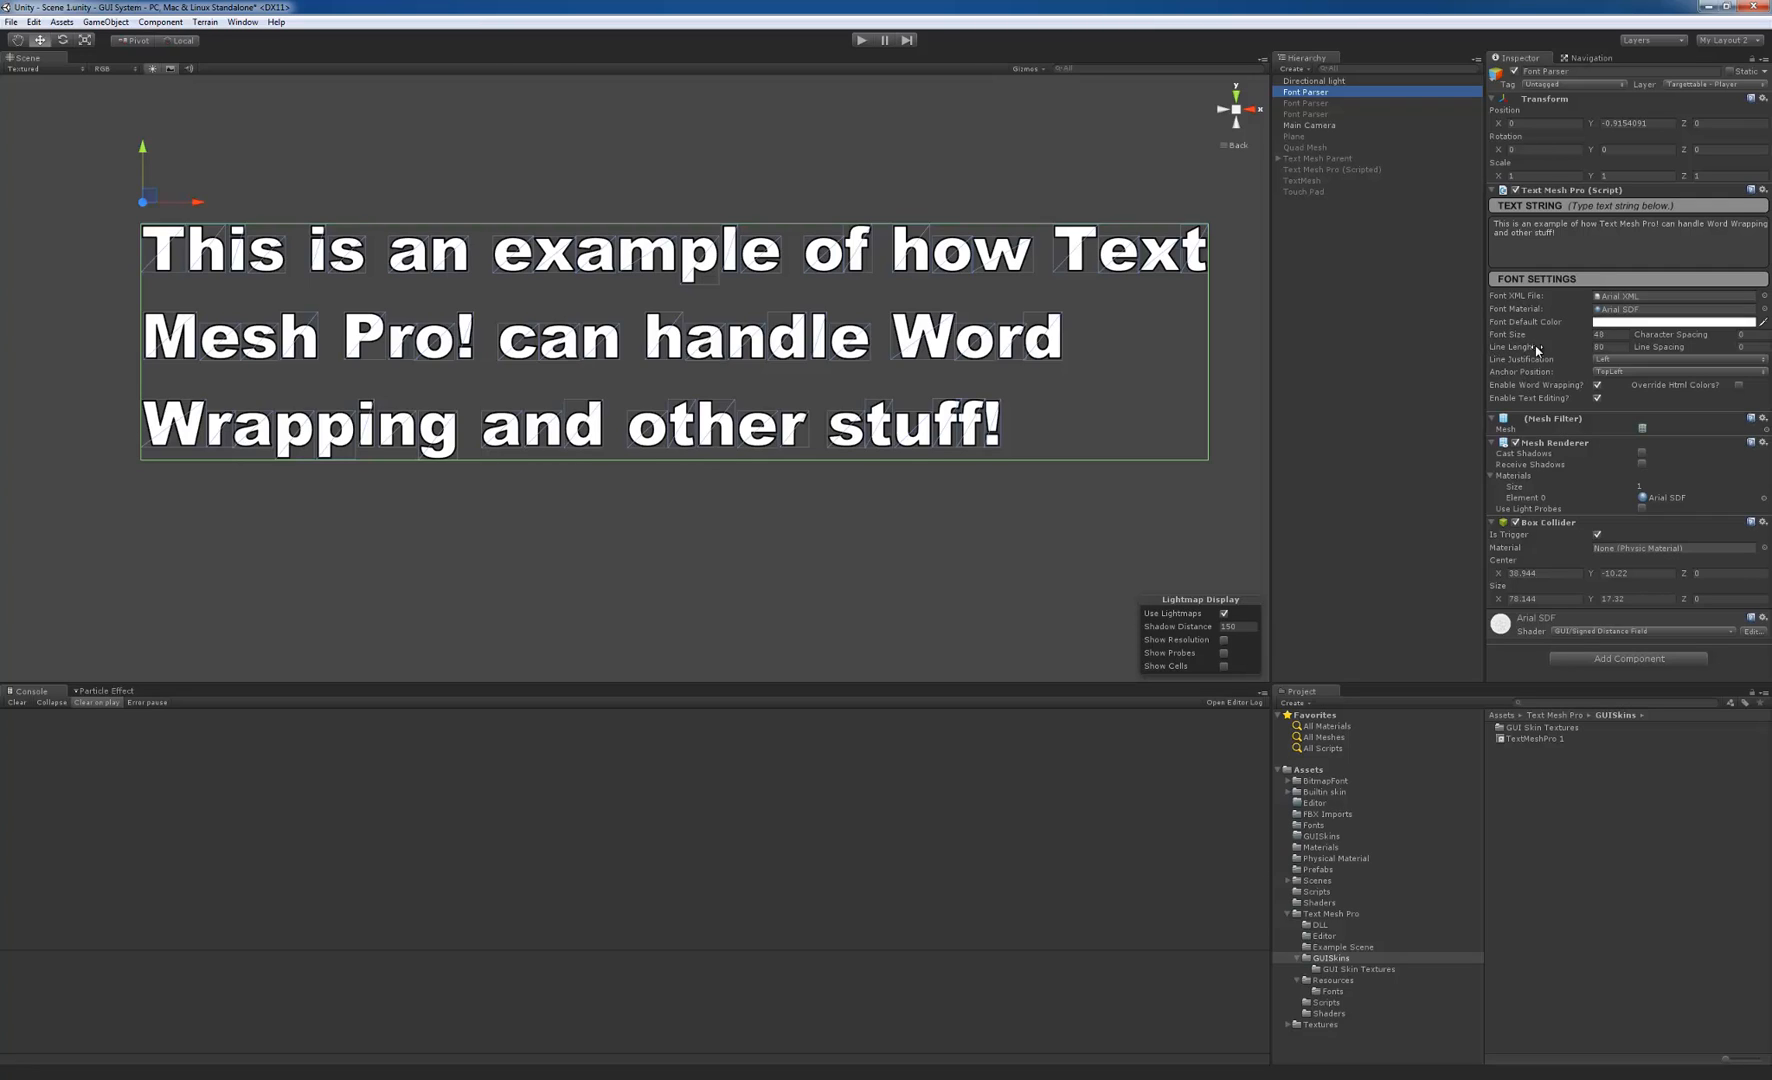
{"action": "mouse_move", "coordinate": [1566, 352]}
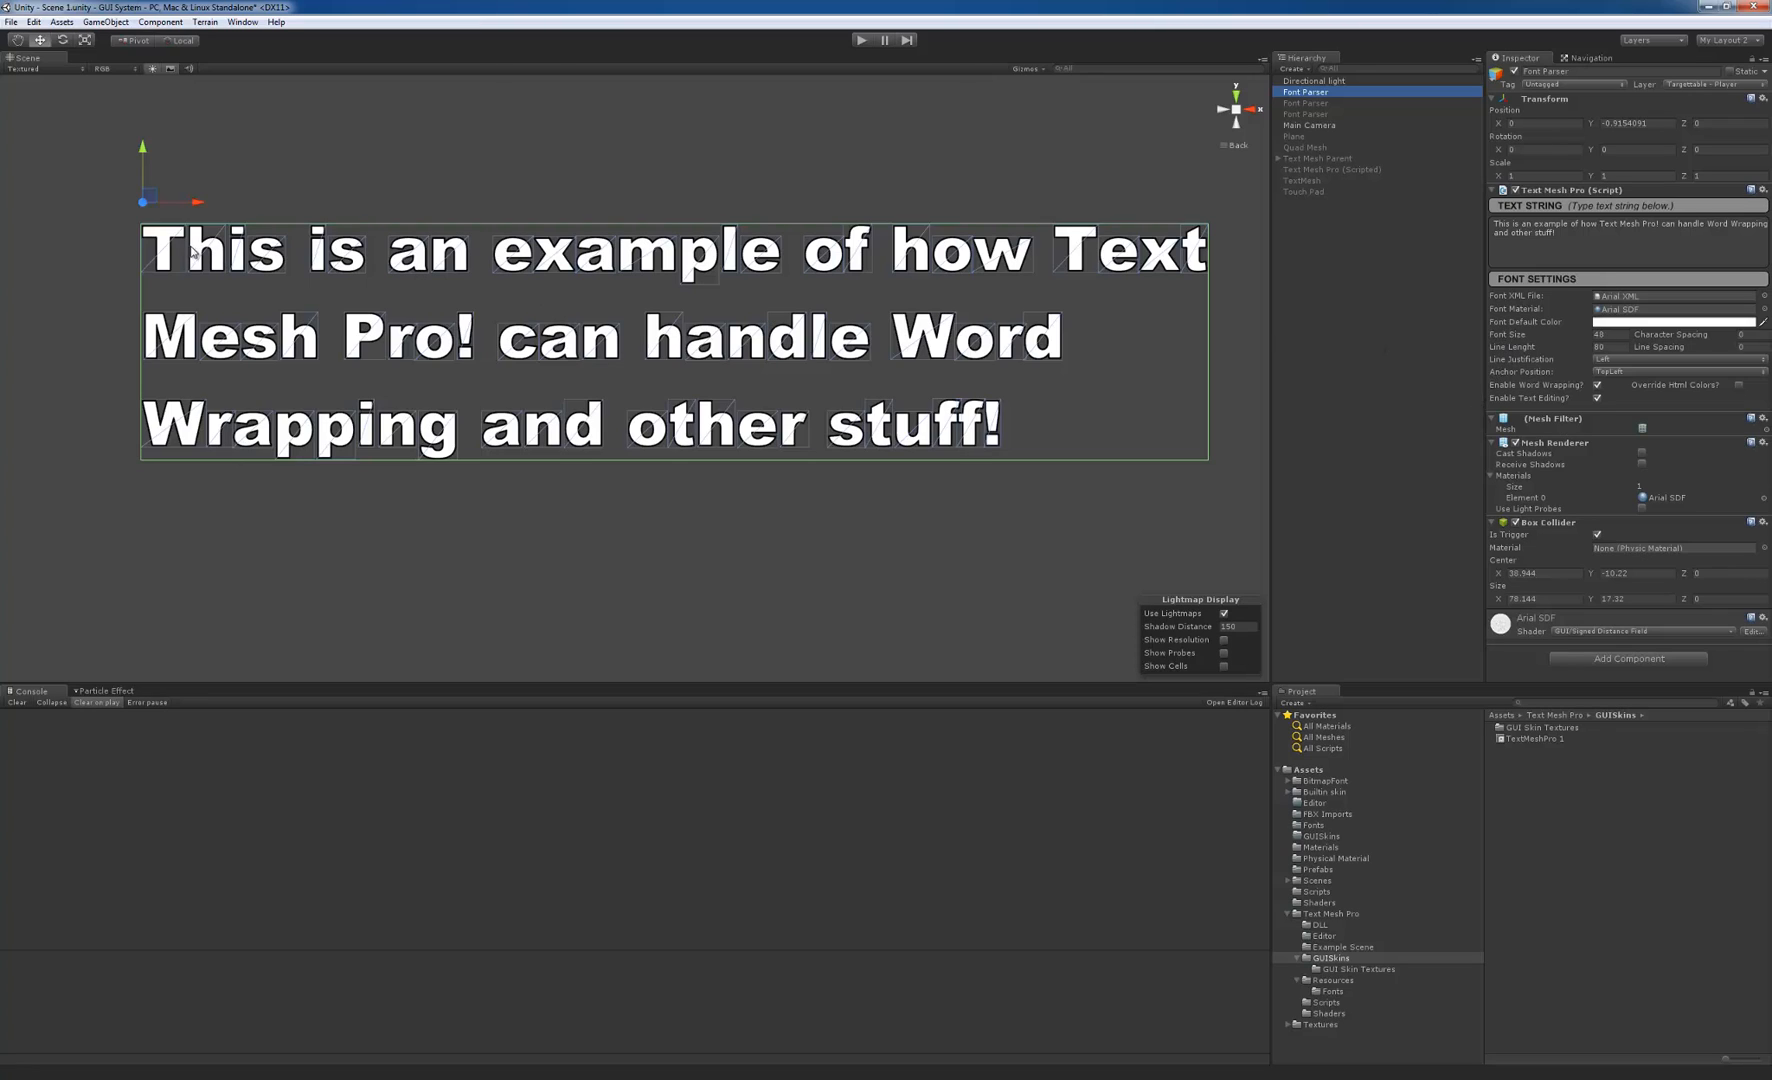
{"action": "mouse_move", "coordinate": [588, 282]}
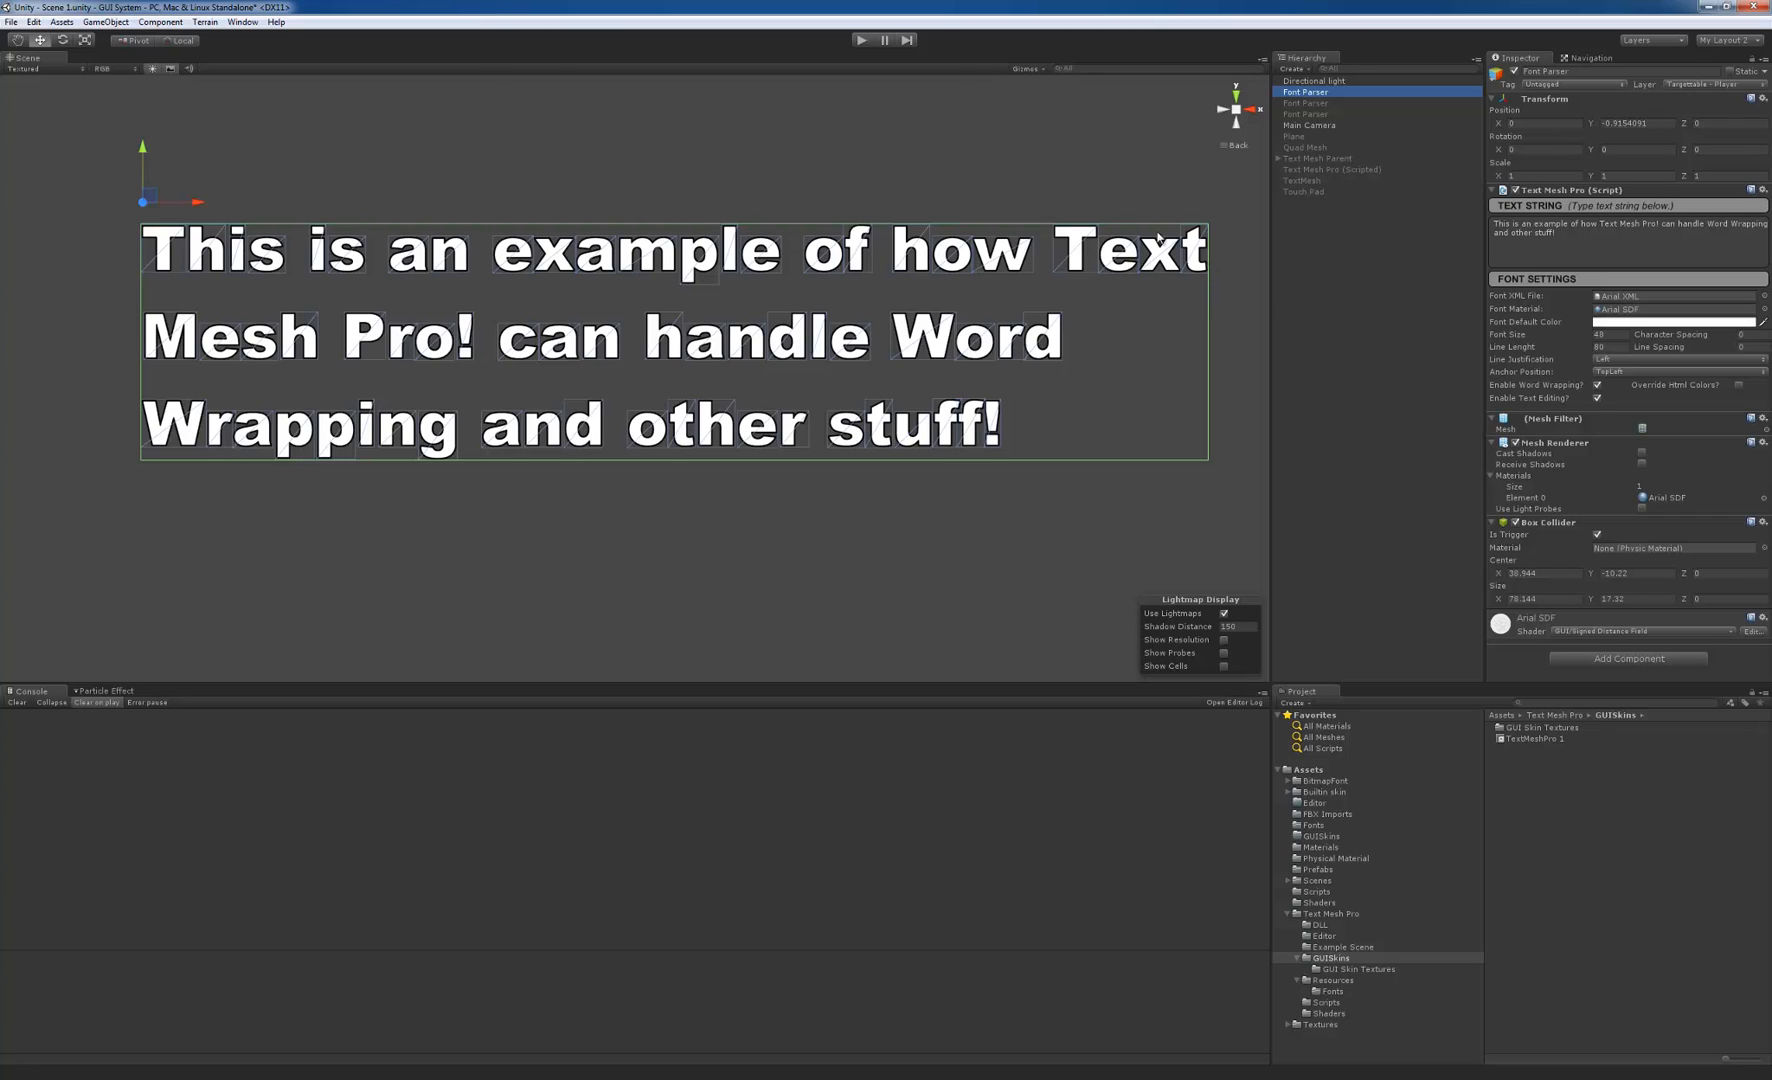
{"action": "mouse_move", "coordinate": [1046, 264]}
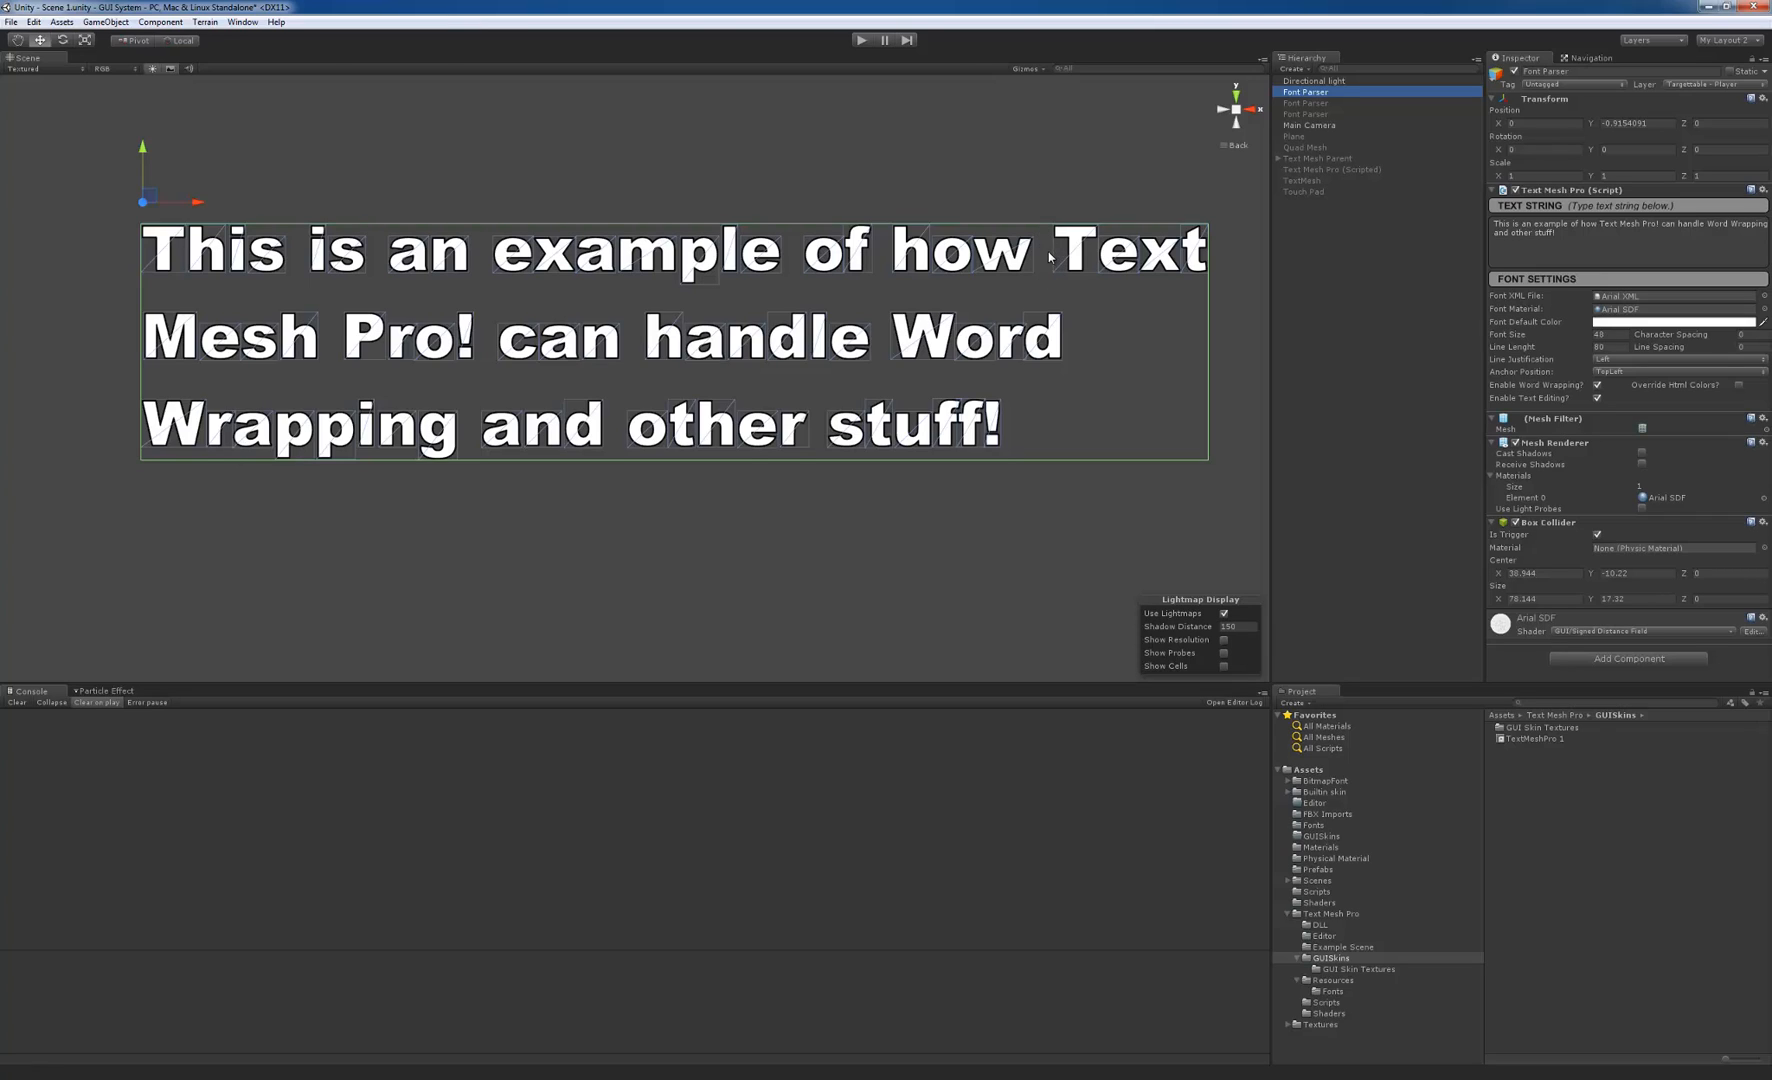
{"action": "mouse_move", "coordinate": [1422, 352]}
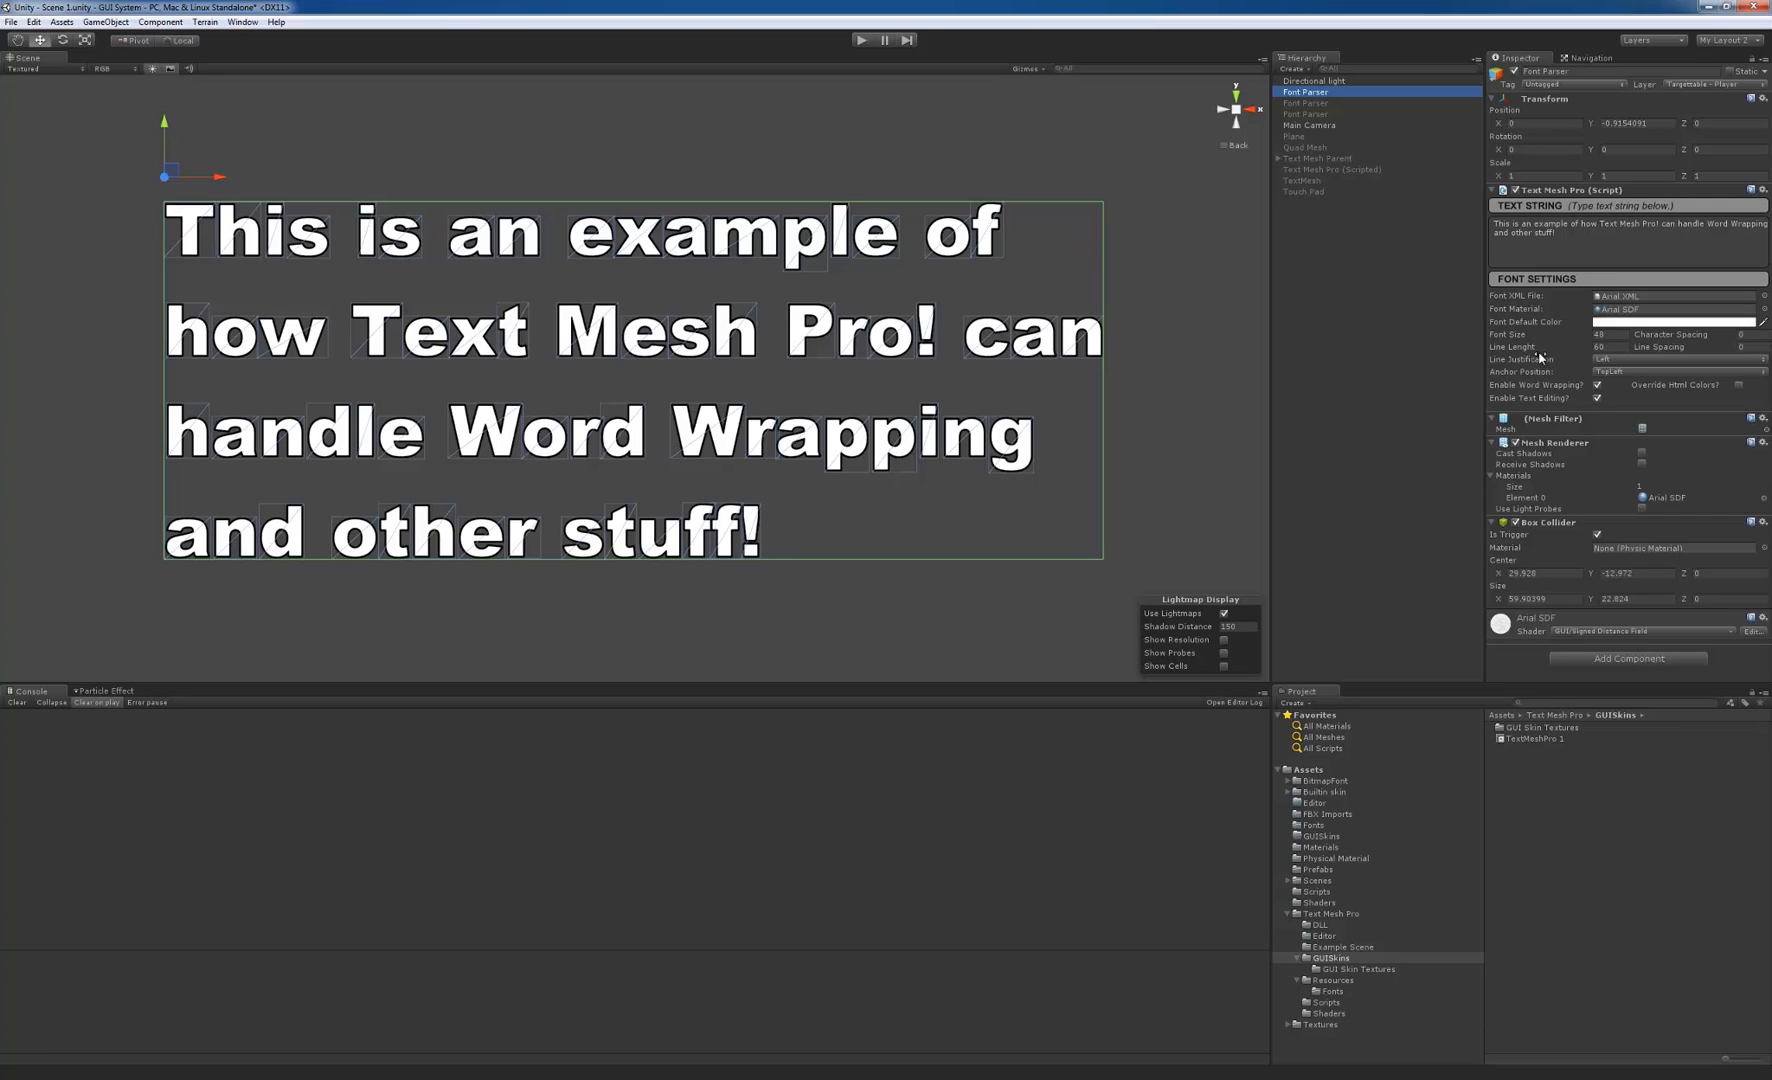
{"action": "mouse_move", "coordinate": [1632, 284]}
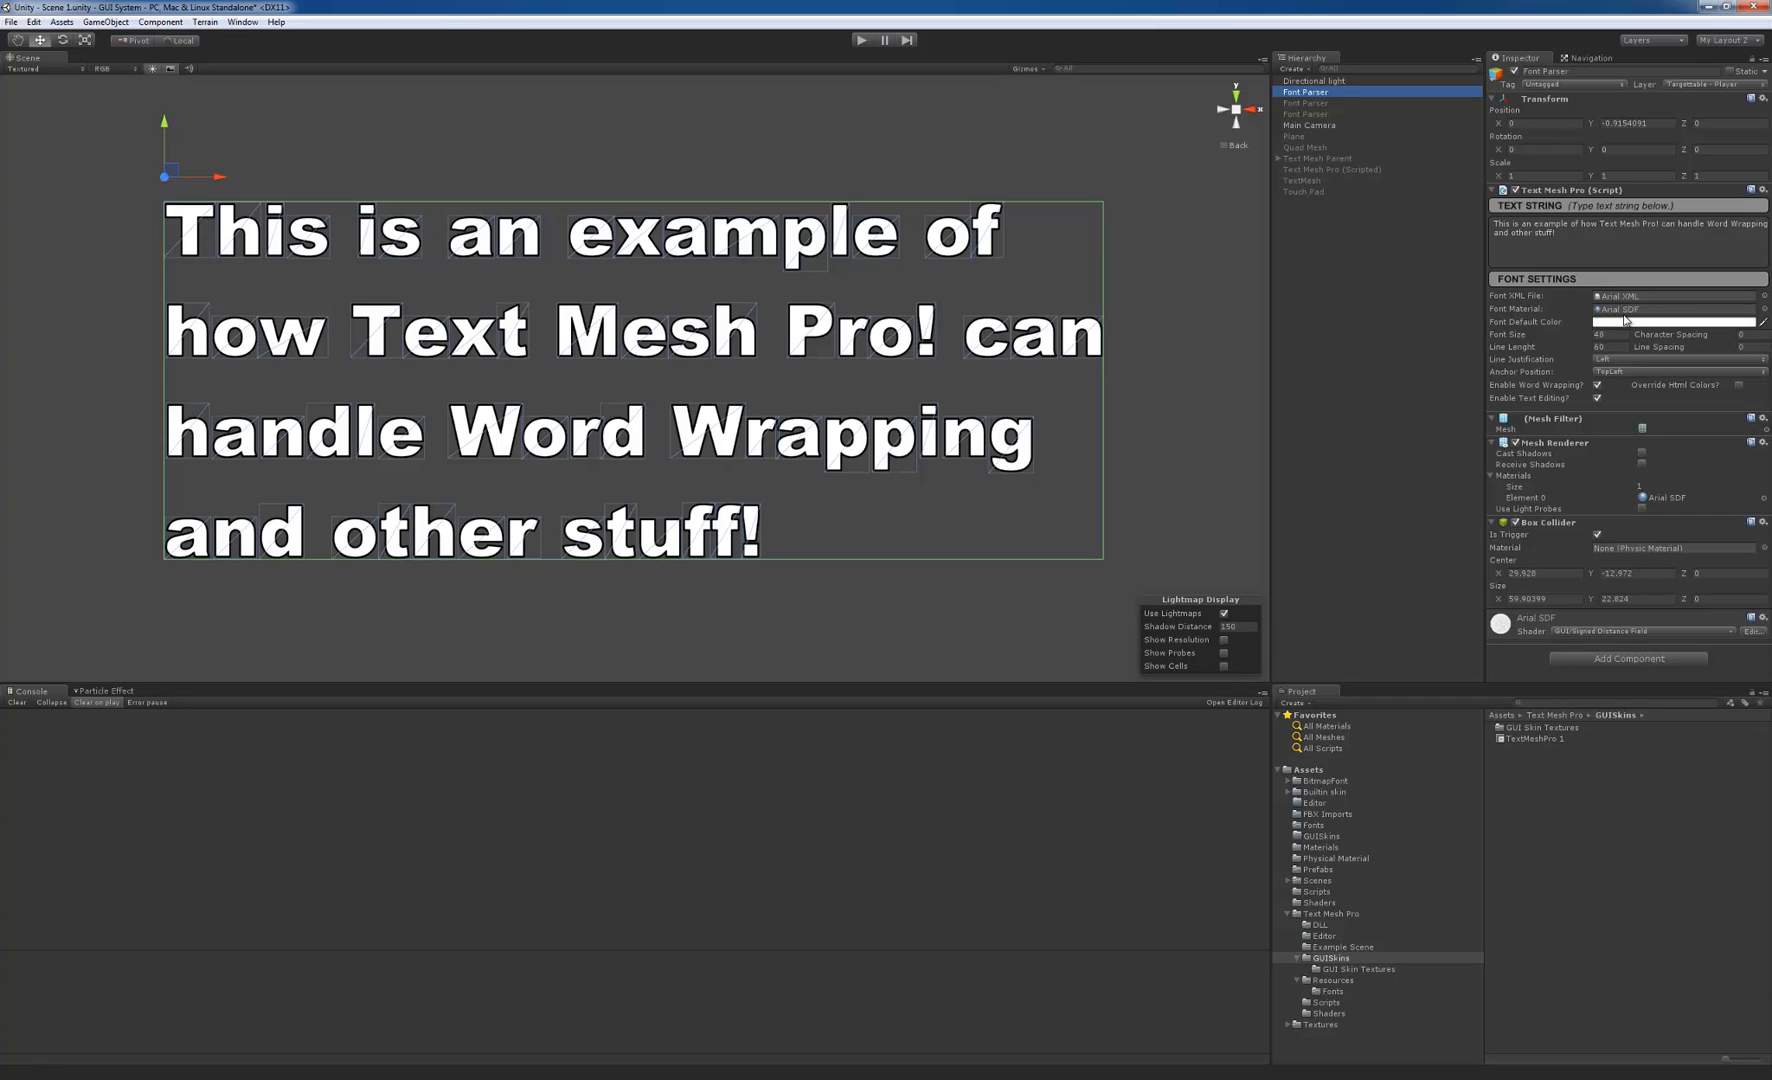
{"action": "mouse_move", "coordinate": [1618, 320]}
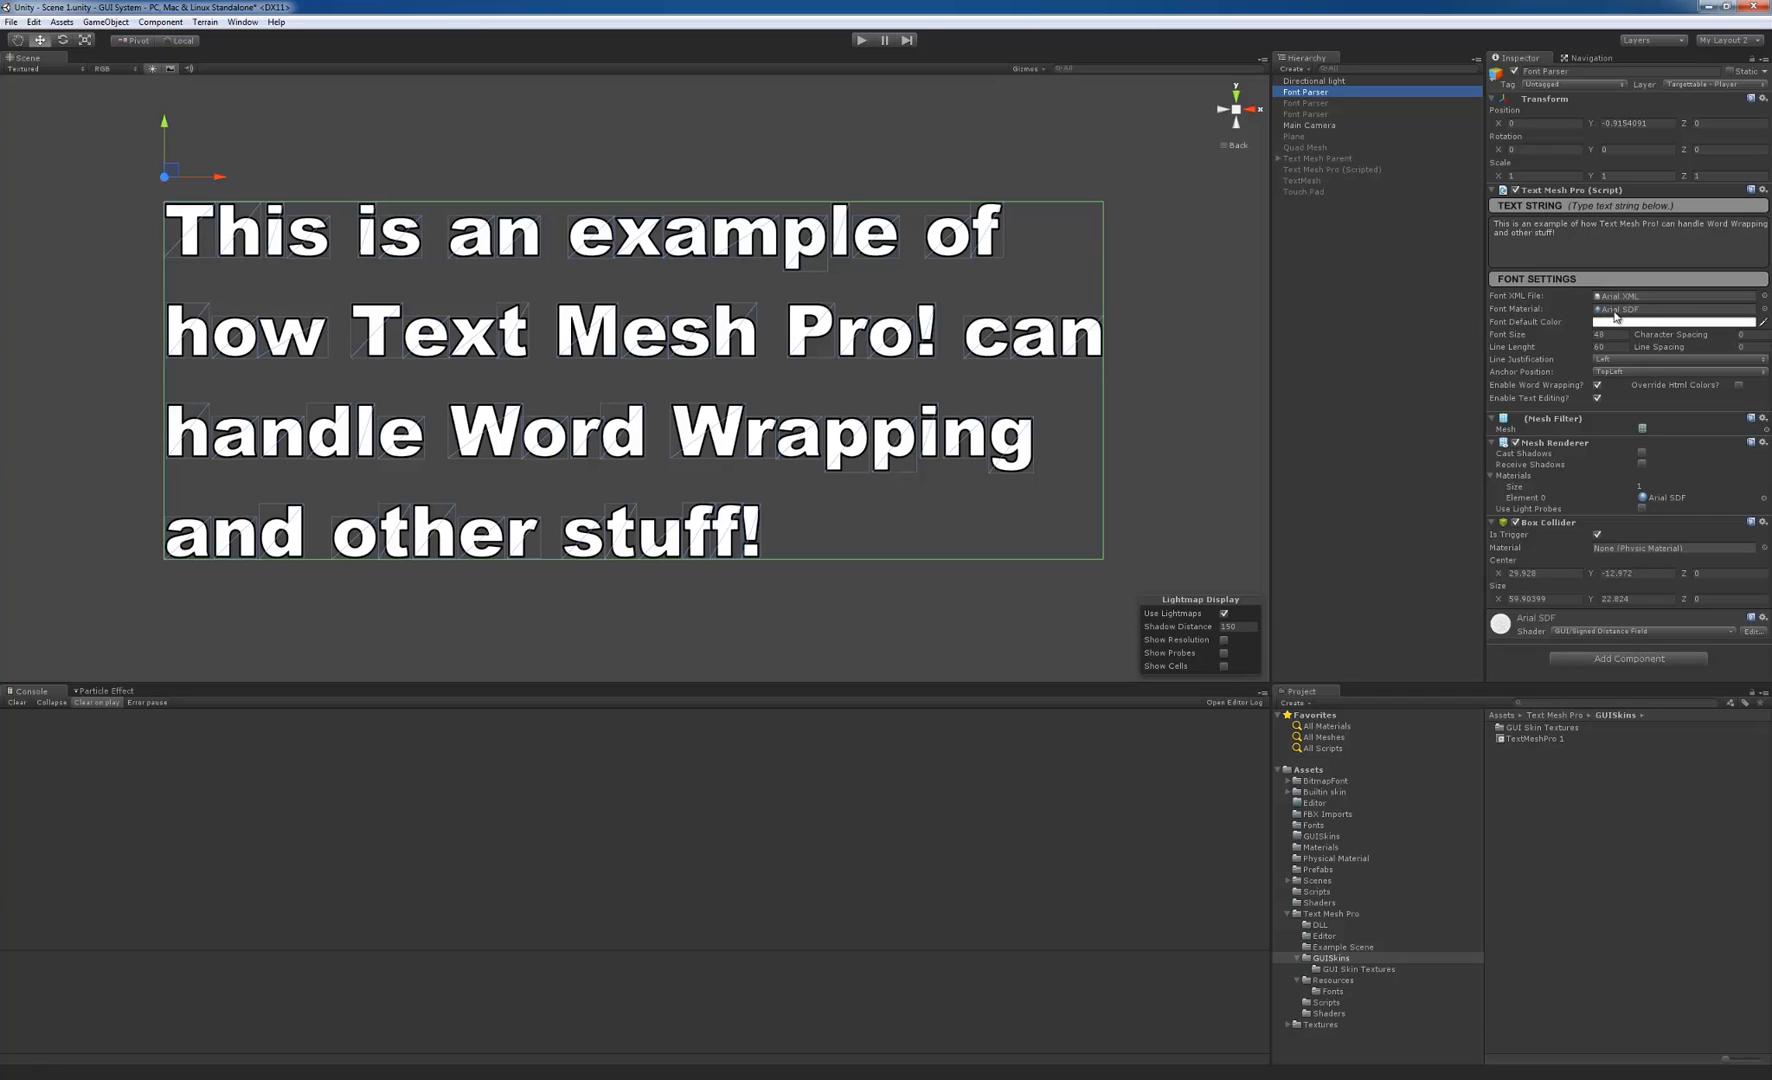
{"action": "mouse_move", "coordinate": [1614, 316]}
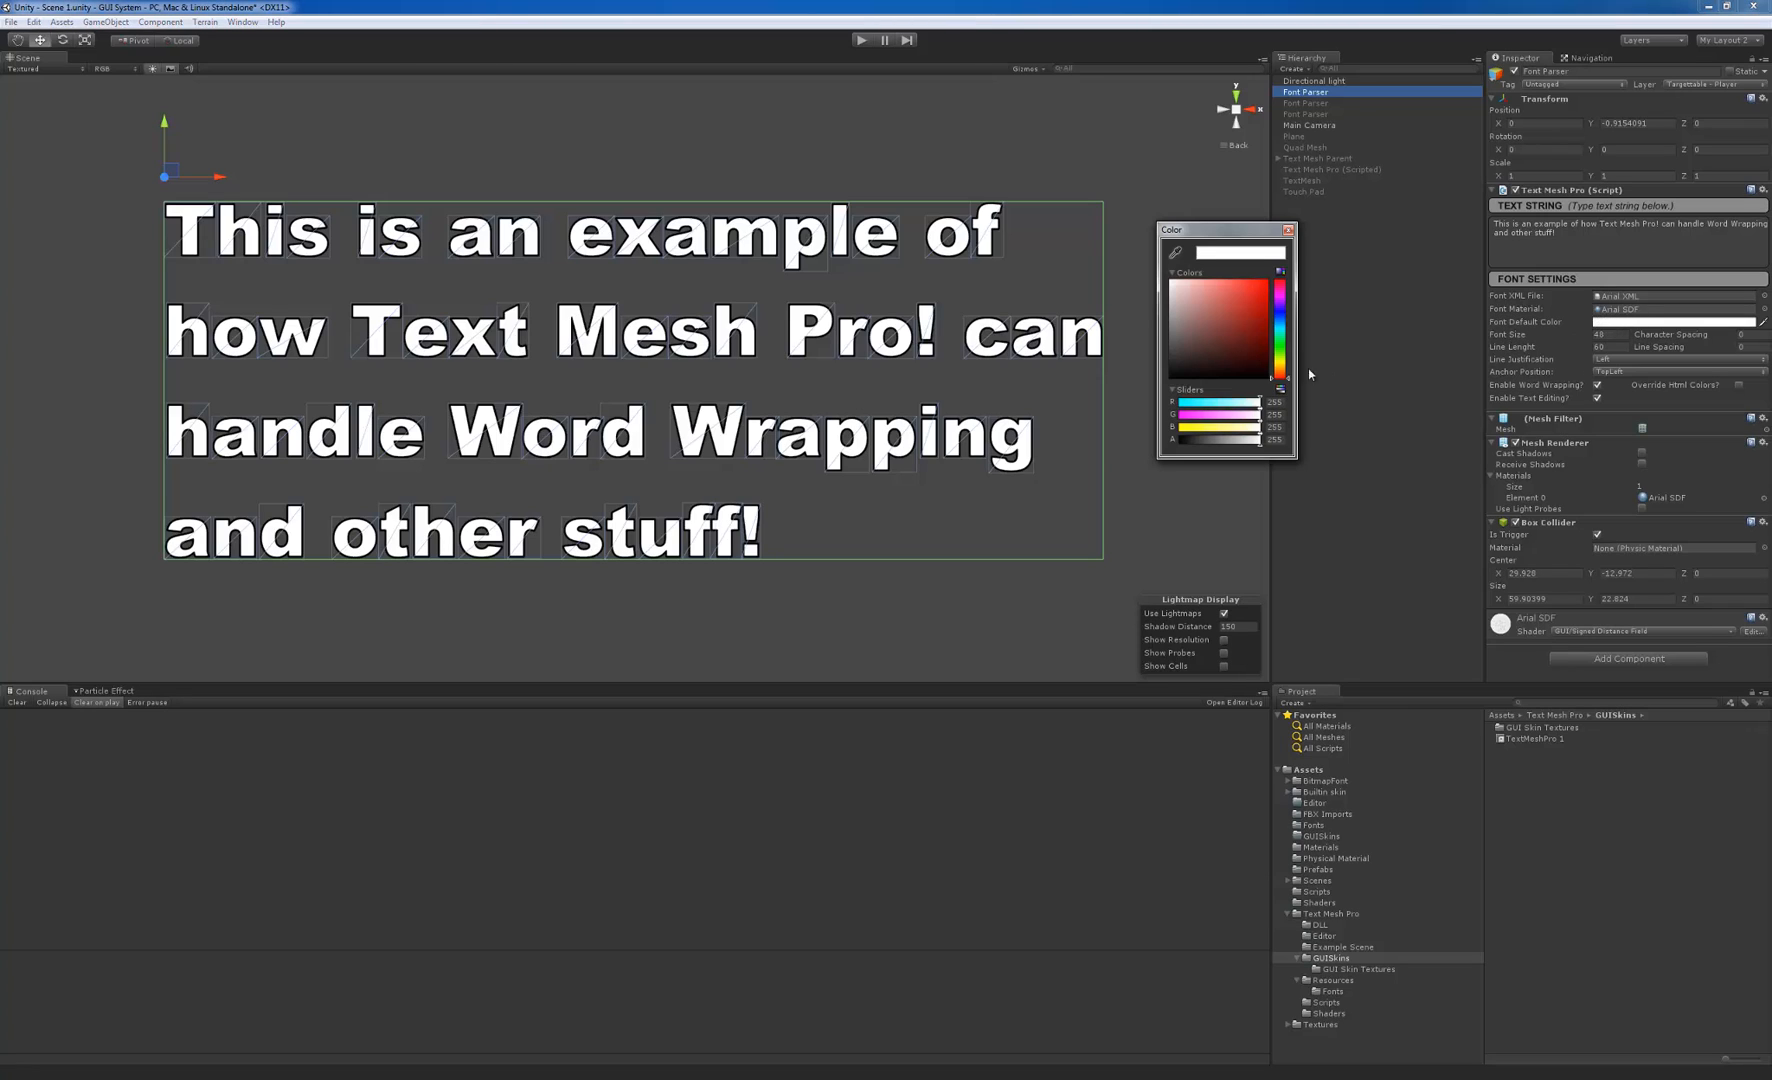
{"action": "left_click", "coordinate": [1190, 338]}
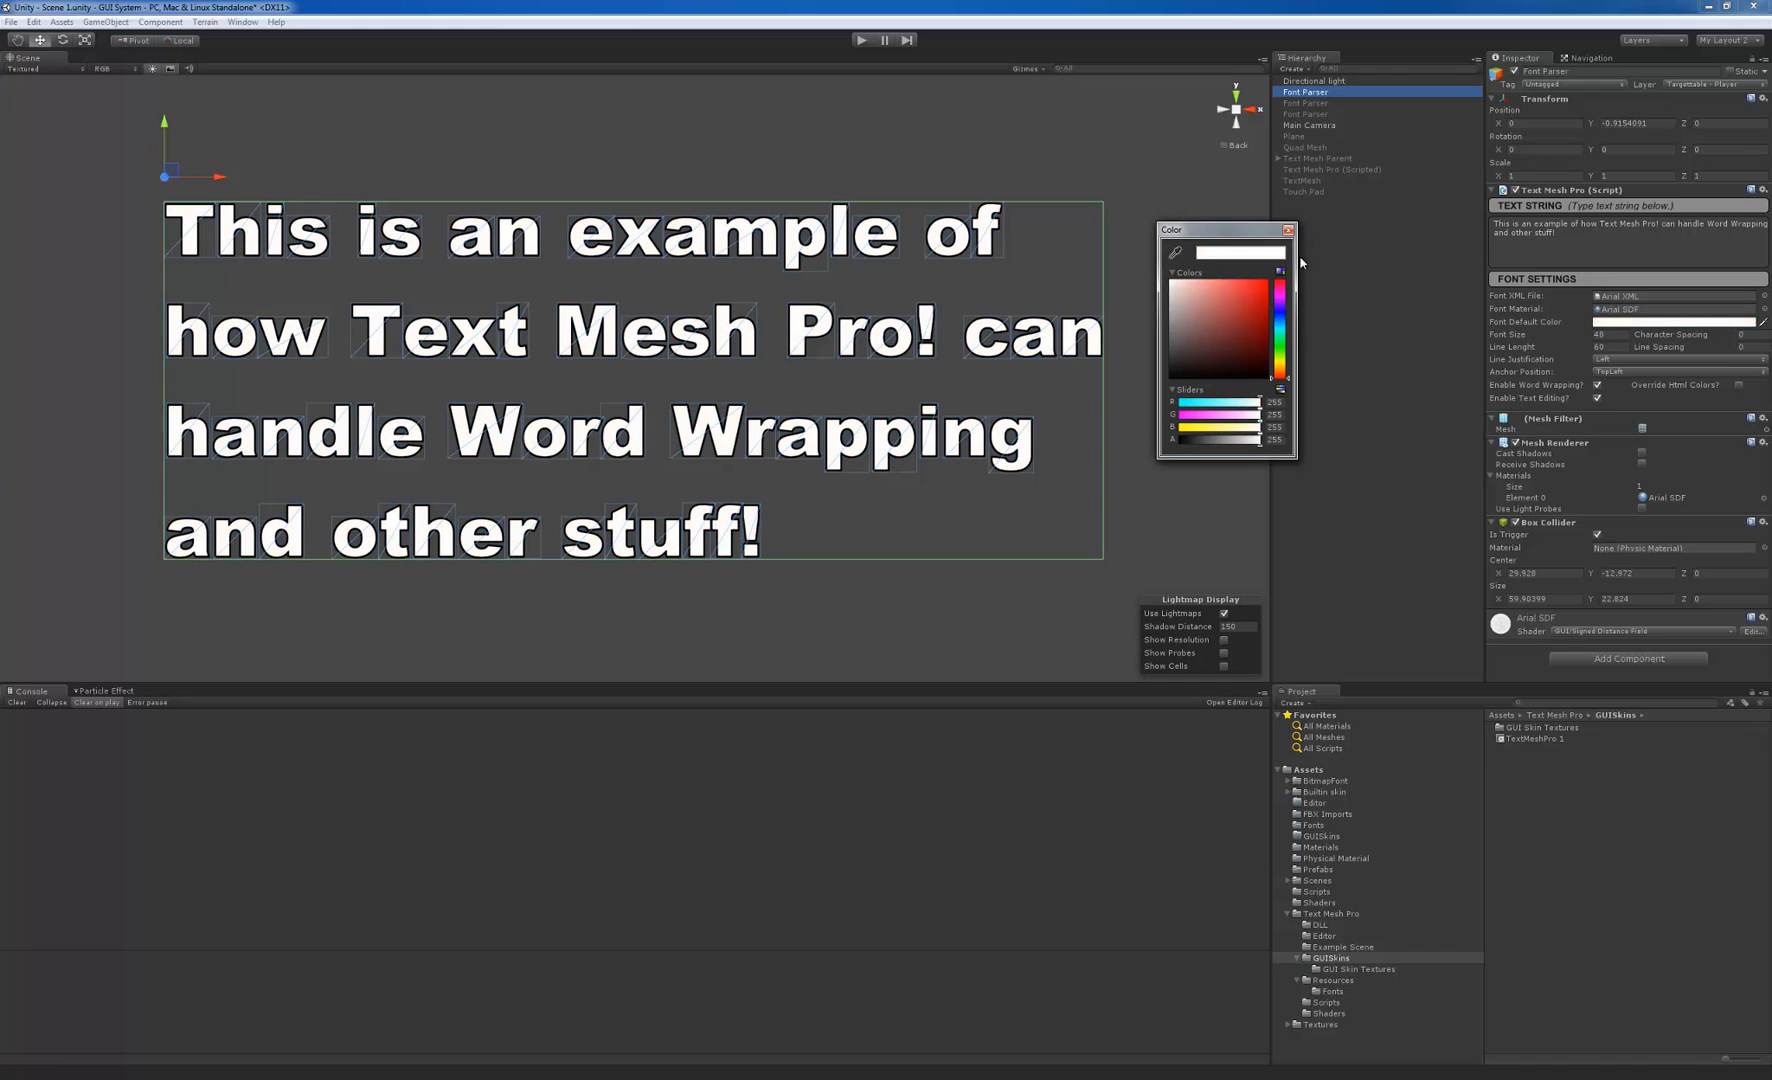
{"action": "left_click", "coordinate": [1288, 230]}
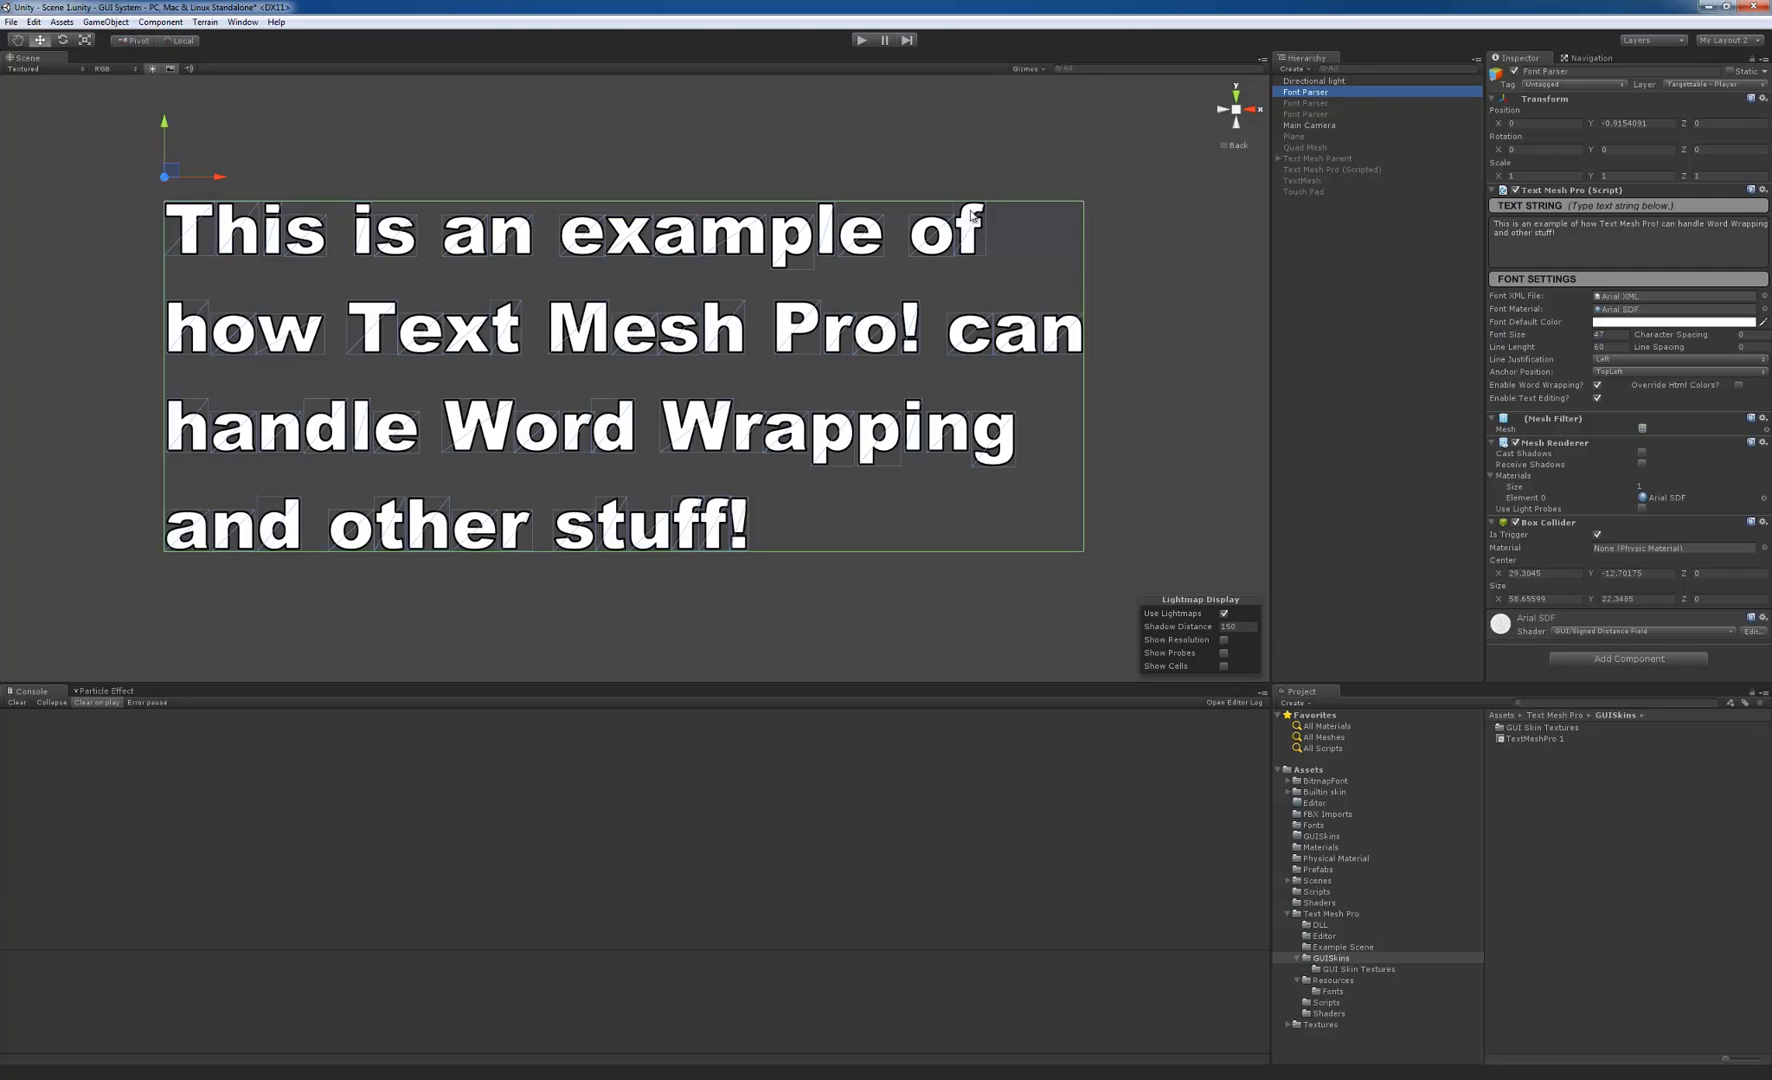
{"action": "mouse_move", "coordinate": [1230, 306]}
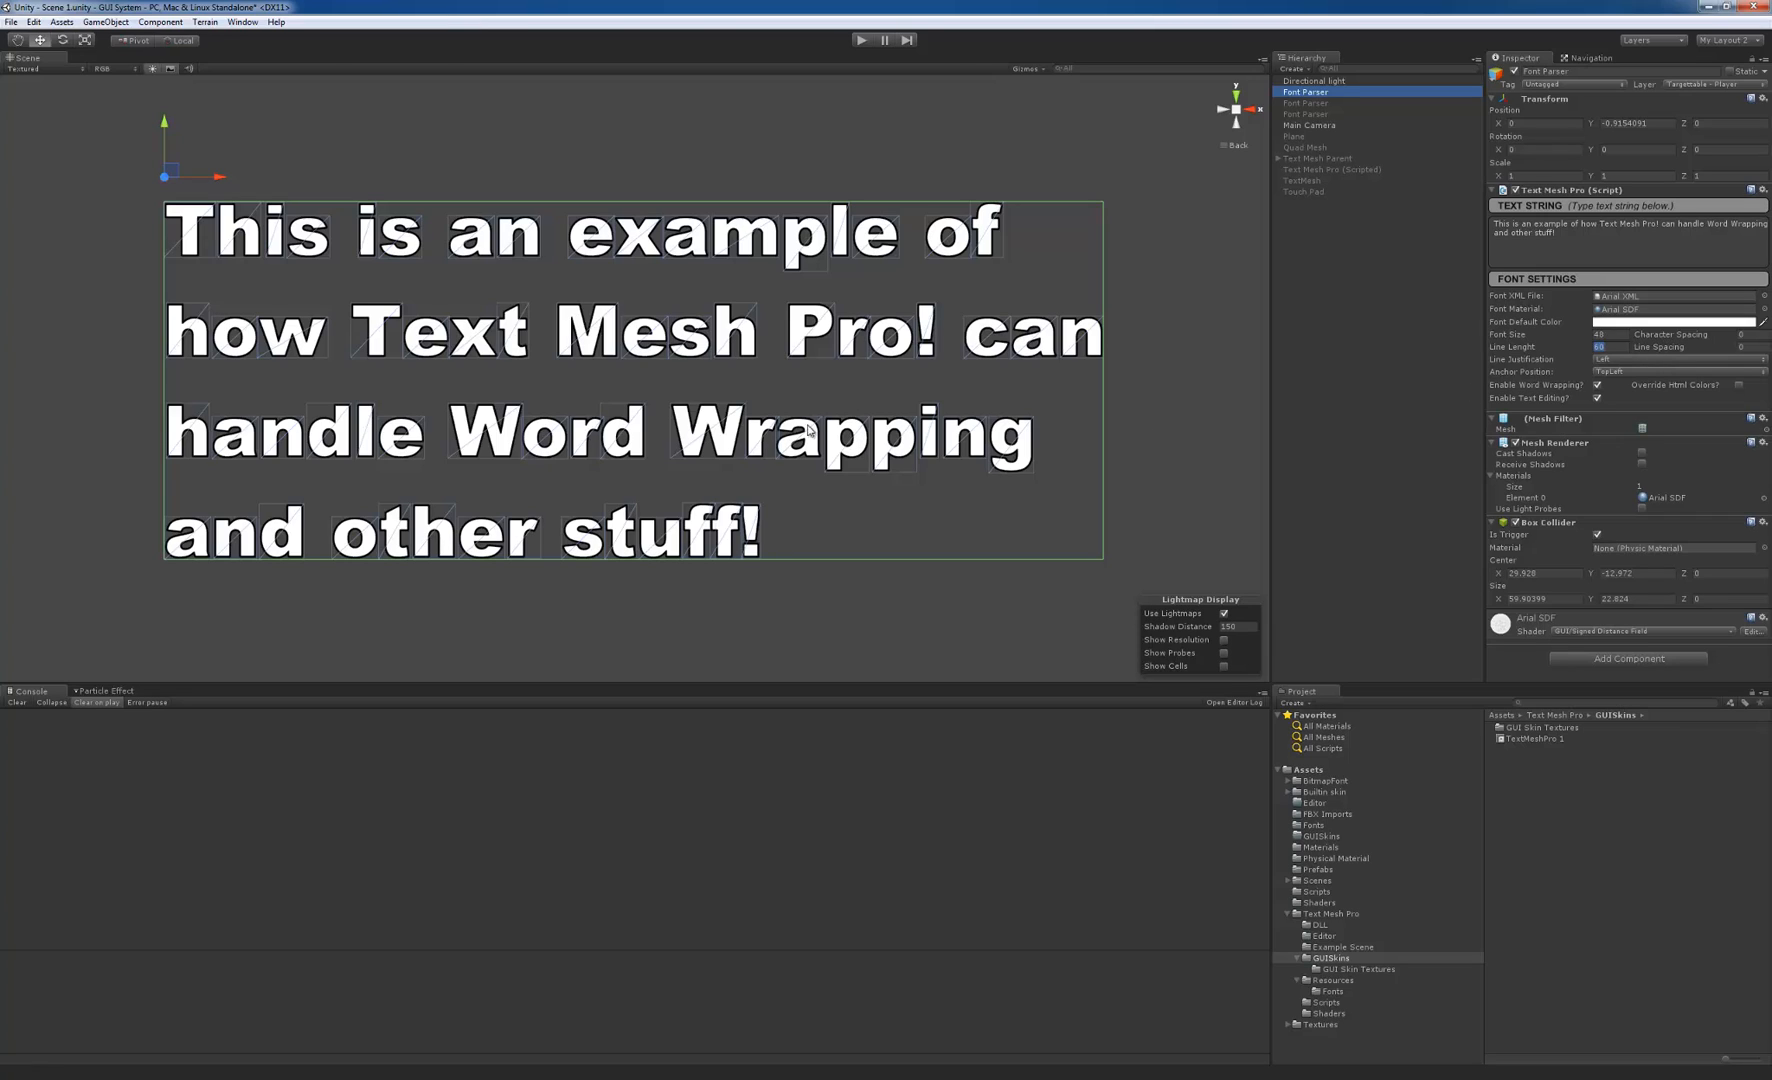
{"action": "mouse_move", "coordinate": [802, 292]}
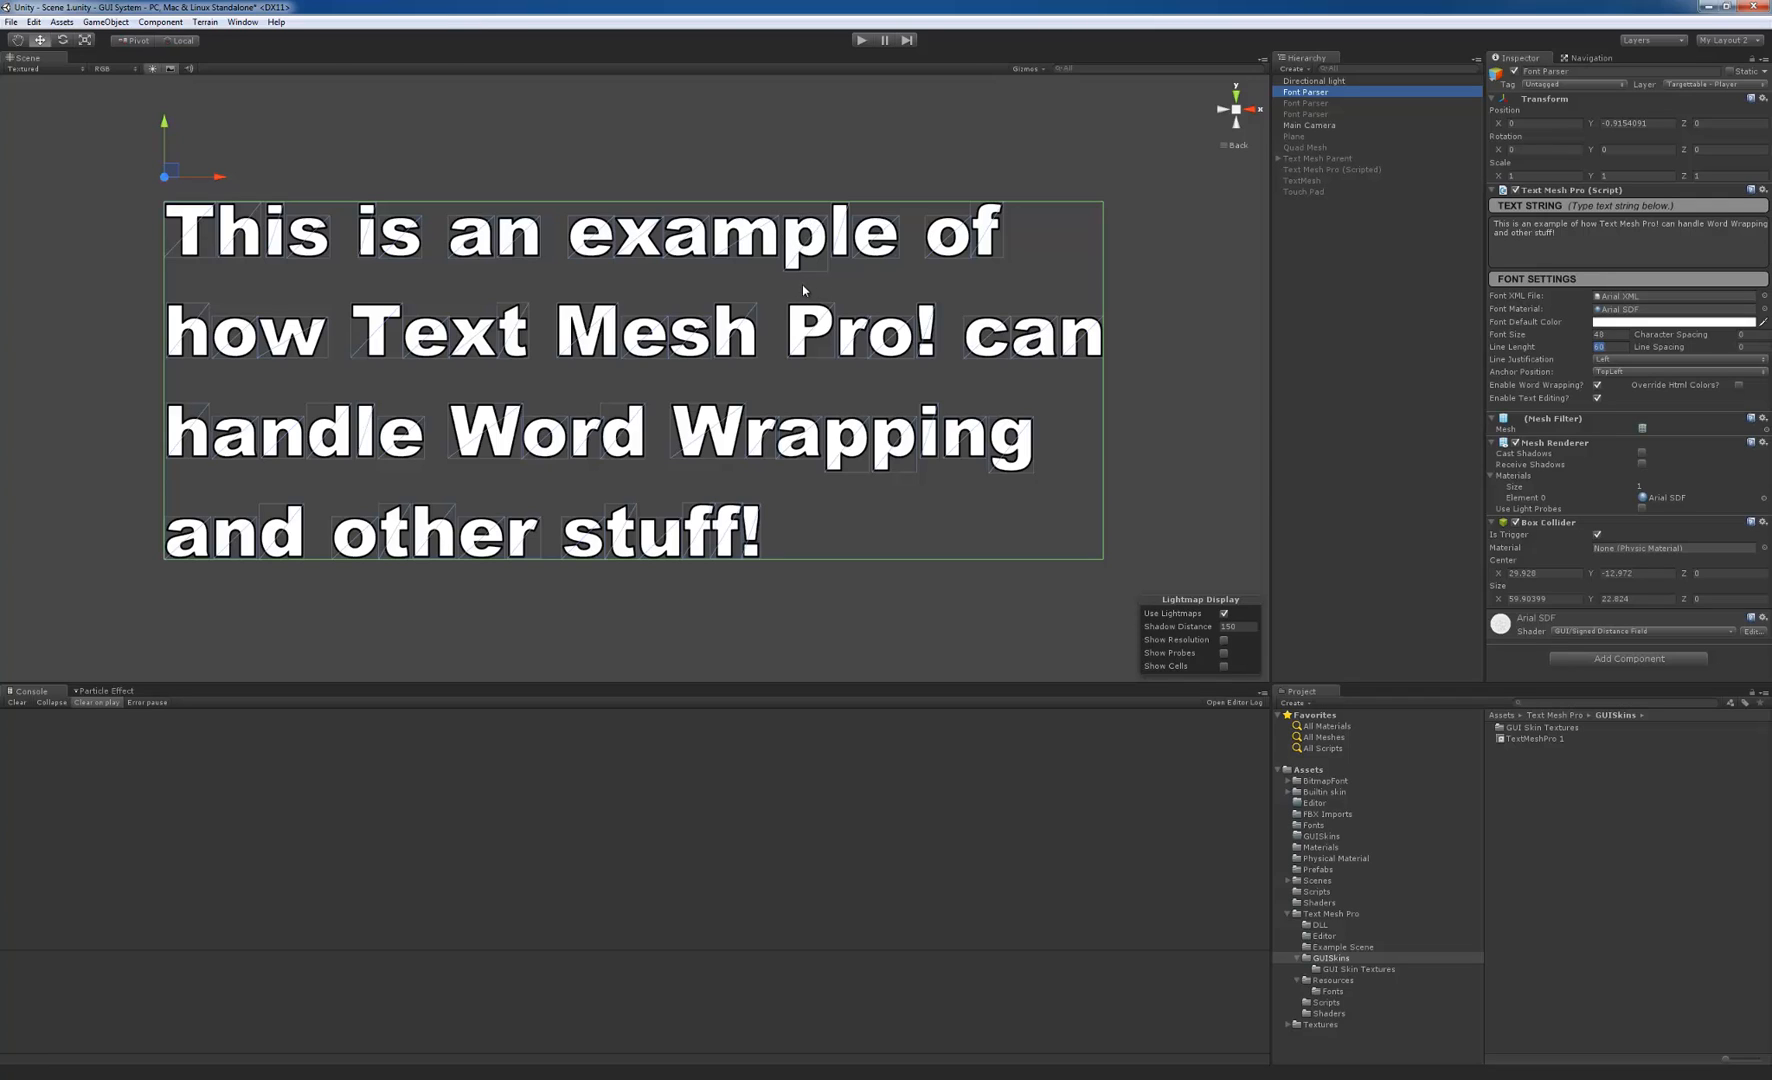
{"action": "mouse_move", "coordinate": [1658, 354]}
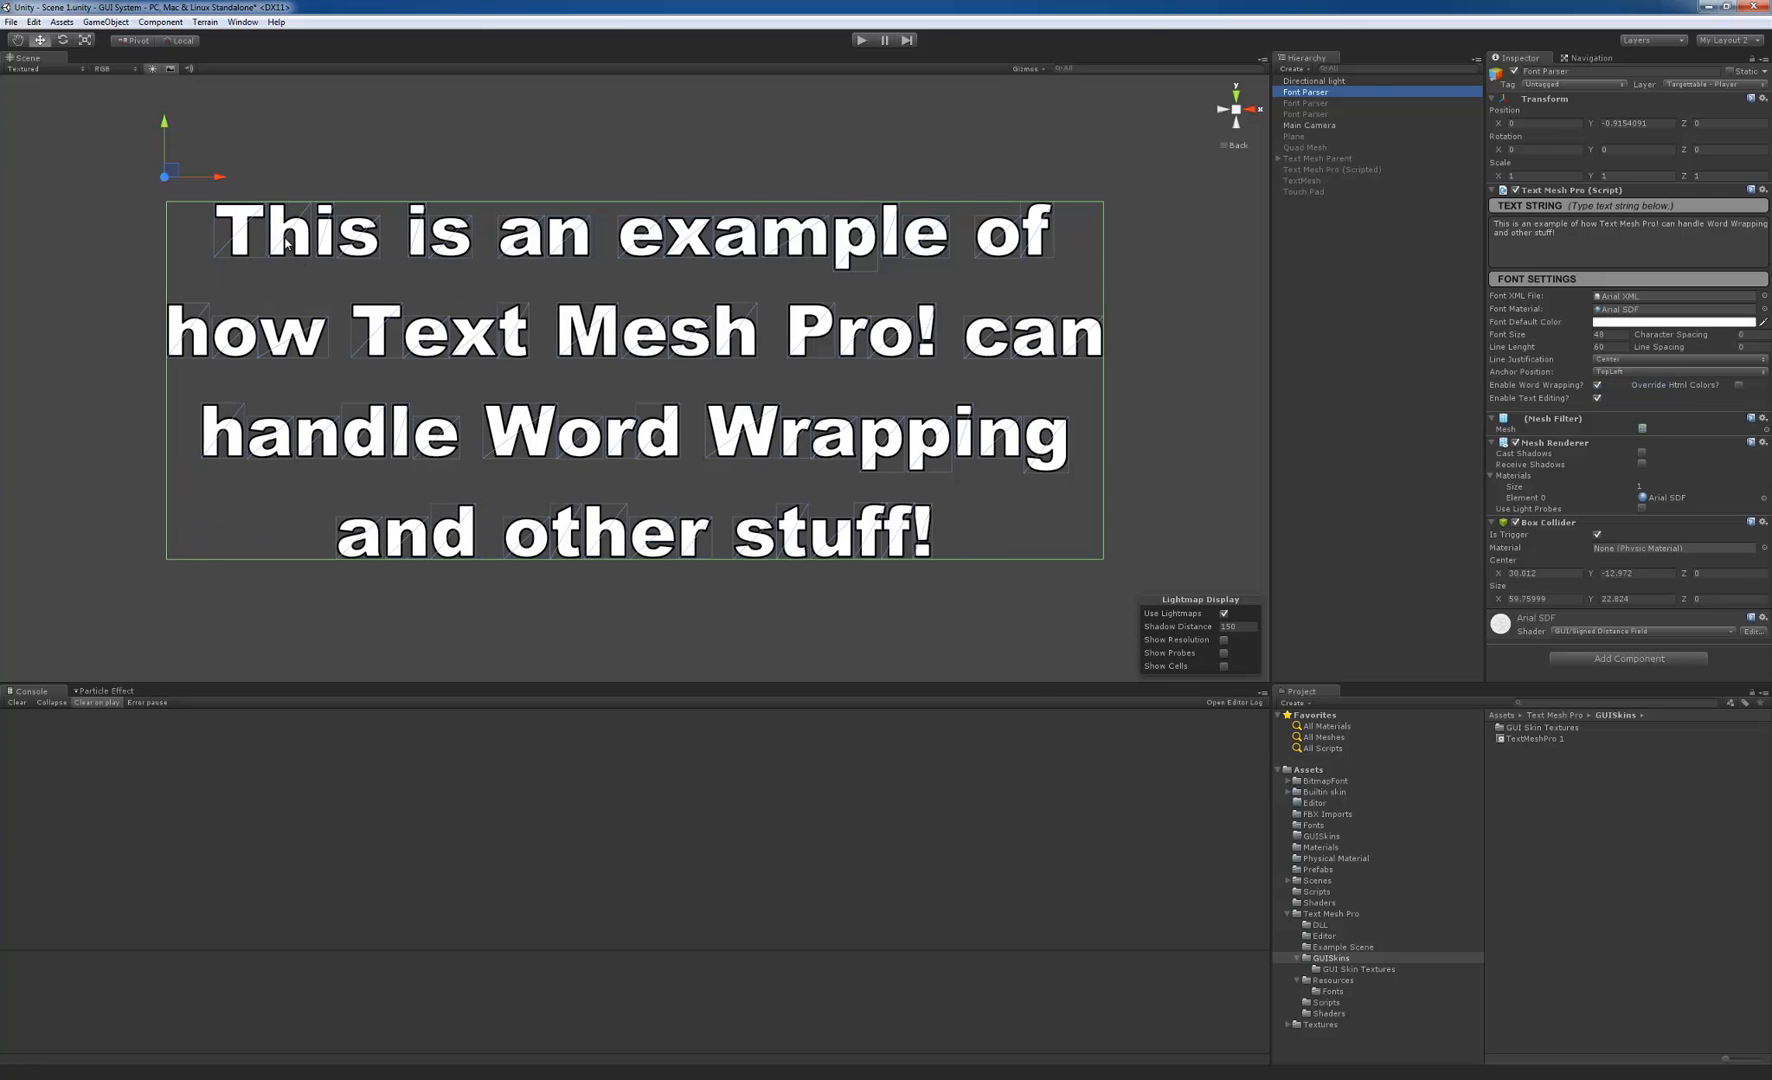
Set Line Justification back to Left.
{"action": "left_click", "coordinate": [1672, 360]}
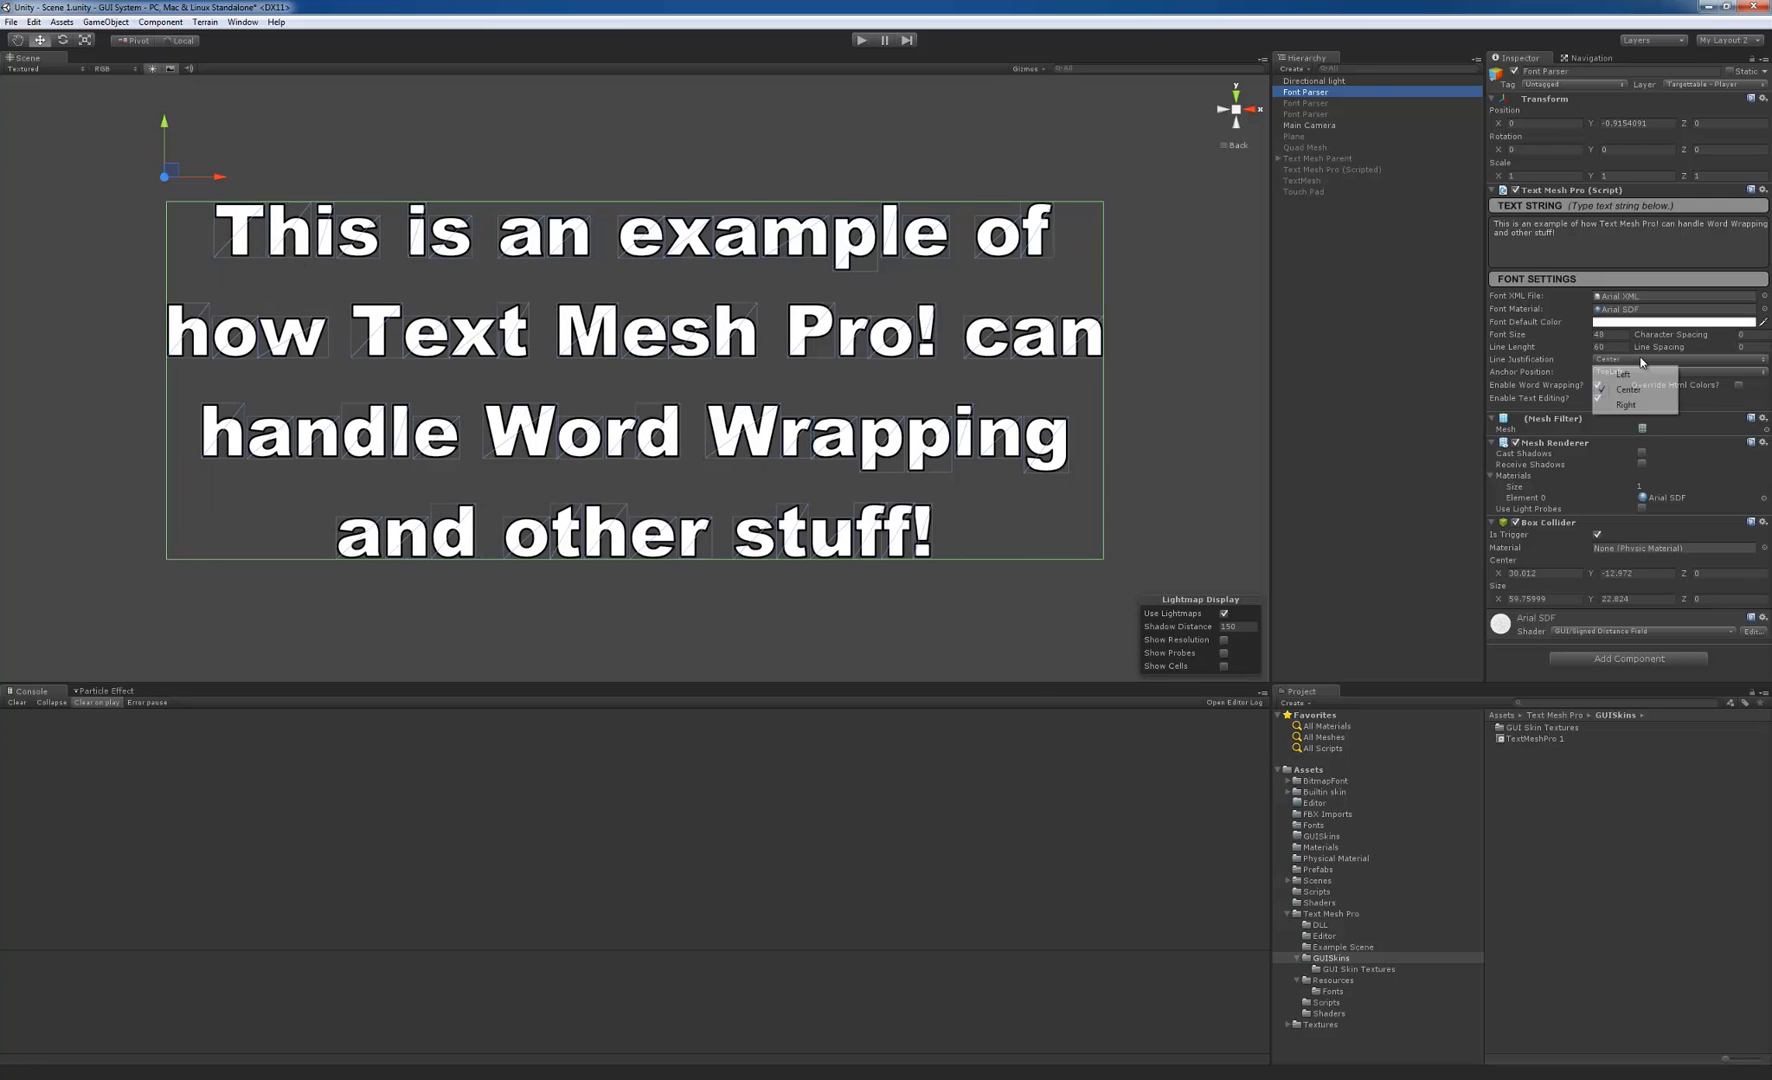
{"action": "left_click", "coordinate": [1626, 404]}
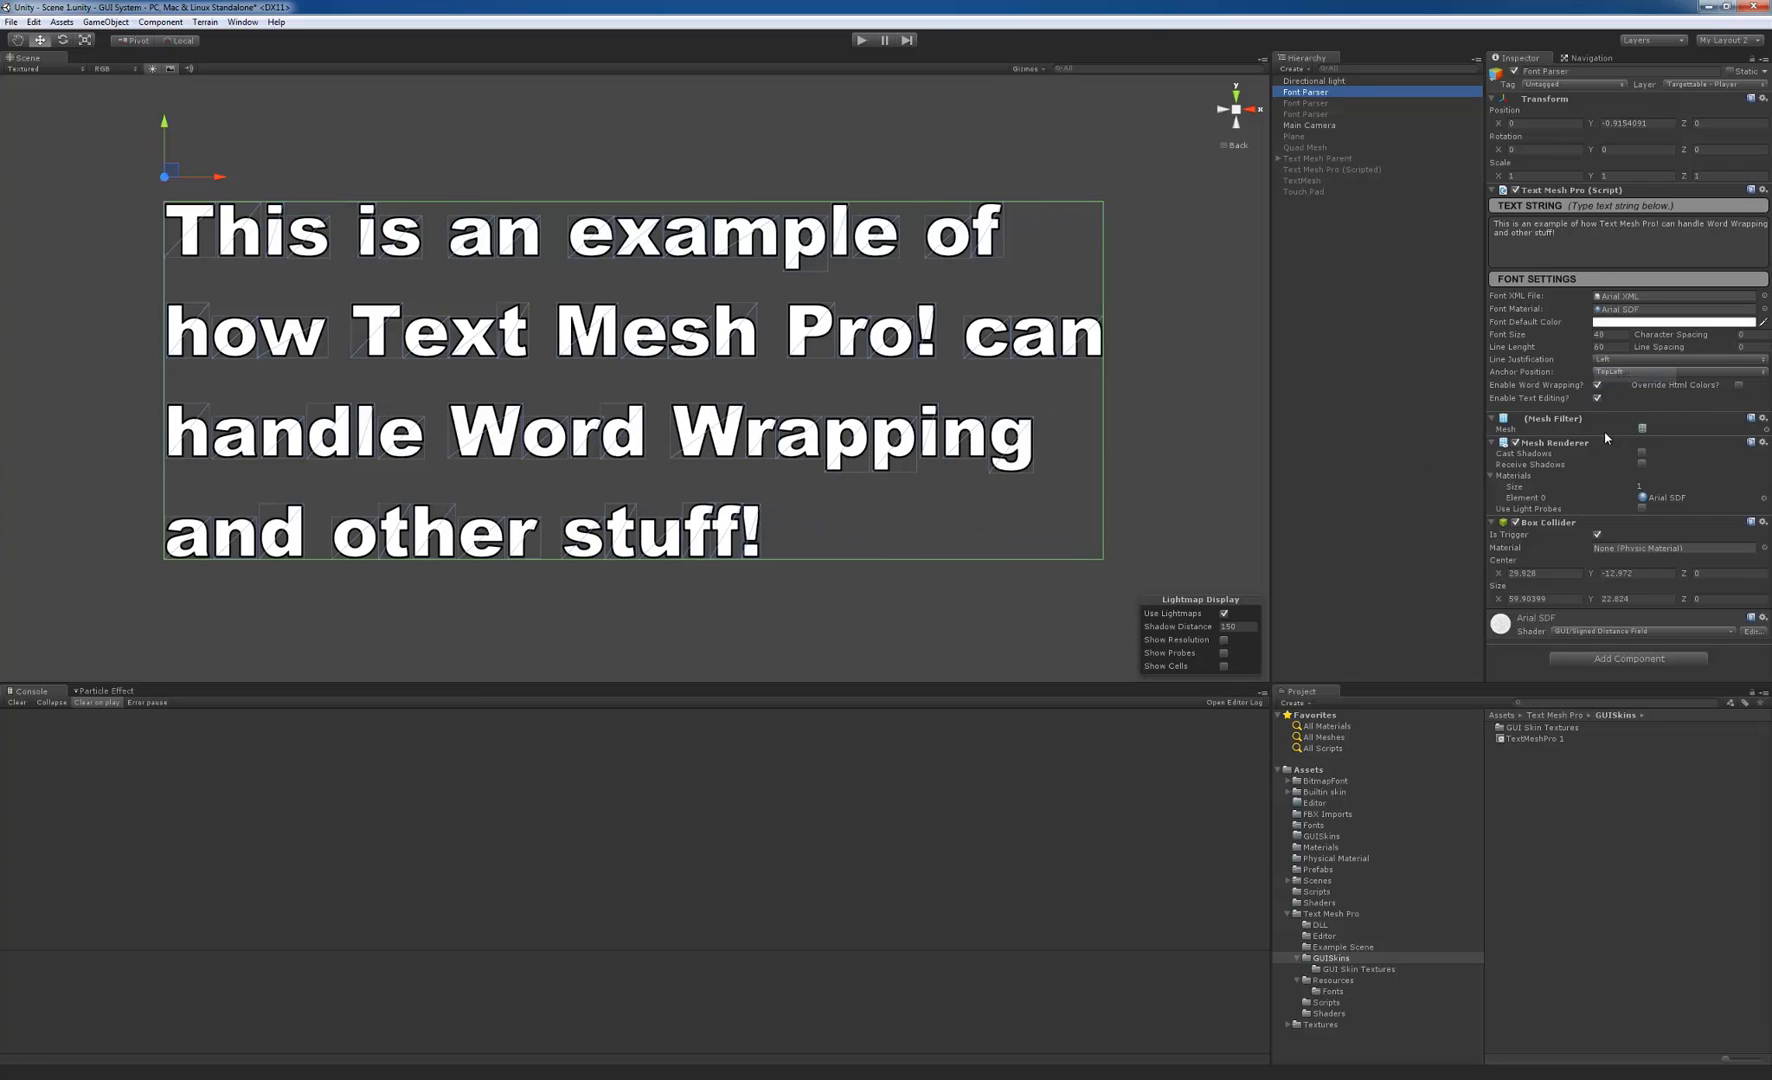
{"action": "mouse_move", "coordinate": [1362, 474]}
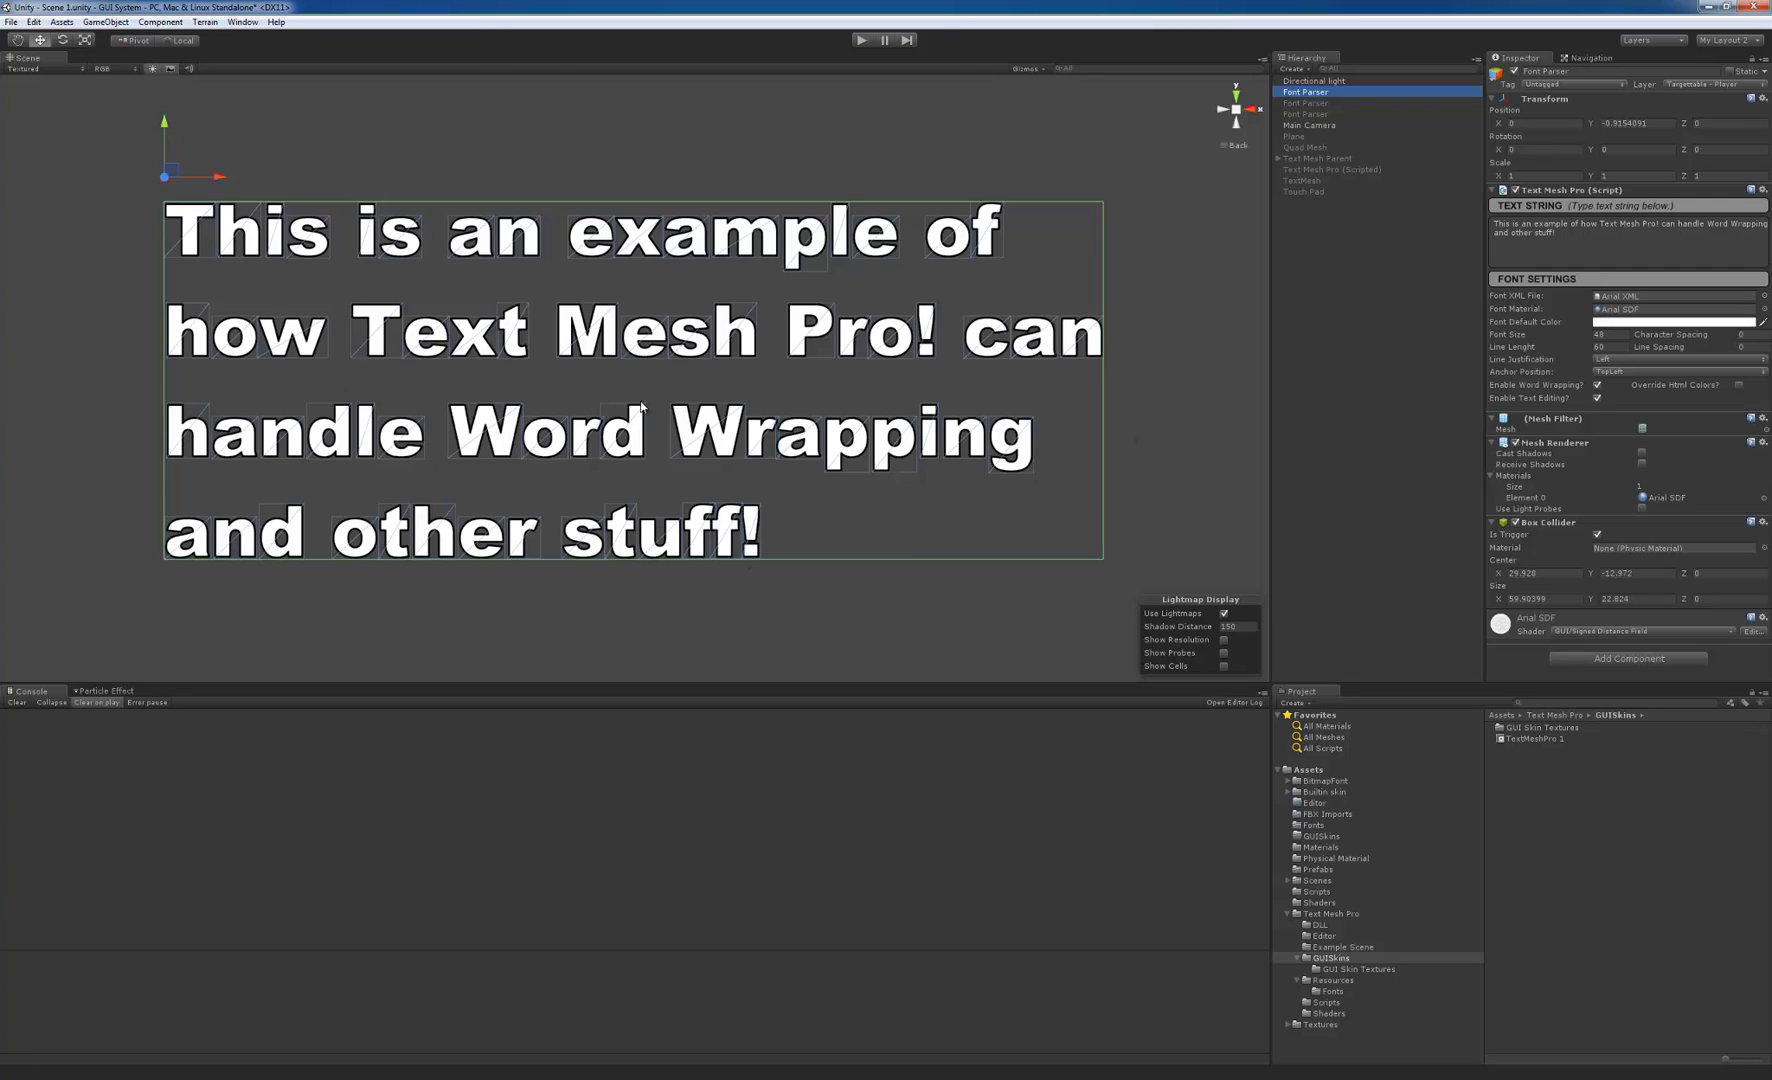
{"action": "mouse_move", "coordinate": [672, 372]}
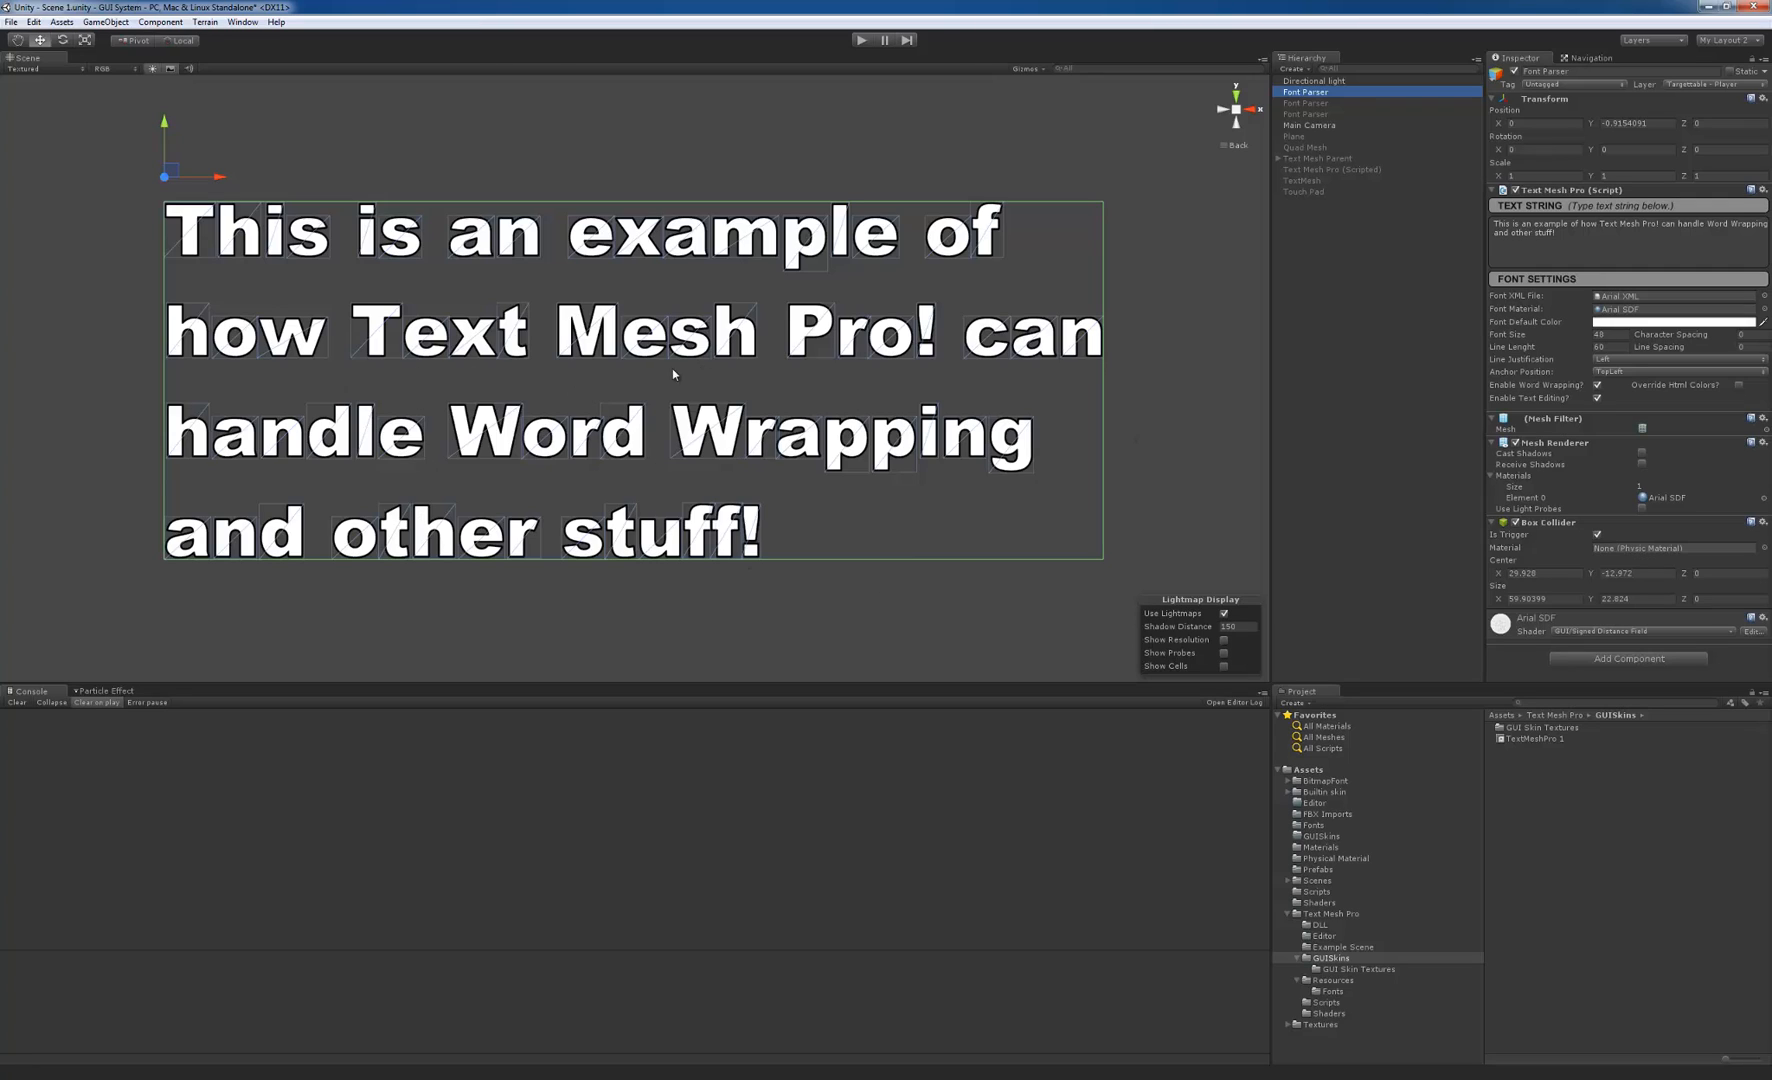
{"action": "mouse_move", "coordinate": [566, 368]}
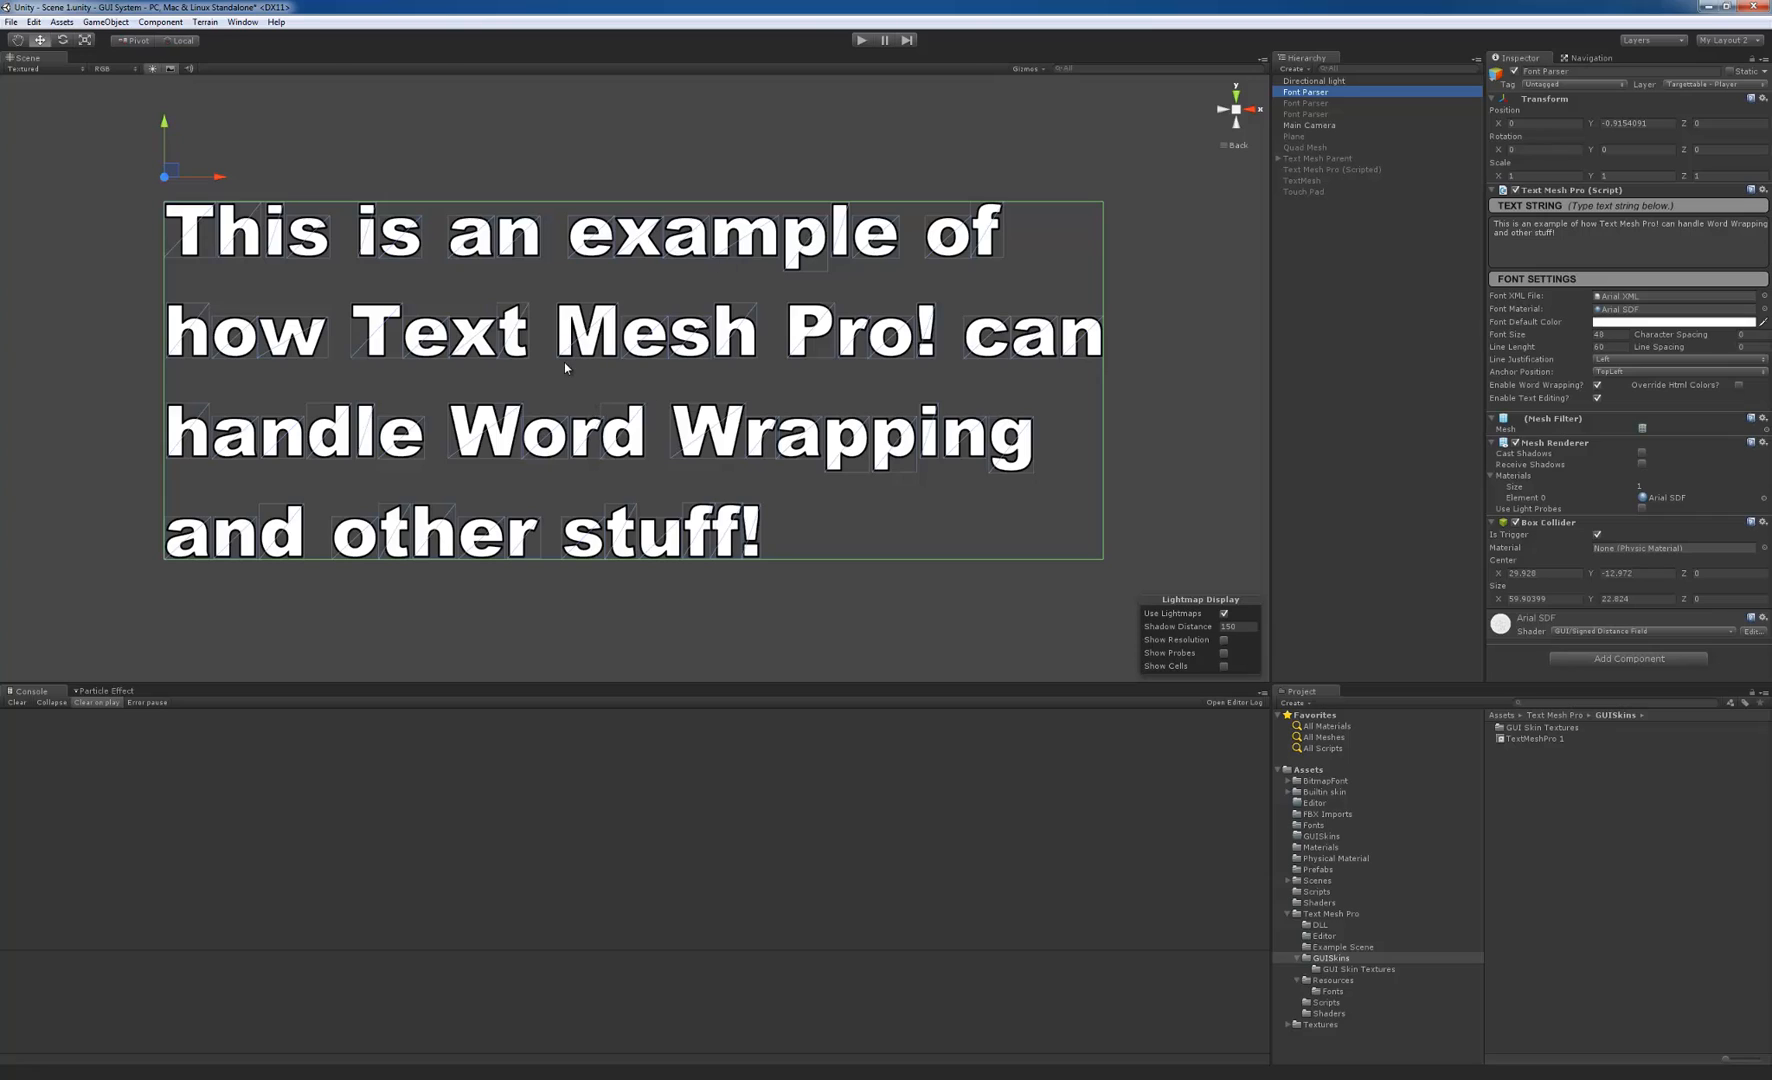
{"action": "mouse_move", "coordinate": [164, 180]}
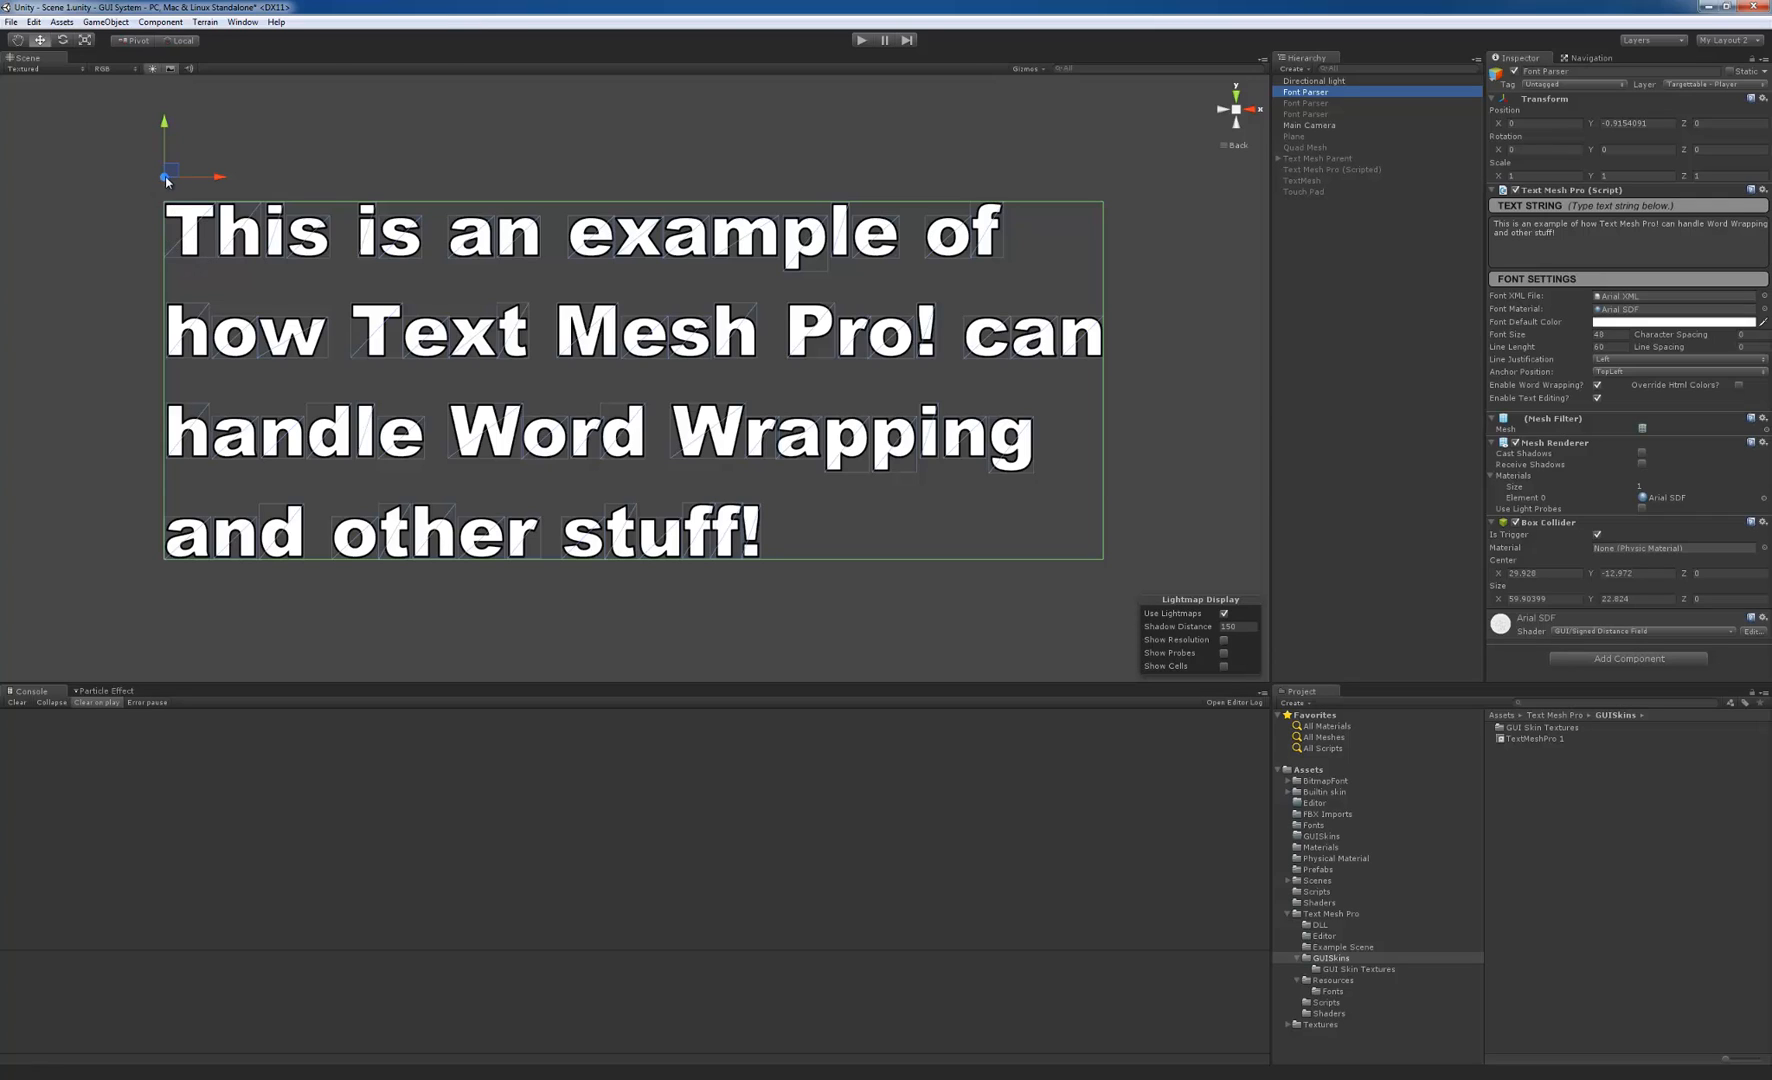
{"action": "mouse_move", "coordinate": [168, 282]}
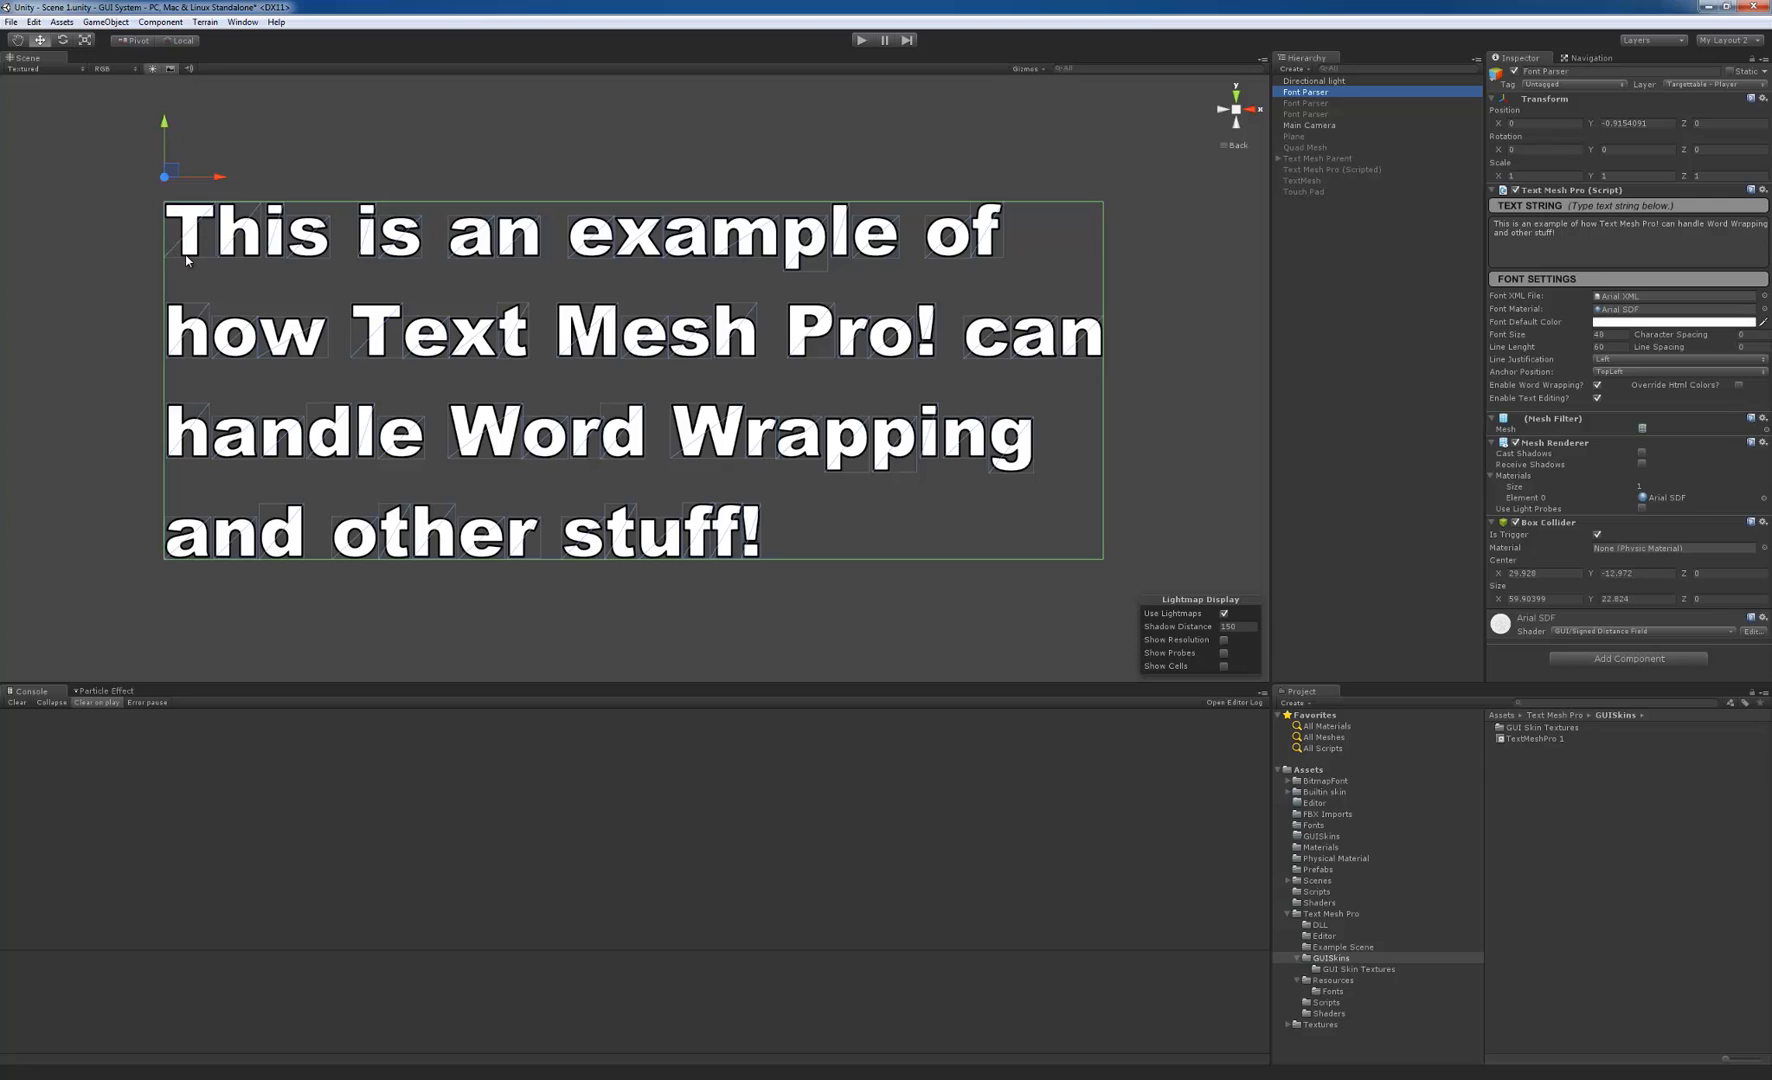
{"action": "mouse_move", "coordinate": [170, 194]}
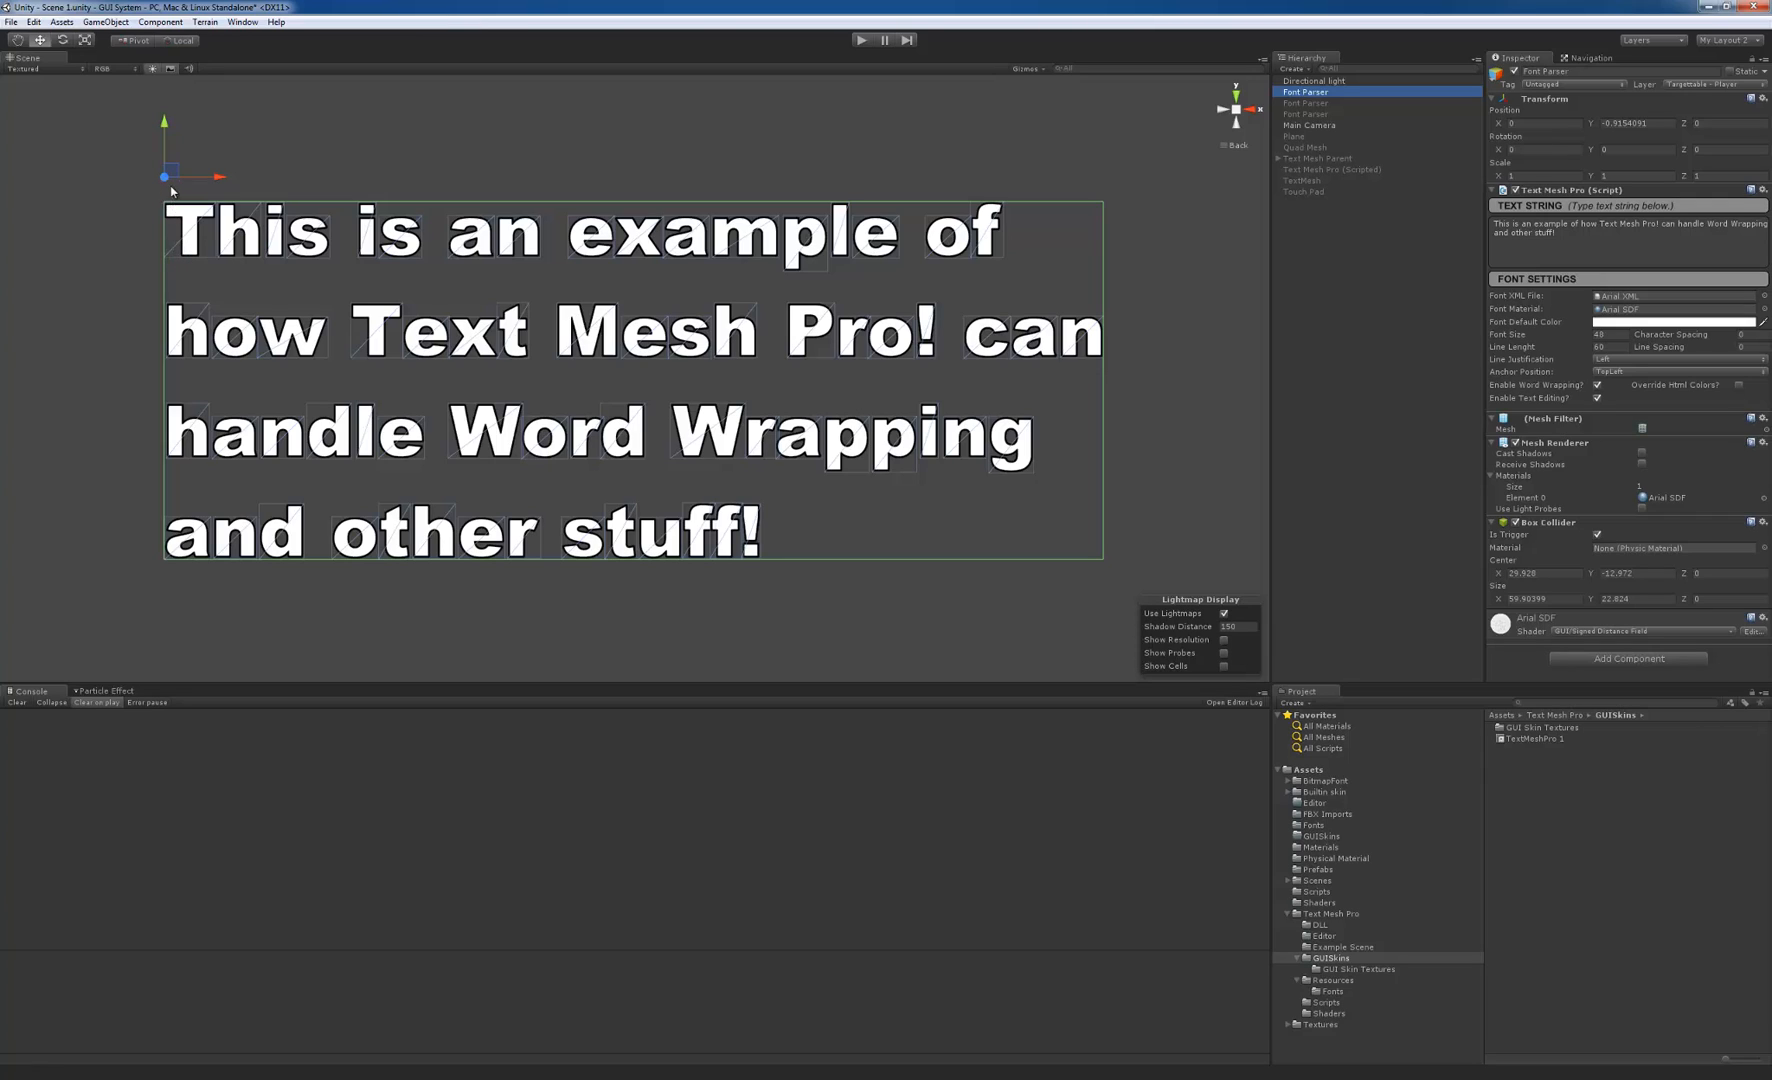
{"action": "mouse_move", "coordinate": [178, 276]}
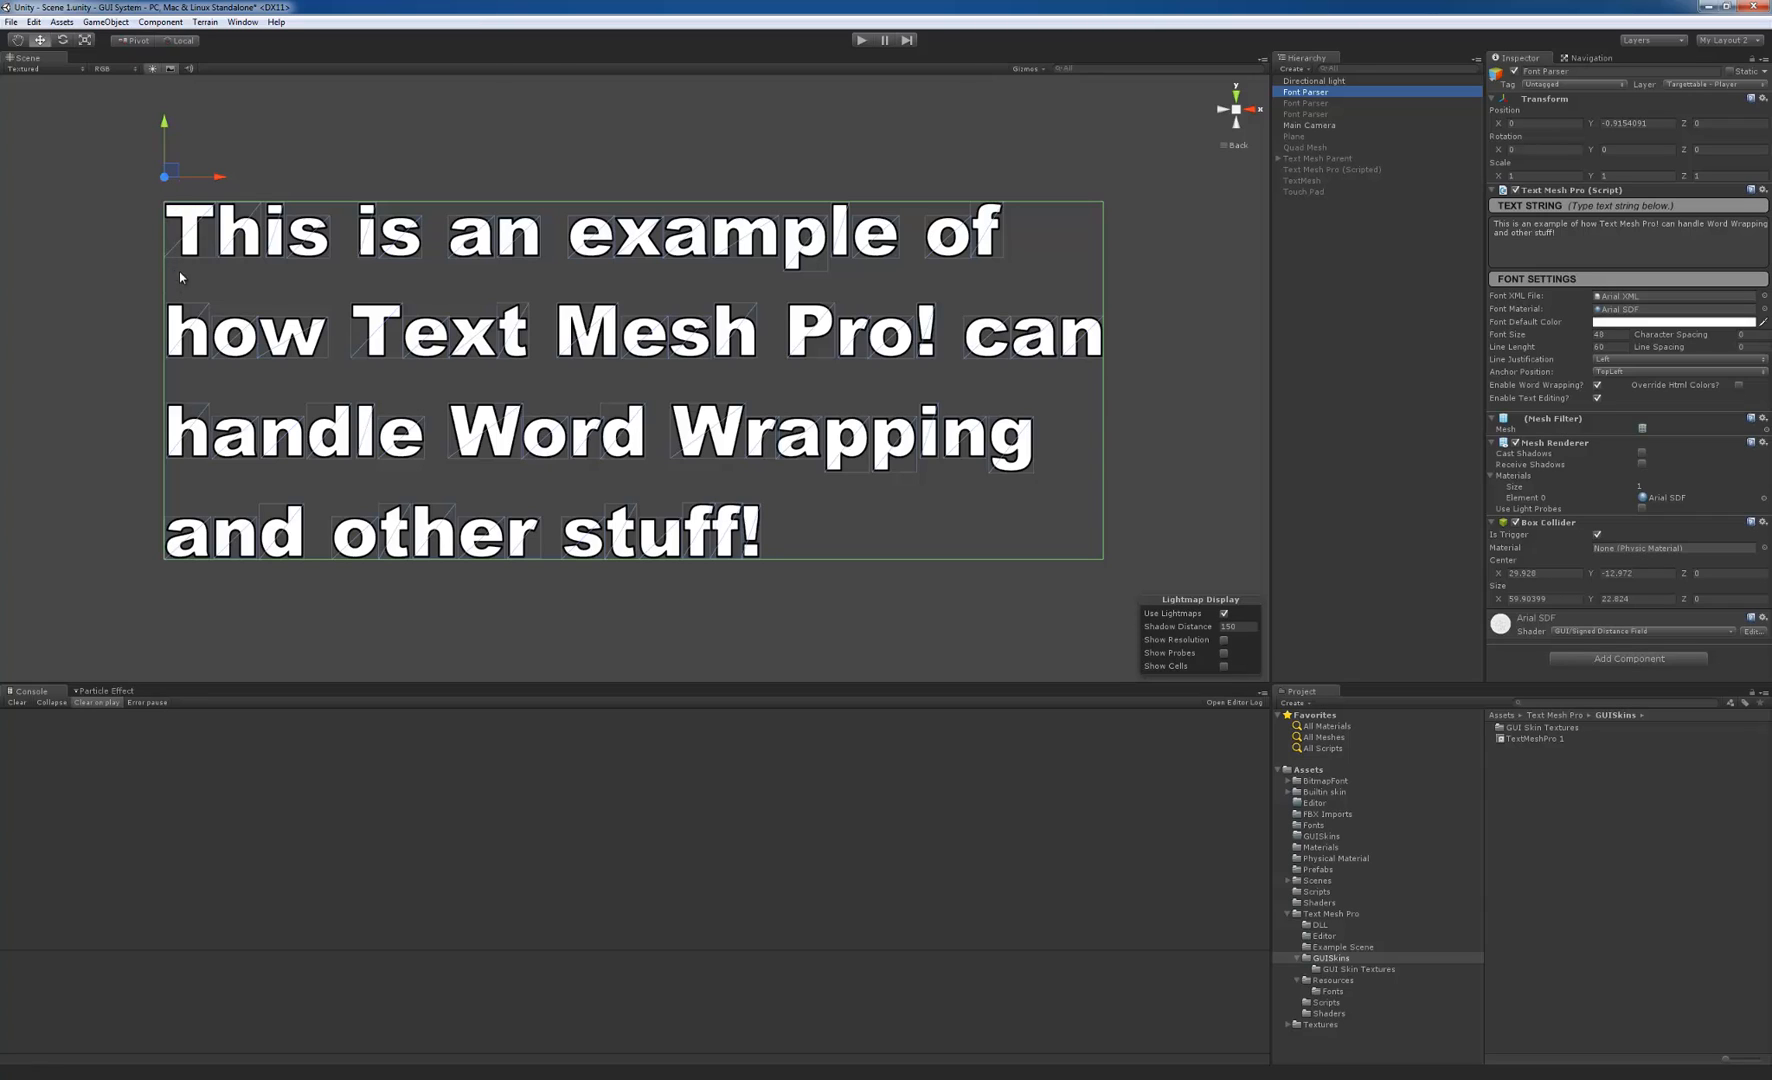
{"action": "mouse_move", "coordinate": [1560, 370]}
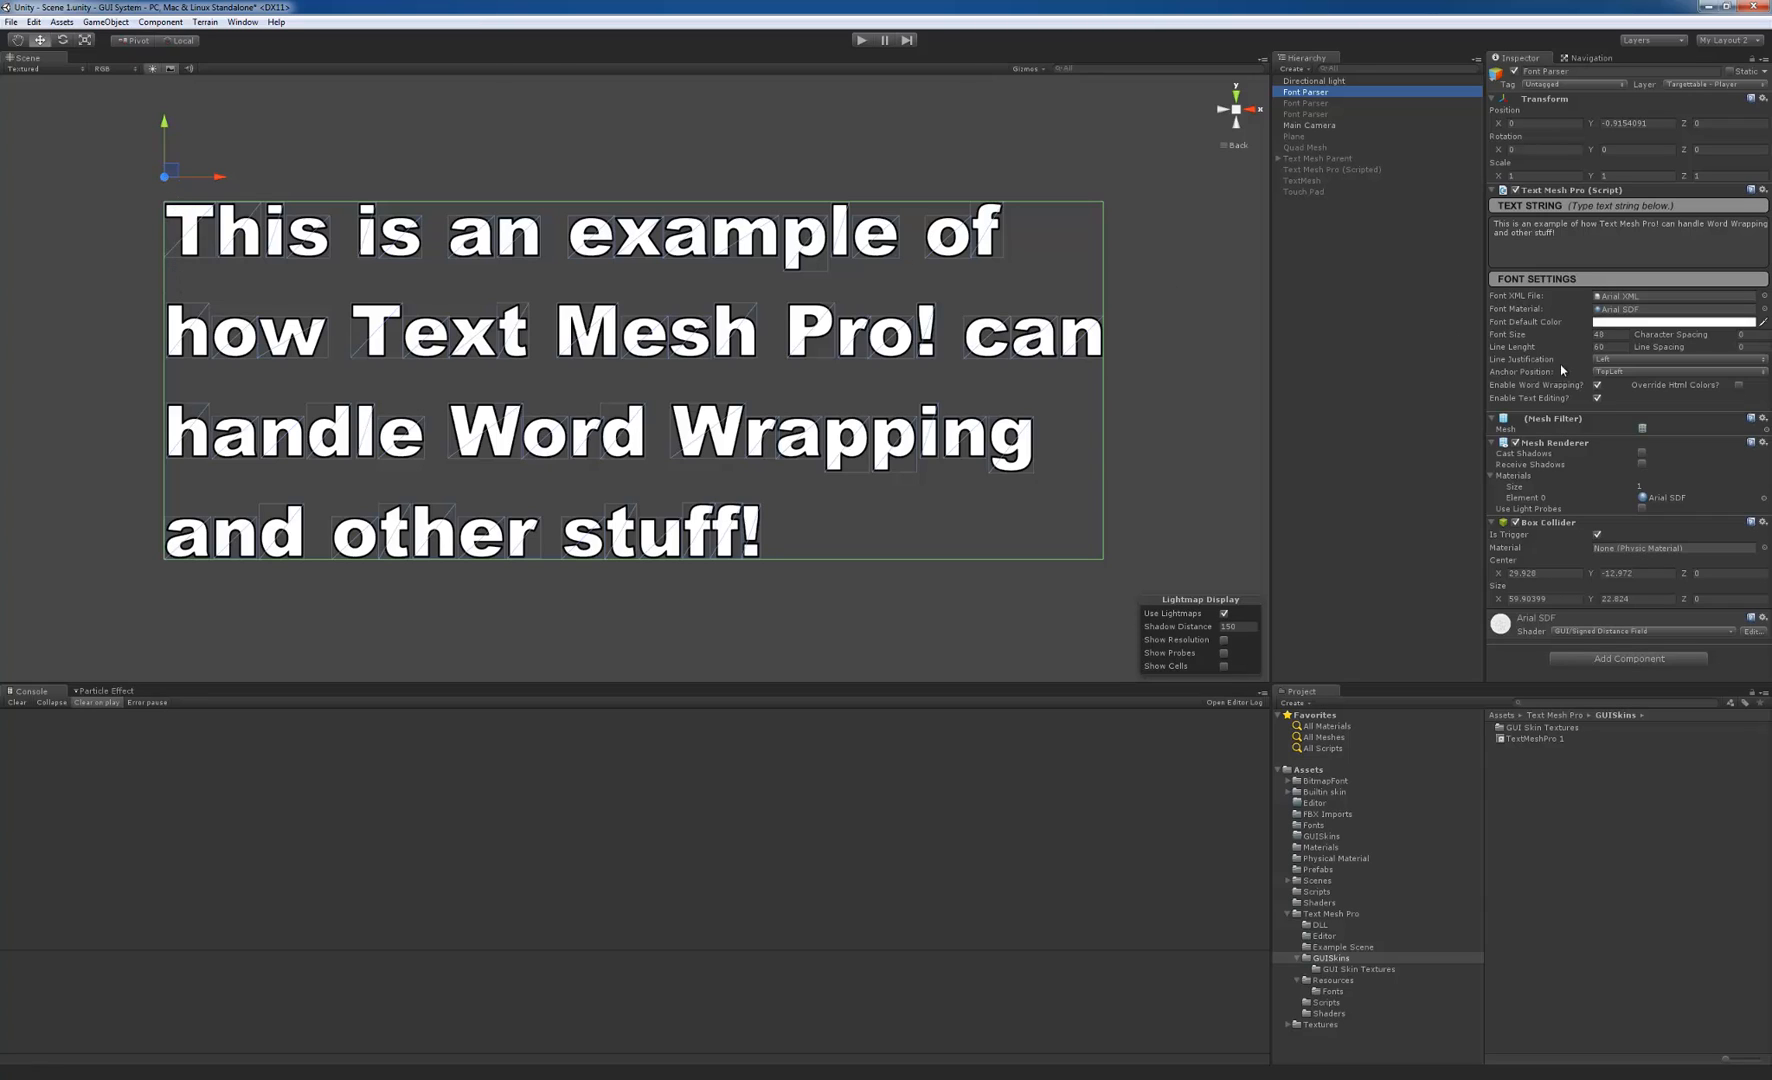
{"action": "left_click", "coordinate": [1670, 372]}
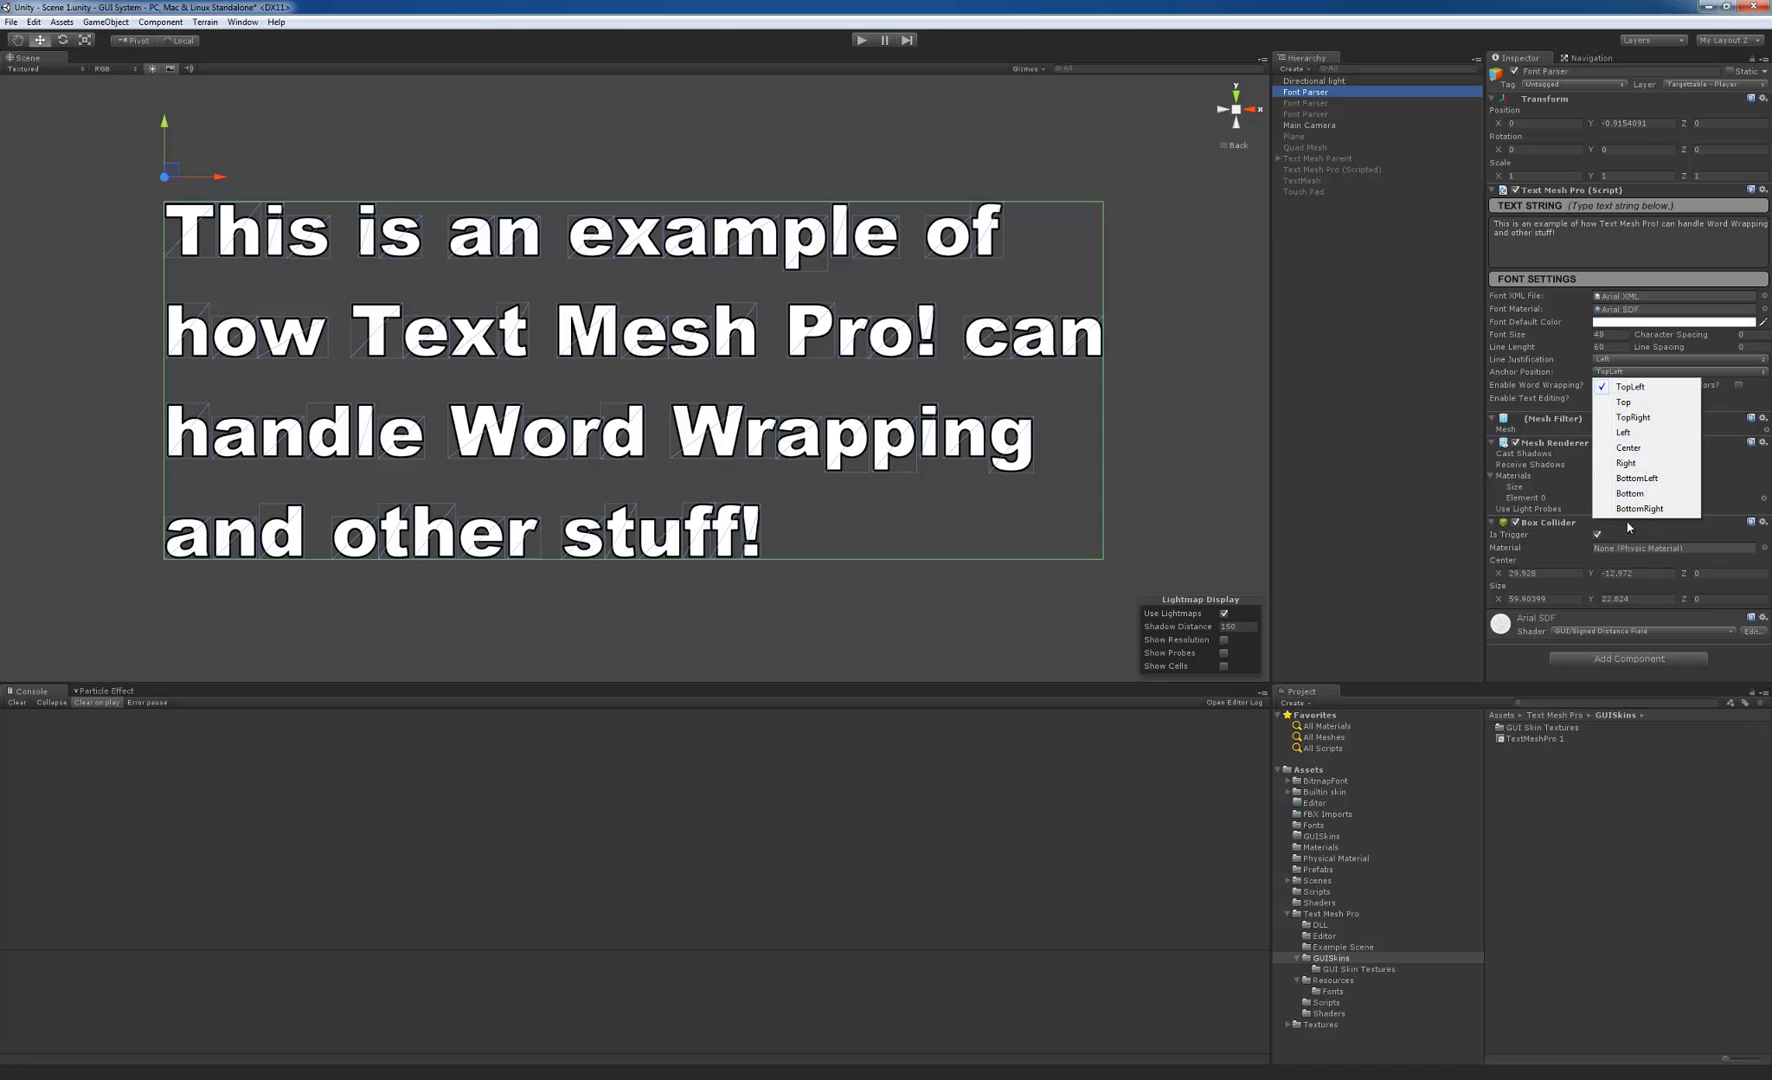
{"action": "left_click", "coordinate": [1636, 478]}
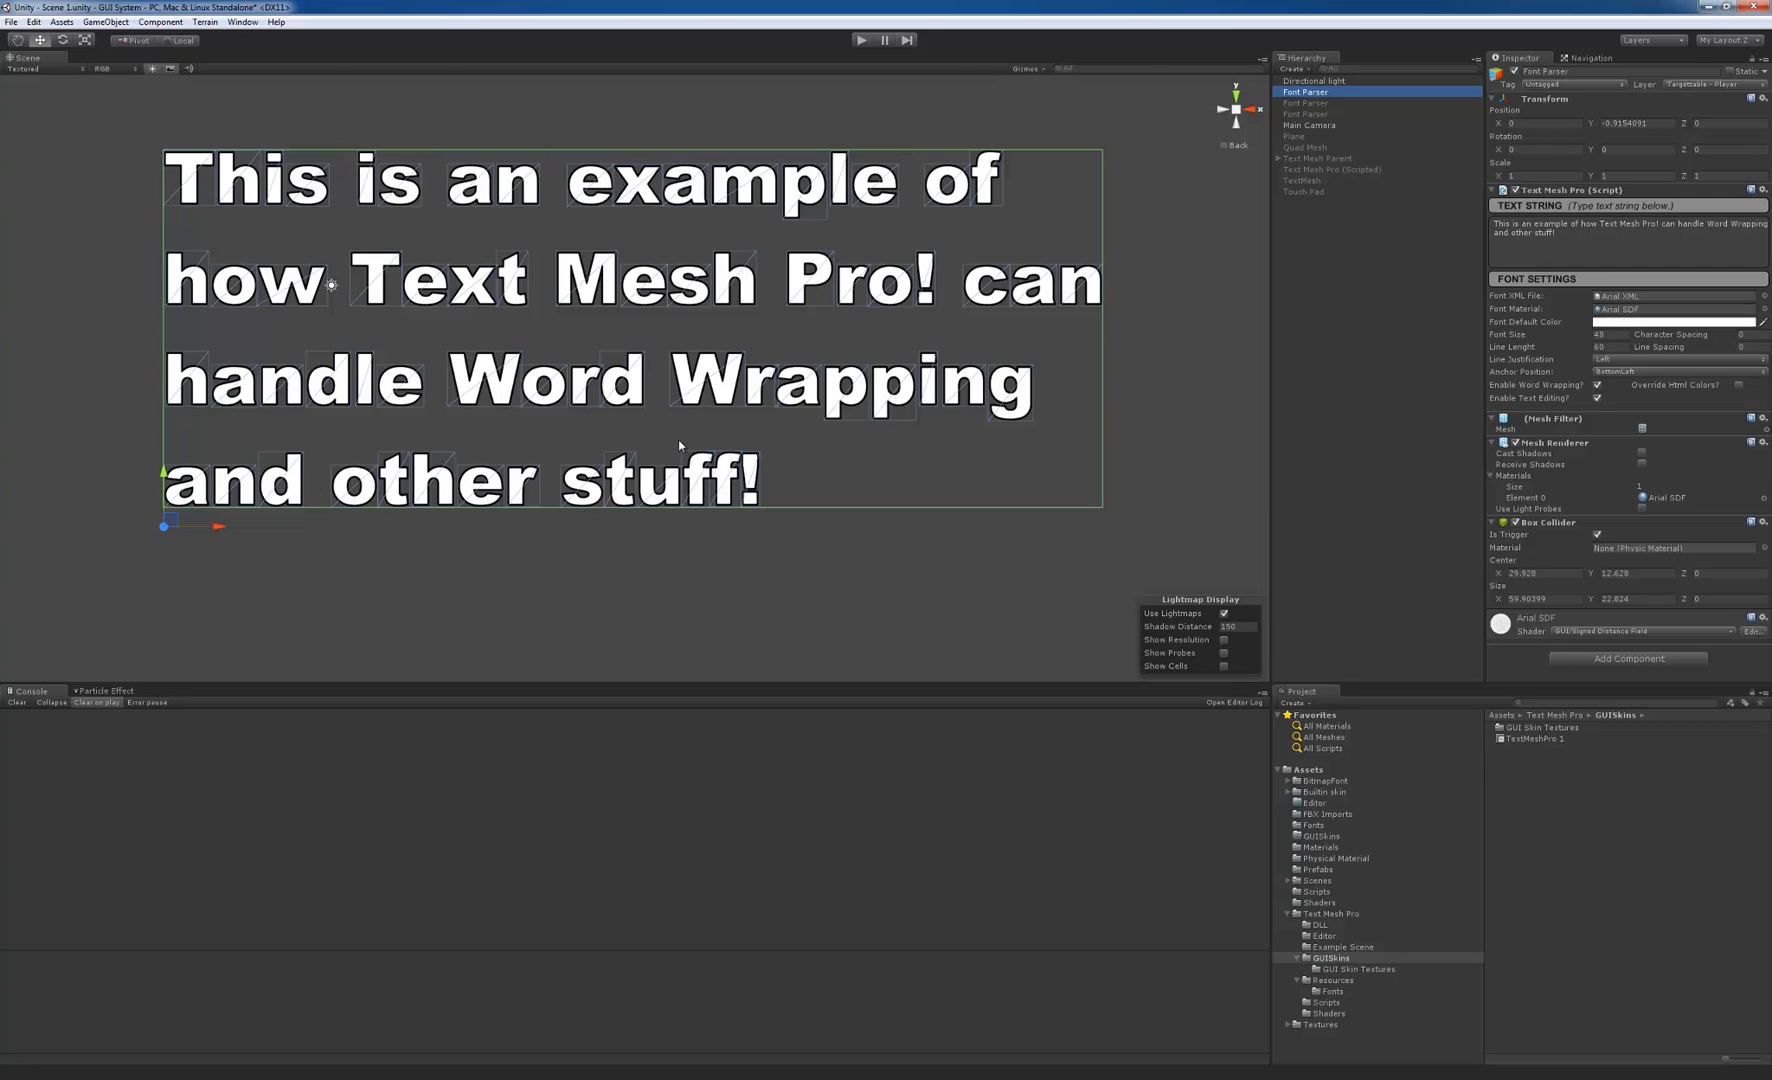
{"action": "mouse_move", "coordinate": [506, 458]}
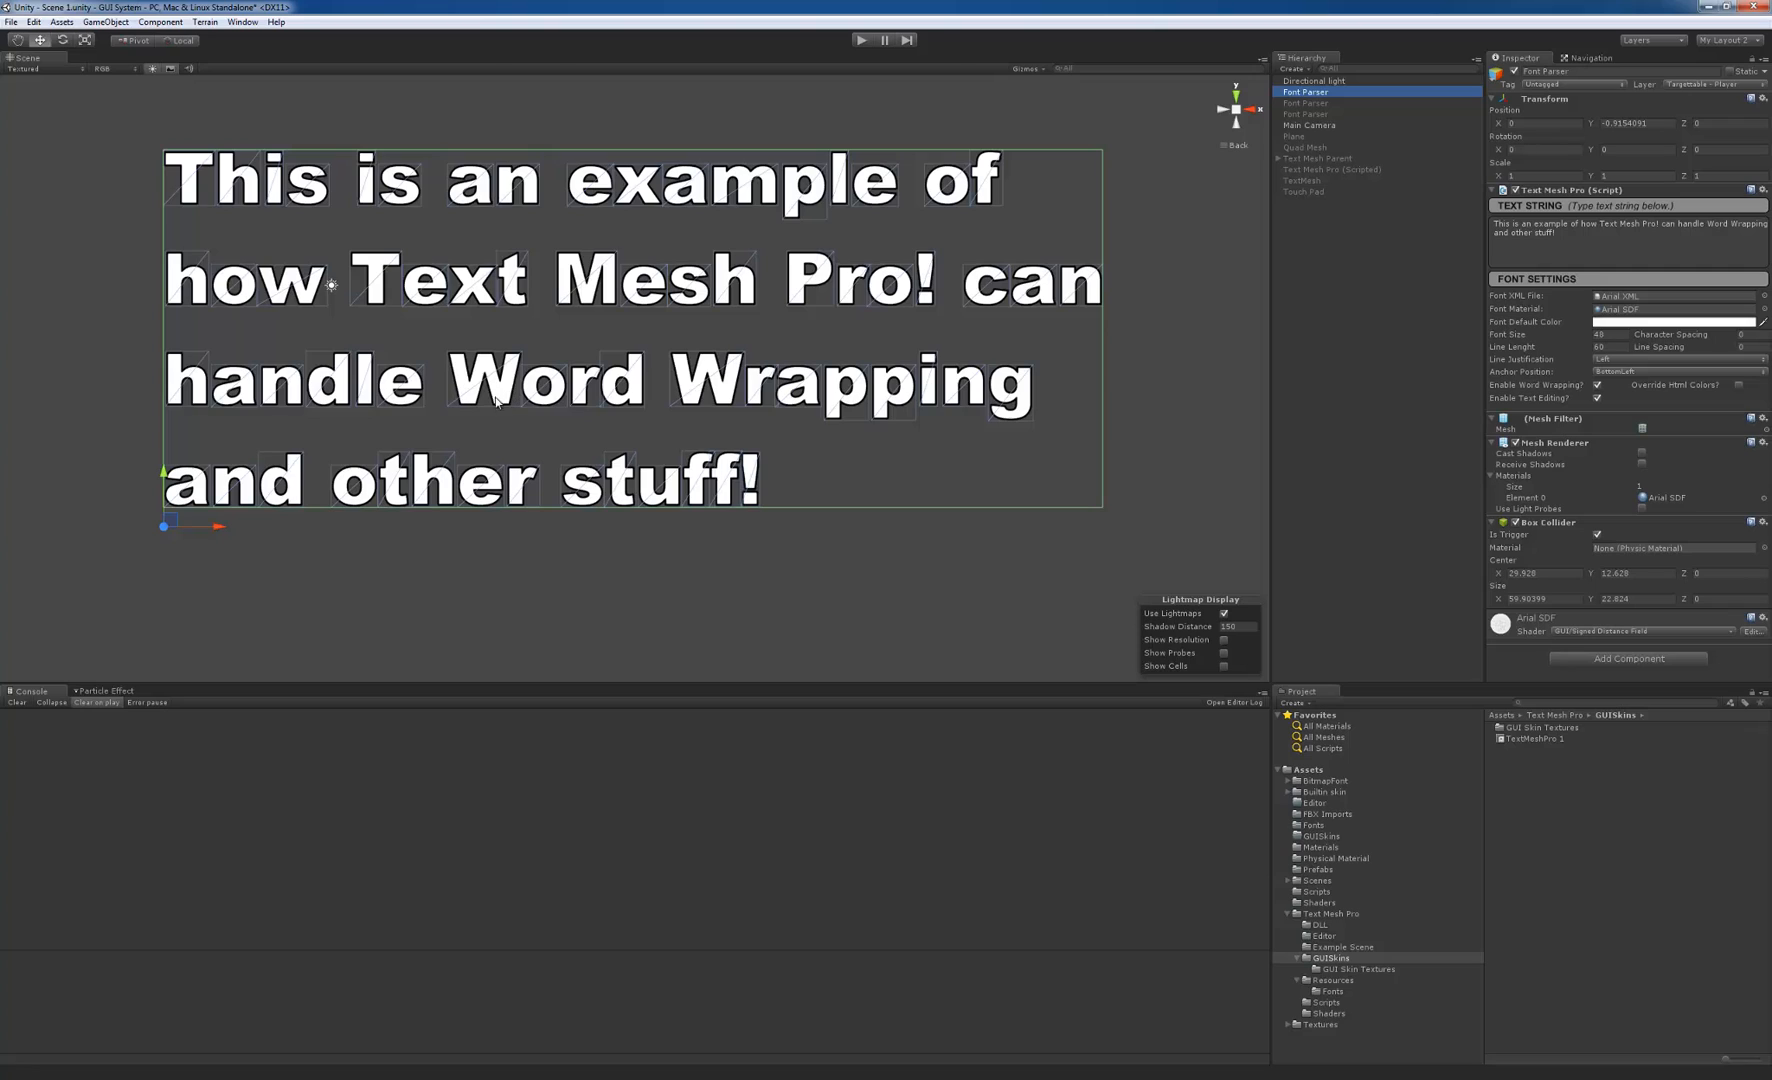
{"action": "mouse_move", "coordinate": [1614, 390]}
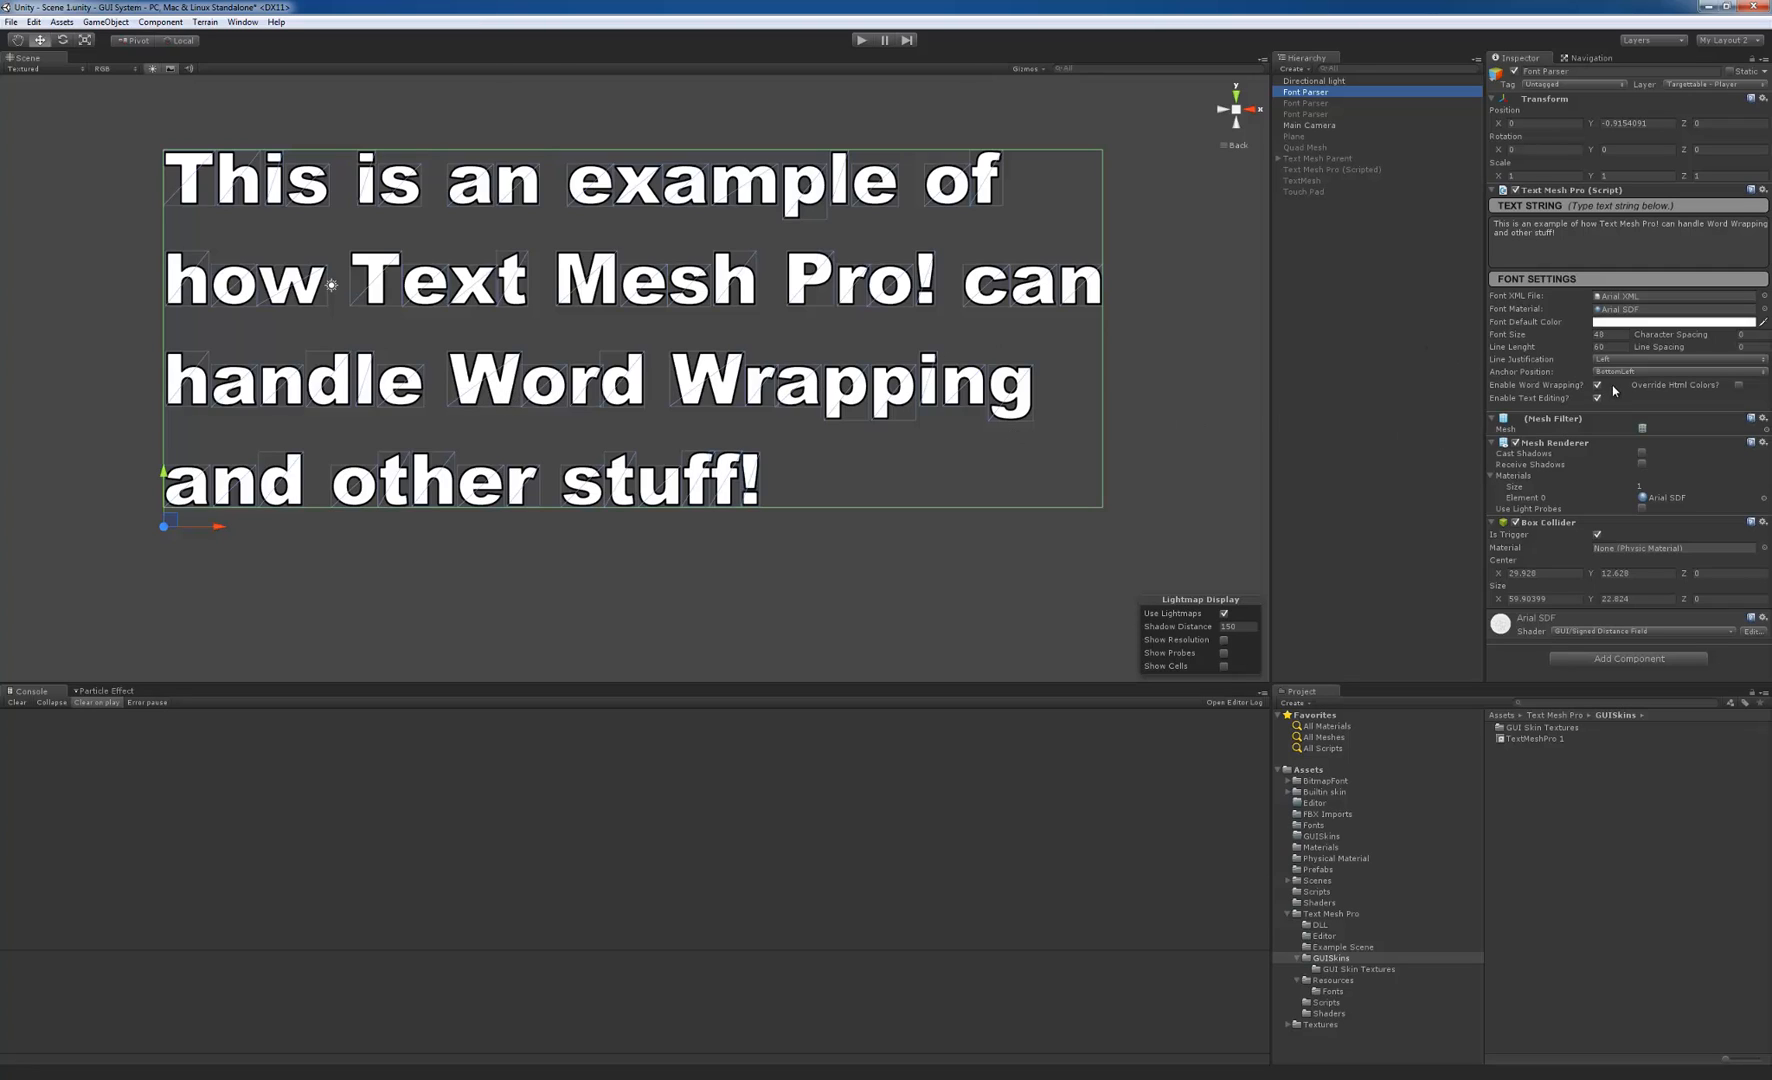
{"action": "left_click", "coordinate": [1672, 372]}
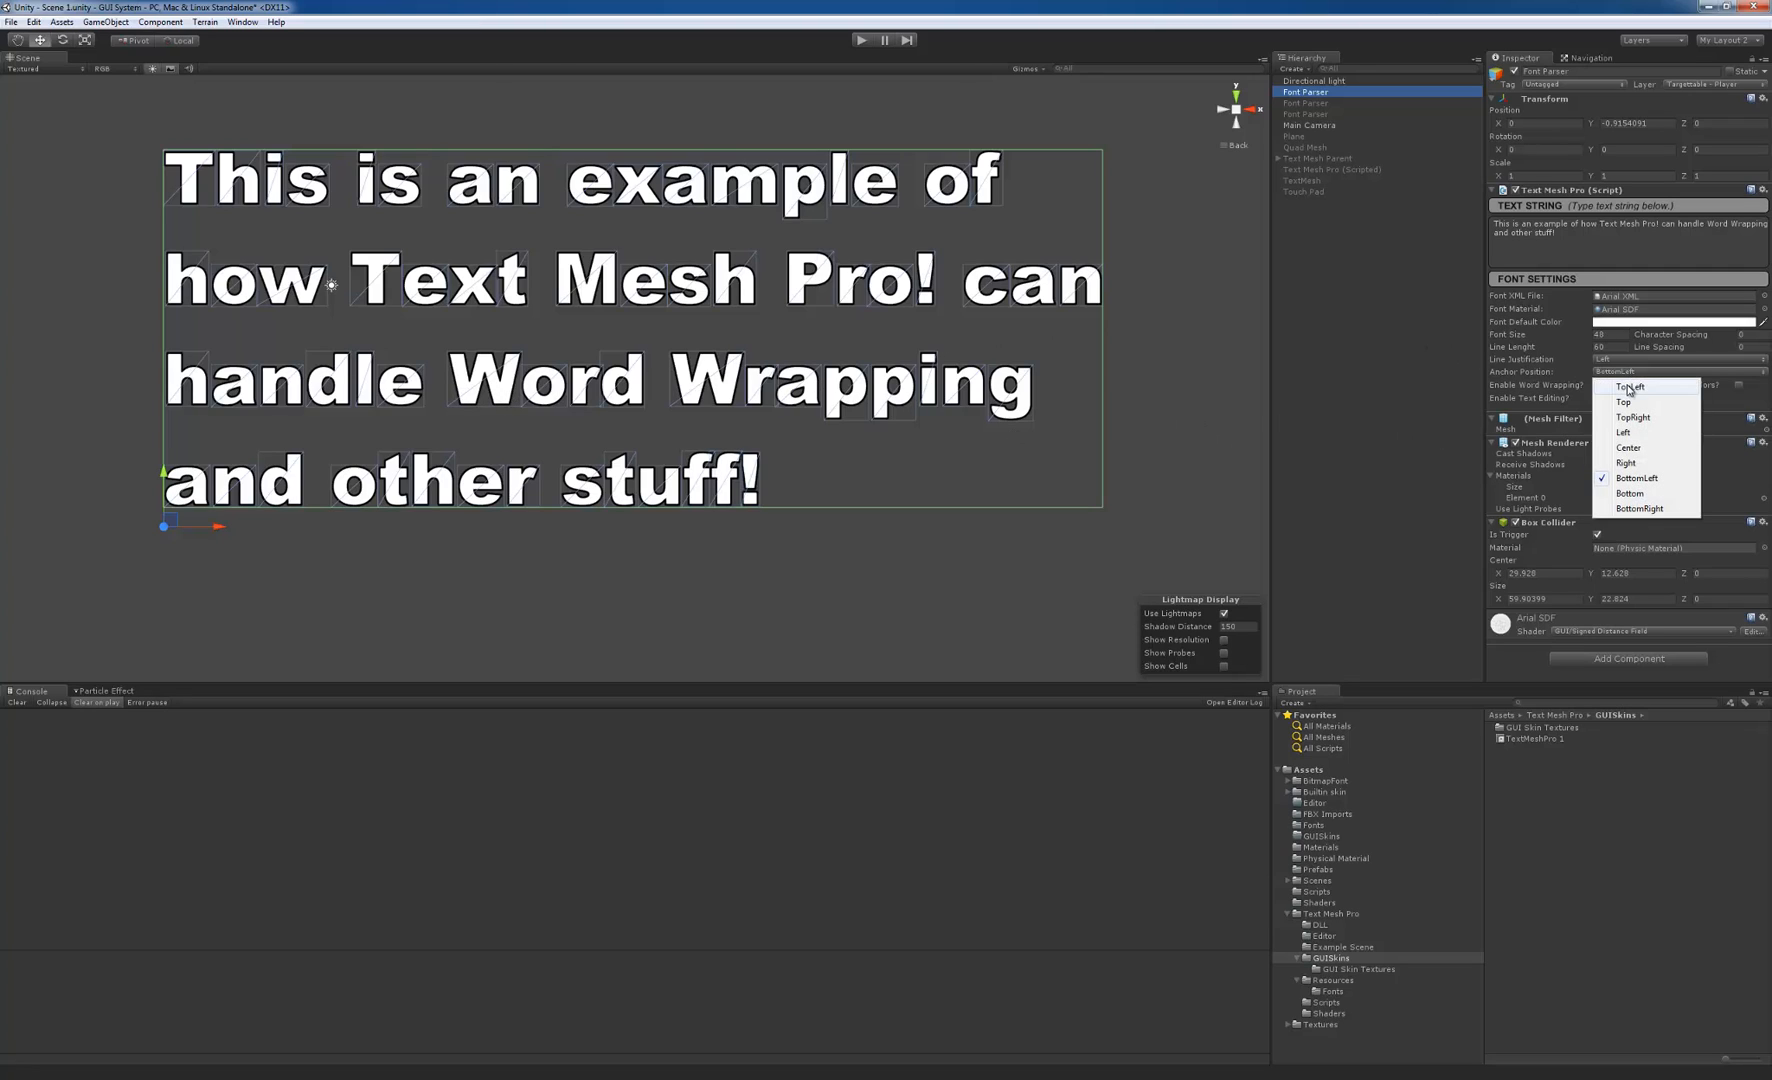
{"action": "left_click", "coordinate": [1626, 386]}
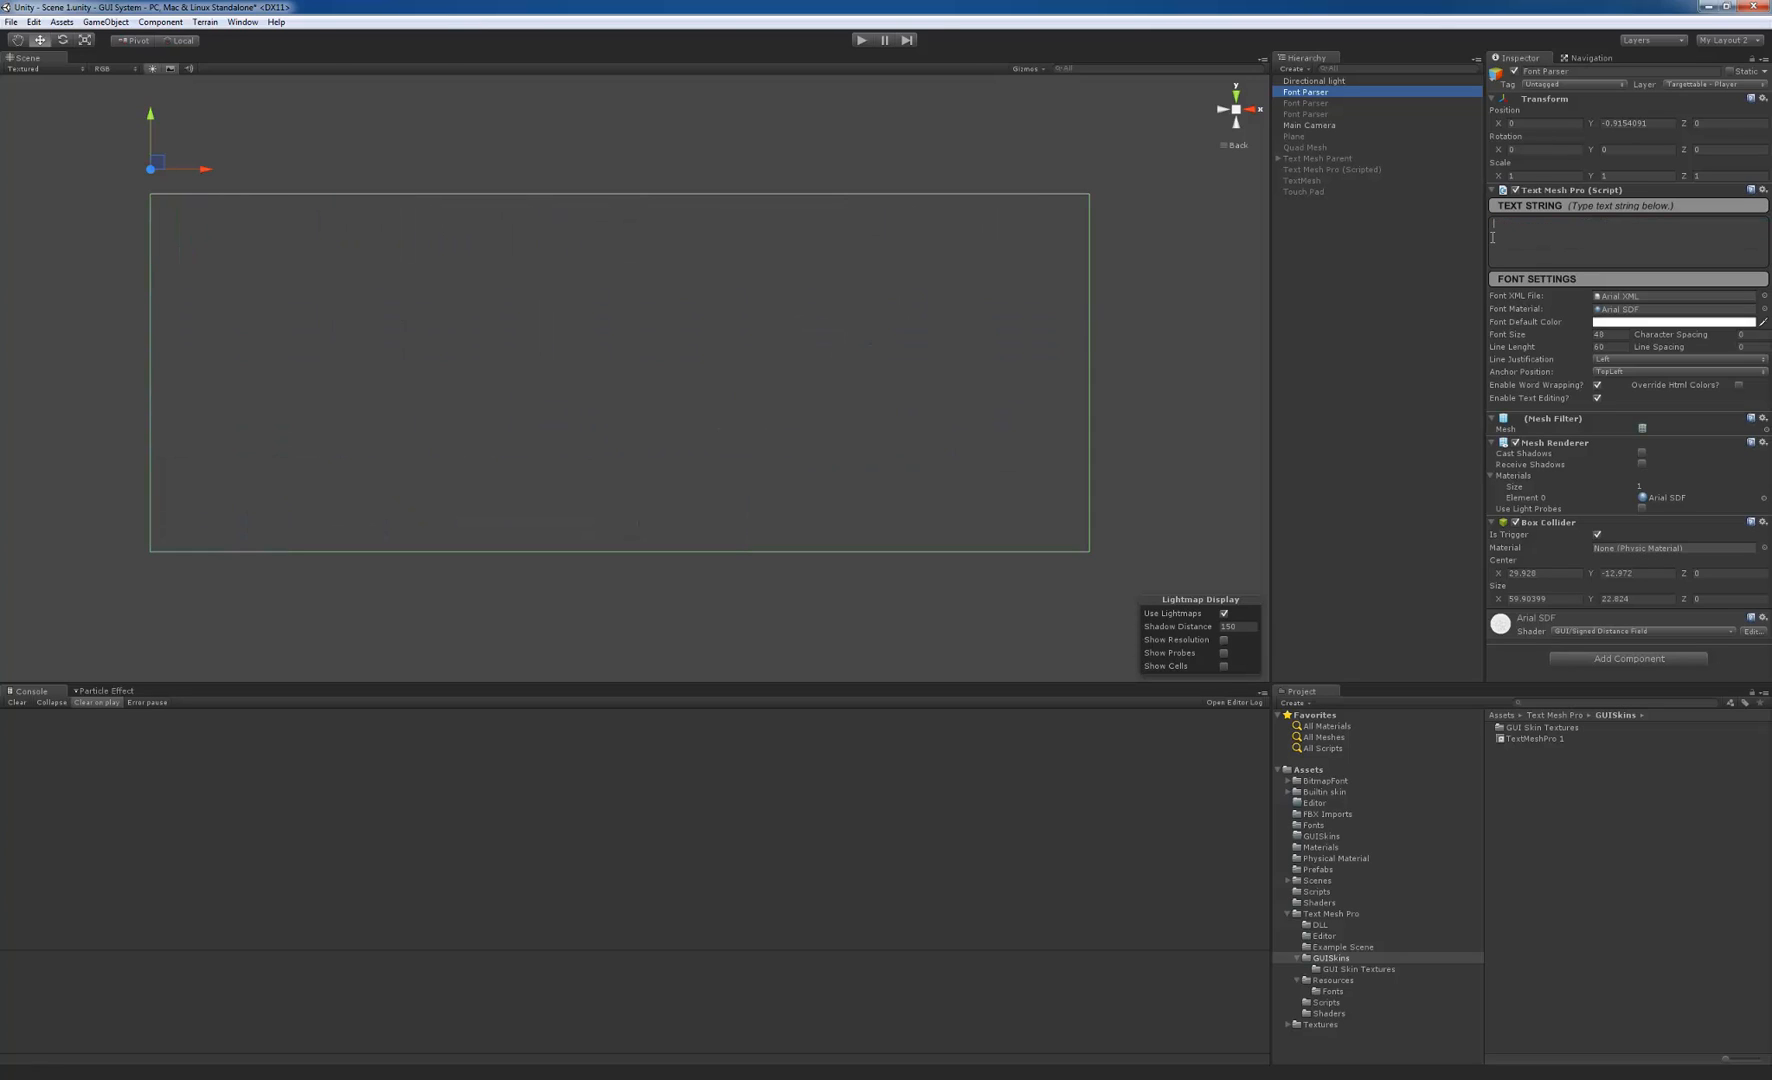
Try short test strings like "aceyT{}" and "ac" in the text string, then erase them.
{"action": "type", "text": "a"}
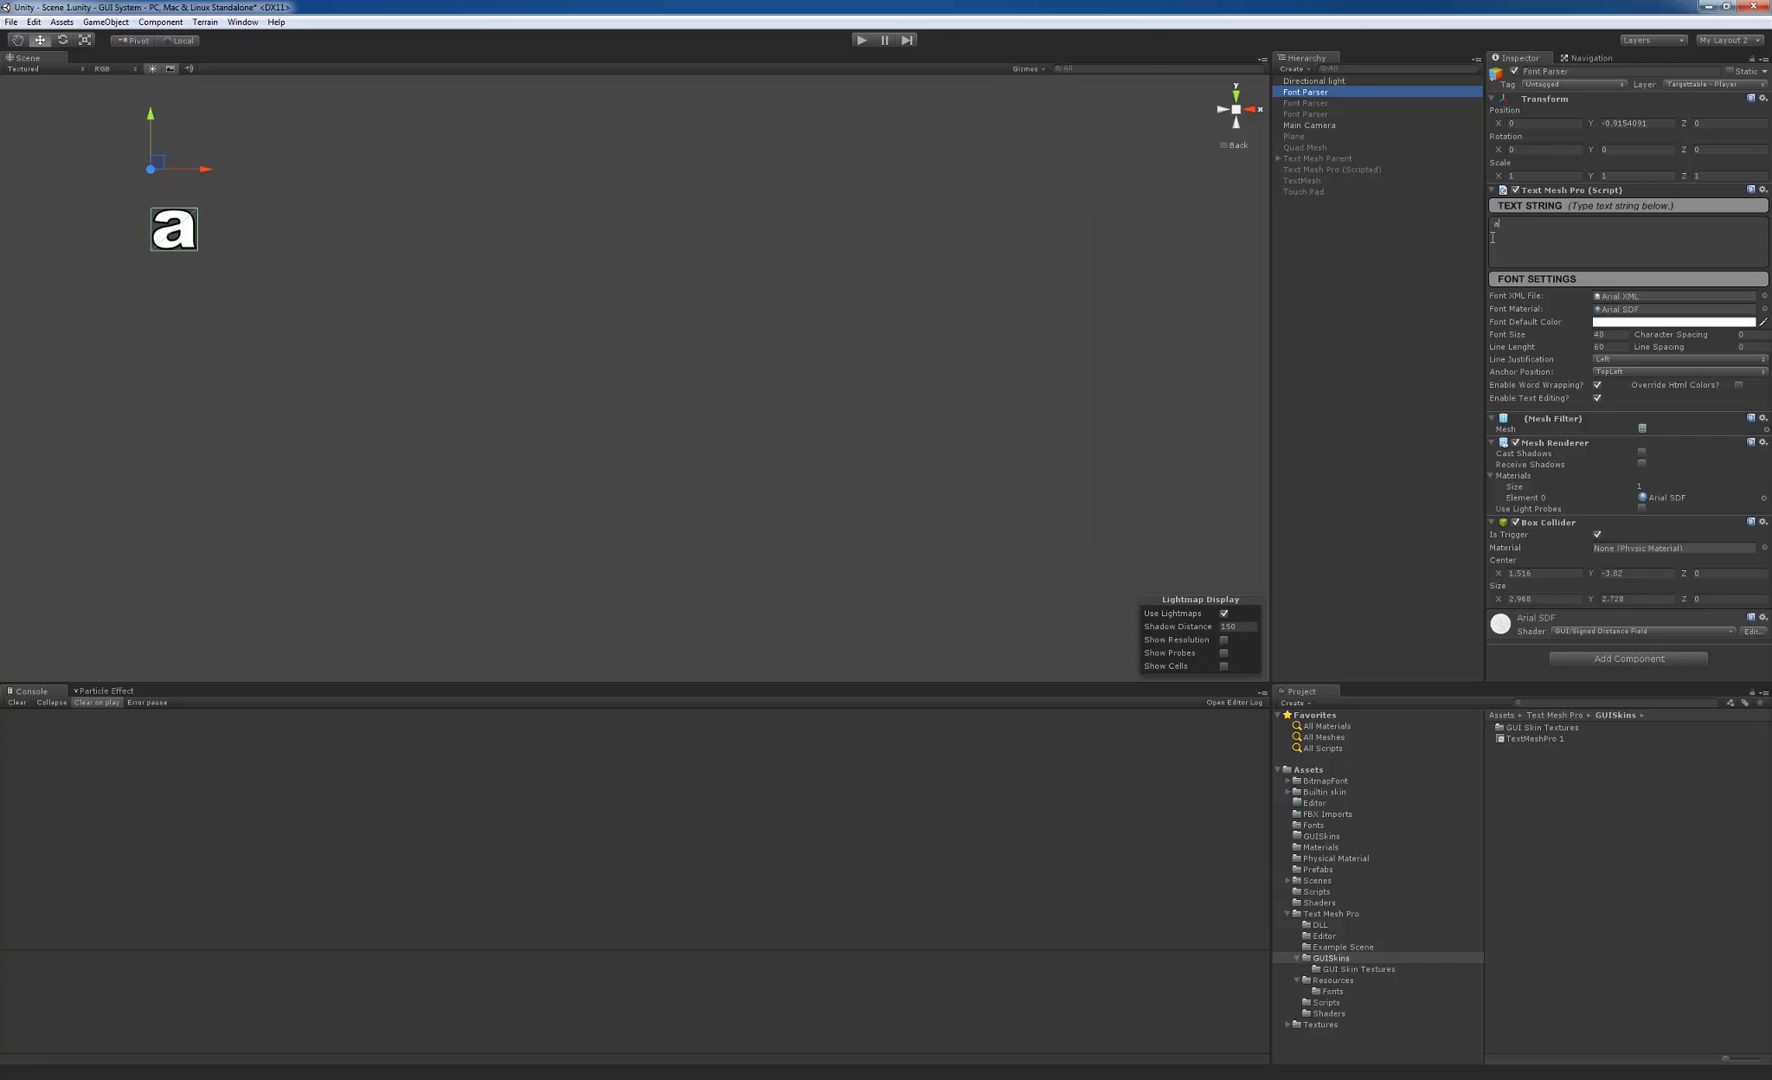
{"action": "type", "text": "ce"}
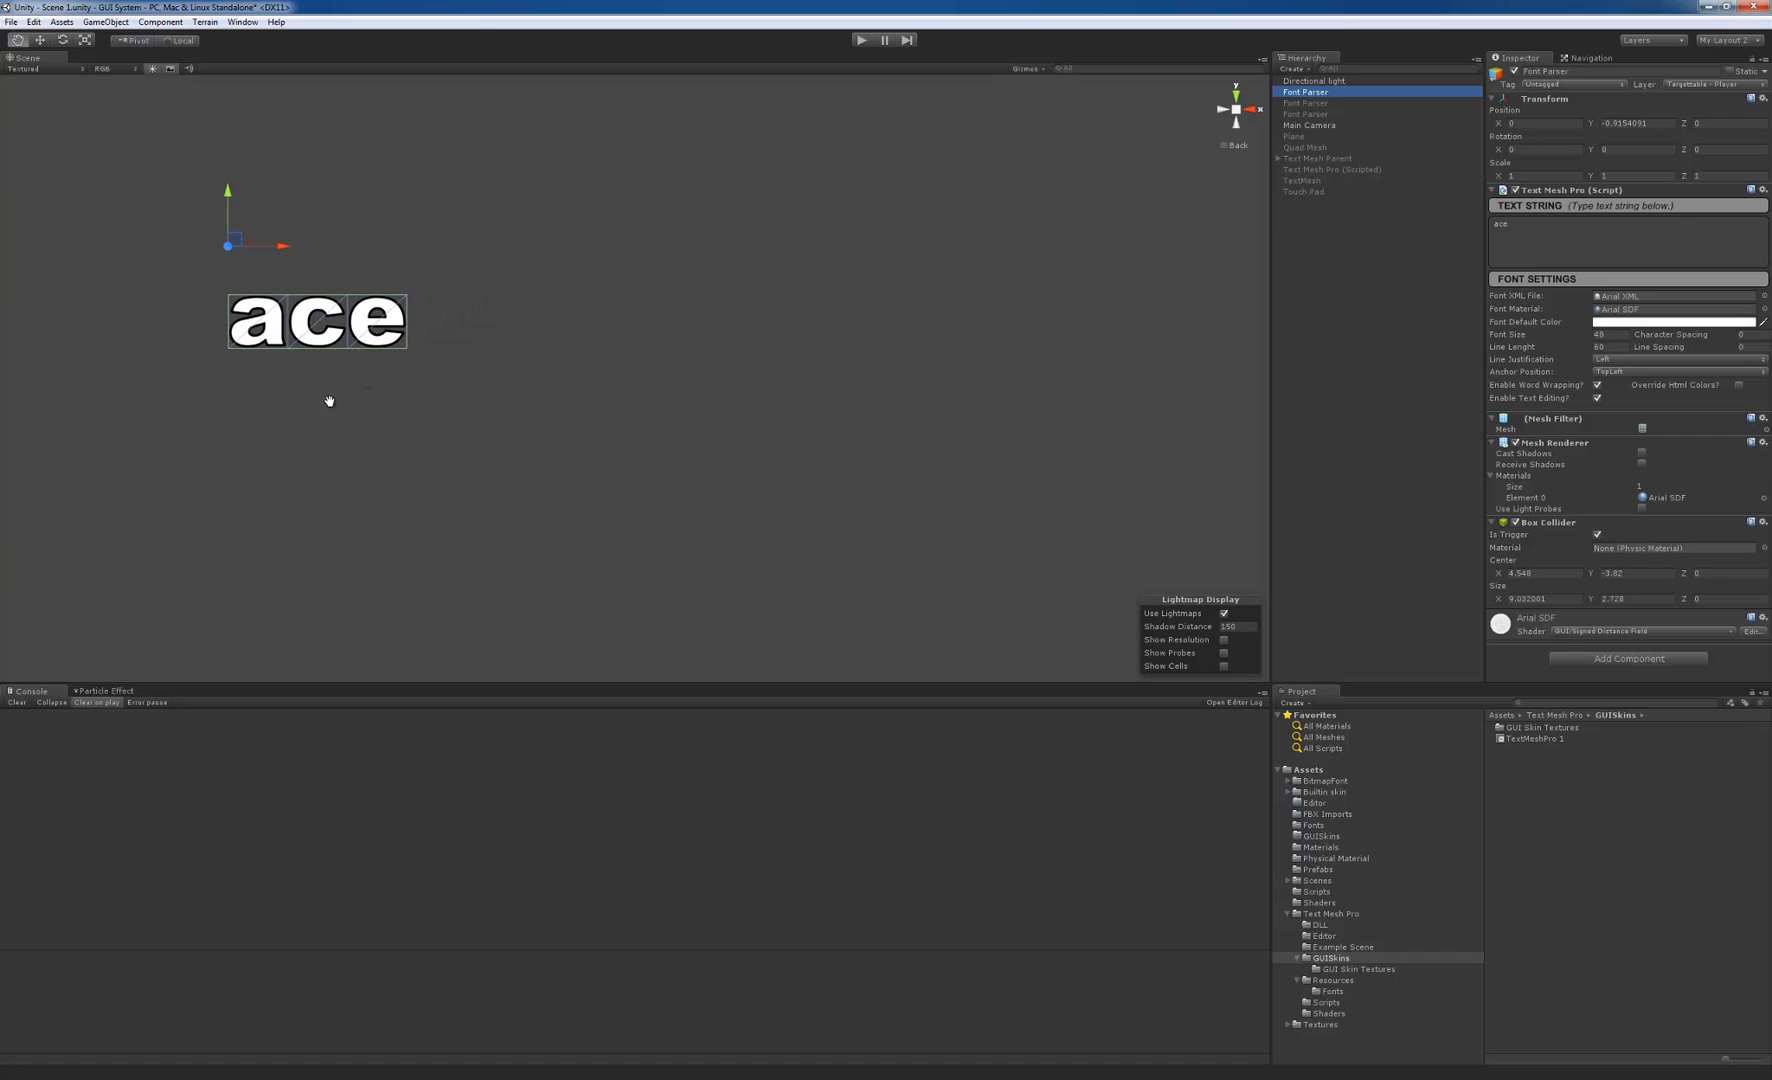
{"action": "mouse_move", "coordinate": [236, 300]}
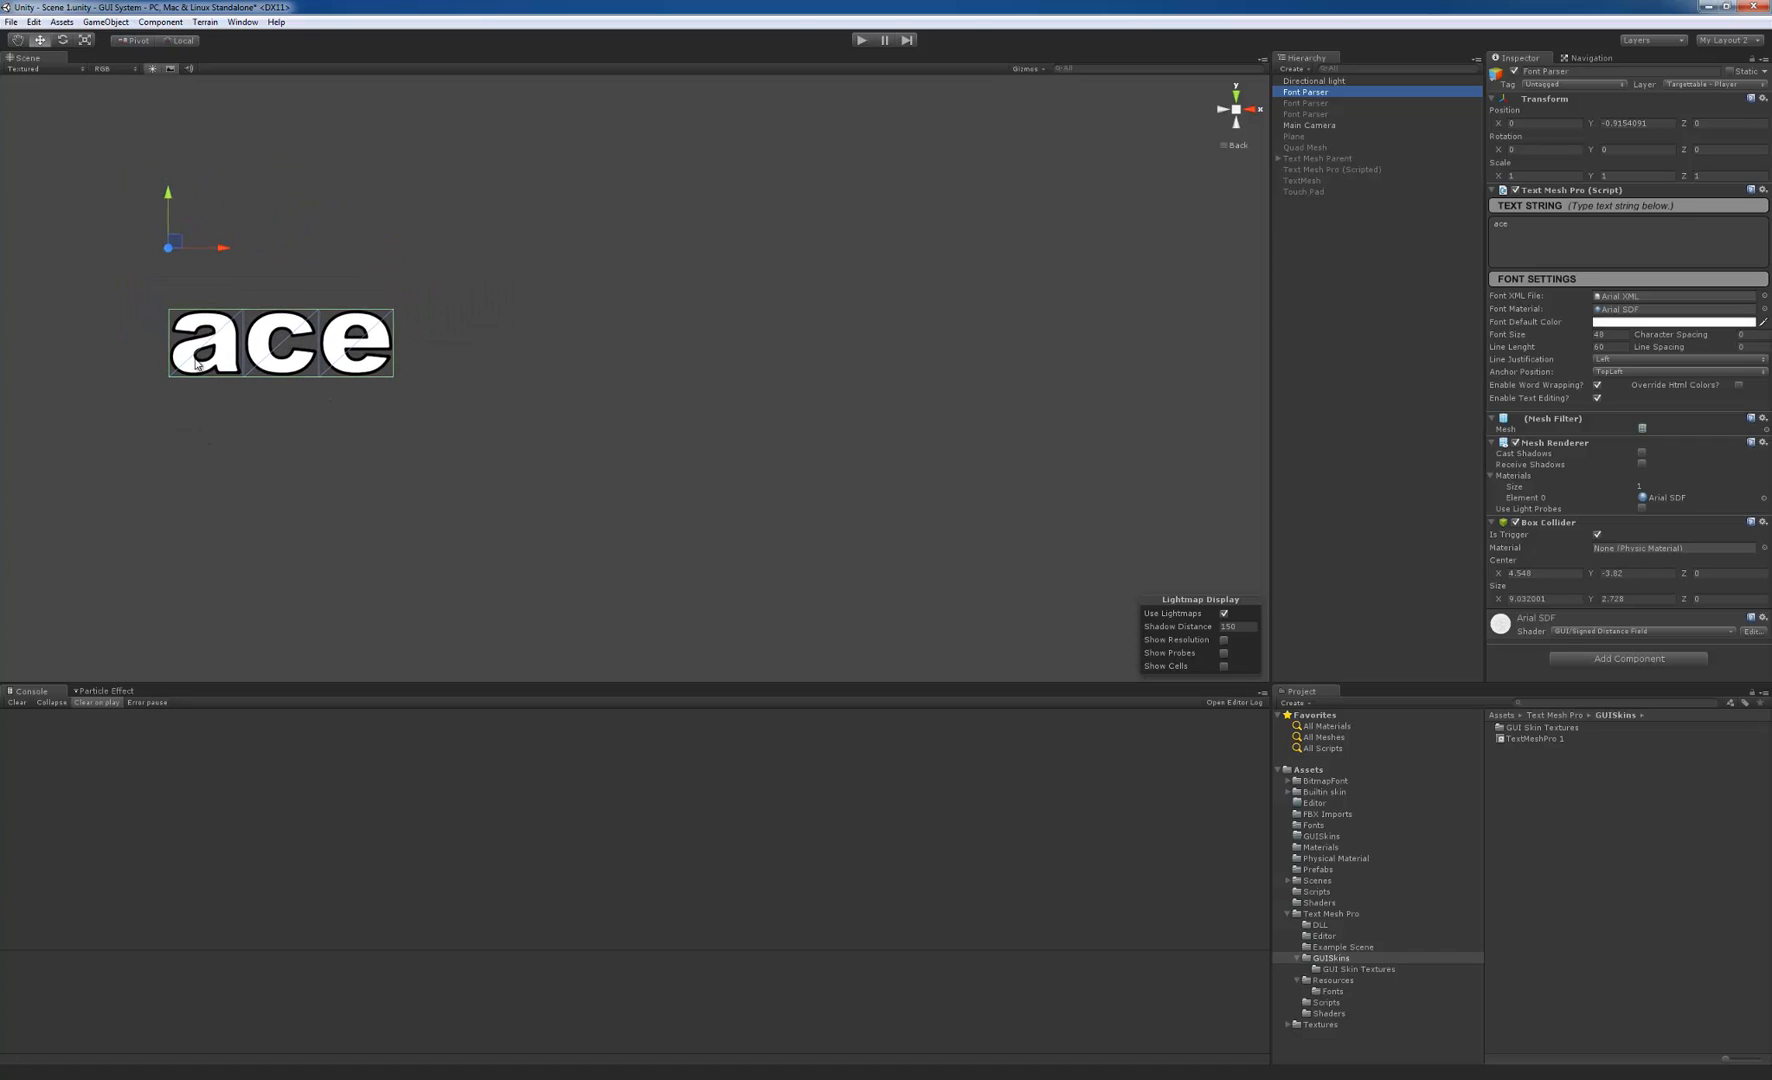
{"action": "mouse_move", "coordinate": [256, 382]}
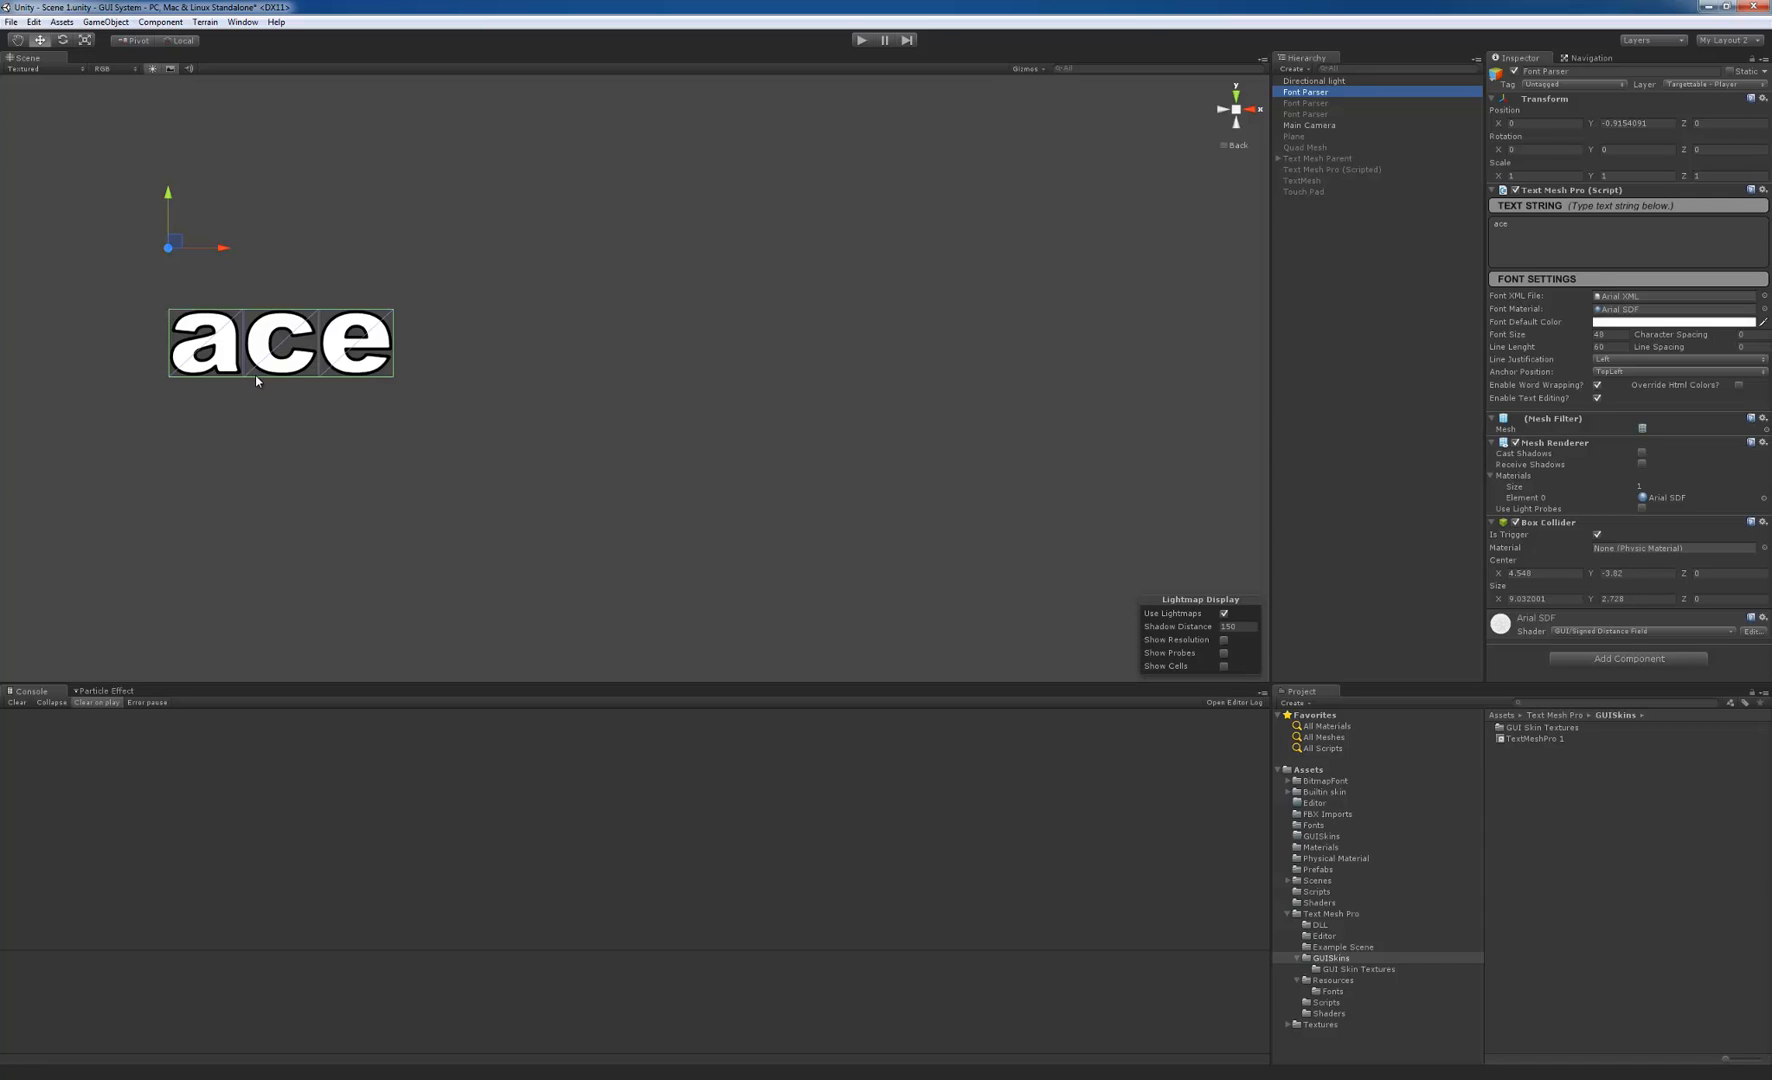
{"action": "mouse_move", "coordinate": [386, 436]}
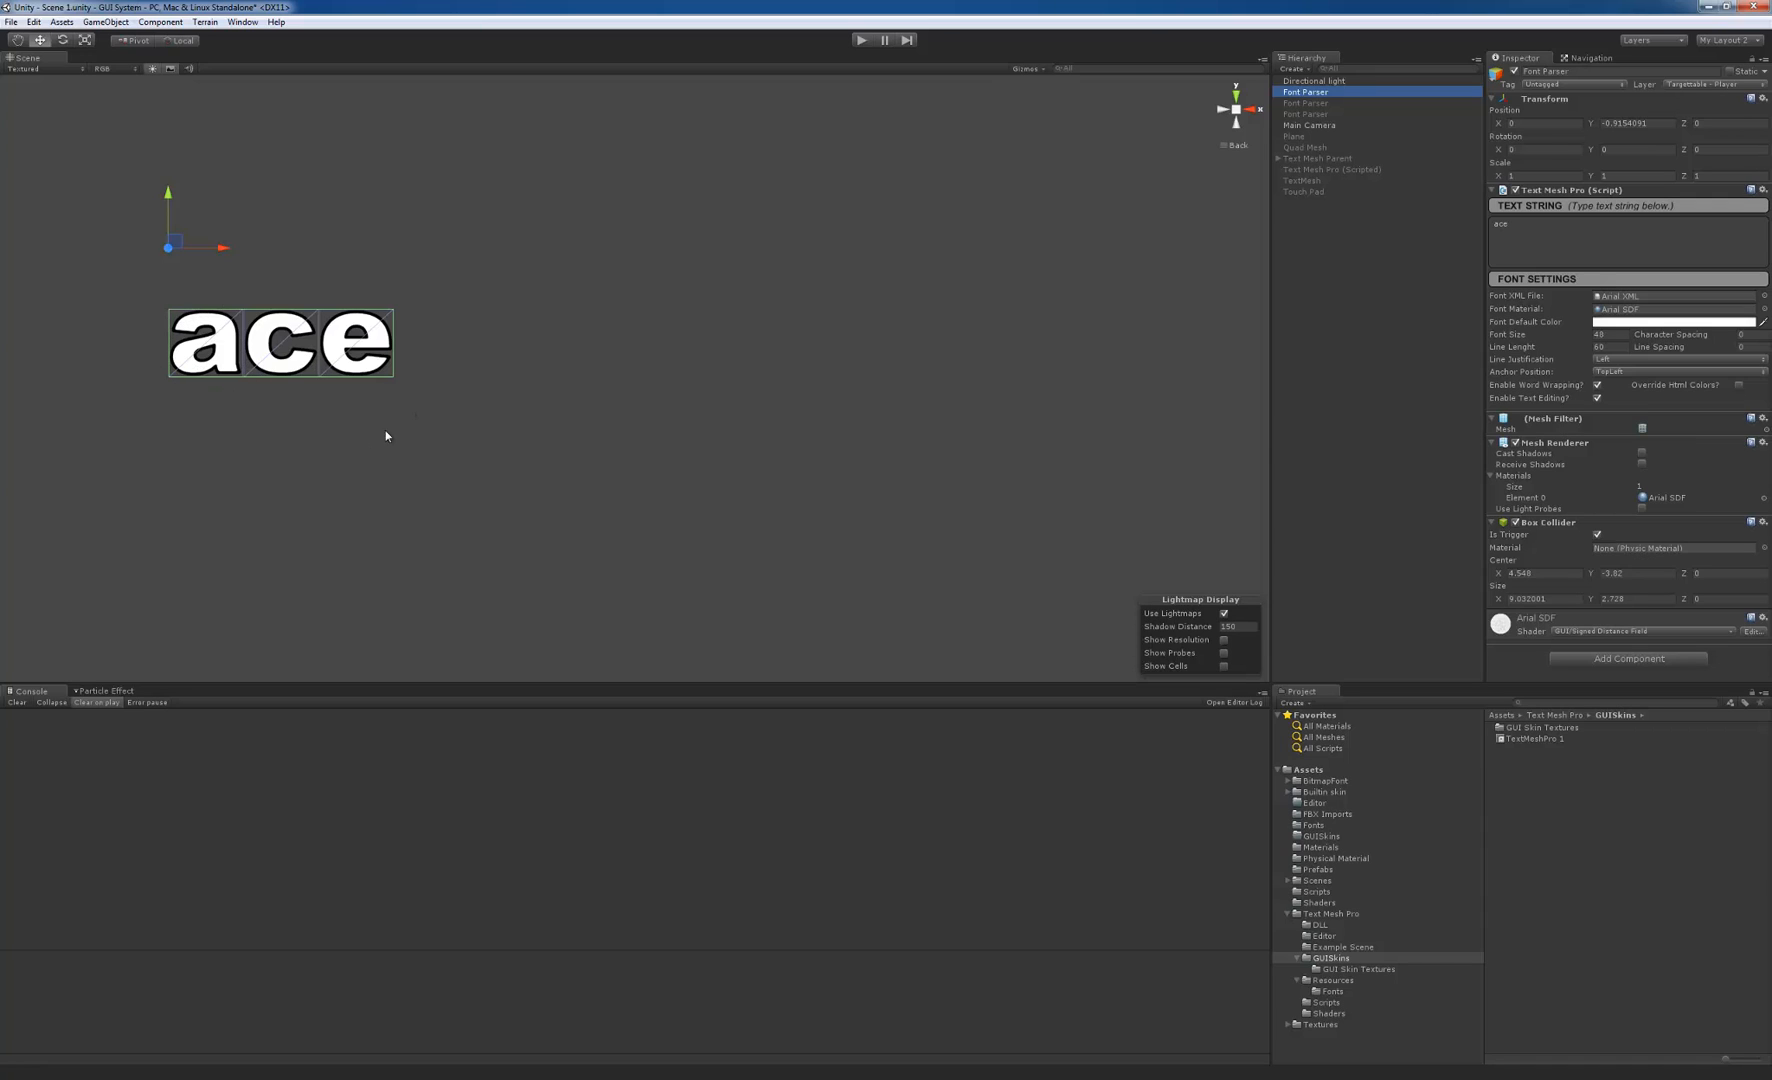
{"action": "mouse_move", "coordinate": [192, 344]}
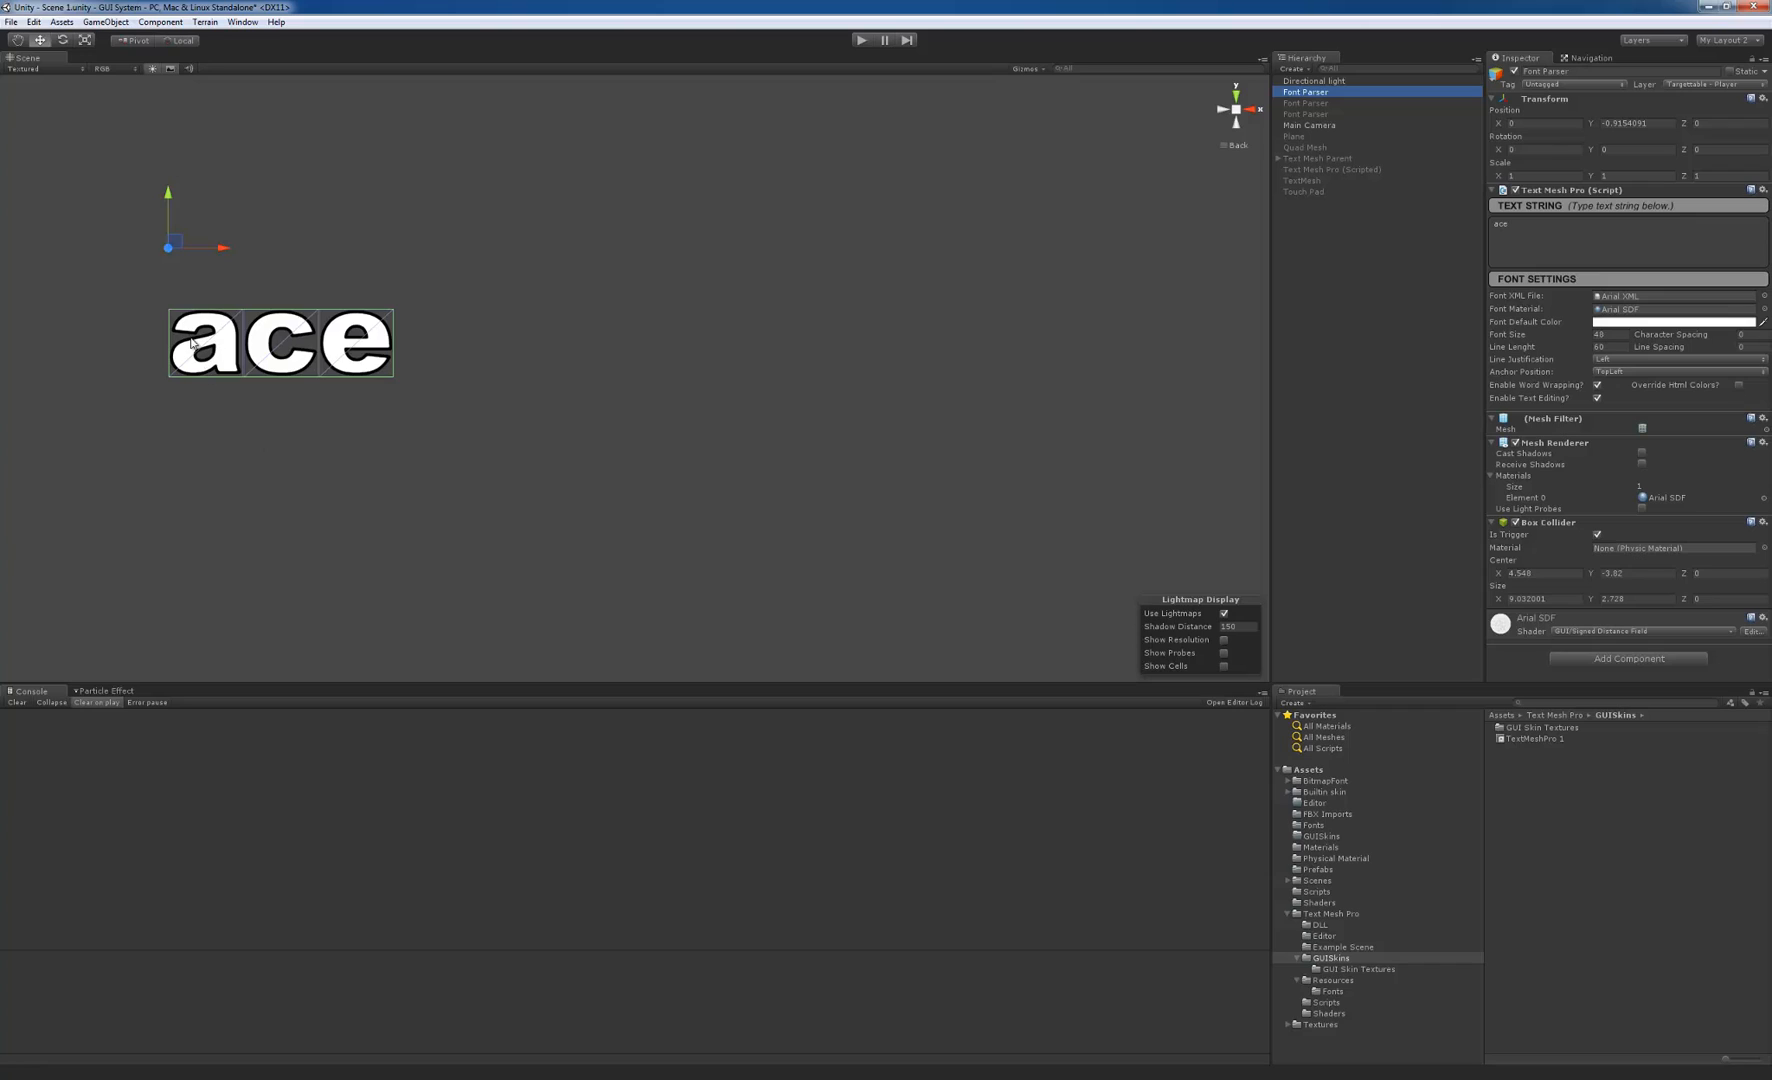
{"action": "mouse_move", "coordinate": [170, 318]}
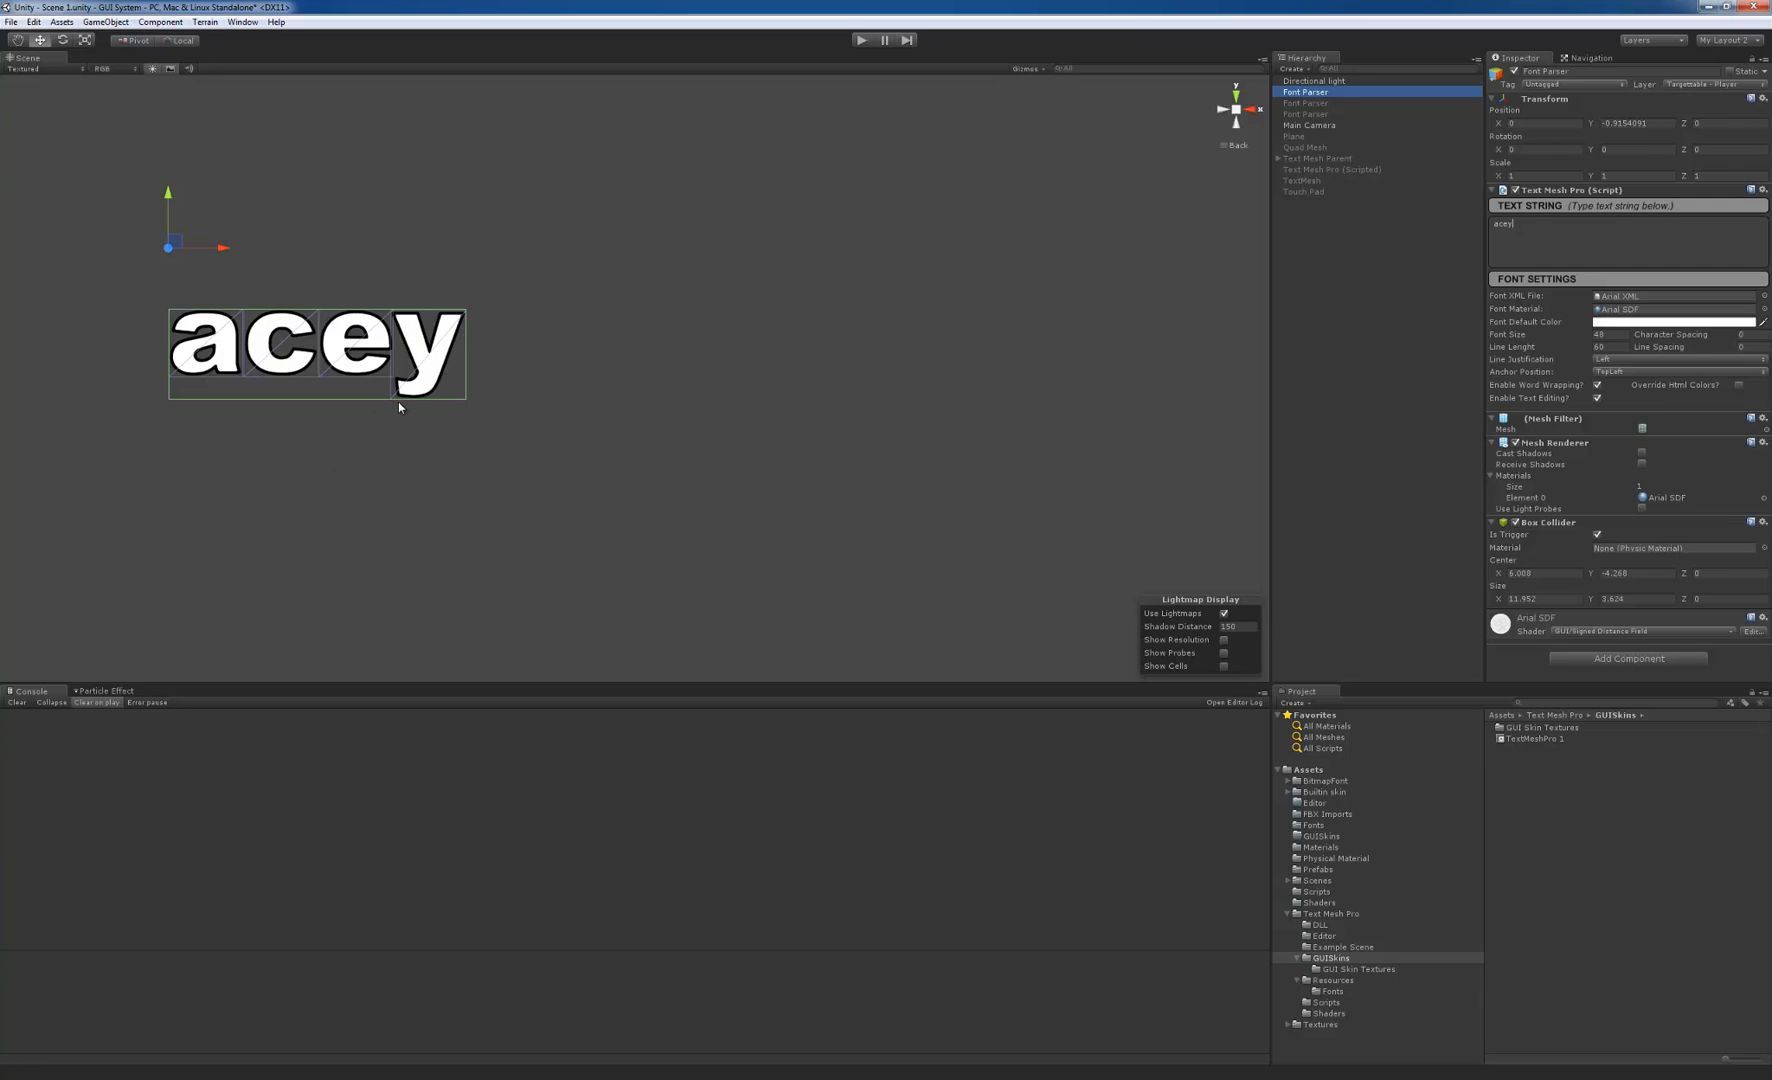
{"action": "mouse_move", "coordinate": [458, 408]}
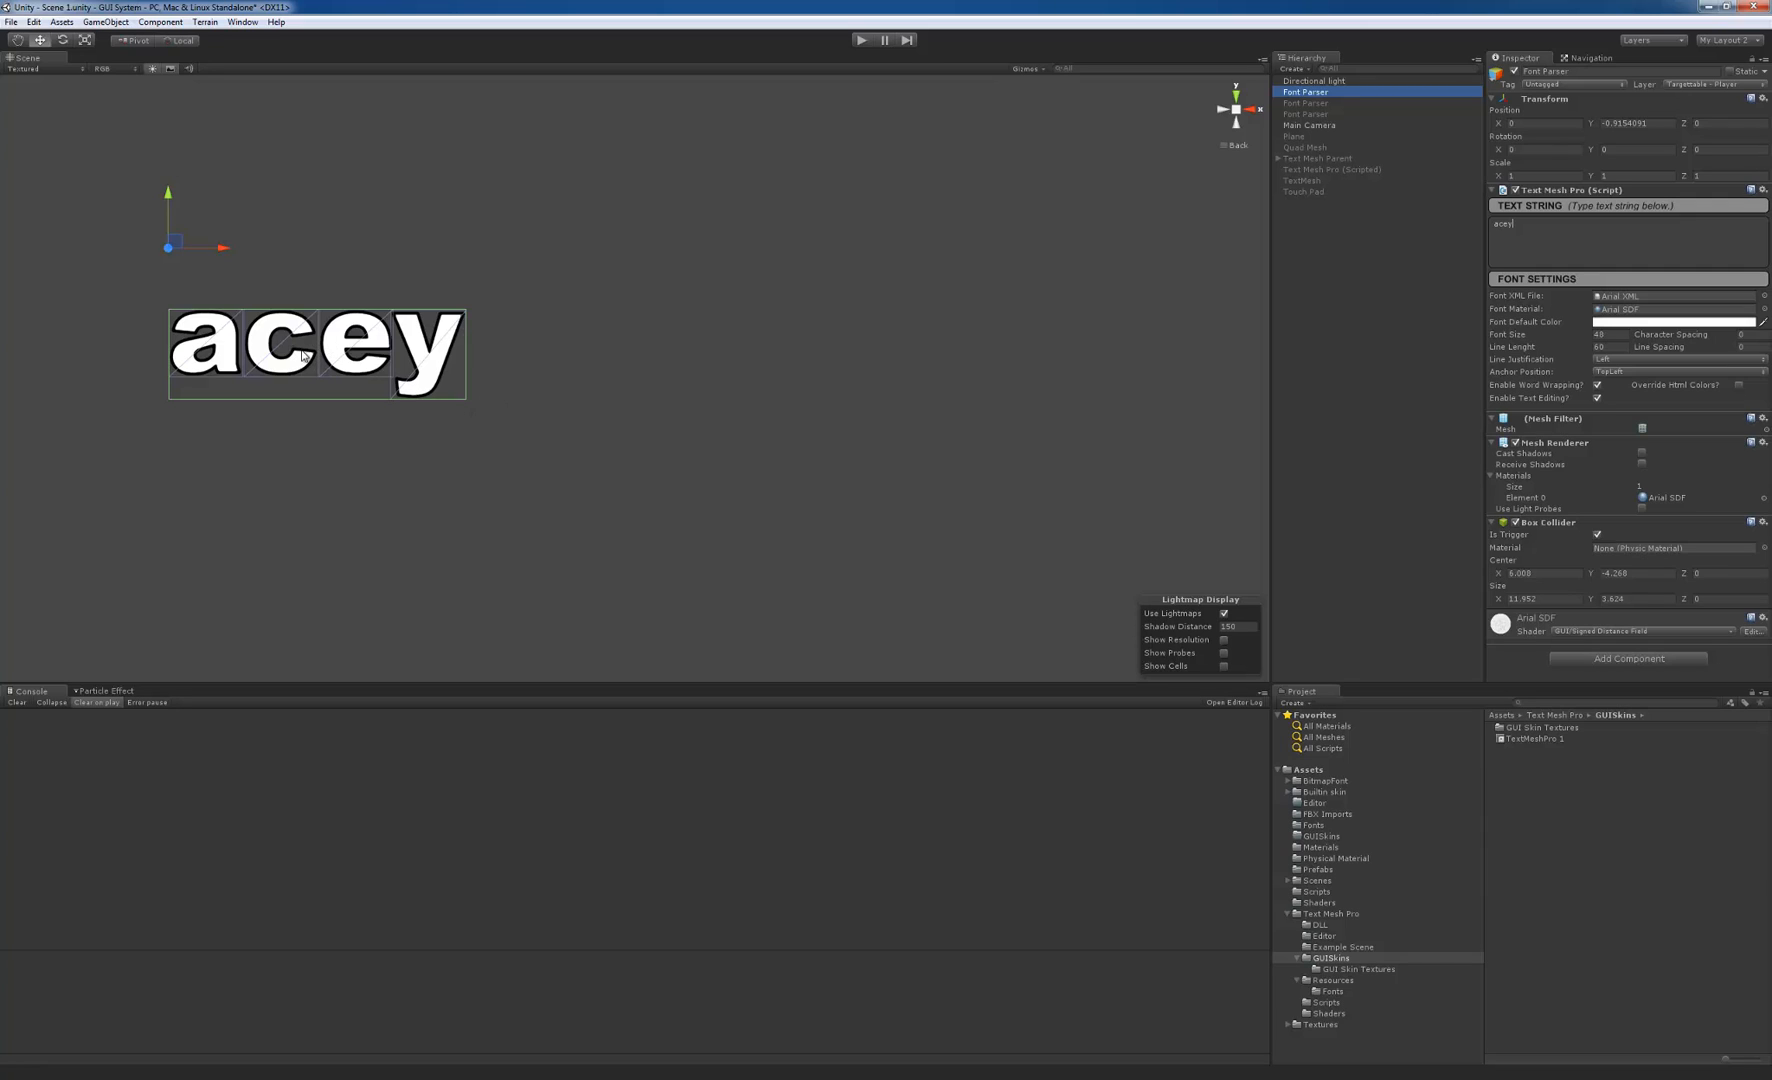
{"action": "mouse_move", "coordinate": [306, 302]}
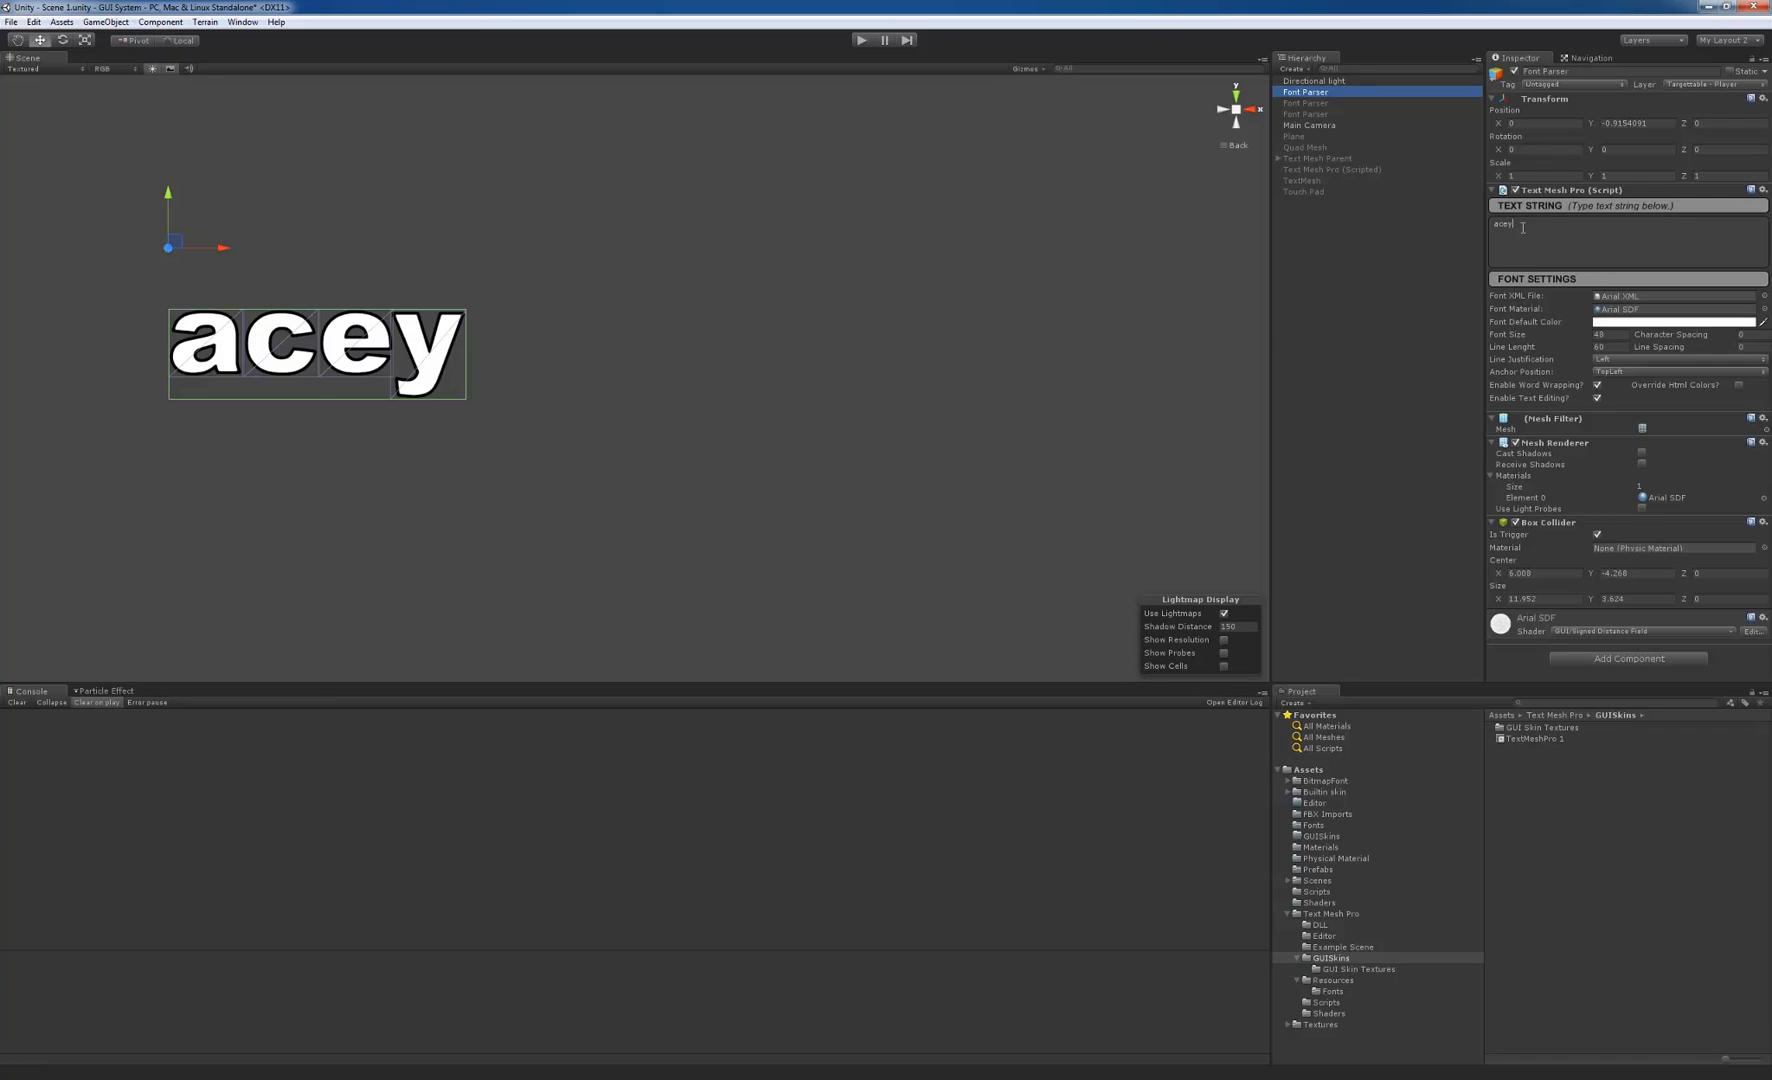
{"action": "type", "text": "T"}
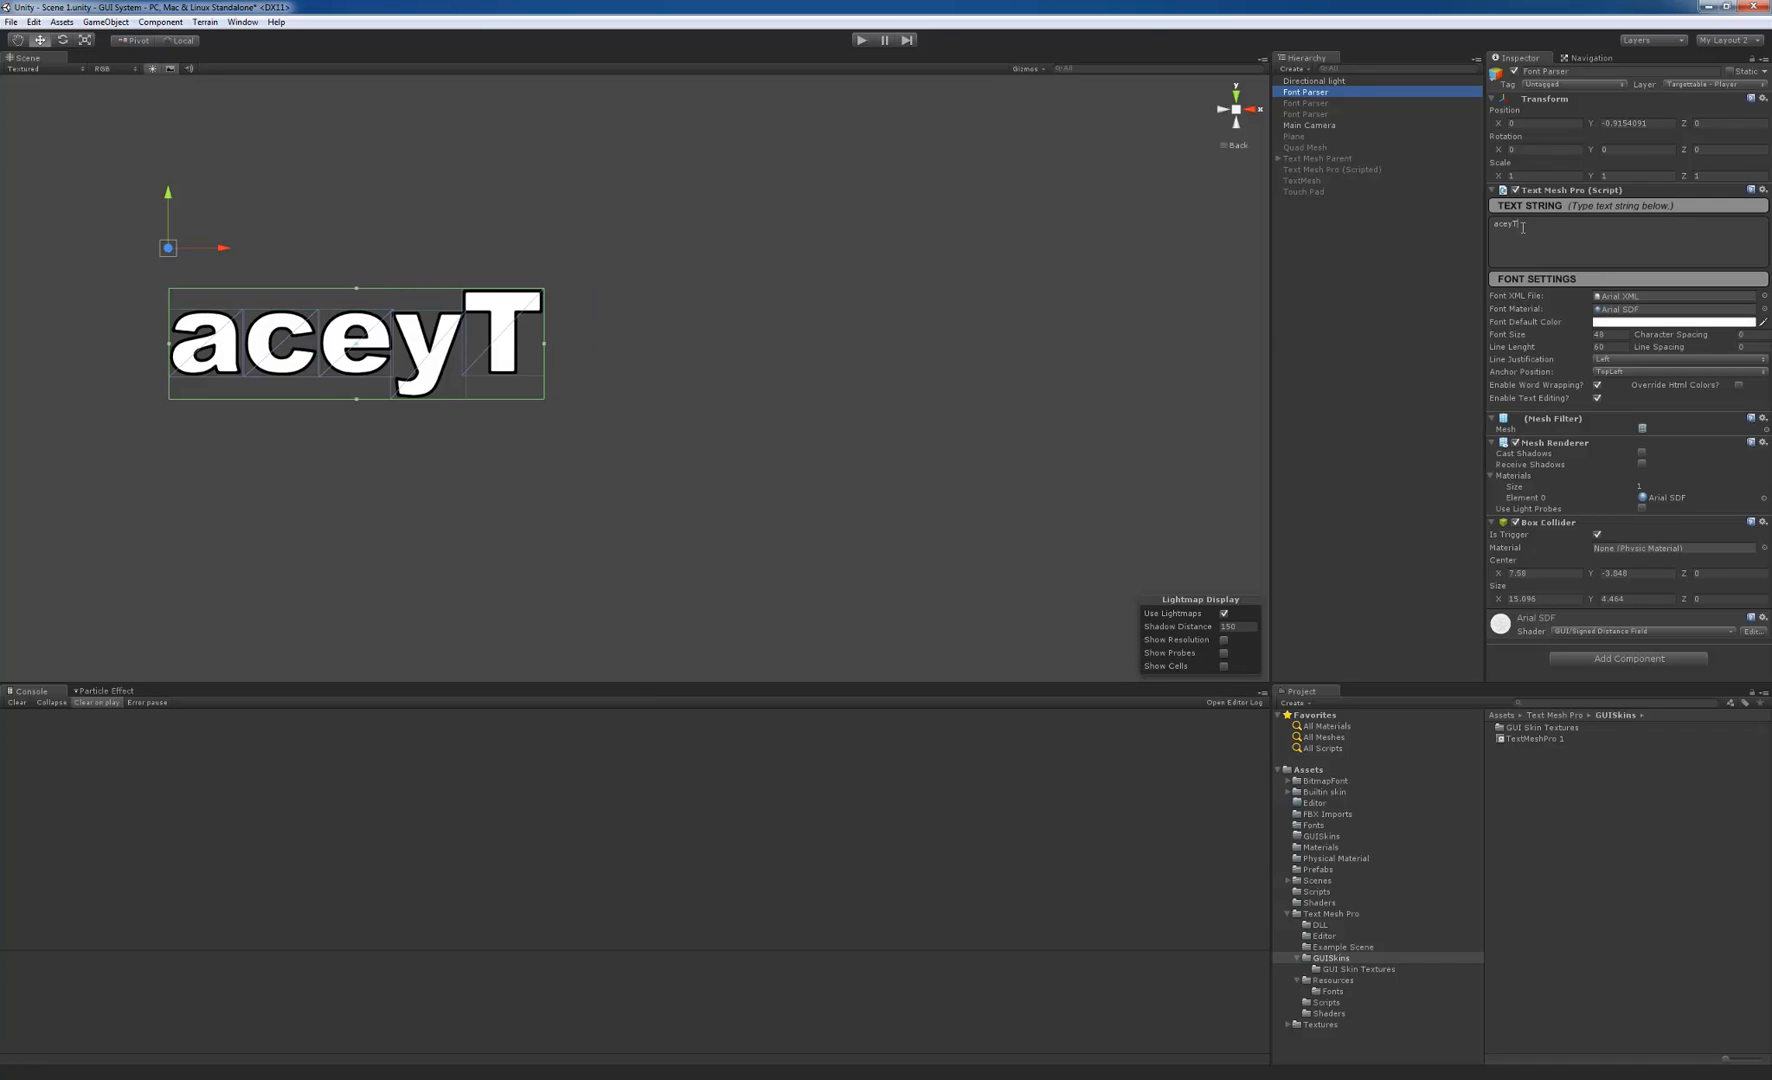
{"action": "type", "text": "{}"}
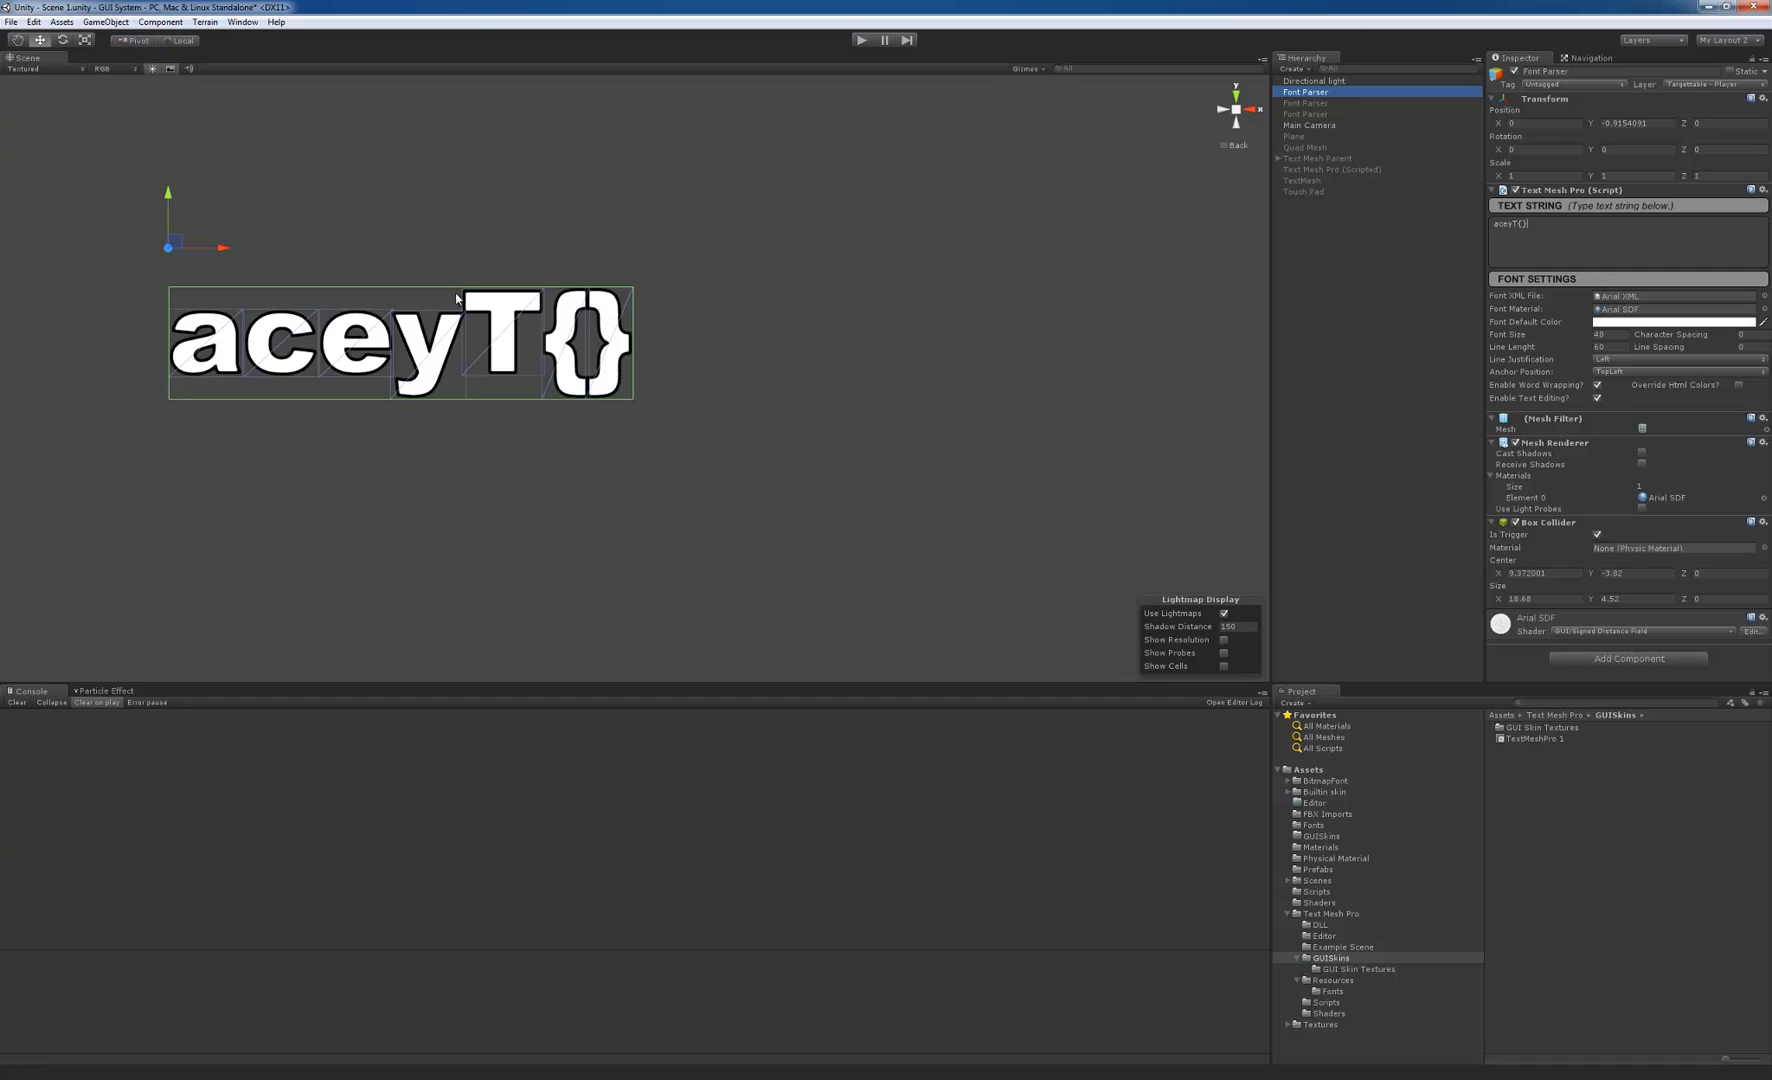
{"action": "mouse_move", "coordinate": [1292, 264]}
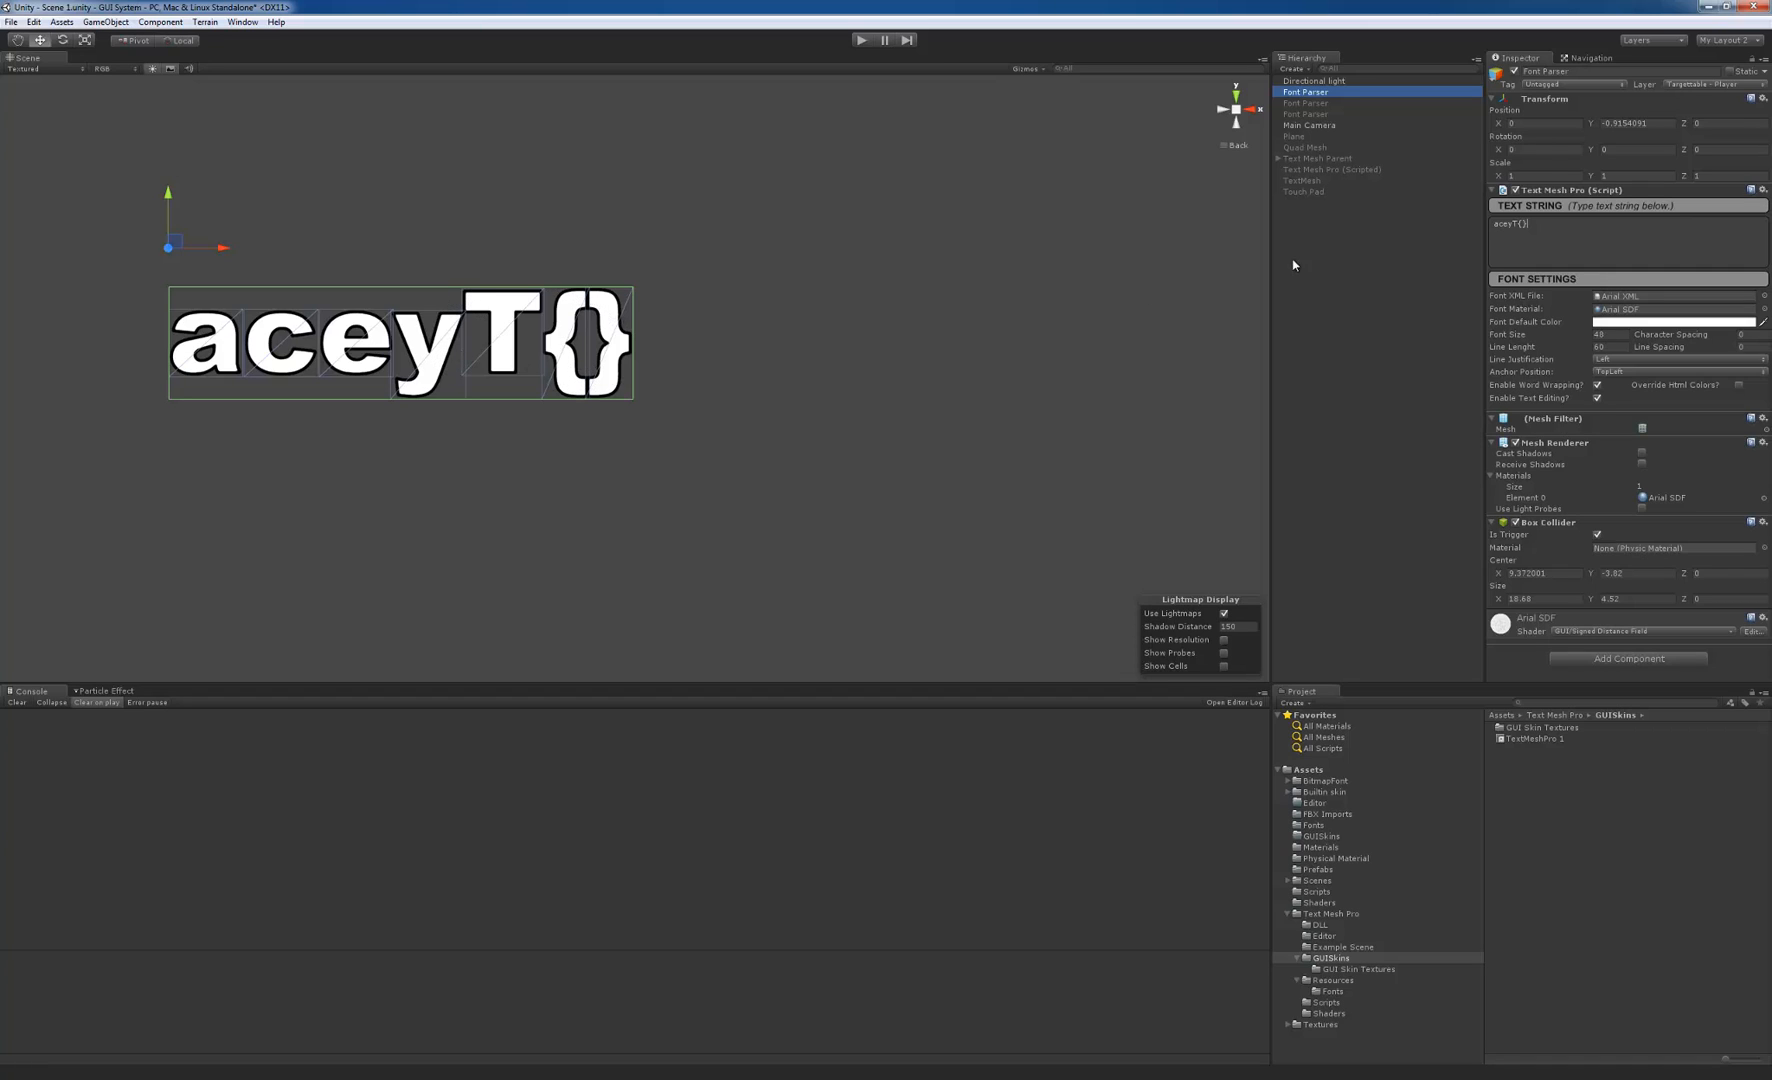
{"action": "mouse_move", "coordinate": [1536, 230]}
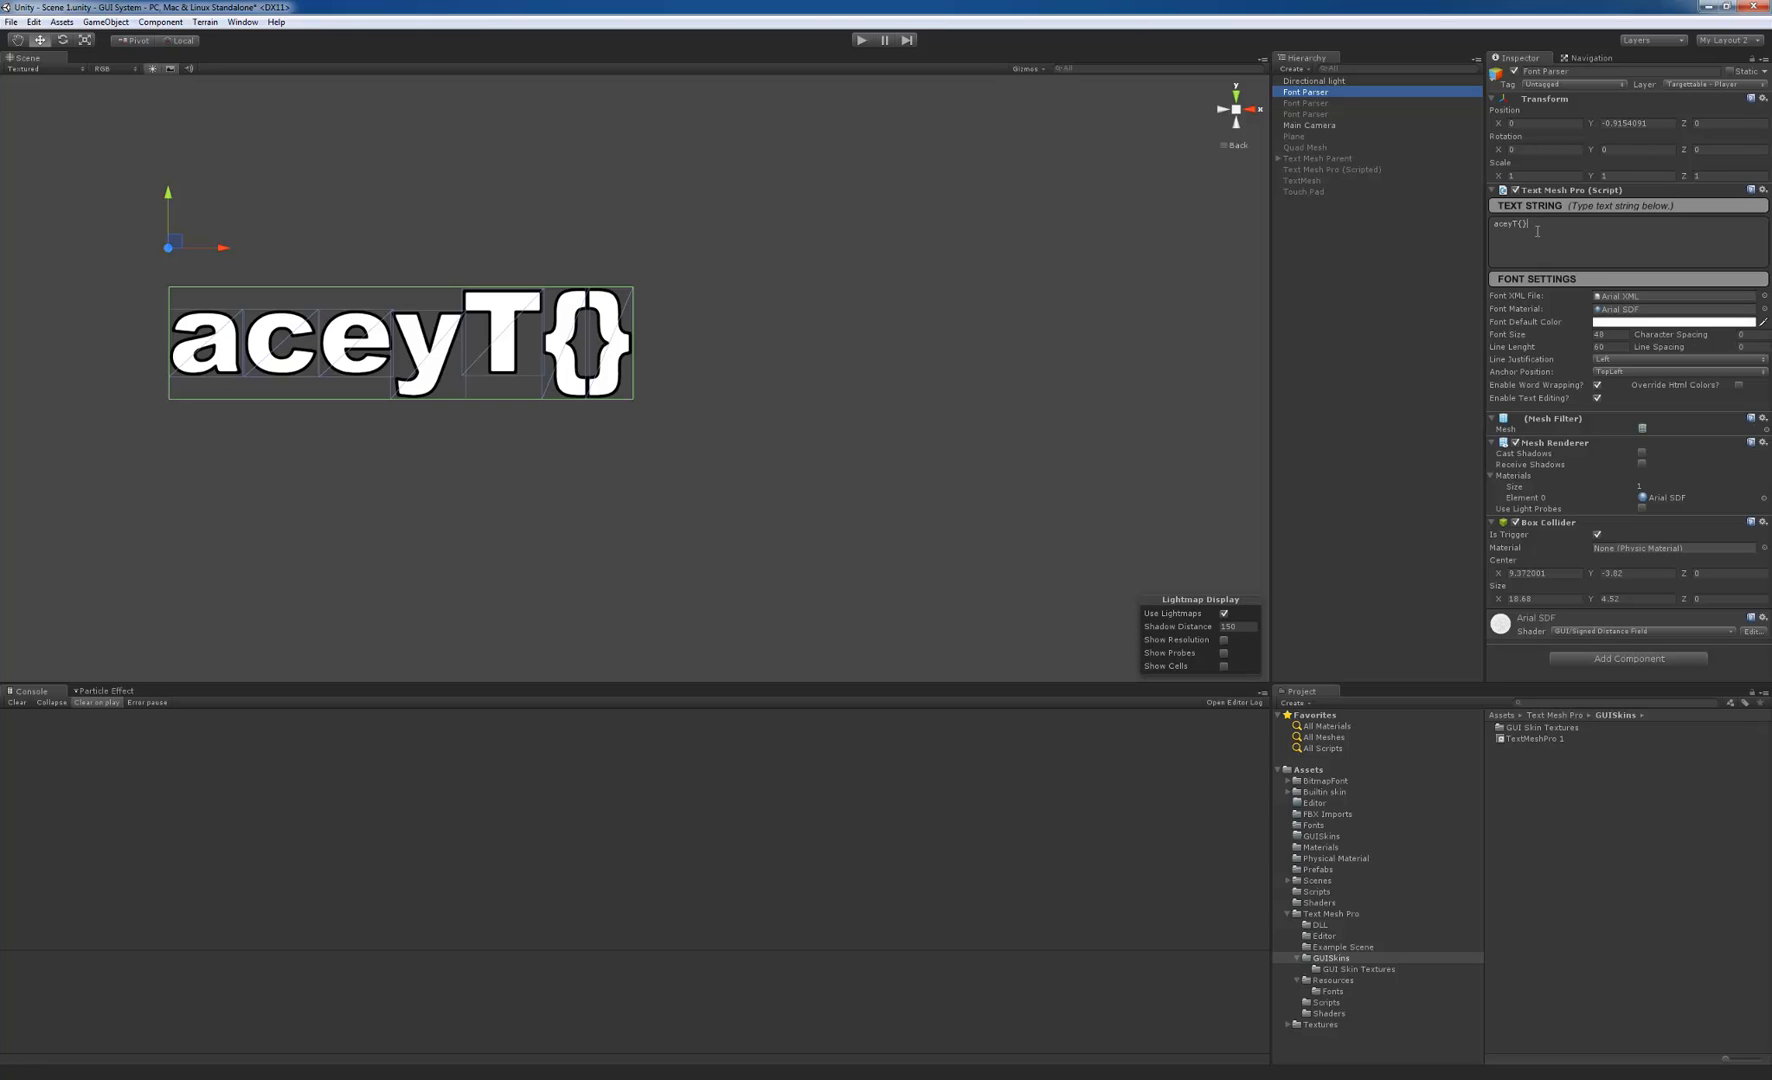
{"action": "type", "text": "a"}
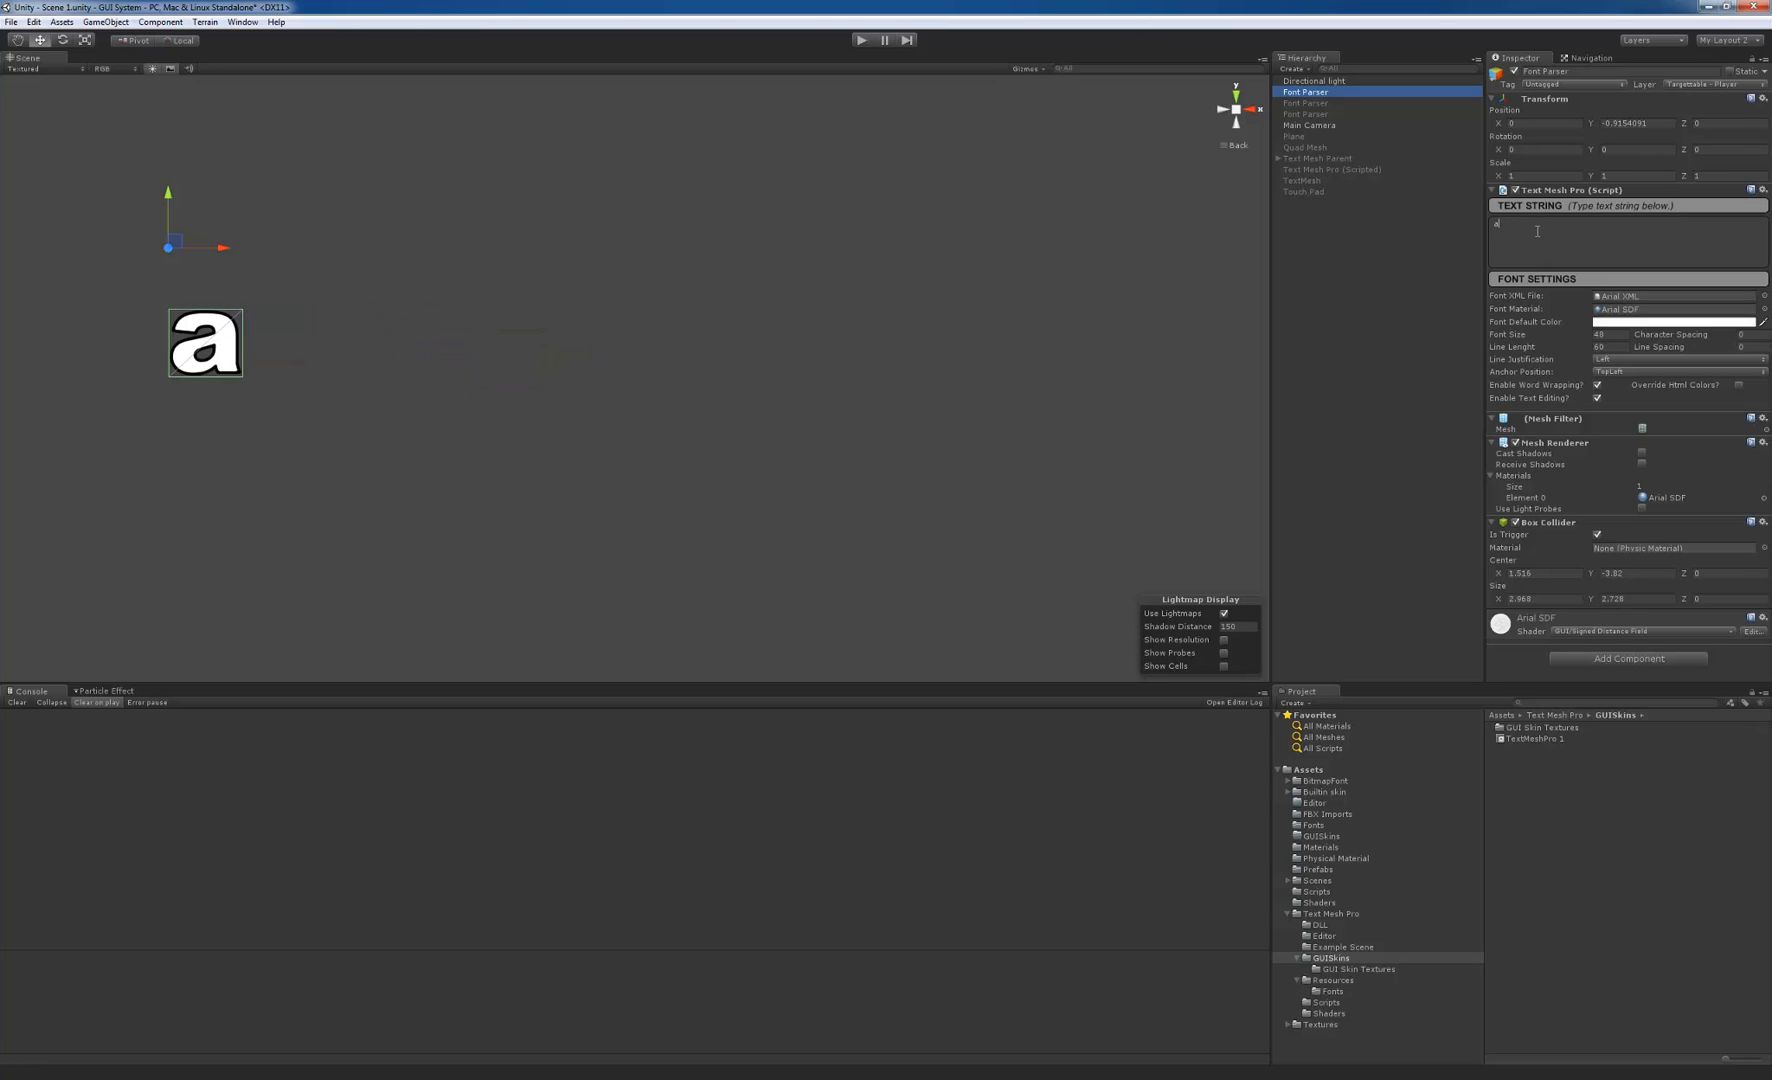
{"action": "type", "text": "cT"}
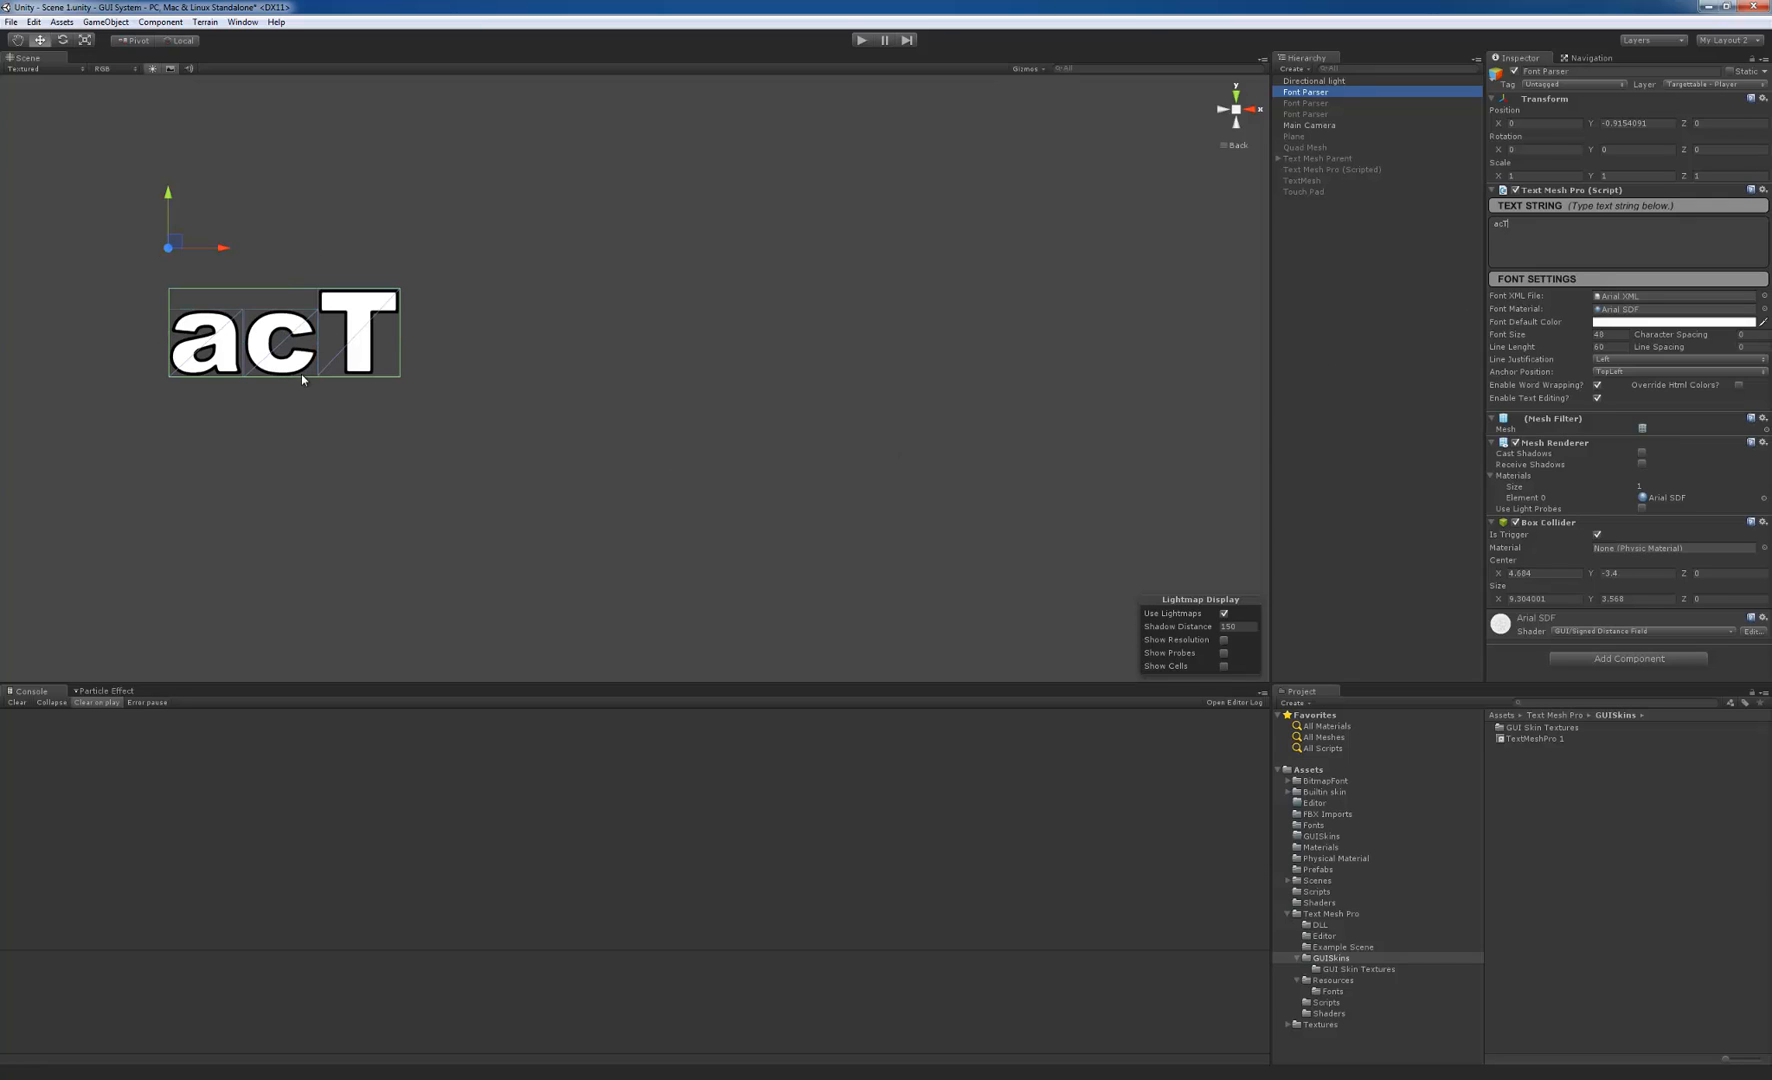
{"action": "mouse_move", "coordinate": [192, 352]}
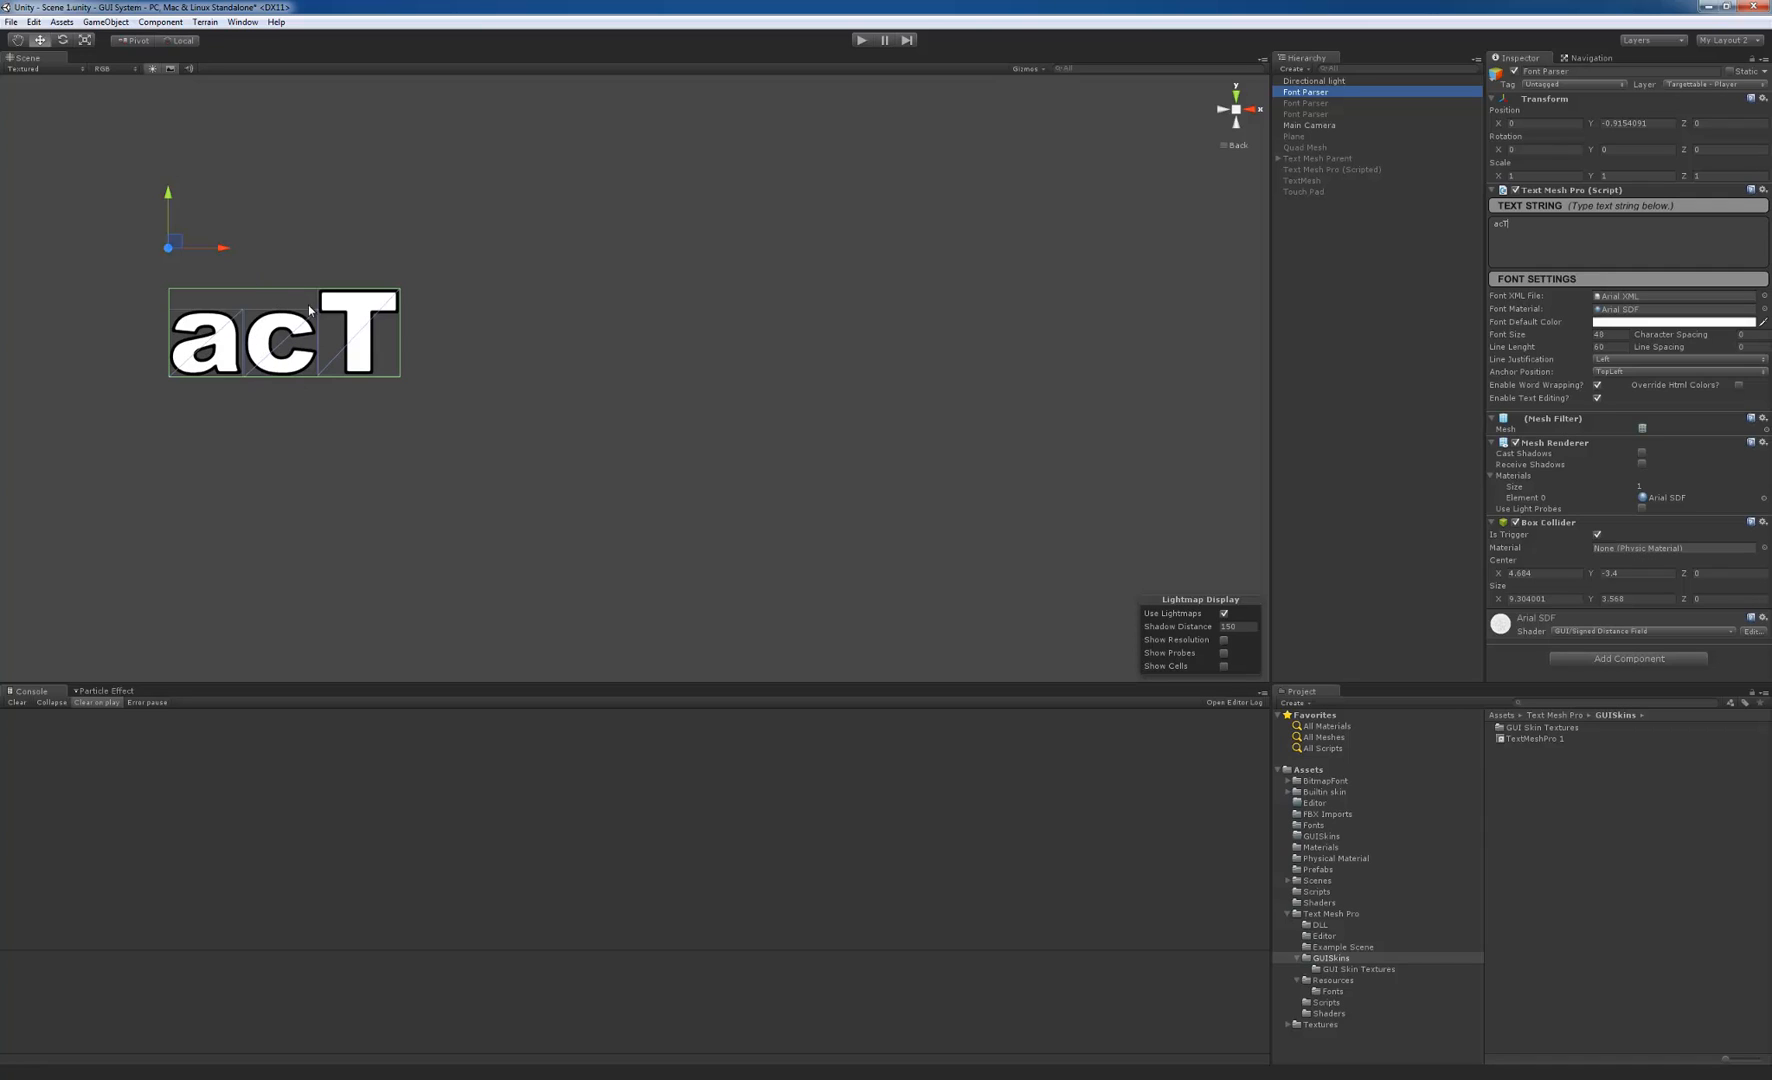
{"action": "key", "text": "Backspace"}
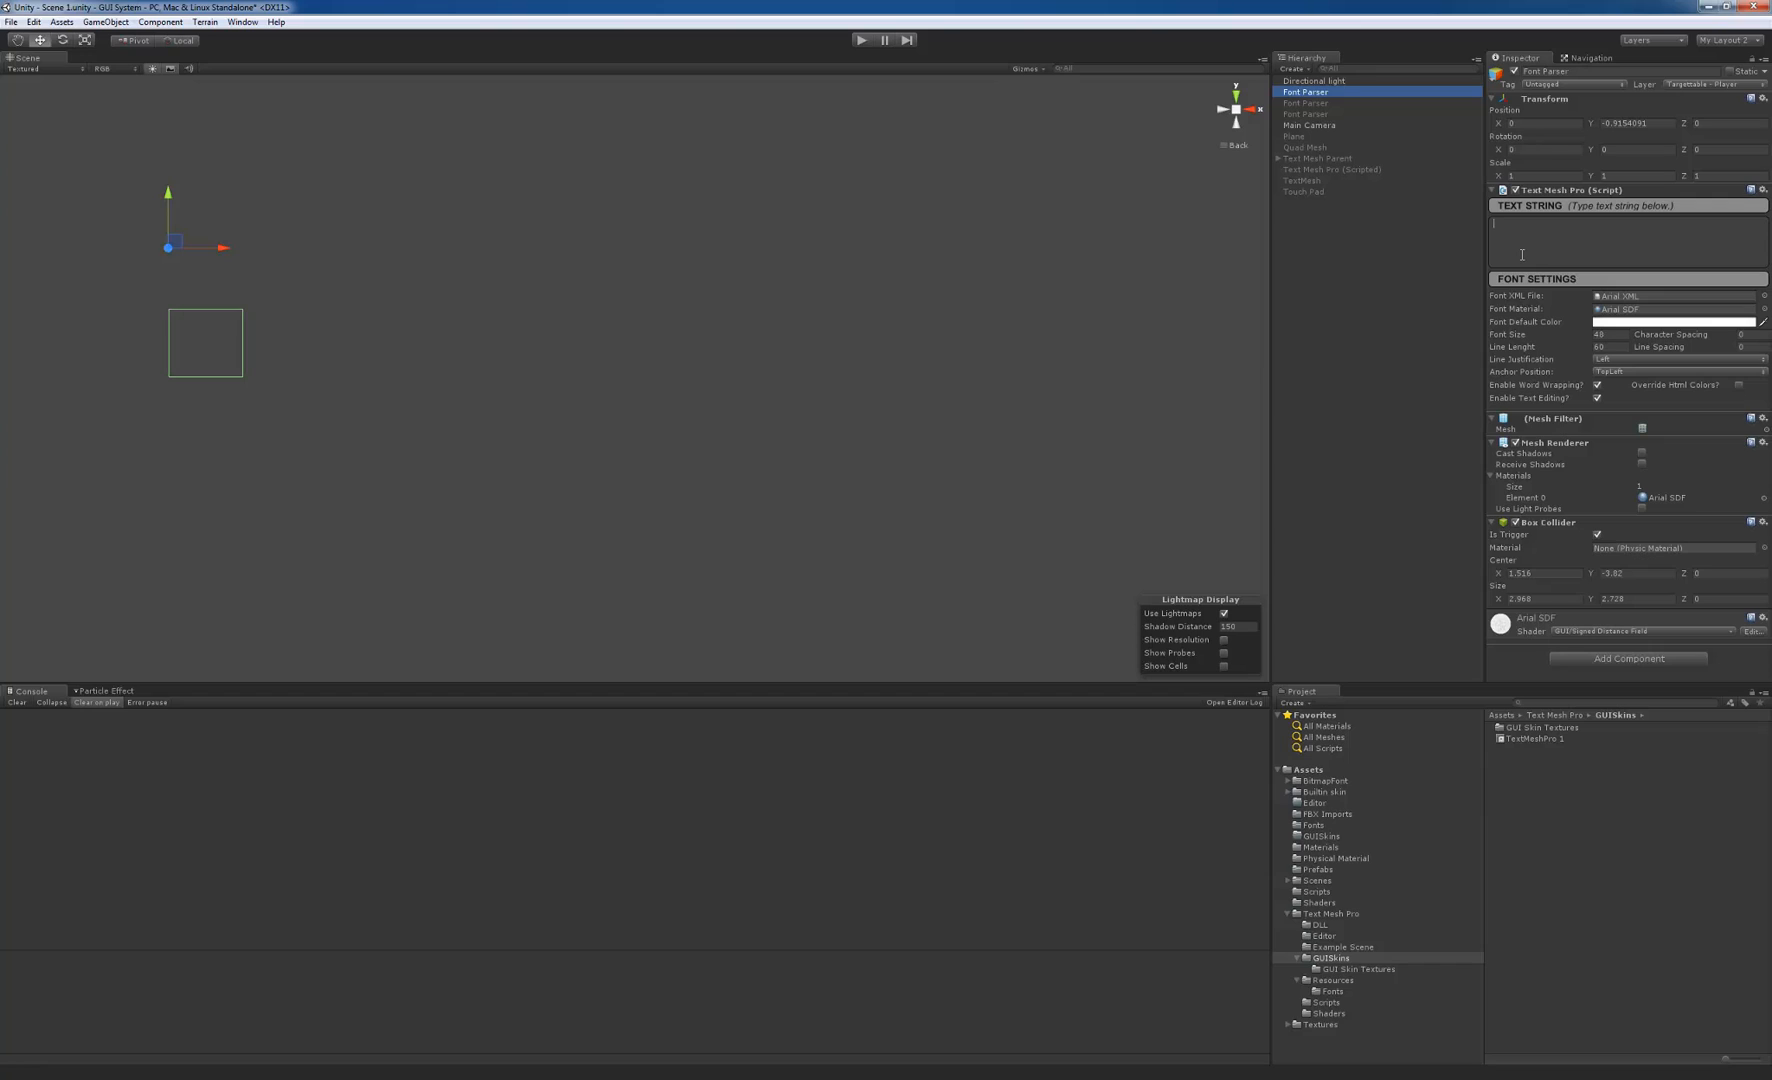
{"action": "type", "text": "T"}
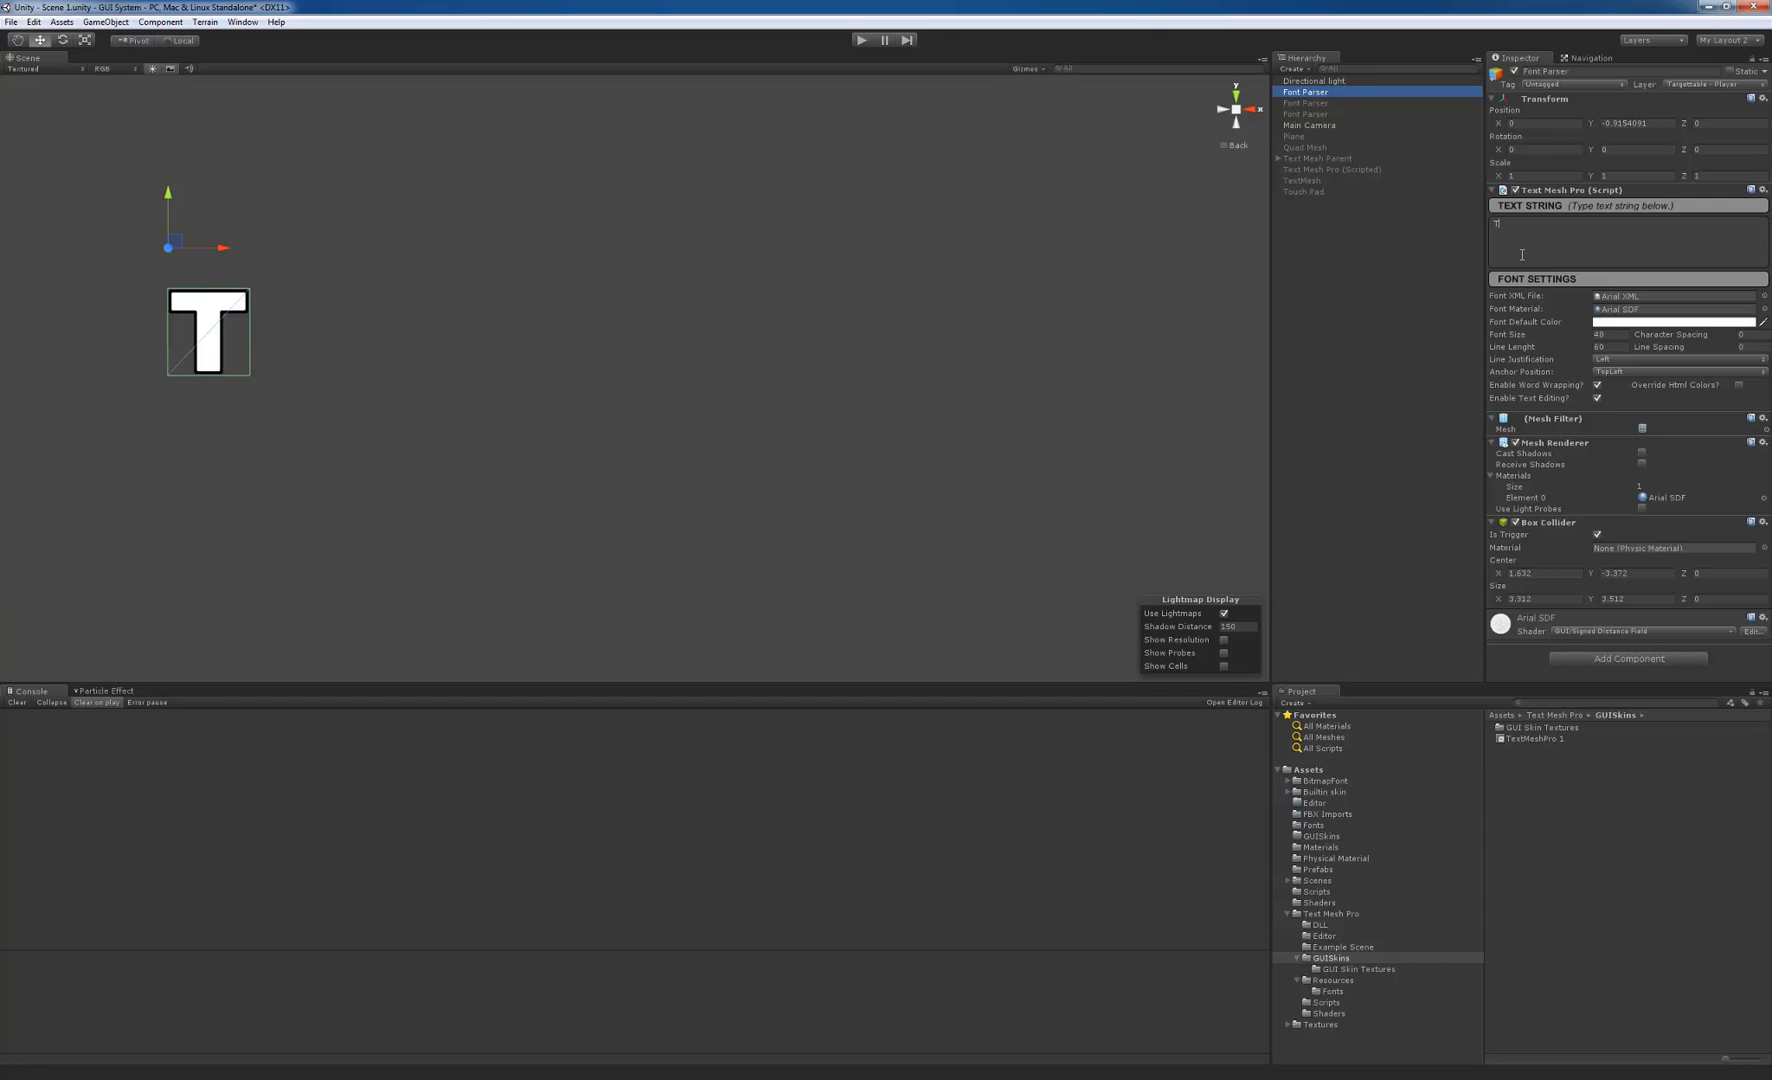
{"action": "type", "text": "{"}
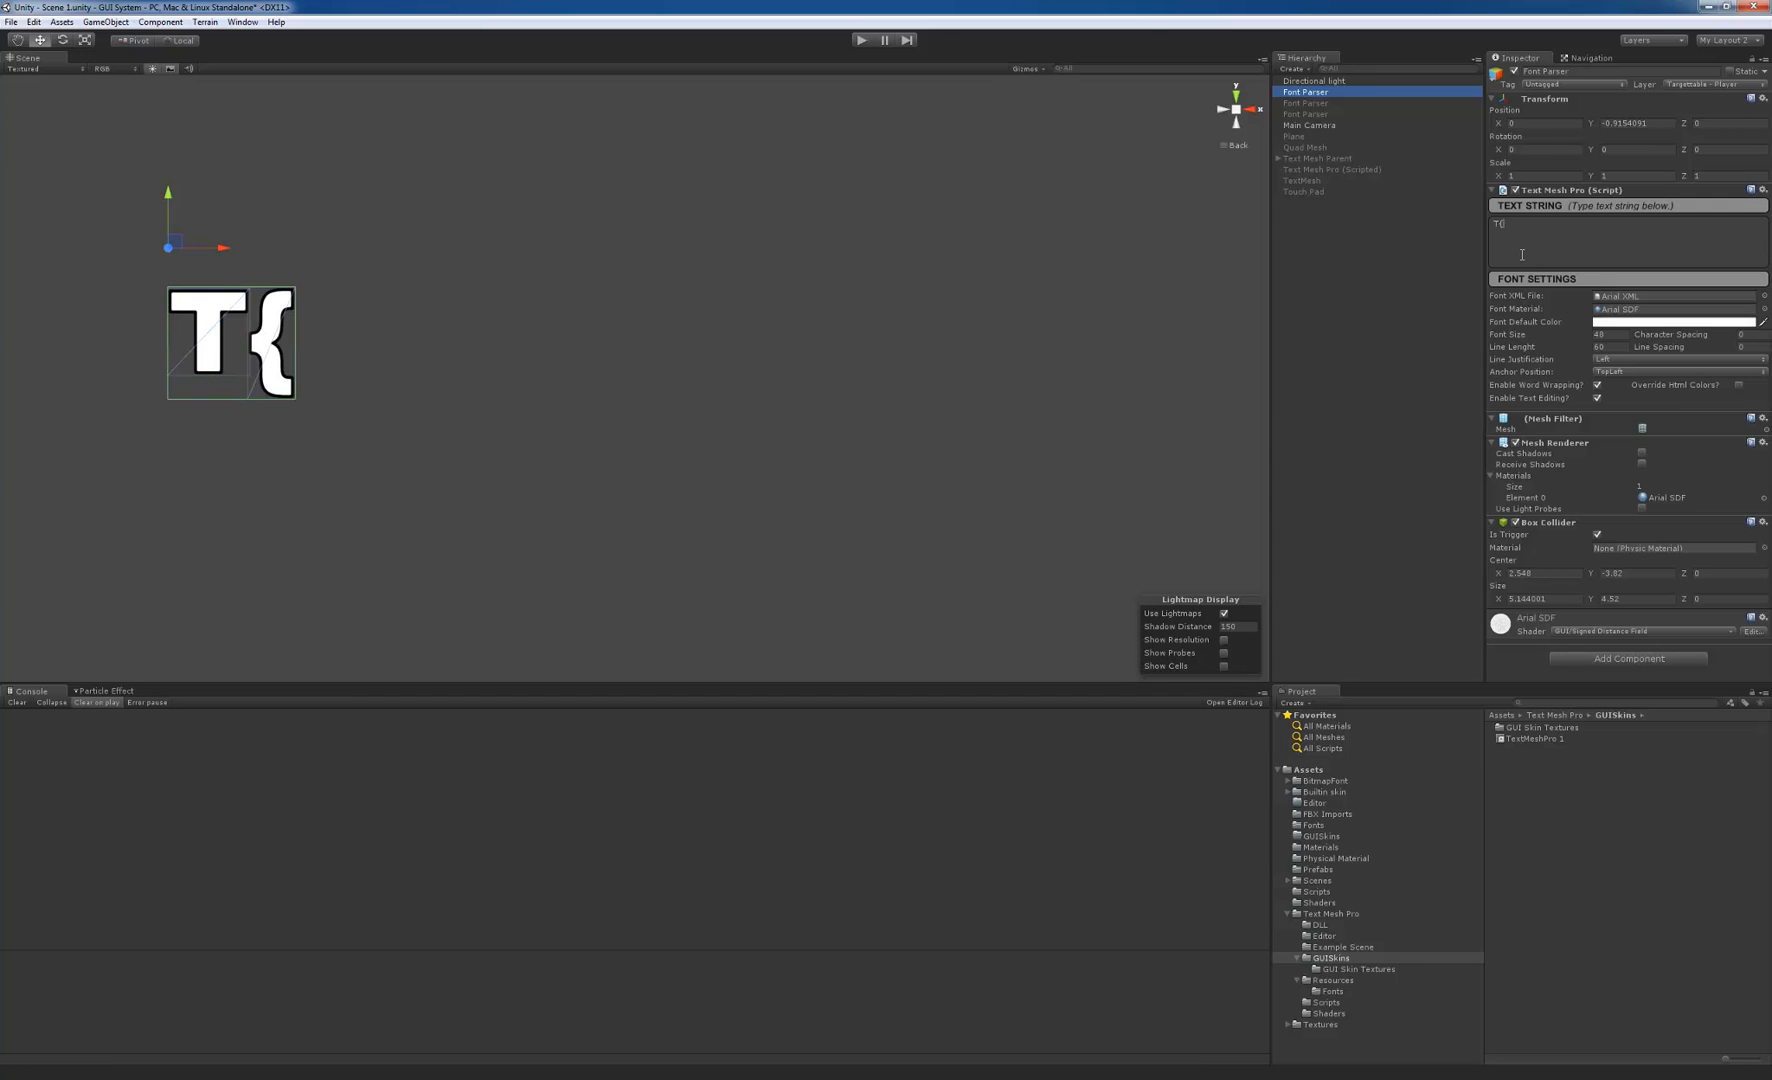
{"action": "type", "text": "fgsv"}
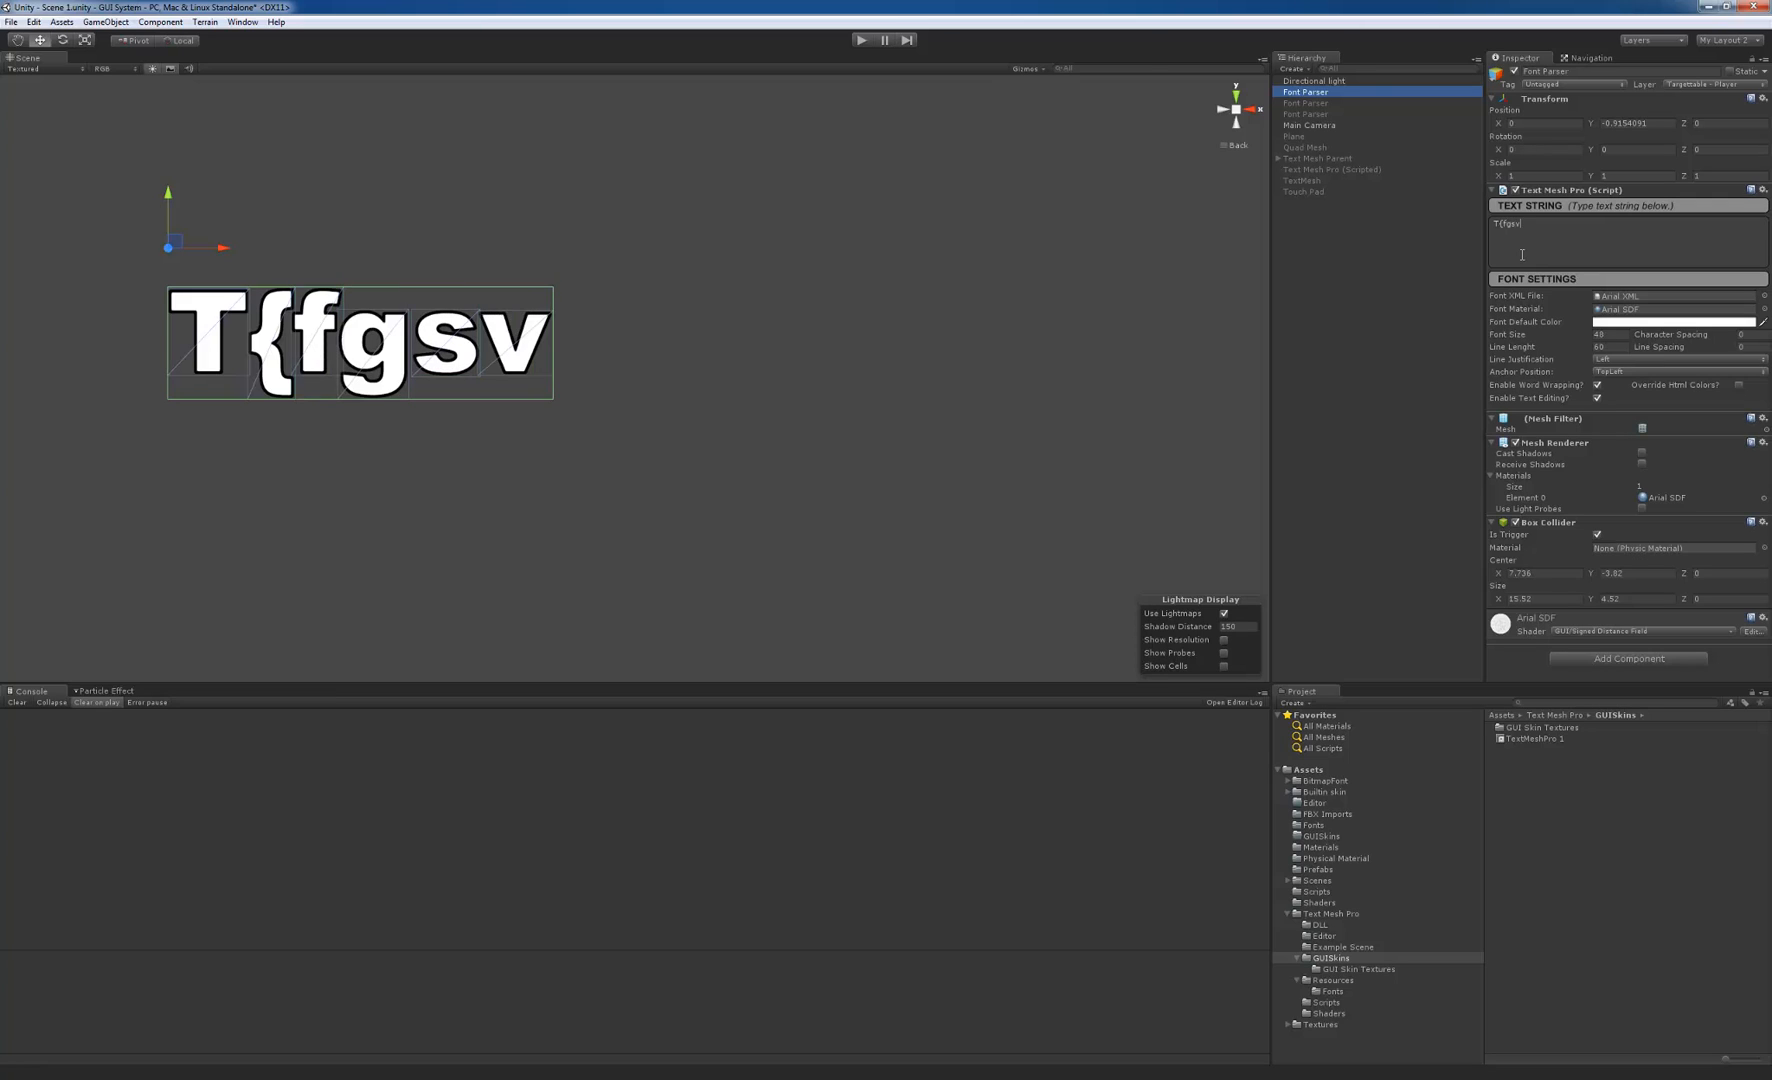
{"action": "type", "text": "vbsic asd"}
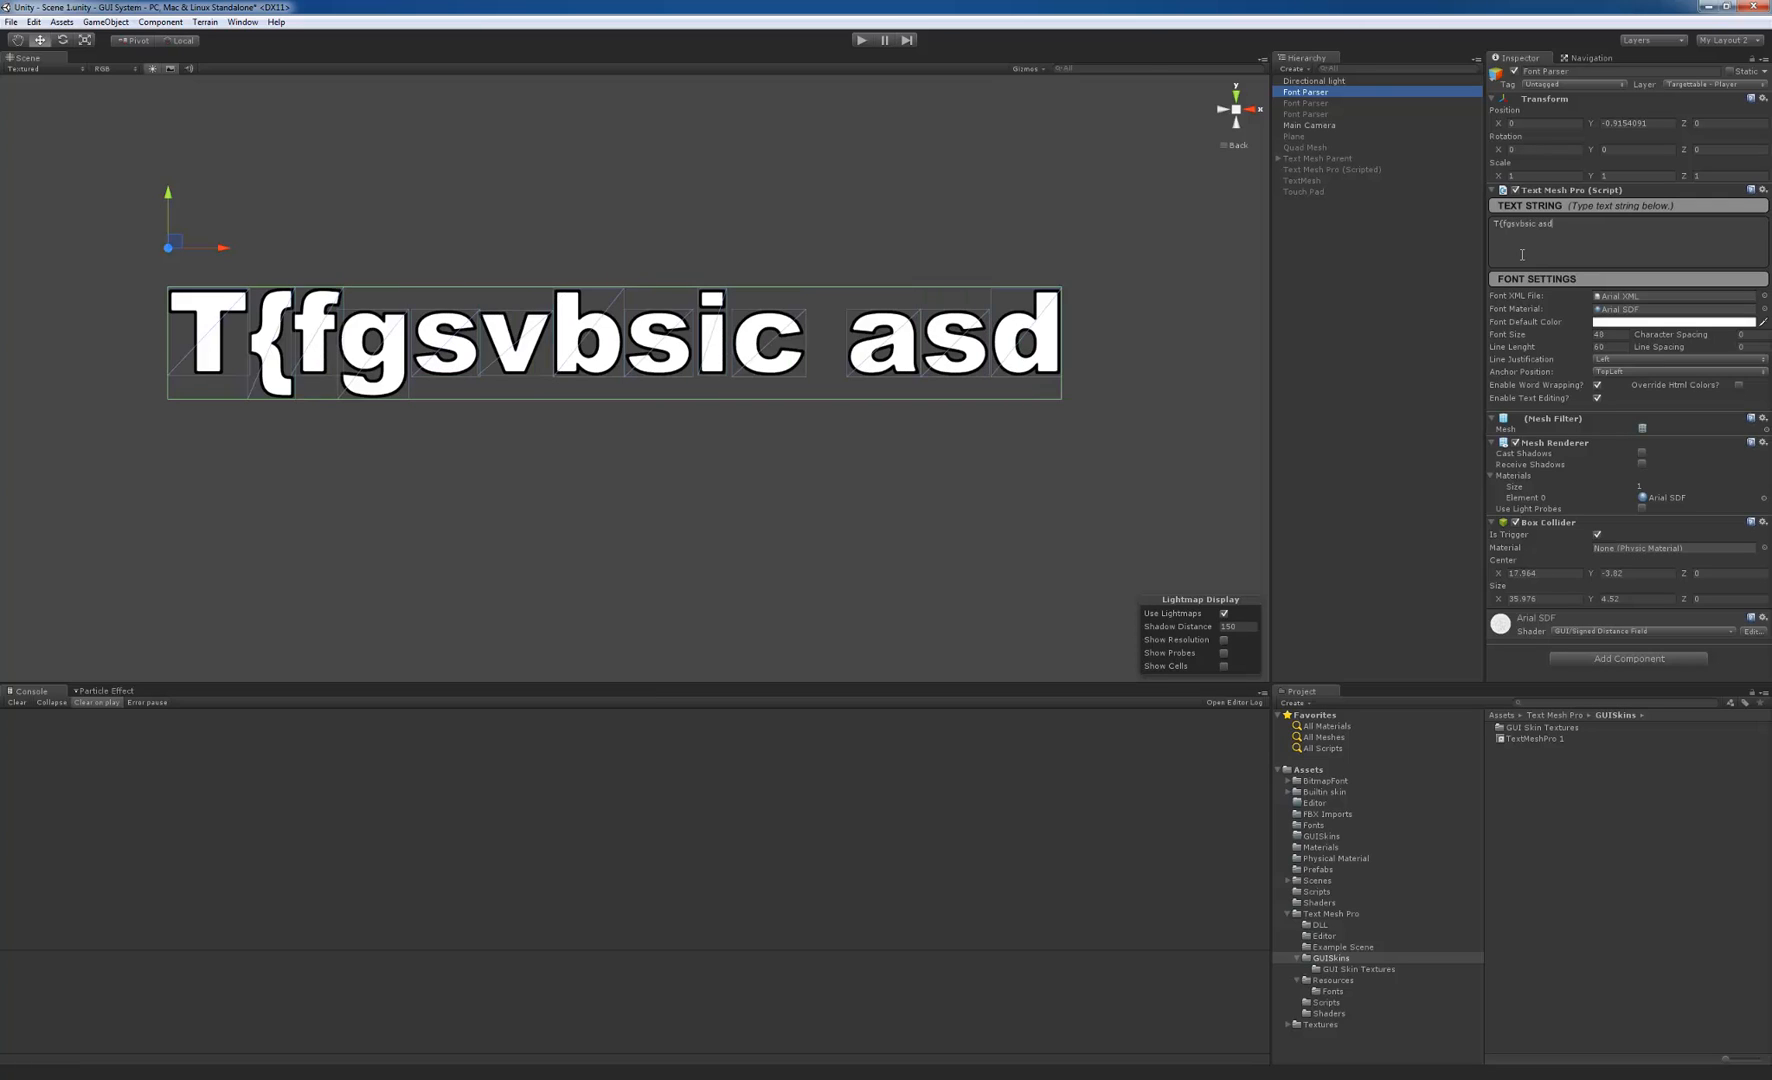
{"action": "key", "text": "Backspace"}
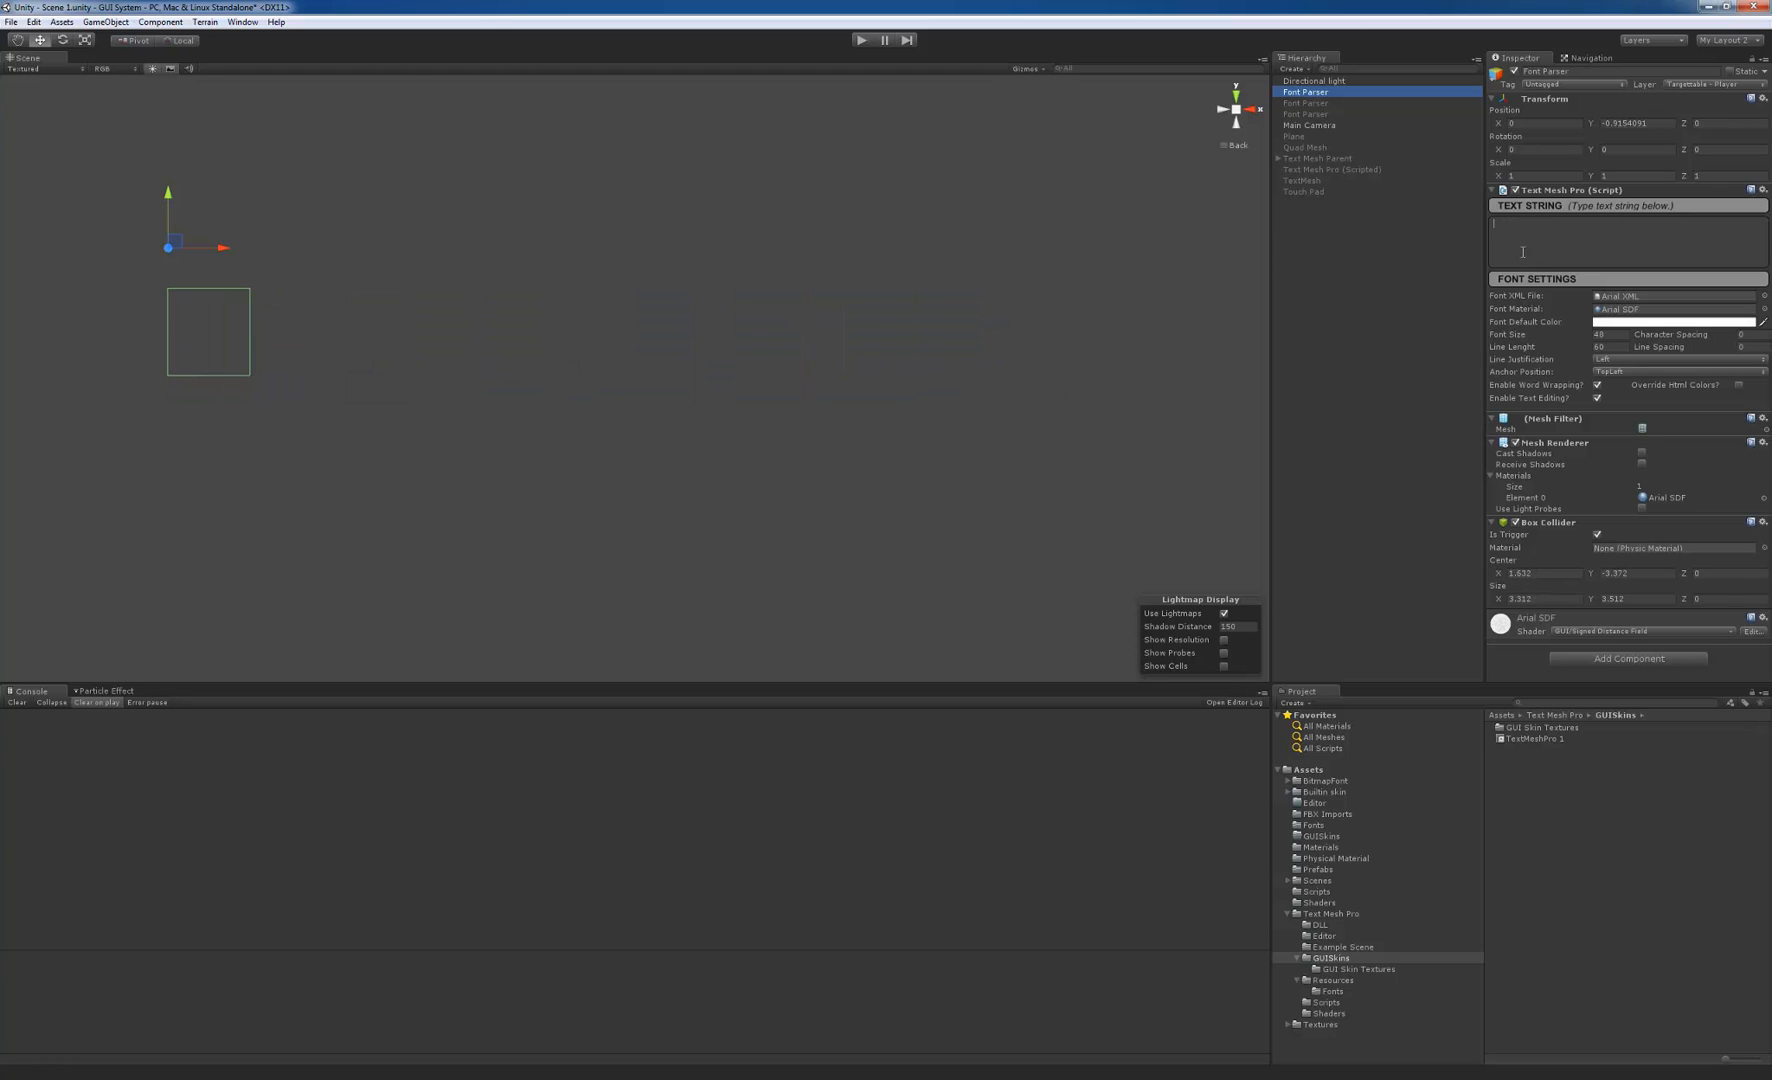
Enter the Word Wrapping sample sentence with 'example' wrapped in an orange <color> tag.
{"action": "type", "text": "This is an example of how Text Mesh Pro! can handle Word Wrapping and other stuff!"}
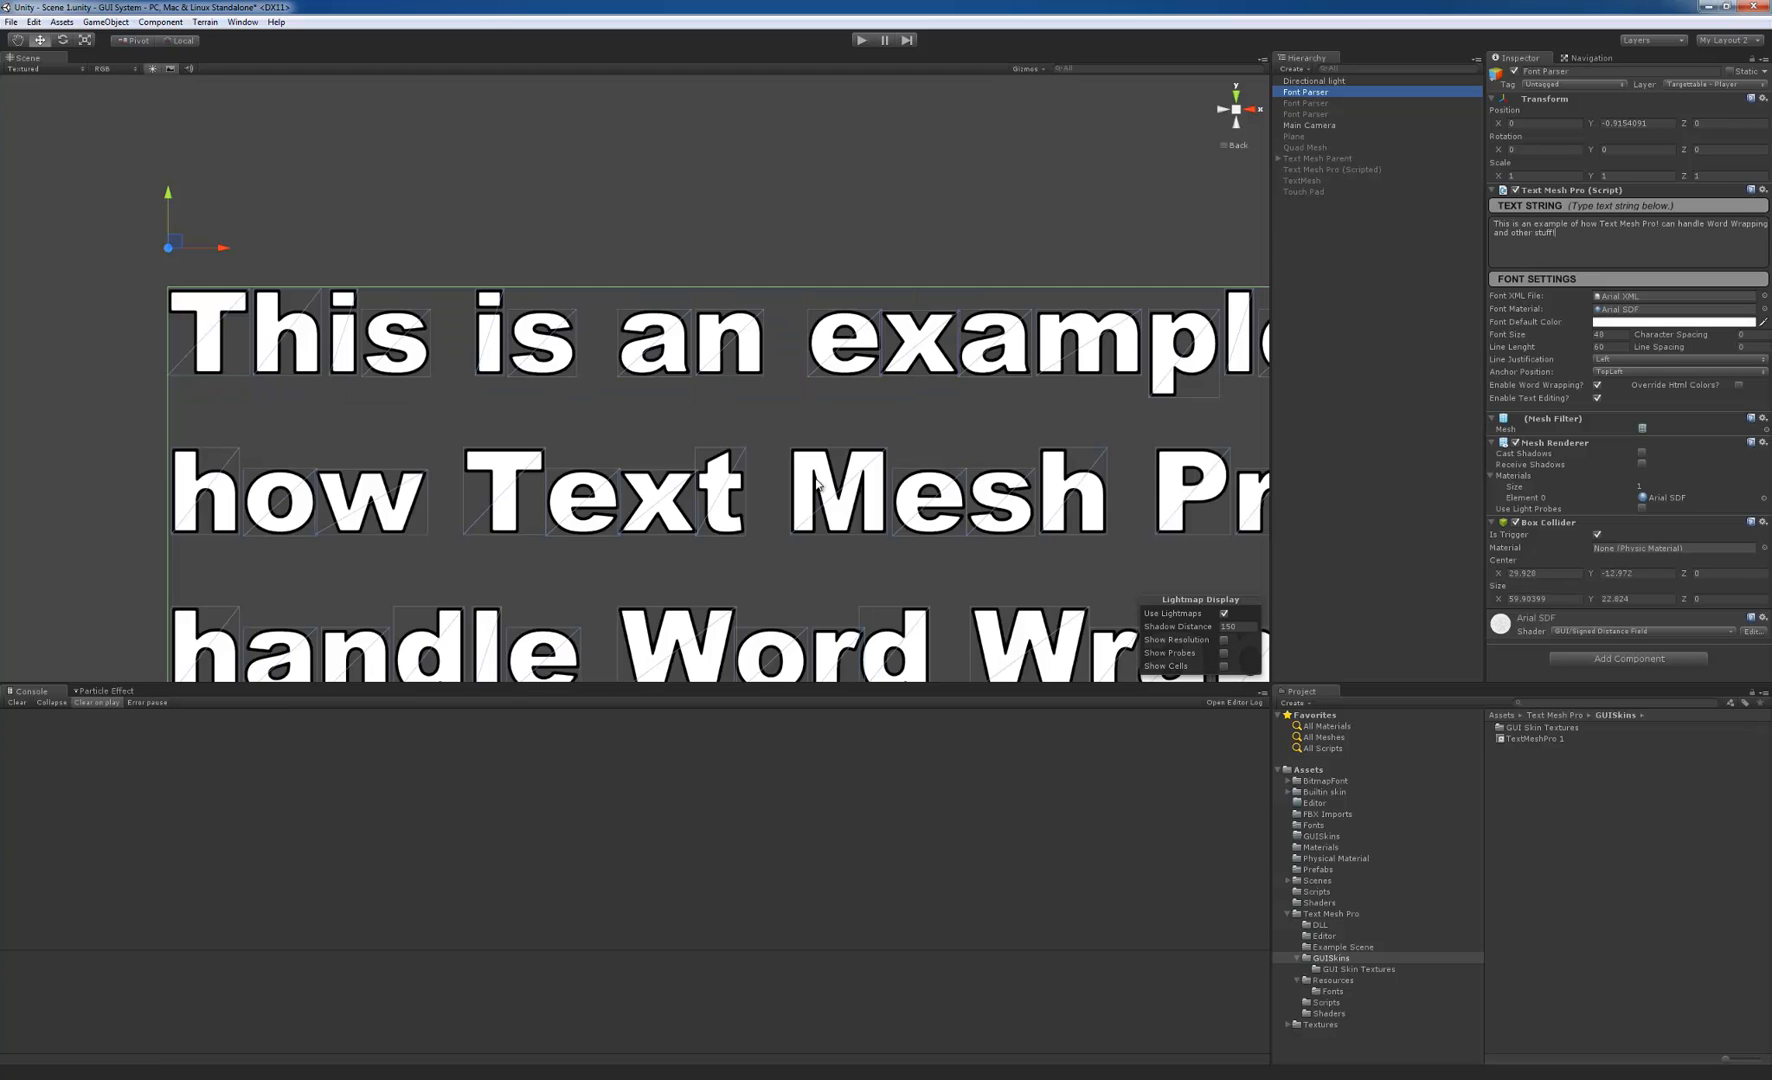
{"action": "scroll", "scroll_direction": "down", "scroll_amount": 3}
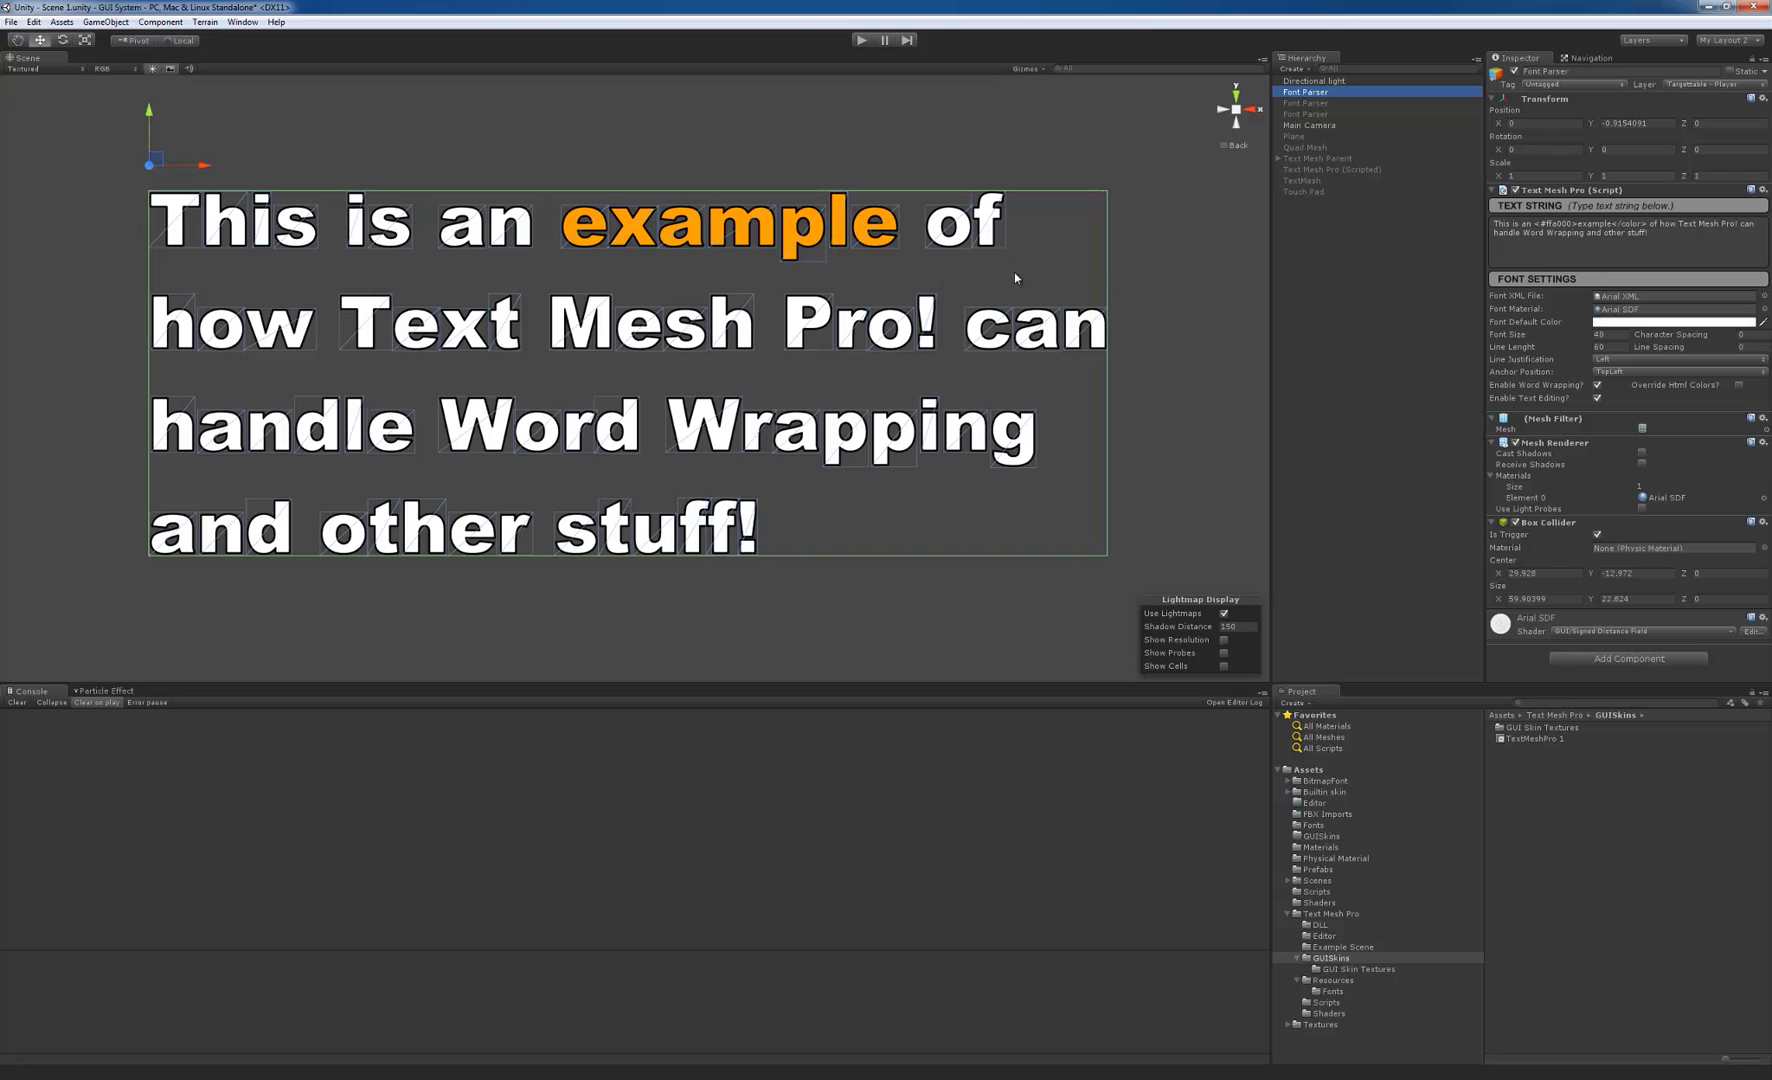
{"action": "mouse_move", "coordinate": [1602, 362]}
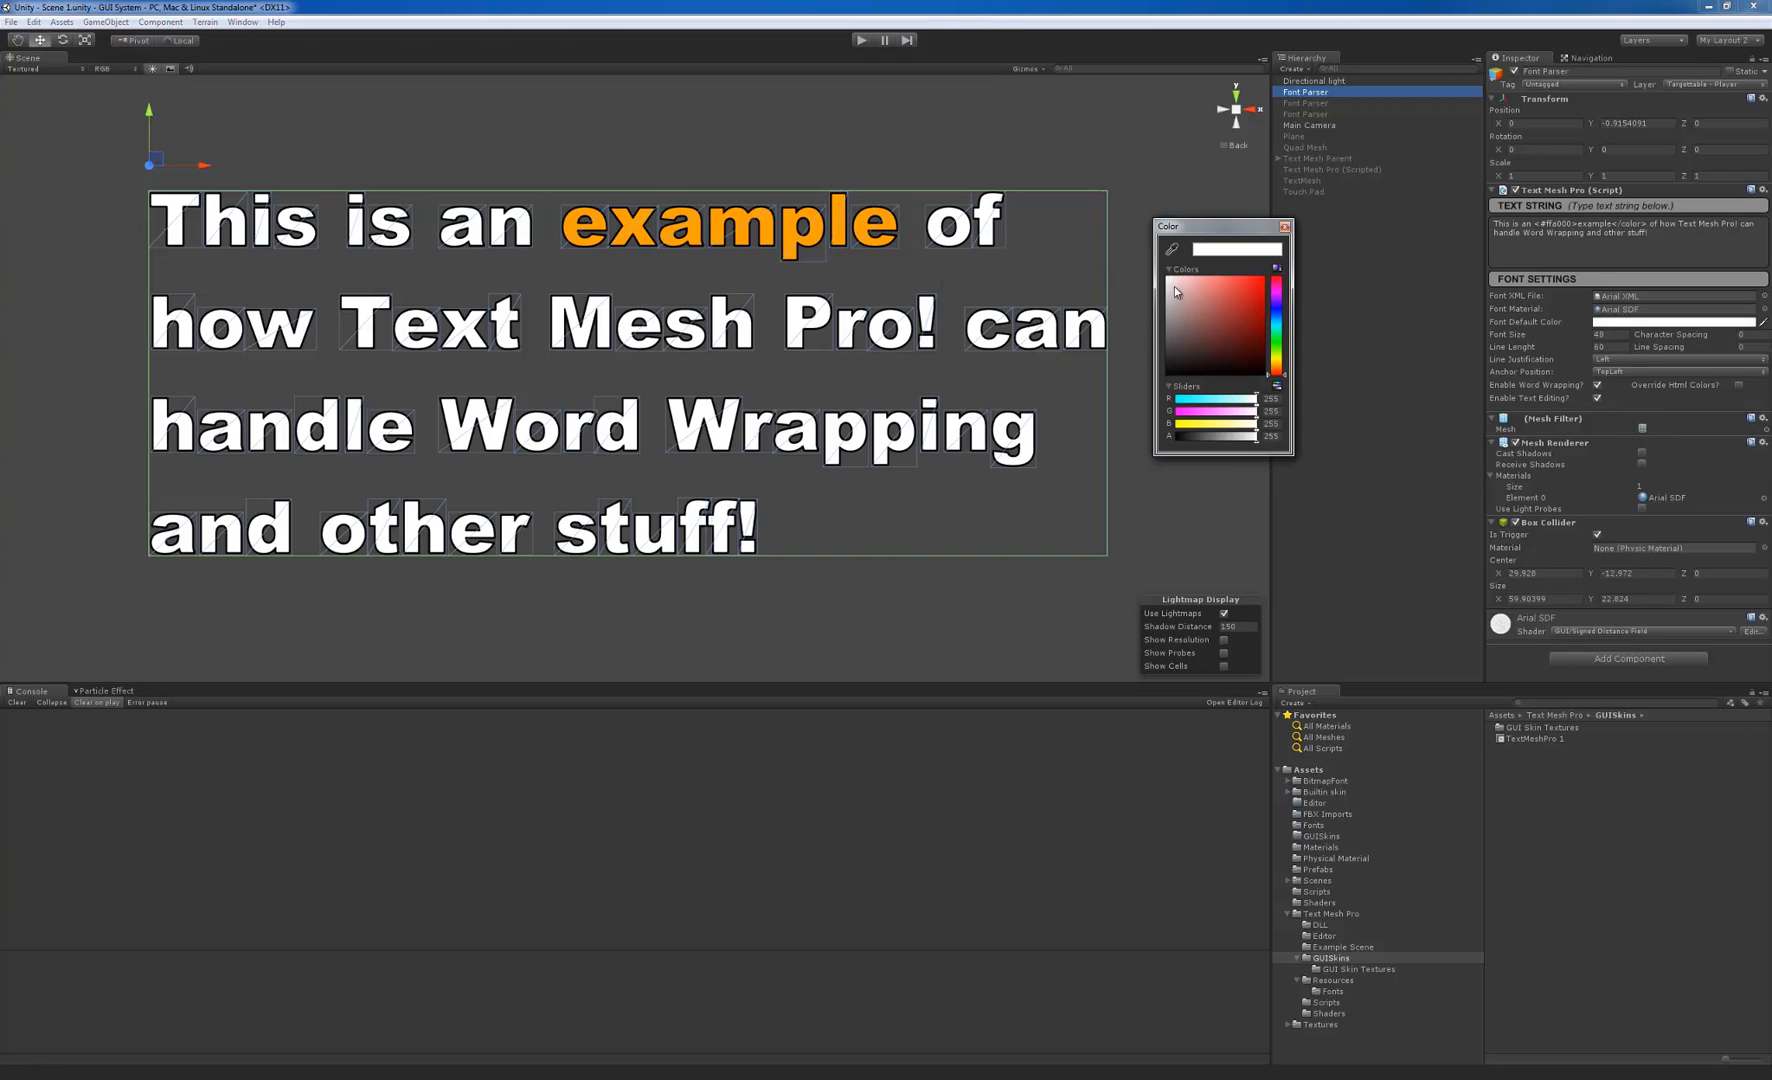
Set the Font Default Color to light blue after sampling reddish, pink, grey and blue shades.
{"action": "left_click", "coordinate": [1214, 318]}
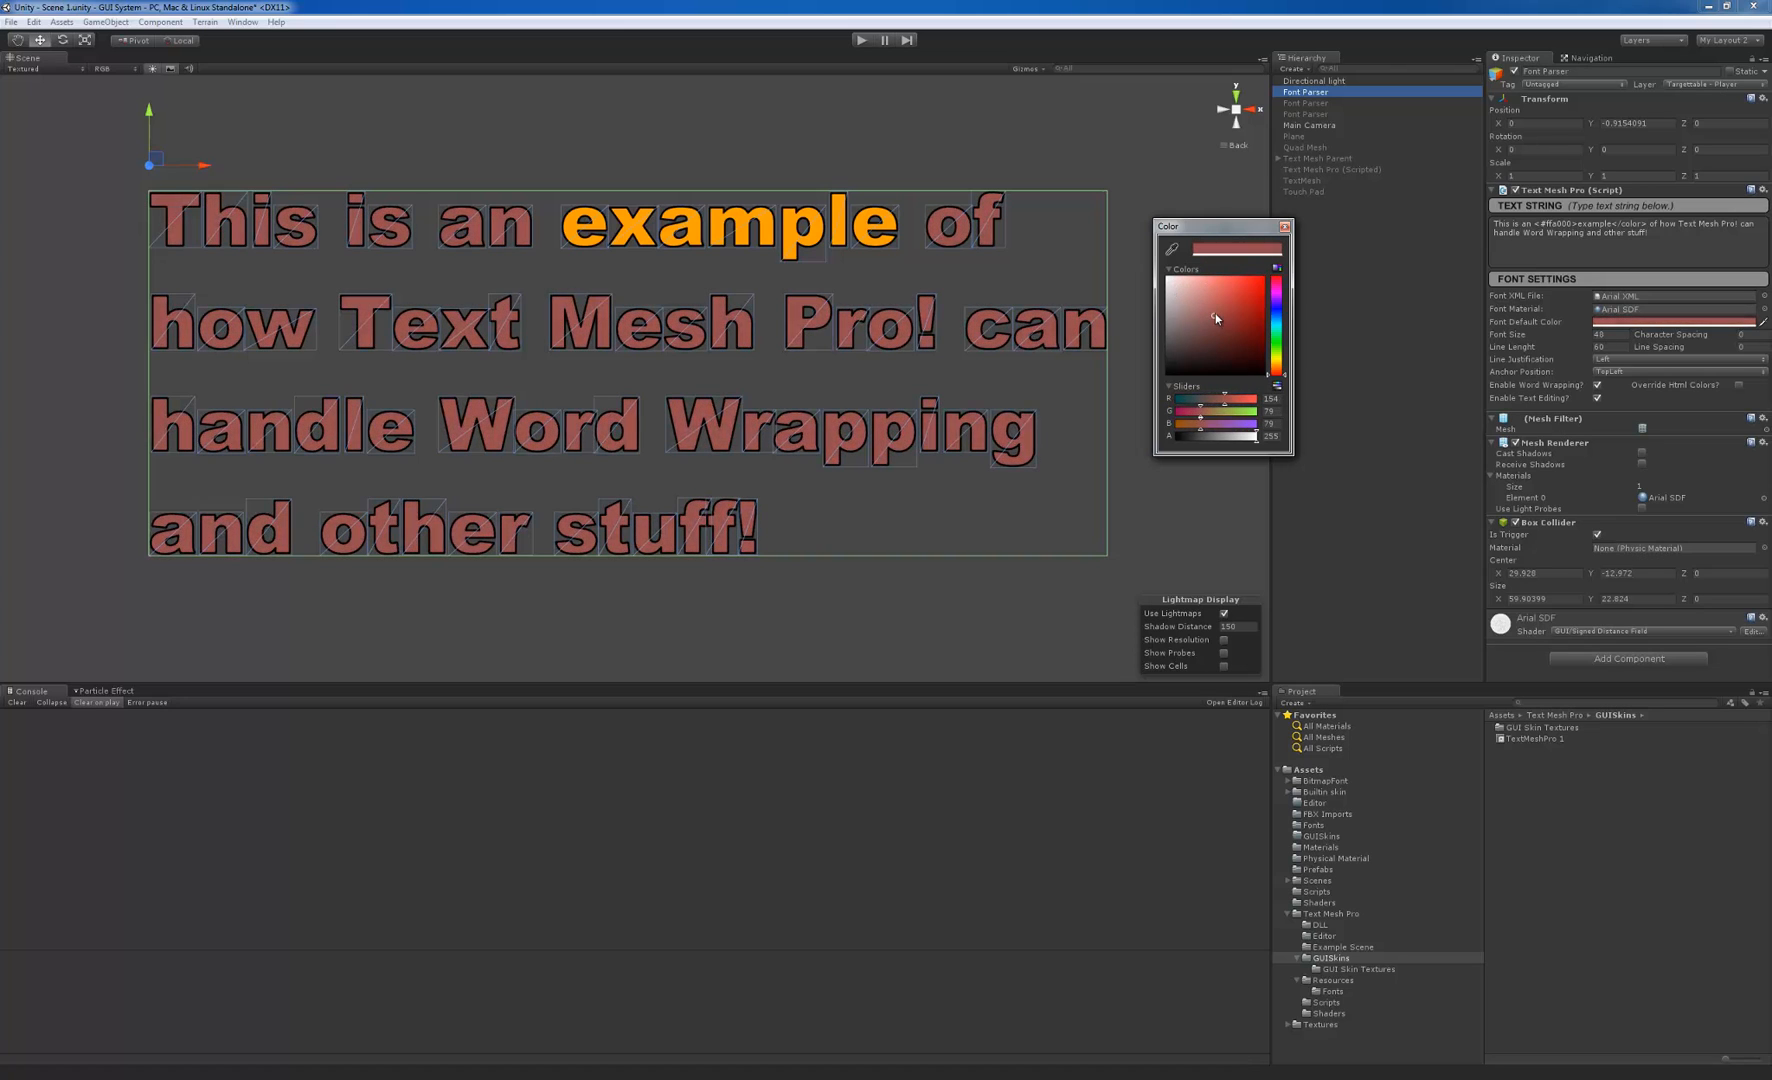
{"action": "left_click", "coordinate": [1186, 290]}
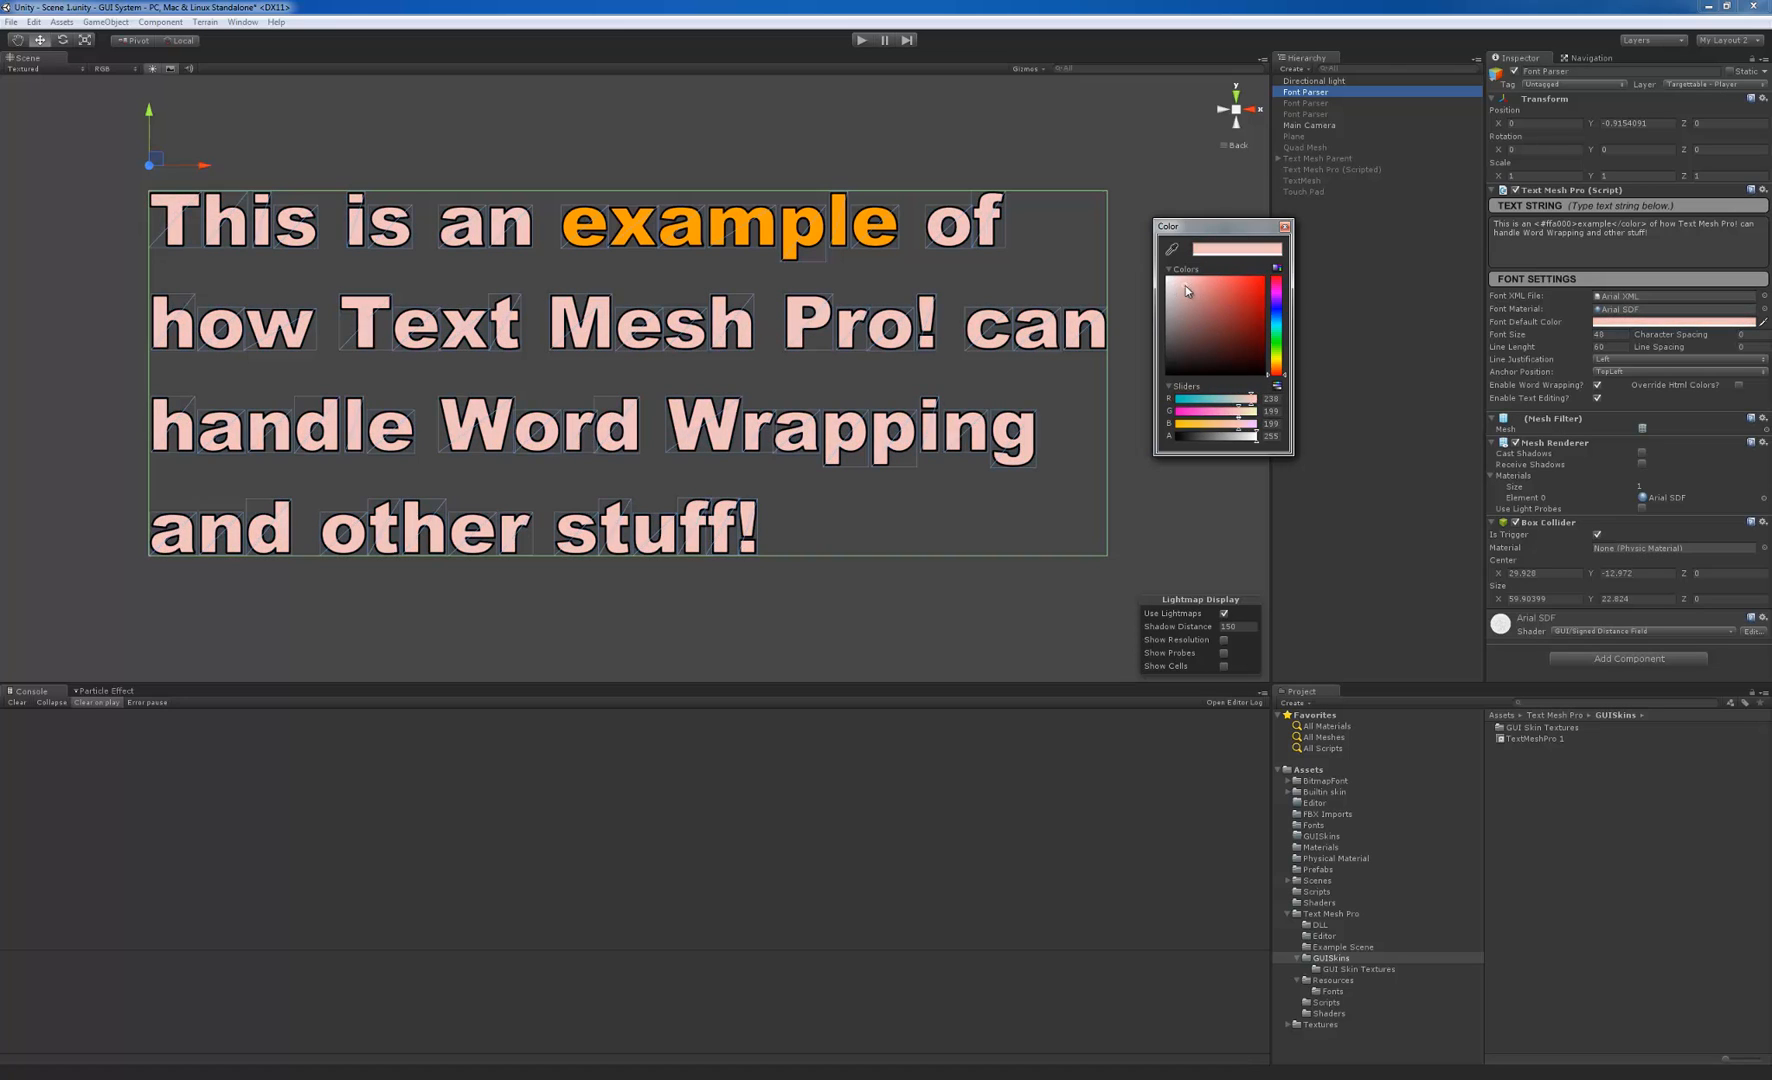
{"action": "left_click", "coordinate": [1202, 334]}
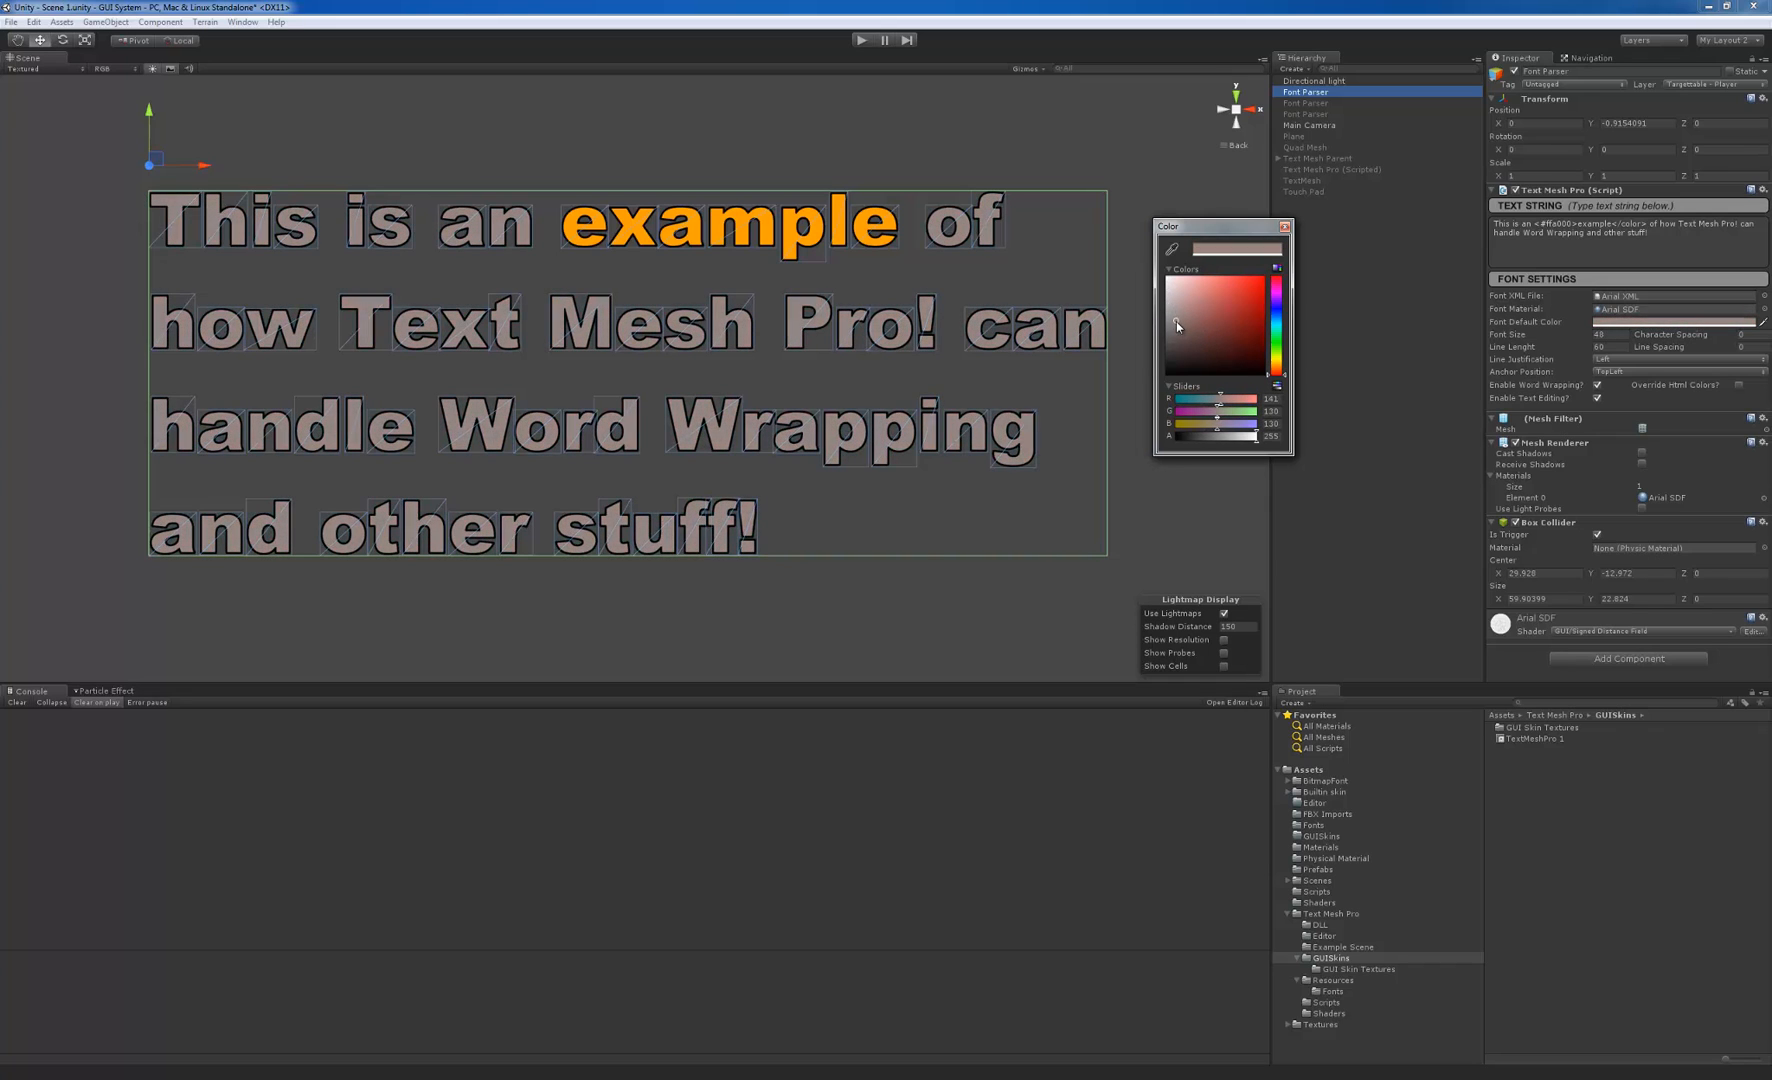
{"action": "left_click", "coordinate": [1258, 294]}
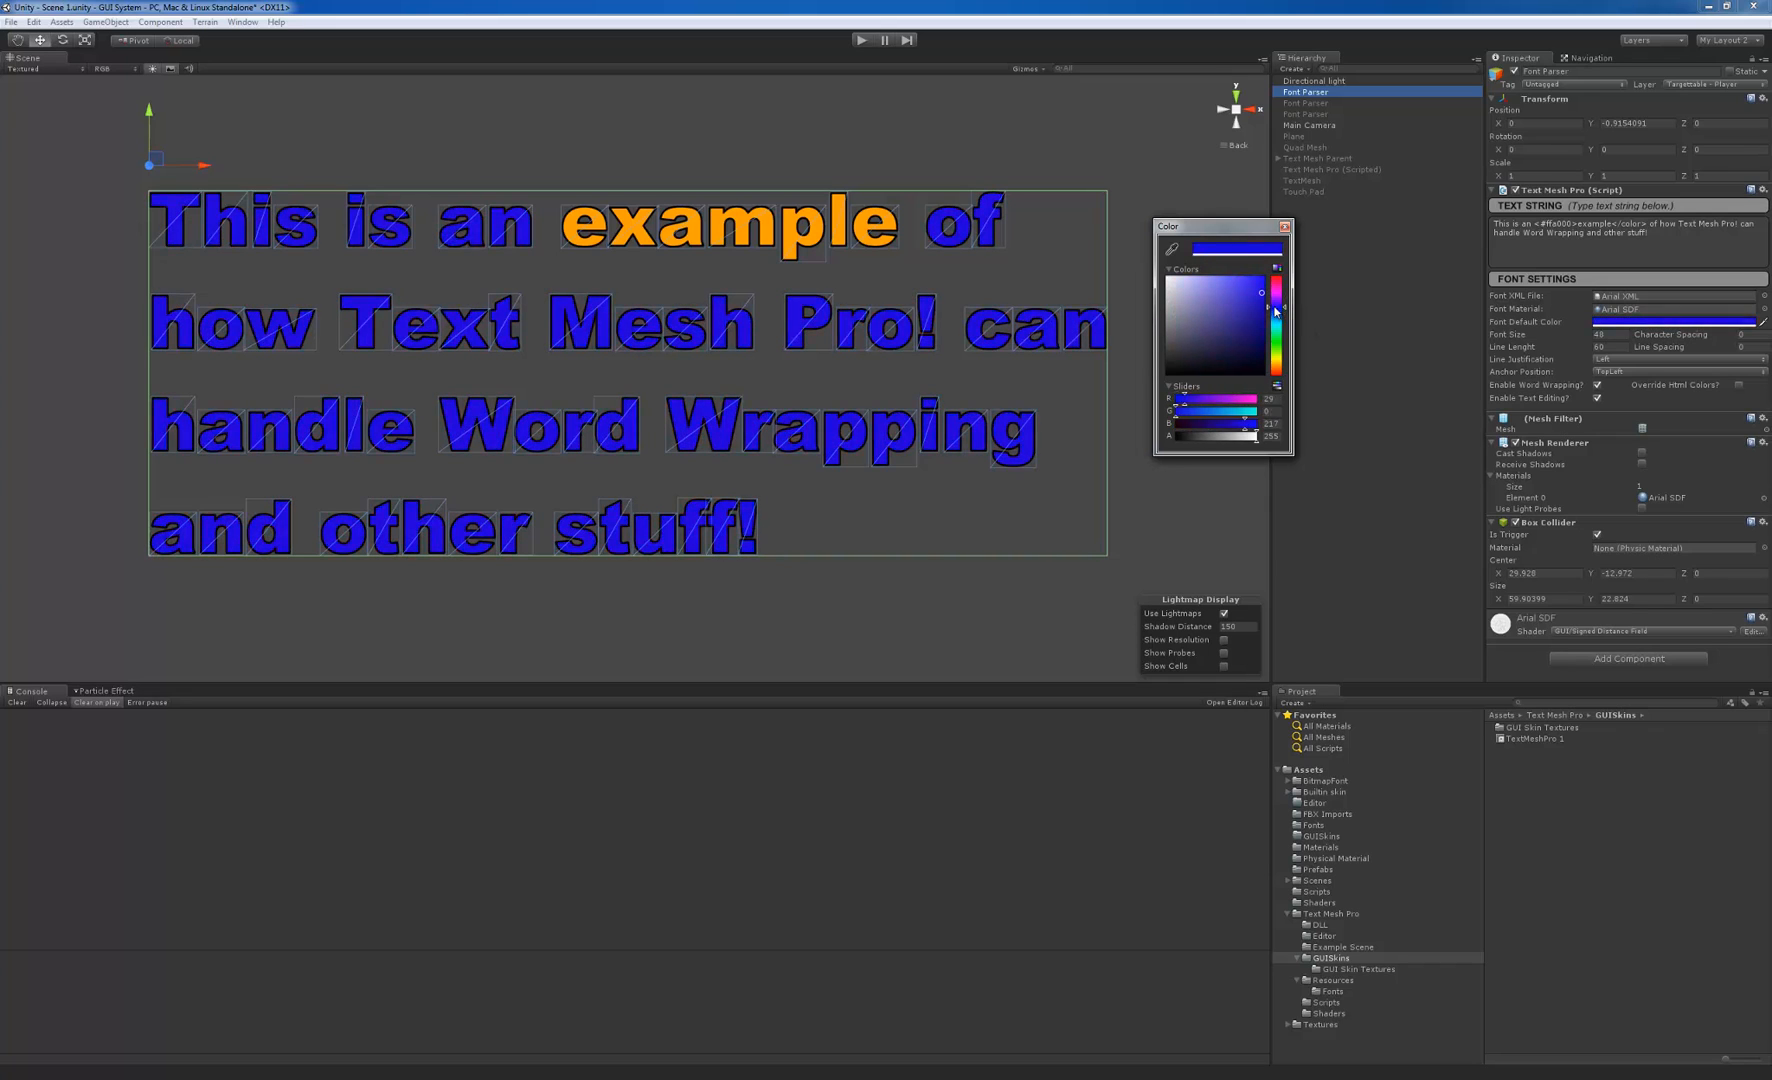
{"action": "left_click", "coordinate": [1258, 326]}
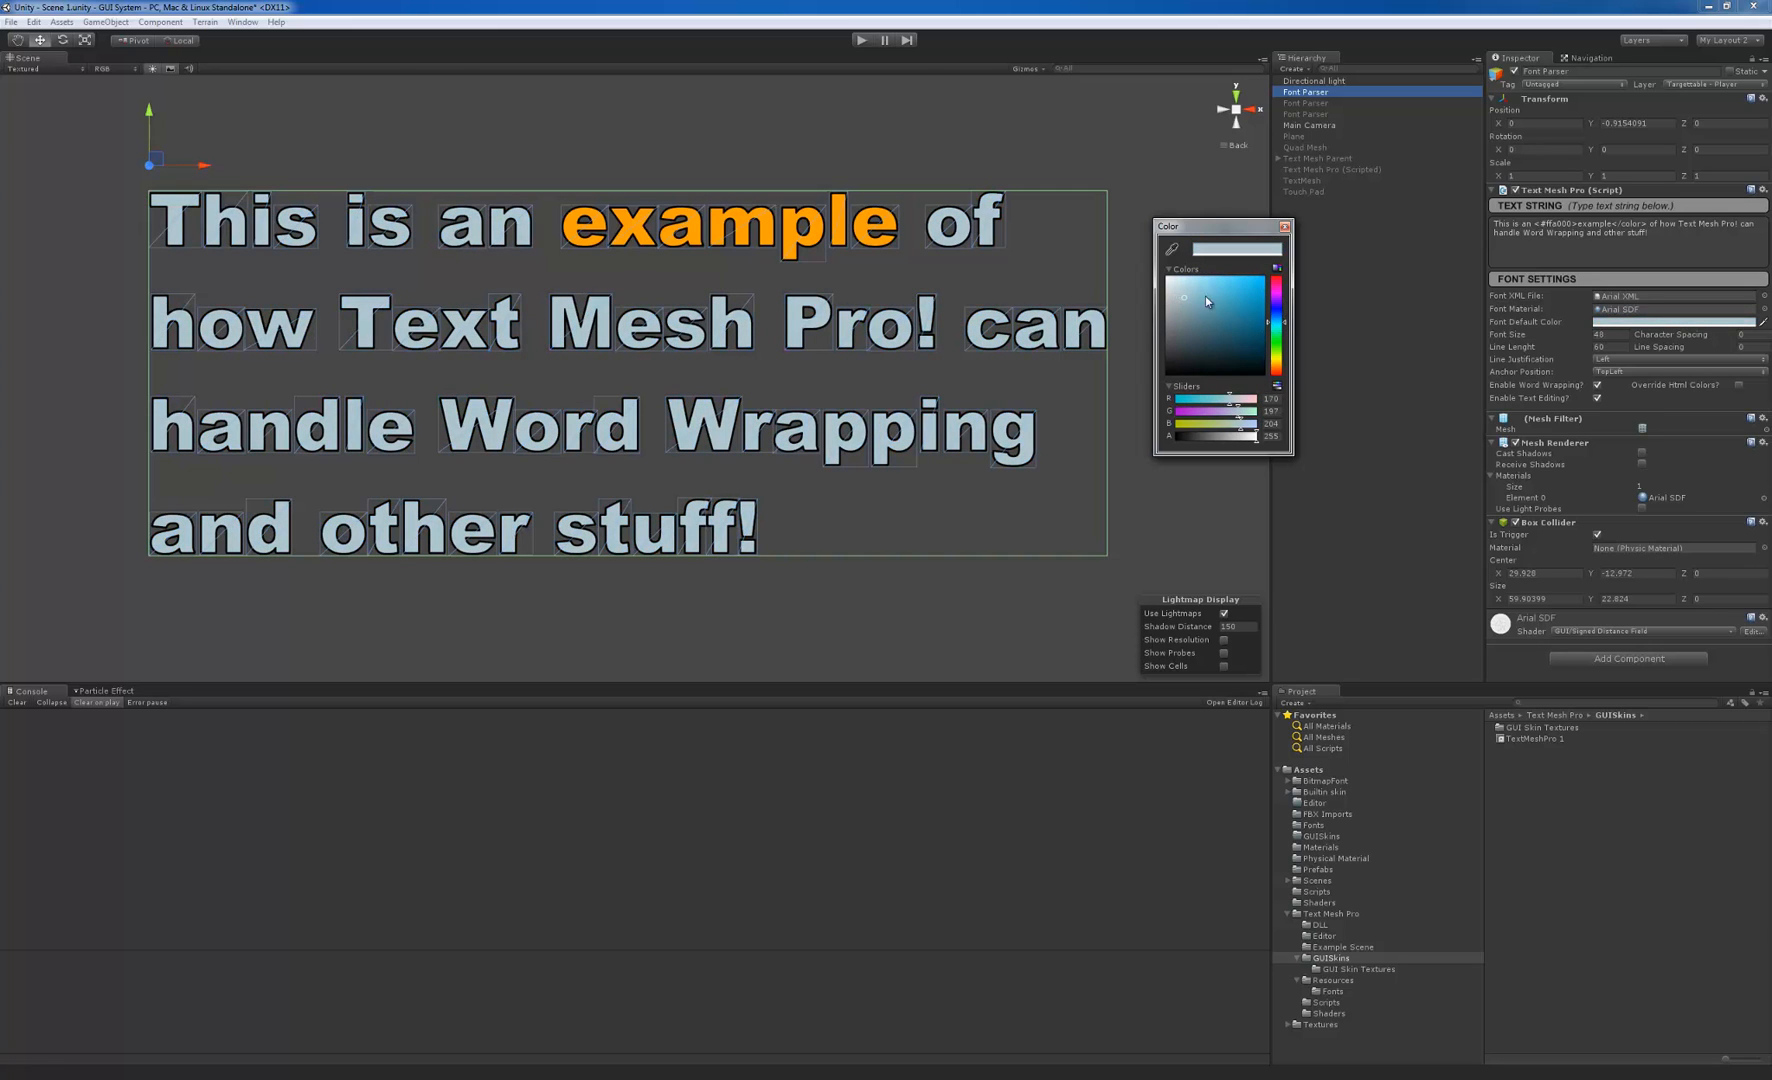
{"action": "left_click", "coordinate": [1212, 300]}
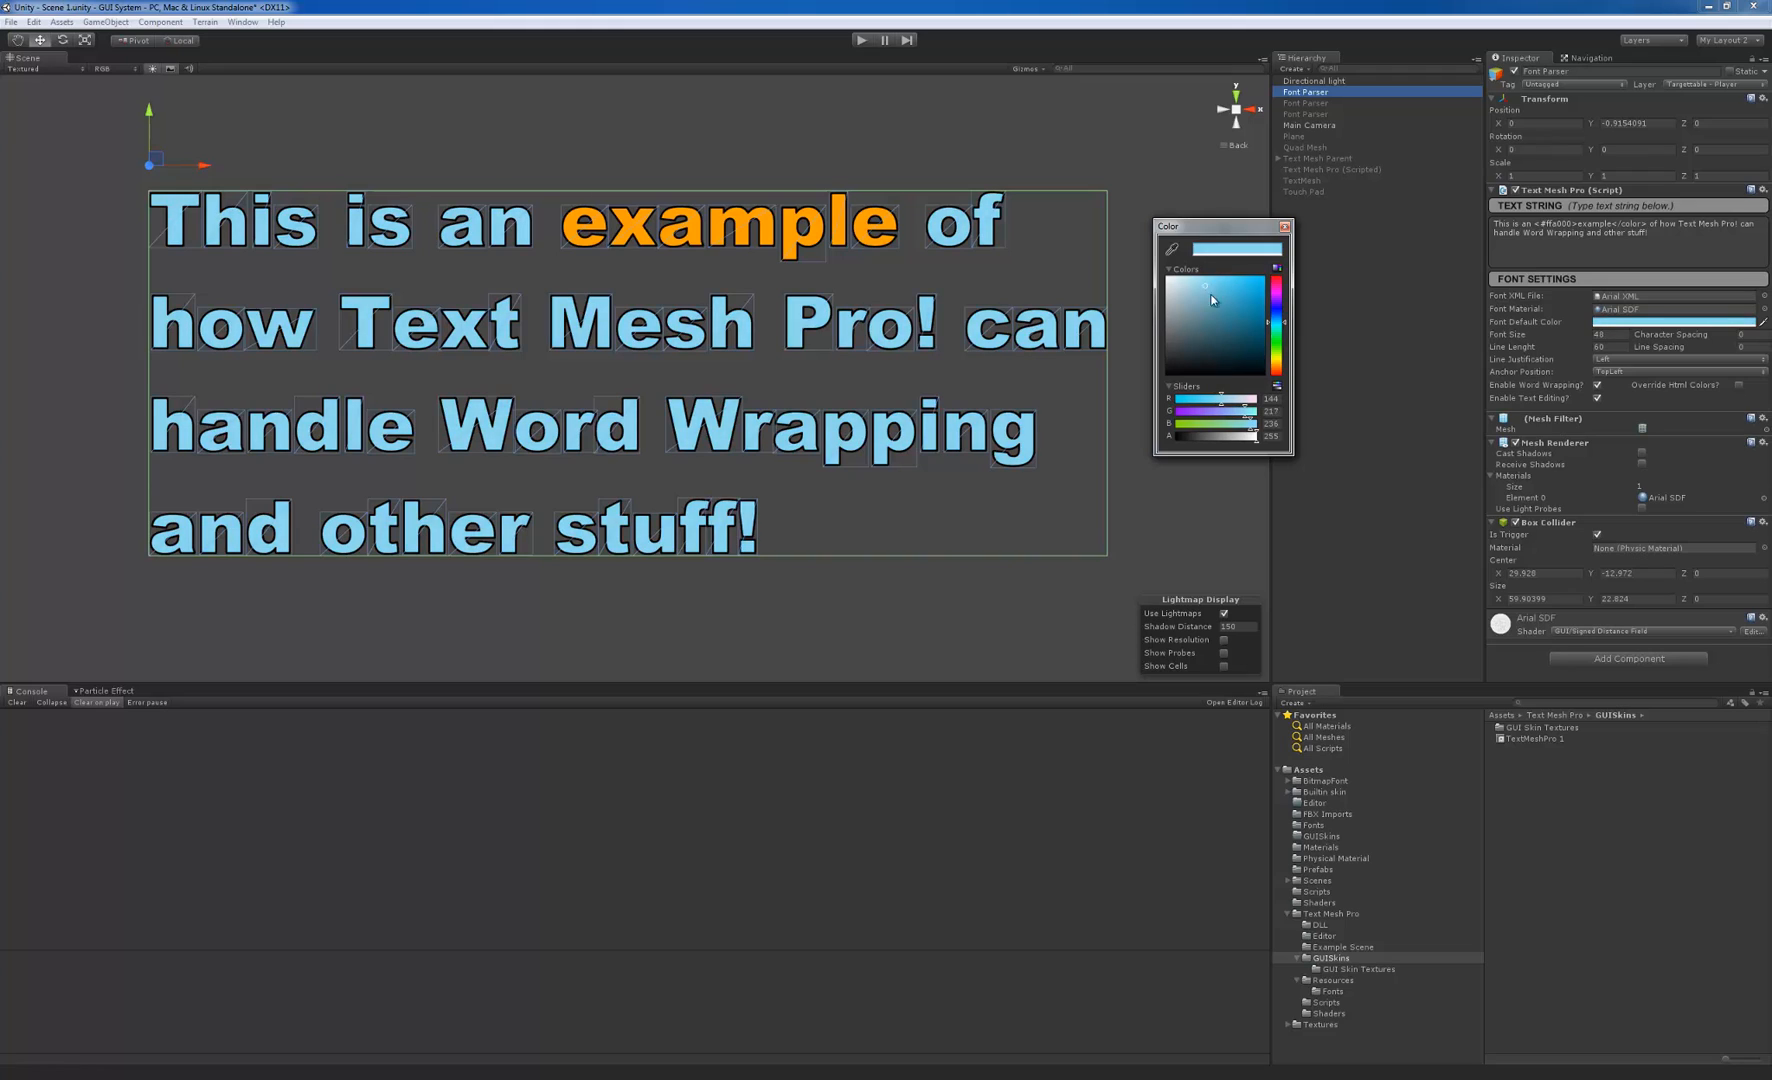
{"action": "left_click", "coordinate": [1284, 228]}
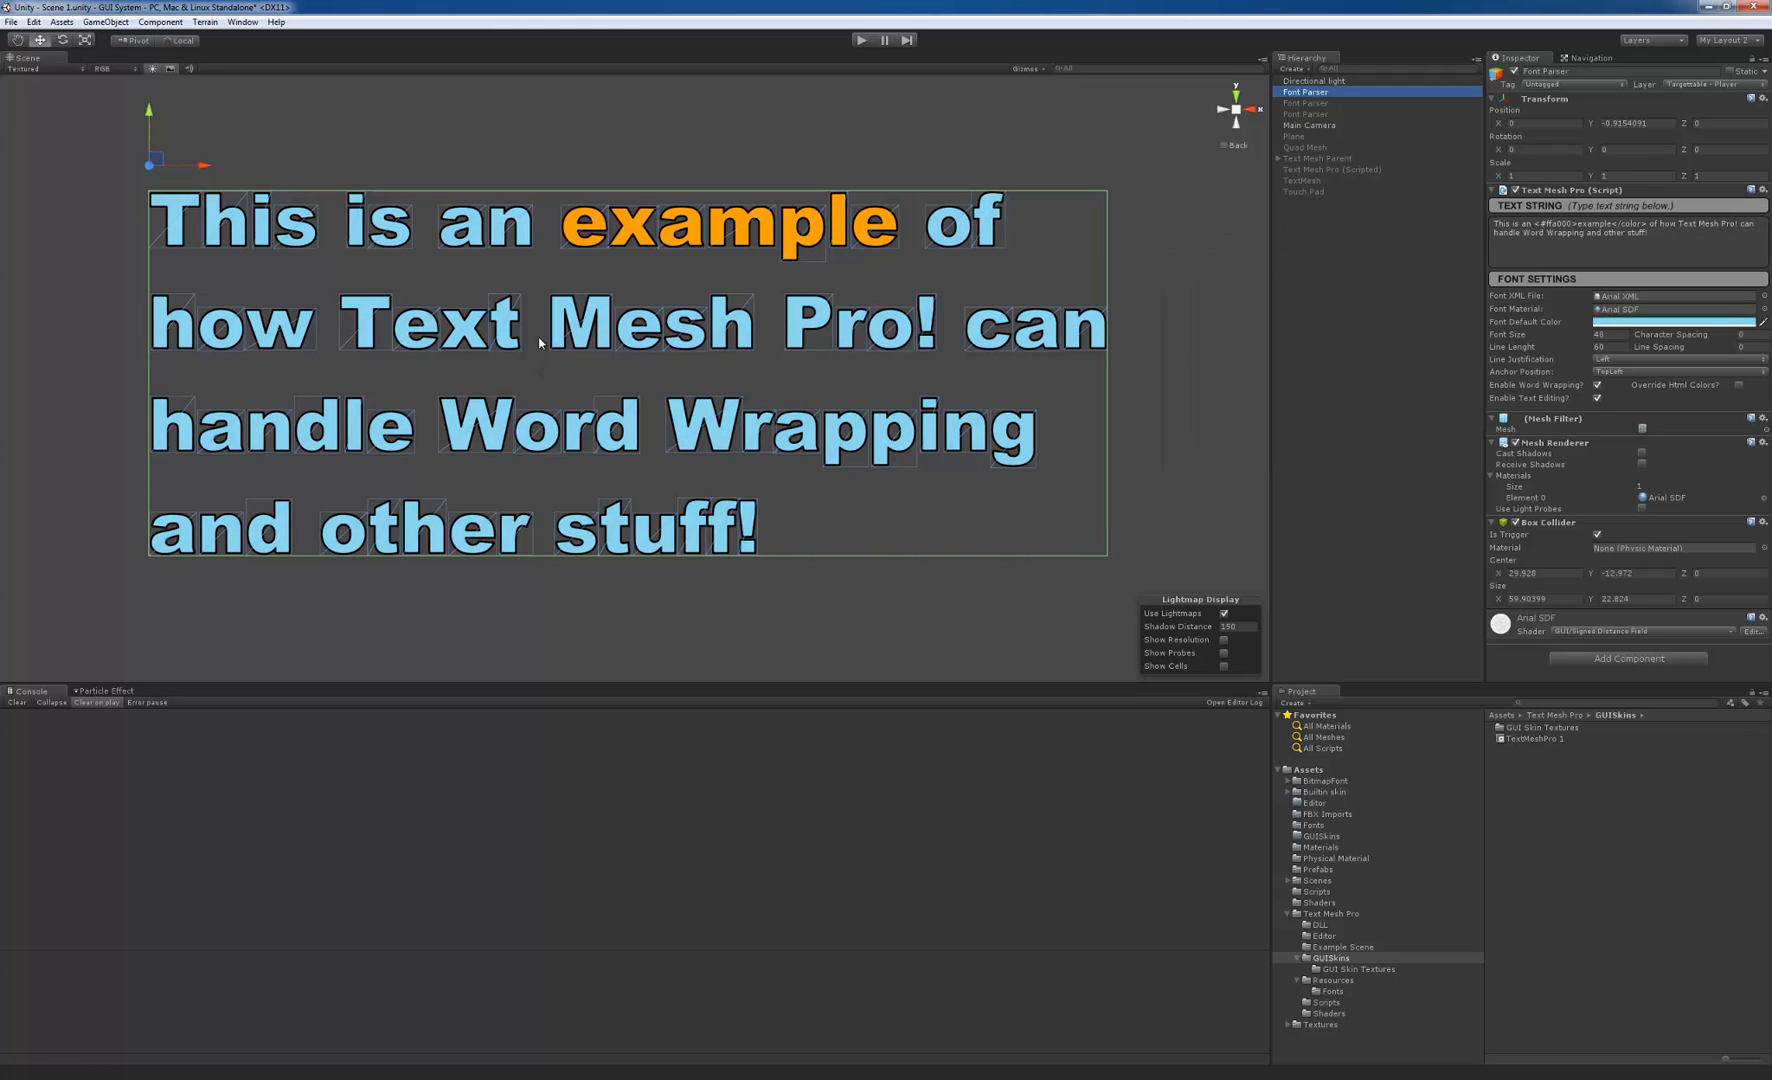
{"action": "mouse_move", "coordinate": [660, 214]}
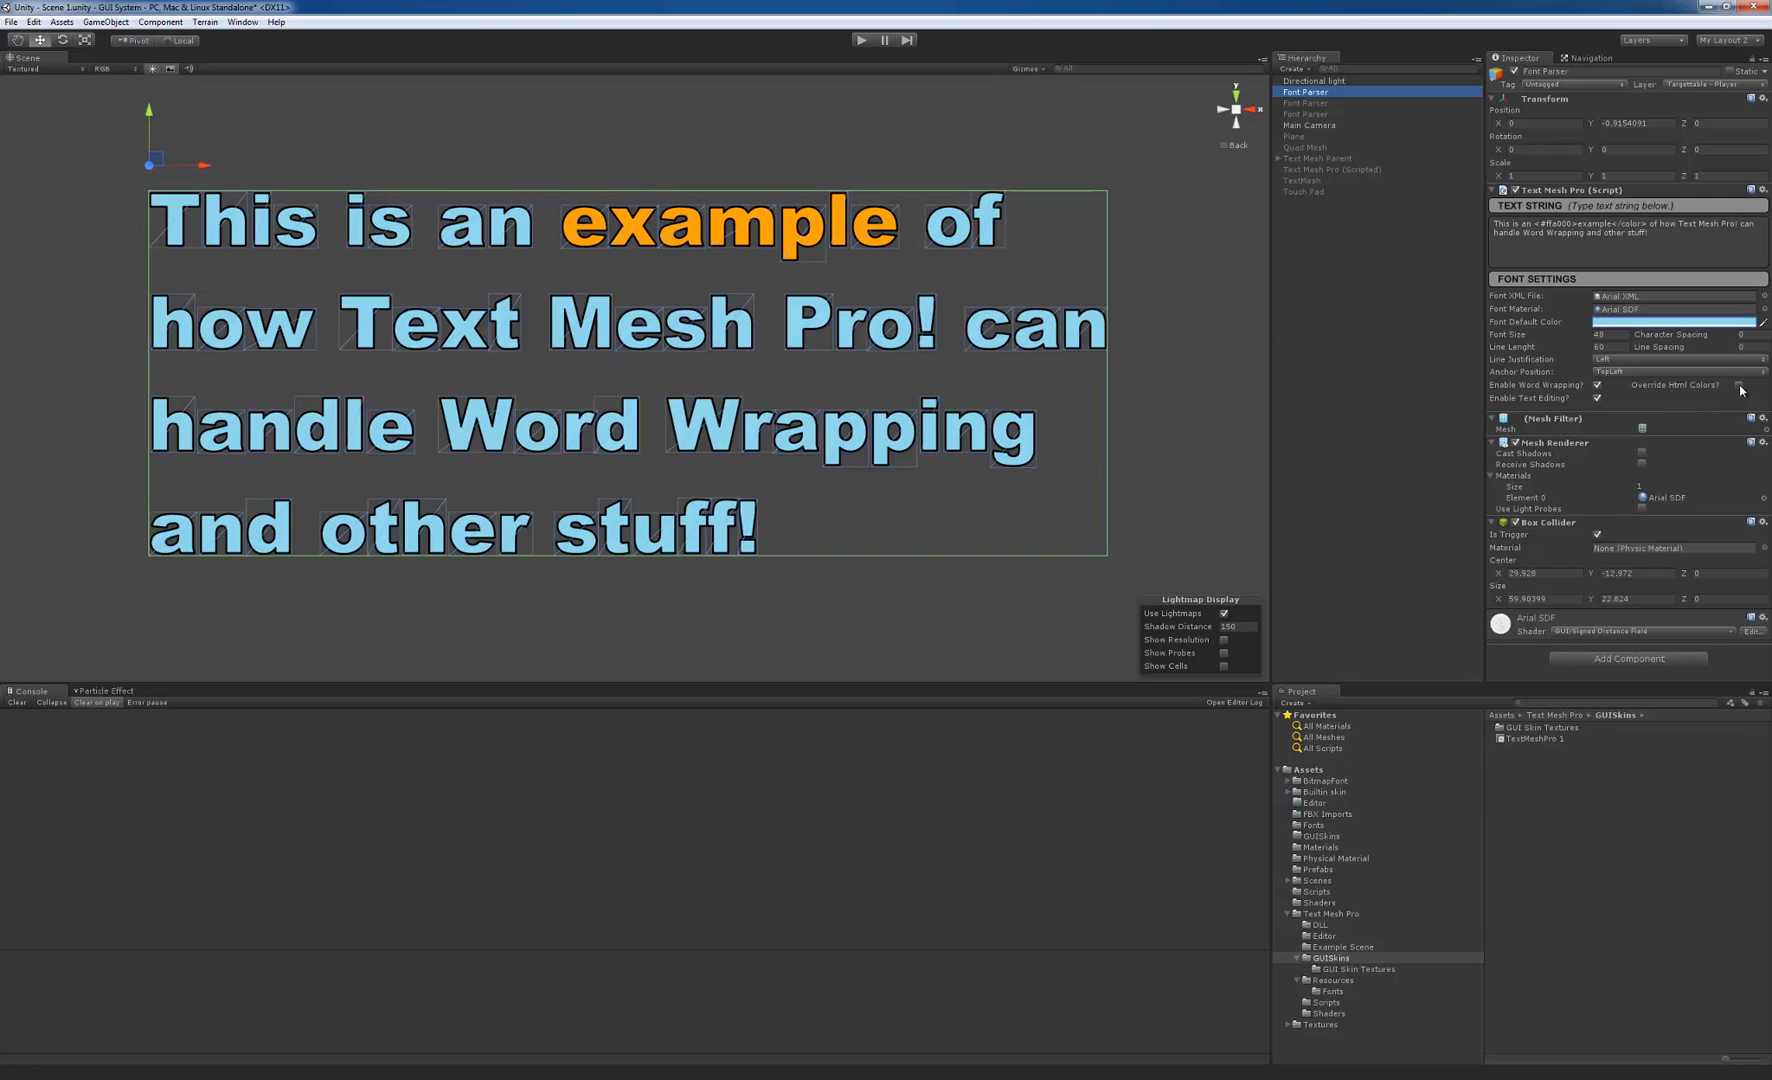
Toggle Override HTML Colors on and off, ending with 'example' showing orange again.
{"action": "left_click", "coordinate": [1740, 386]}
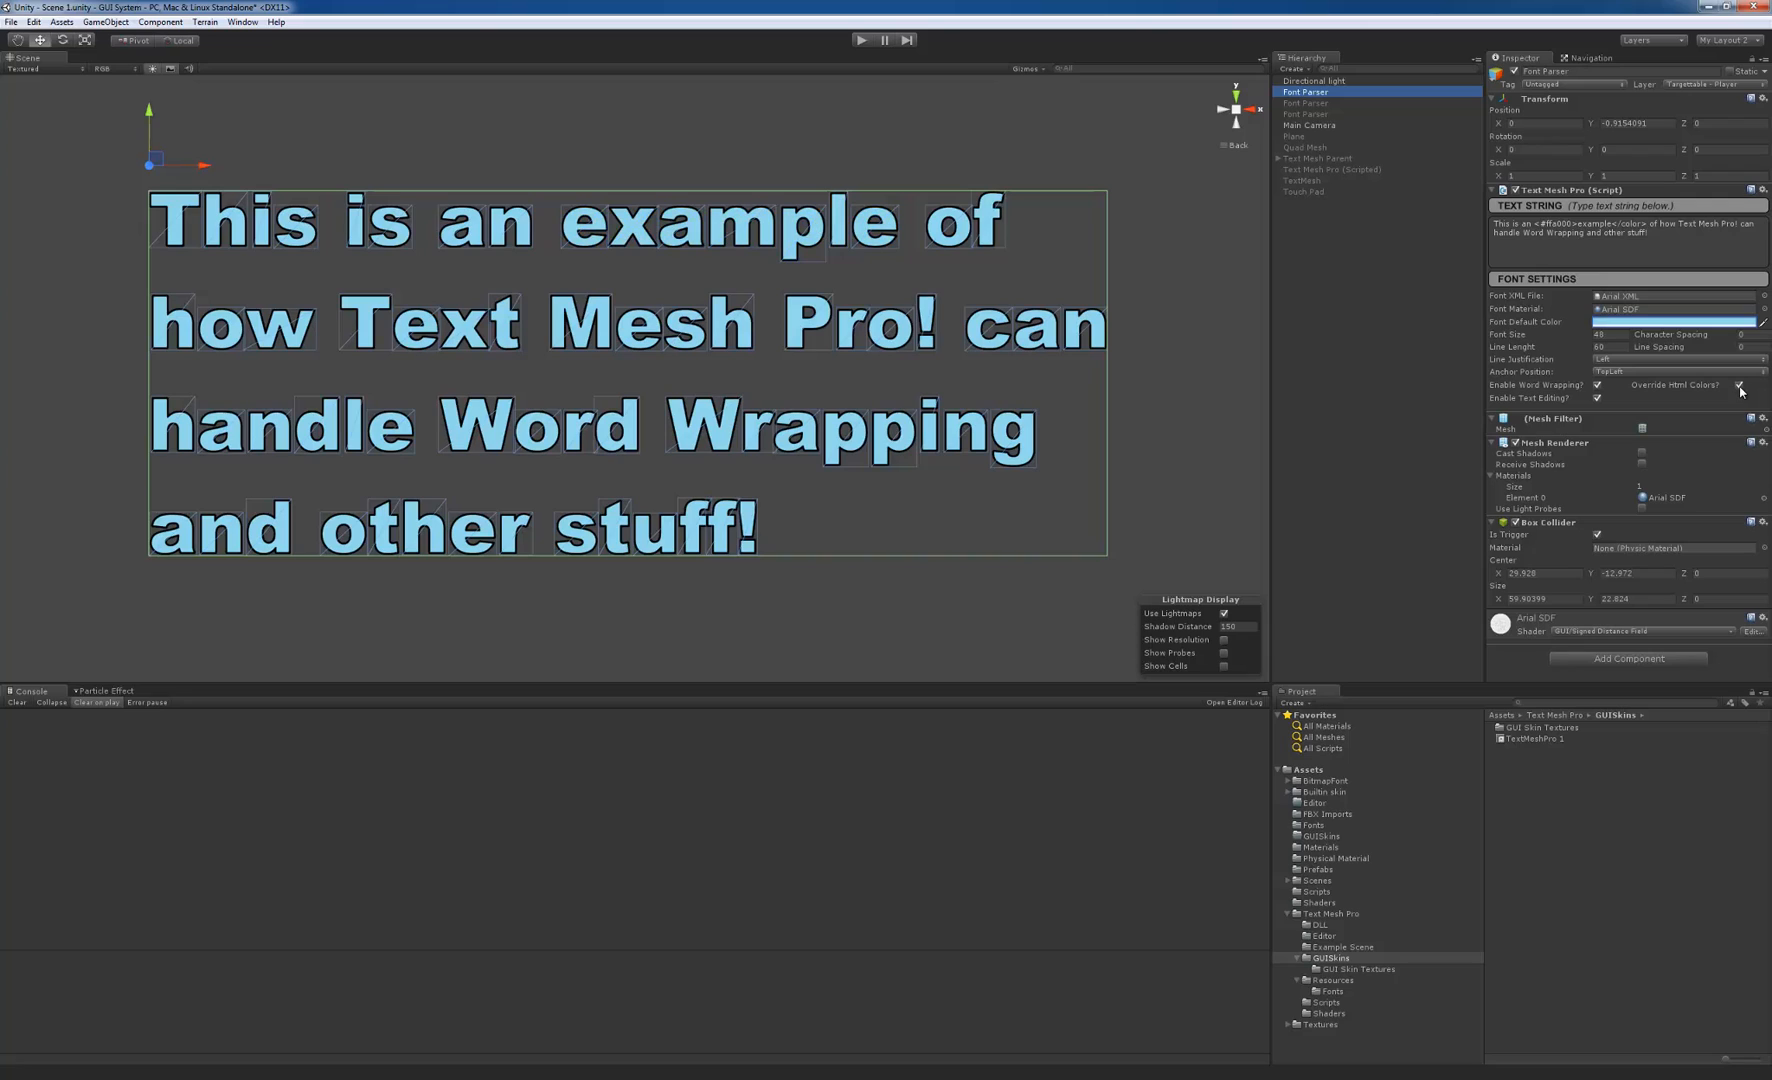
{"action": "left_click", "coordinate": [1738, 386]}
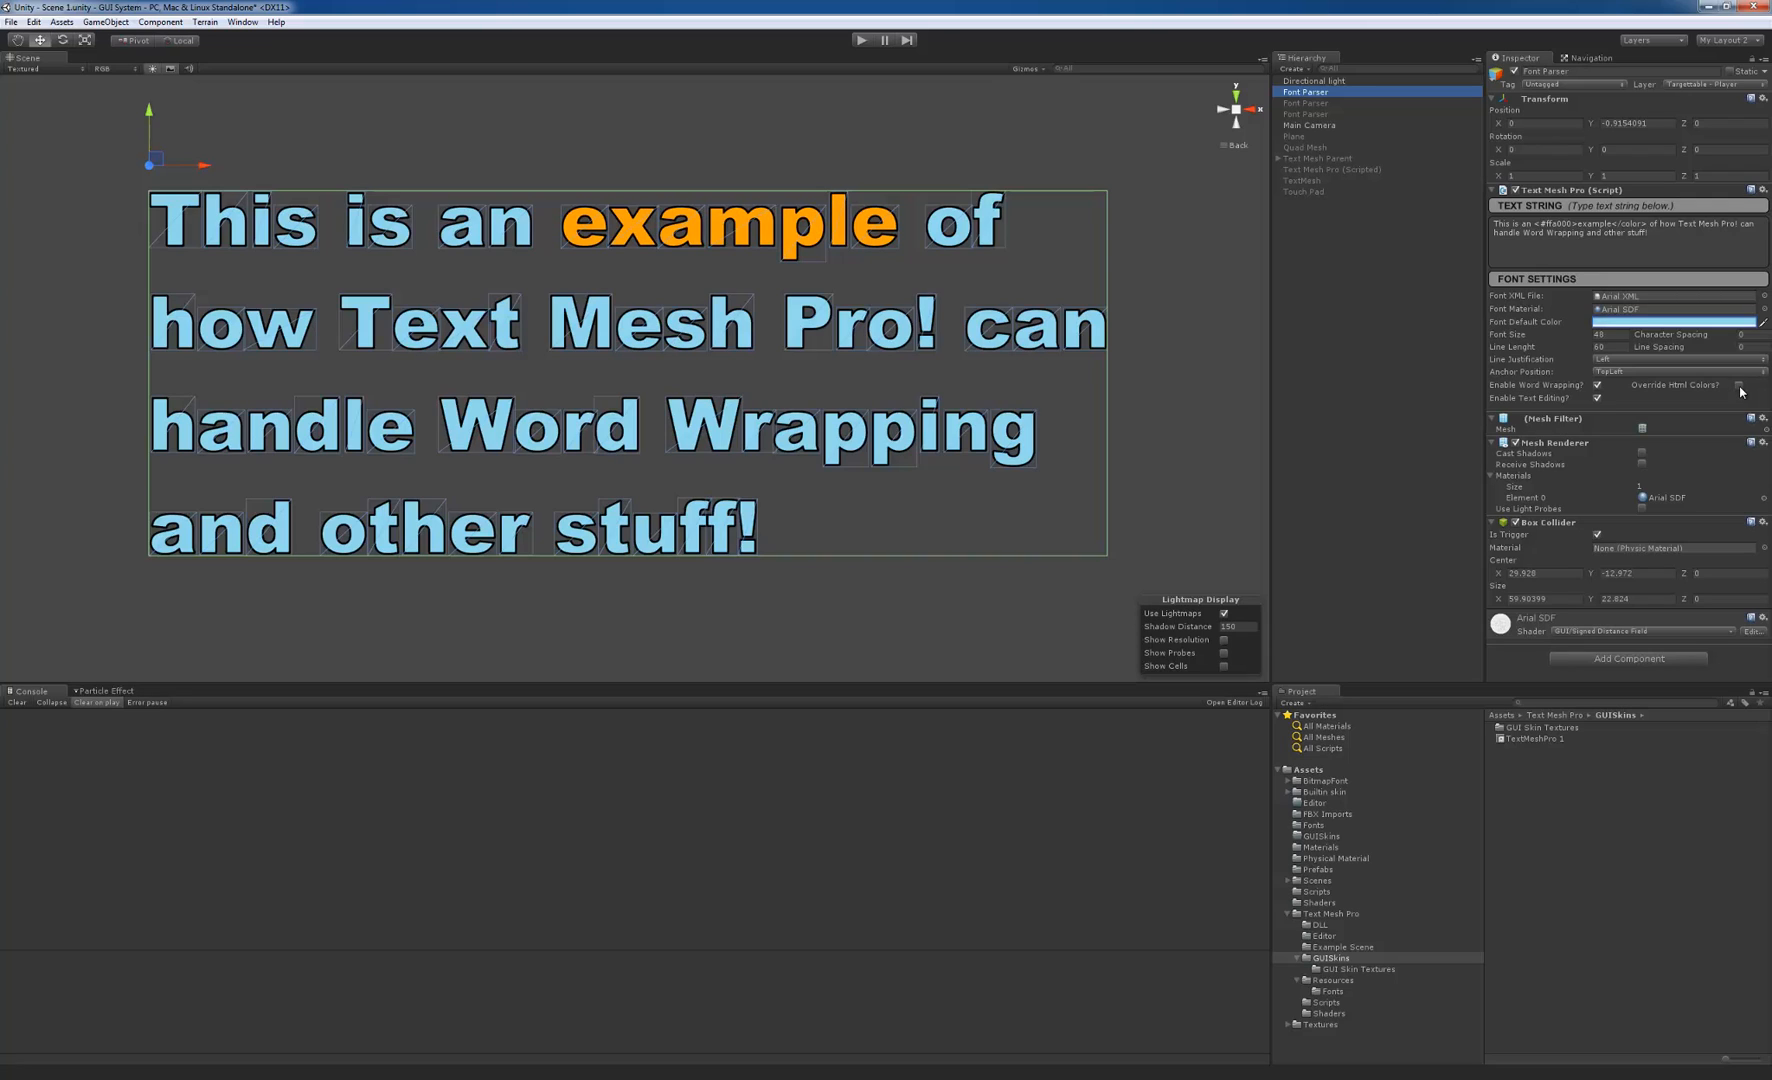
{"action": "left_click", "coordinate": [1740, 386]}
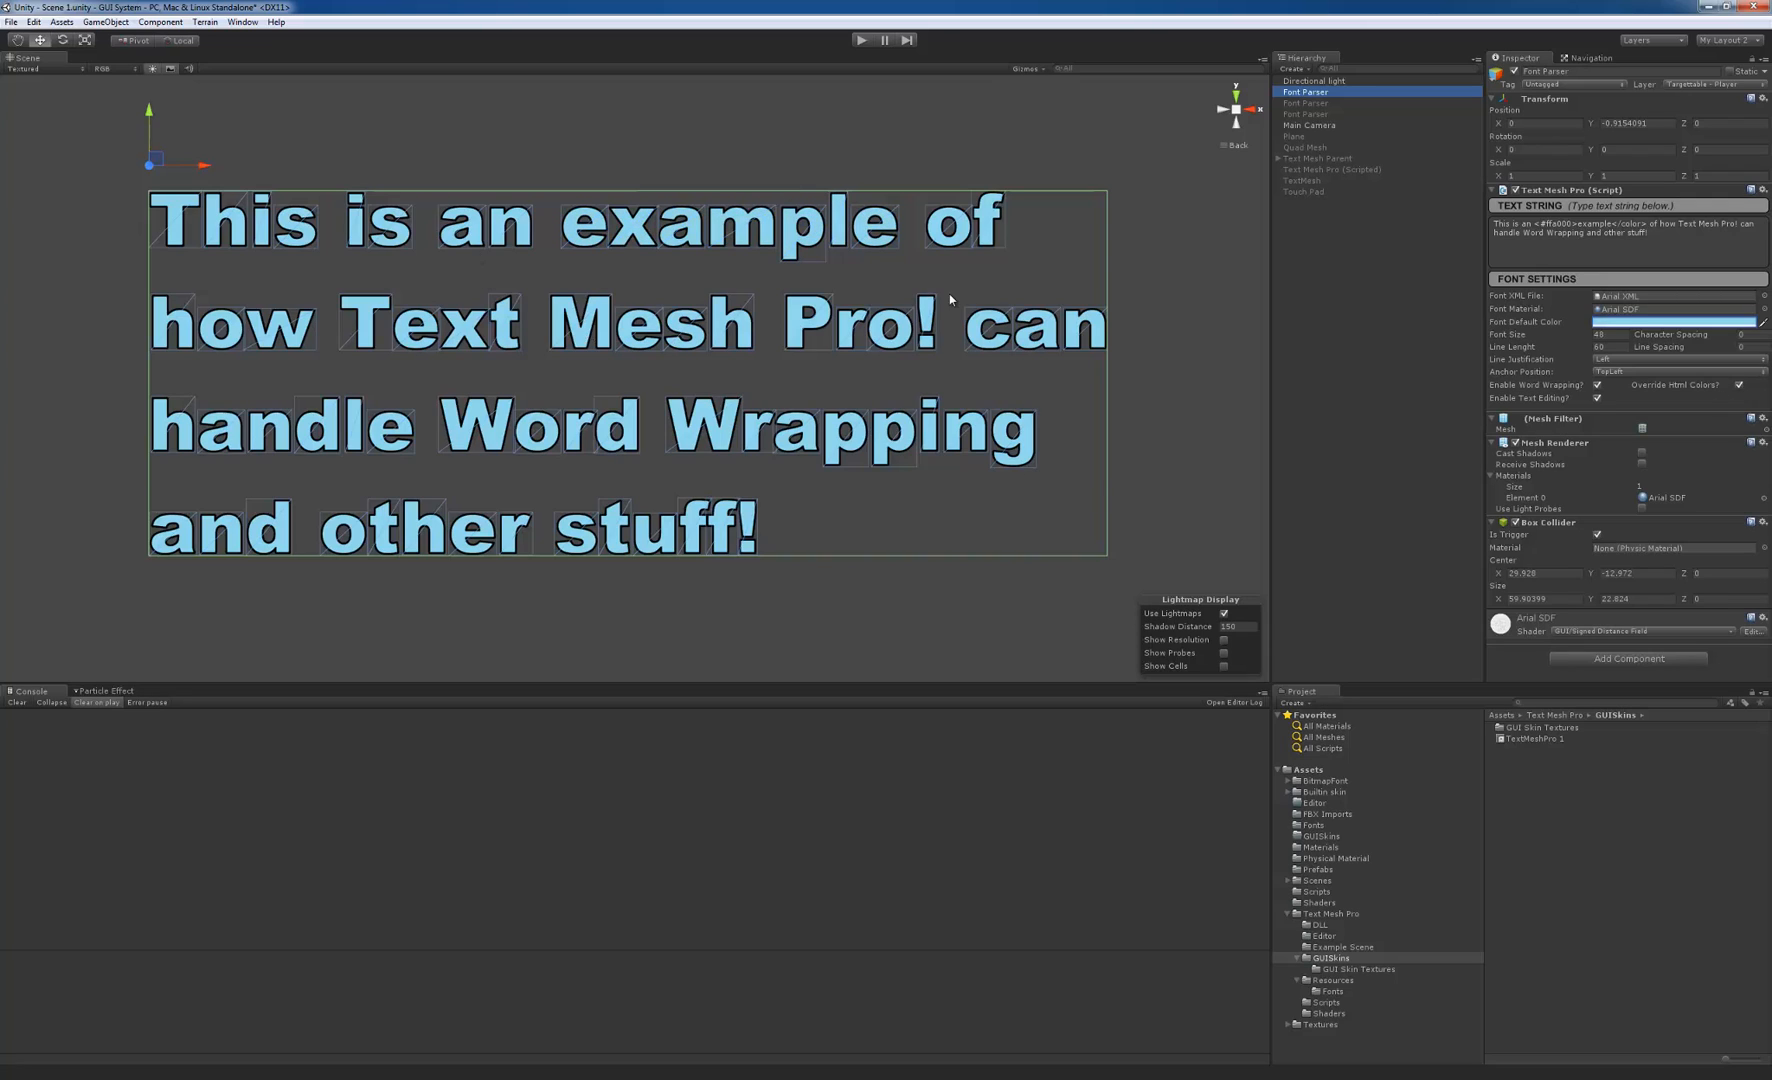
{"action": "mouse_move", "coordinate": [1150, 550]}
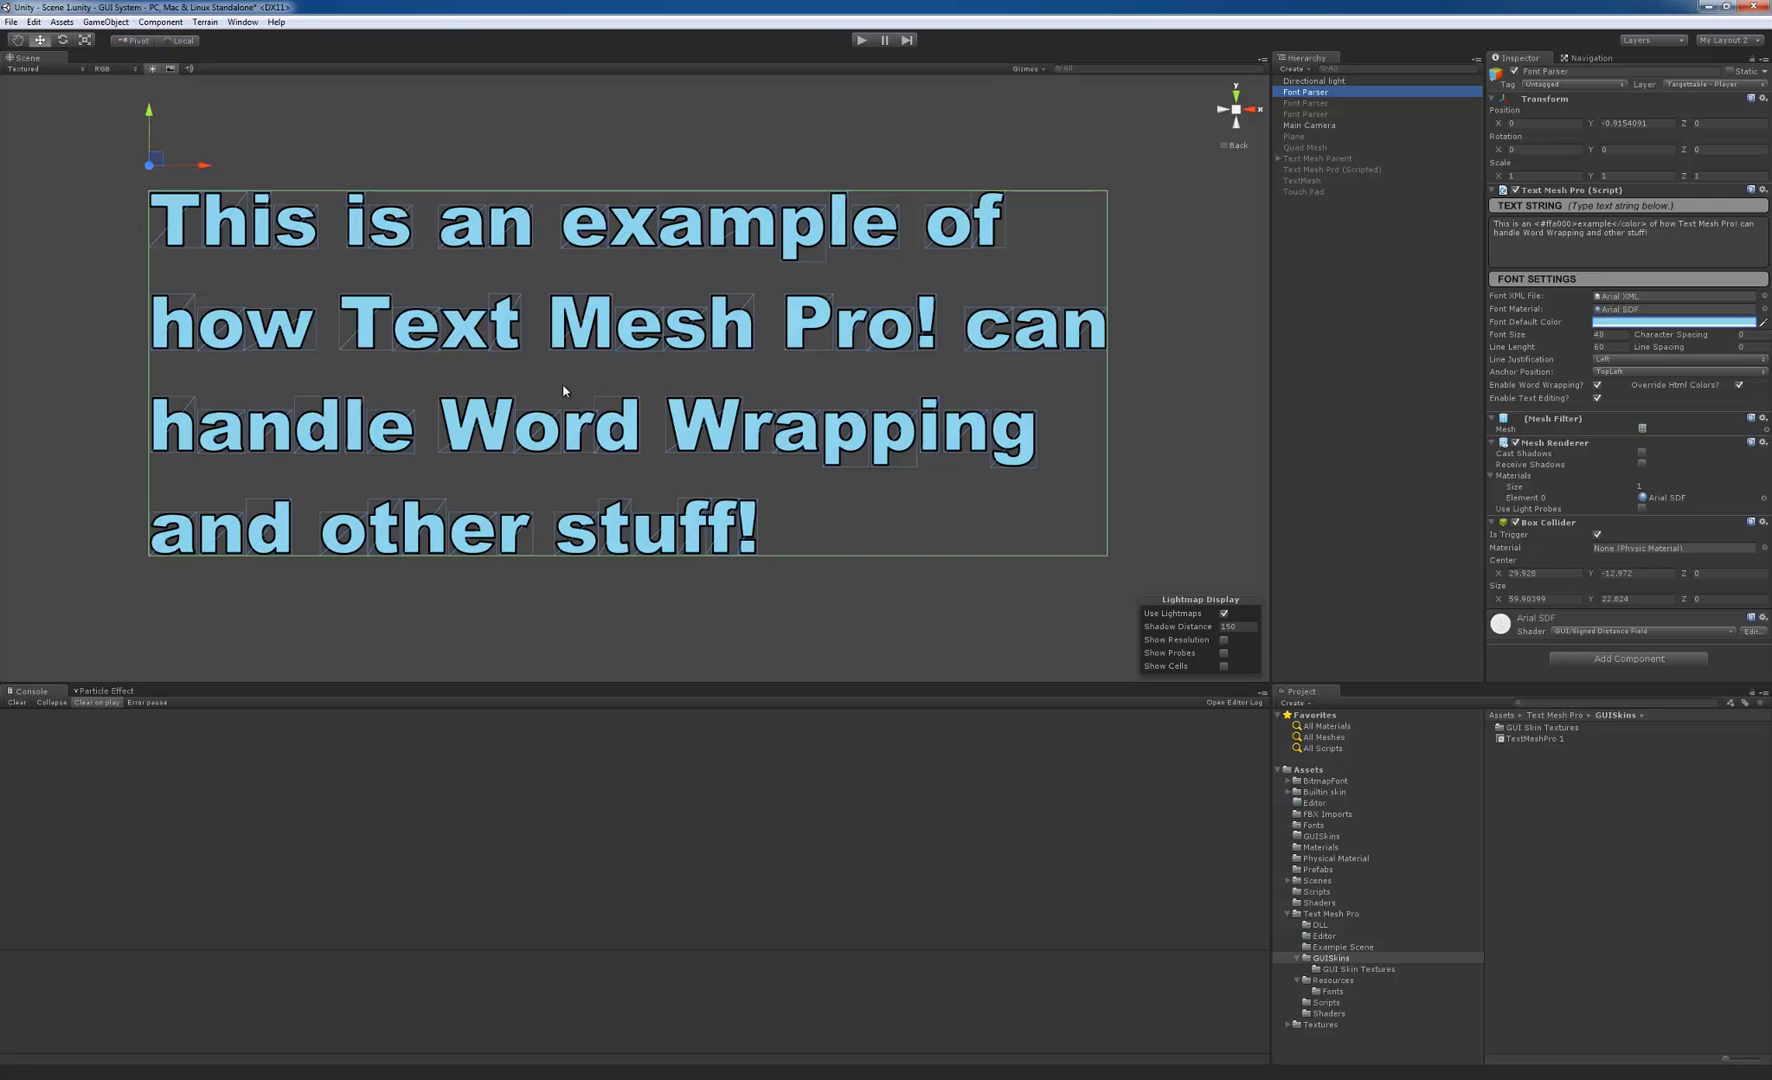
{"action": "mouse_move", "coordinate": [670, 364]}
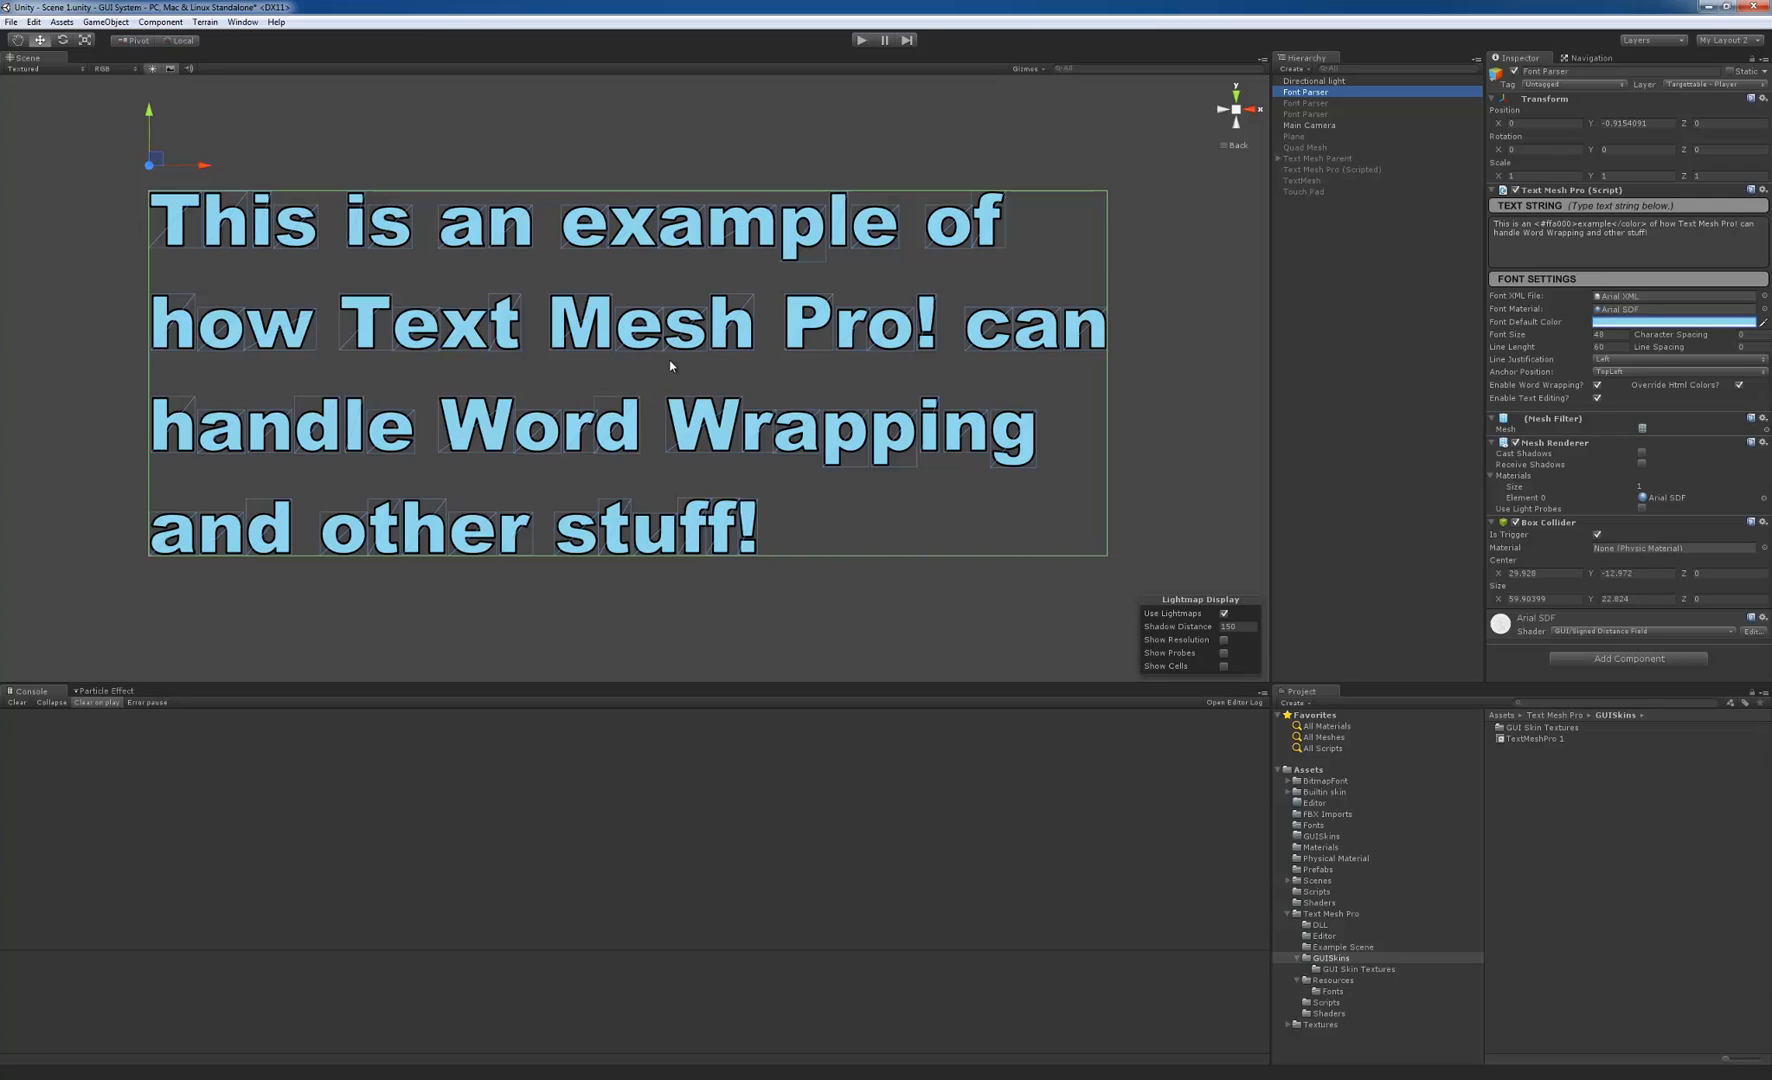
{"action": "mouse_move", "coordinate": [664, 442]}
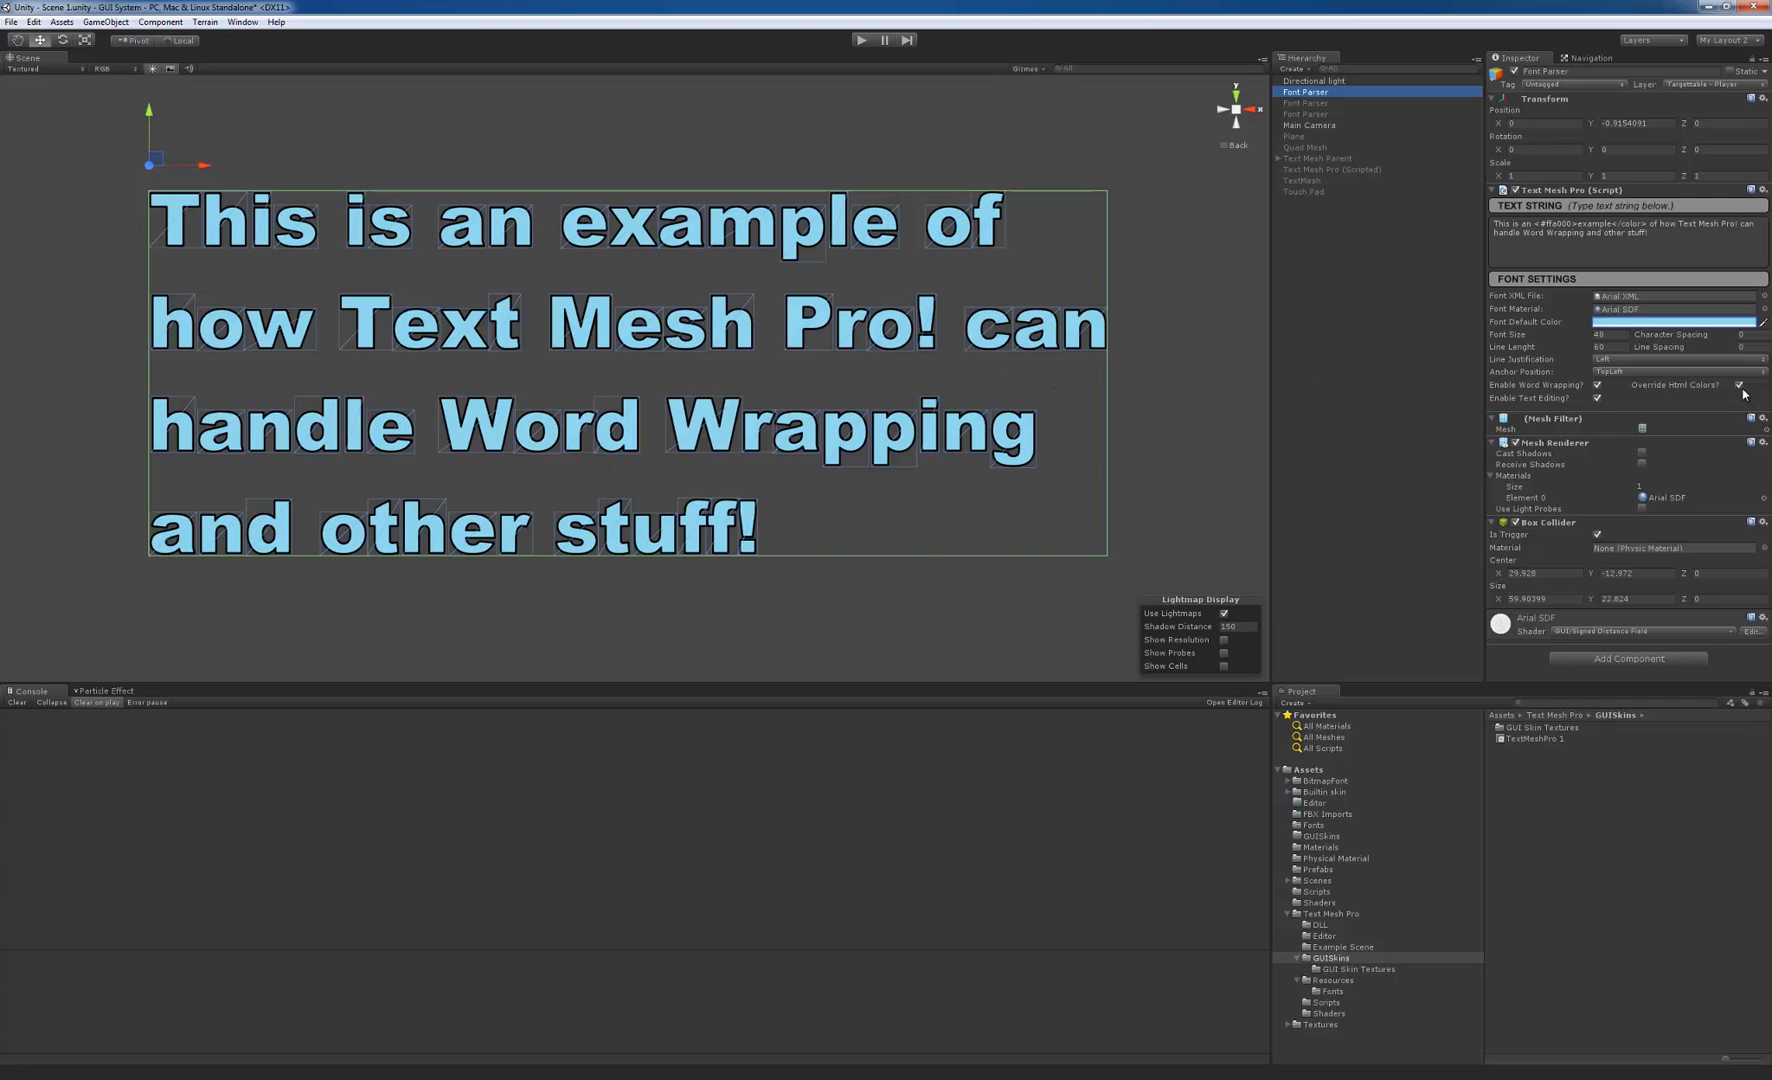
{"action": "left_click", "coordinate": [1738, 386]}
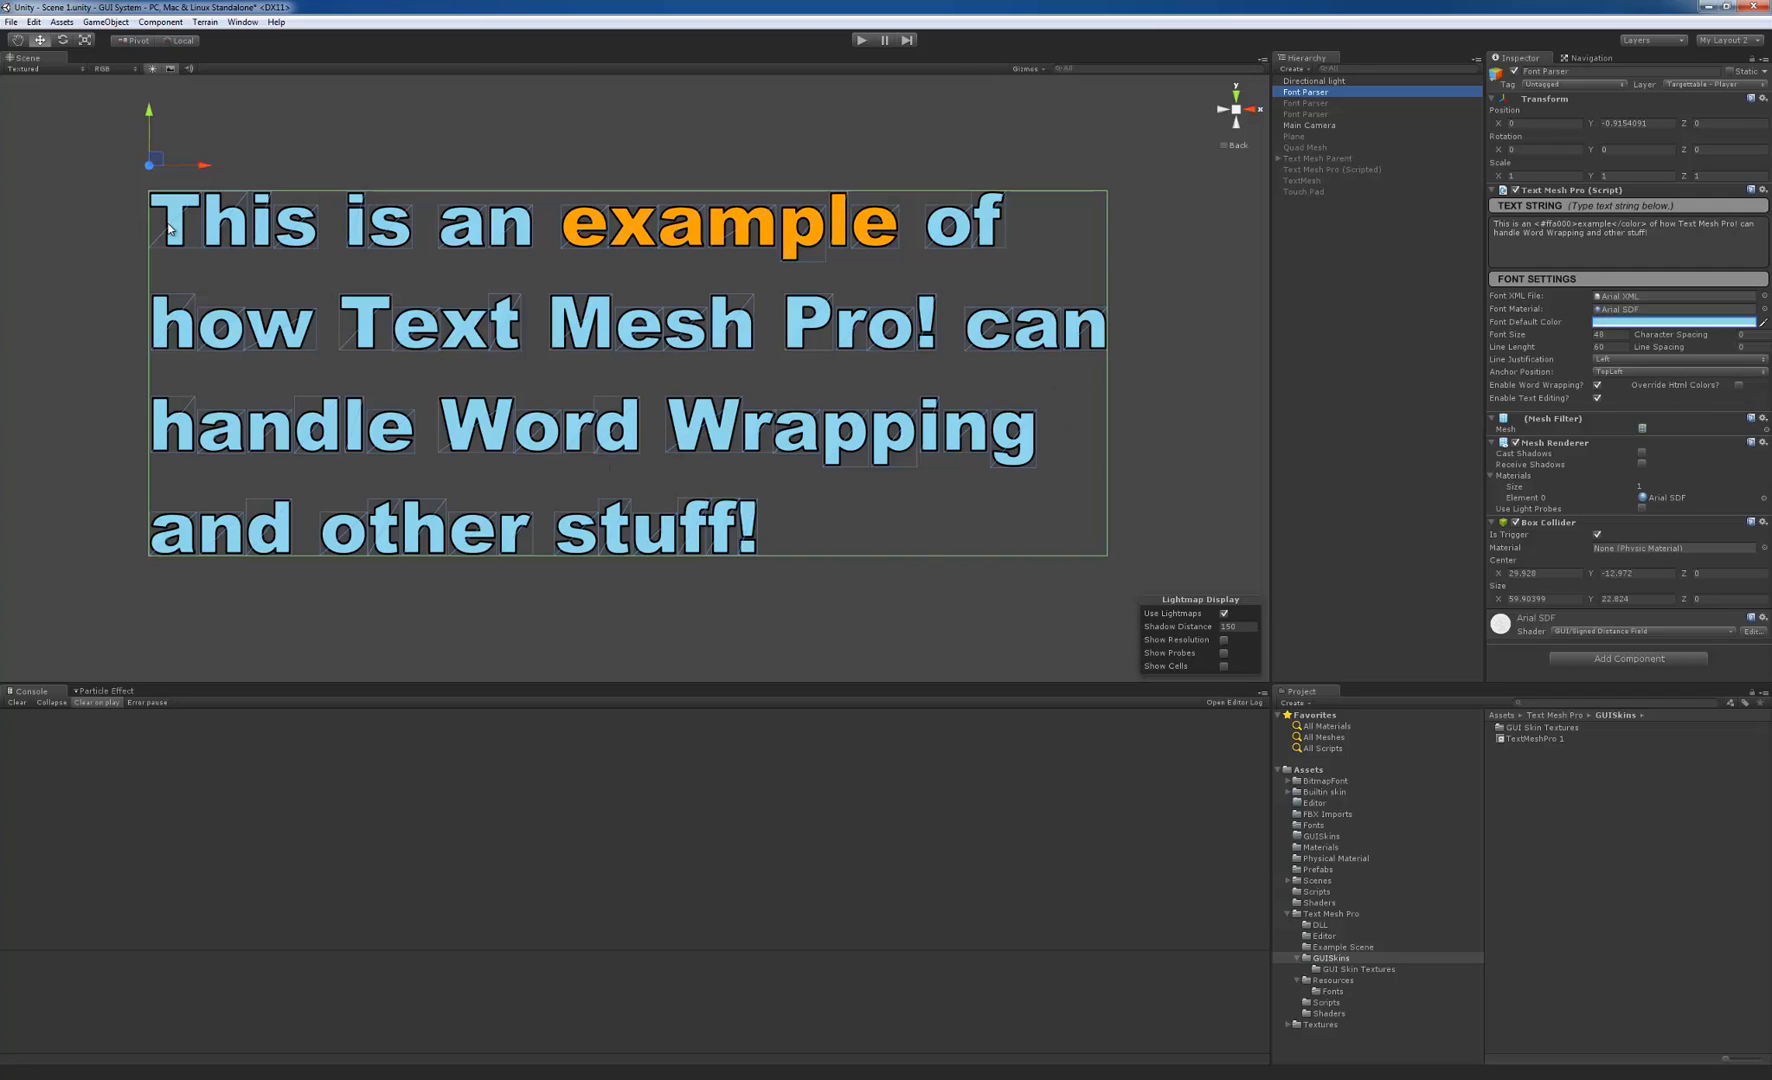
{"action": "mouse_move", "coordinate": [474, 234]}
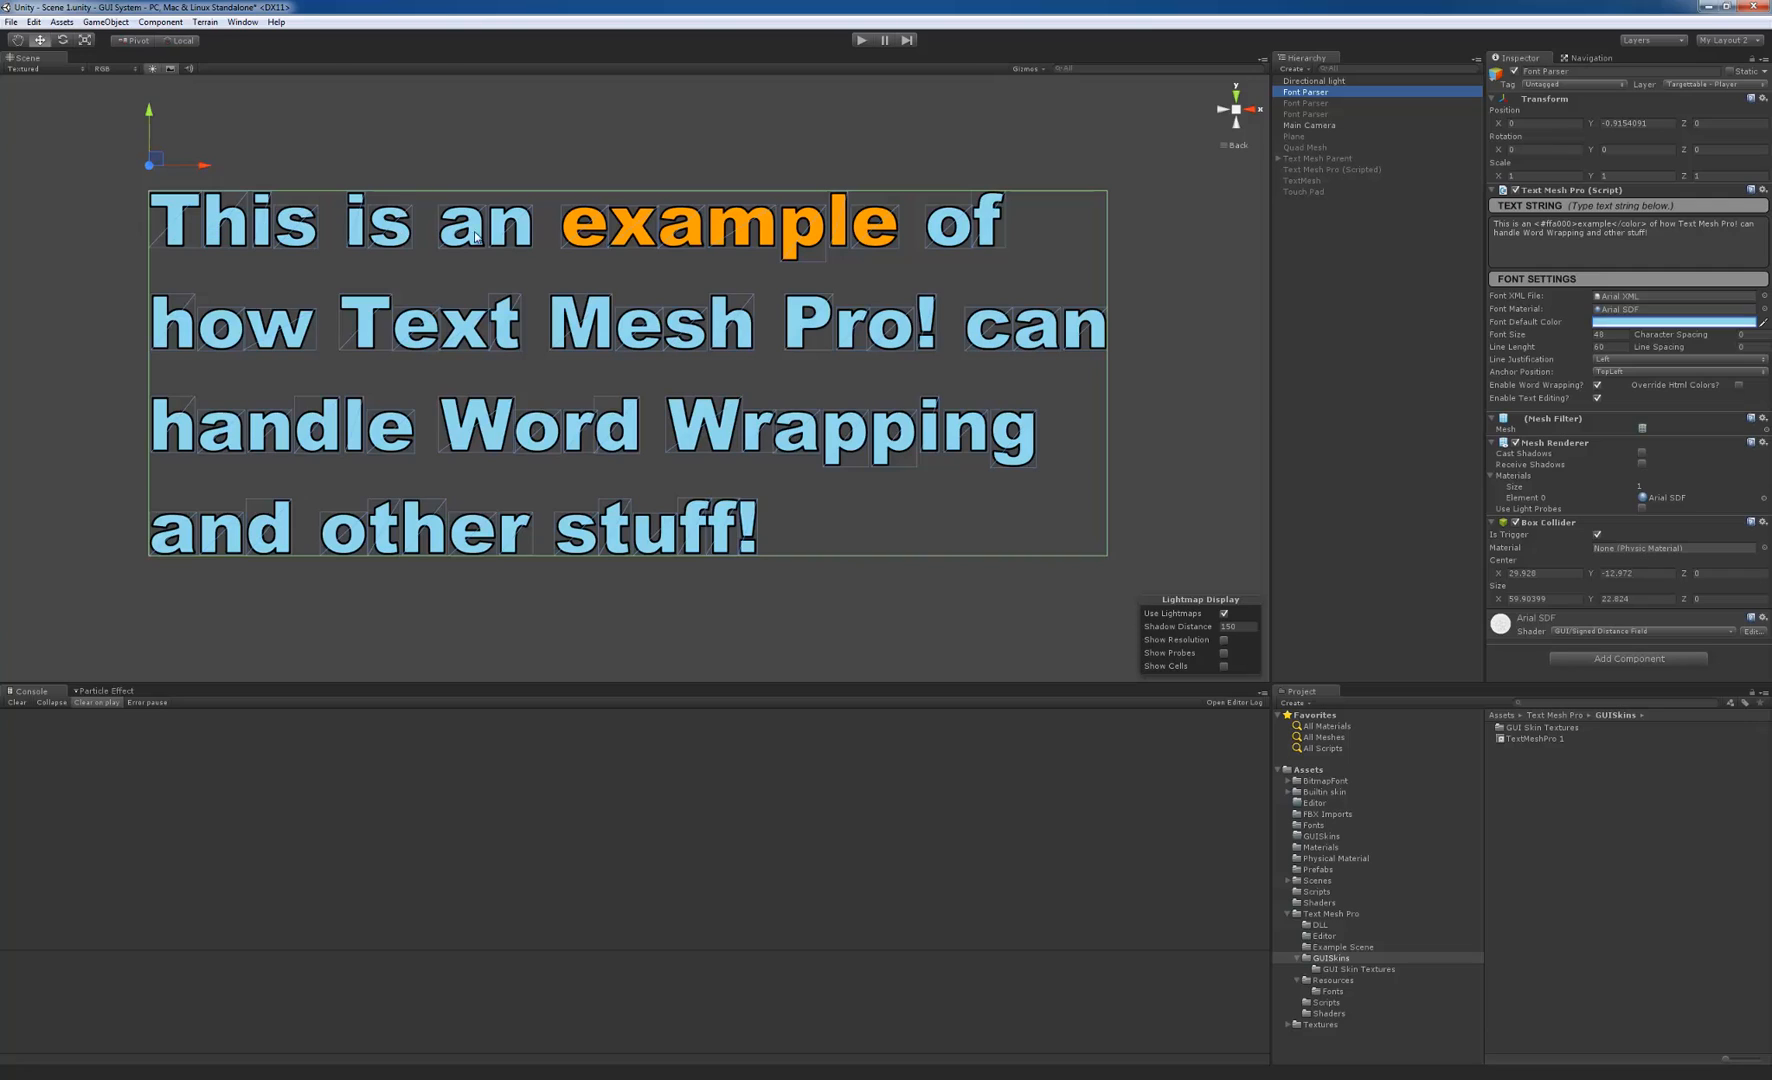
{"action": "mouse_move", "coordinate": [414, 230]}
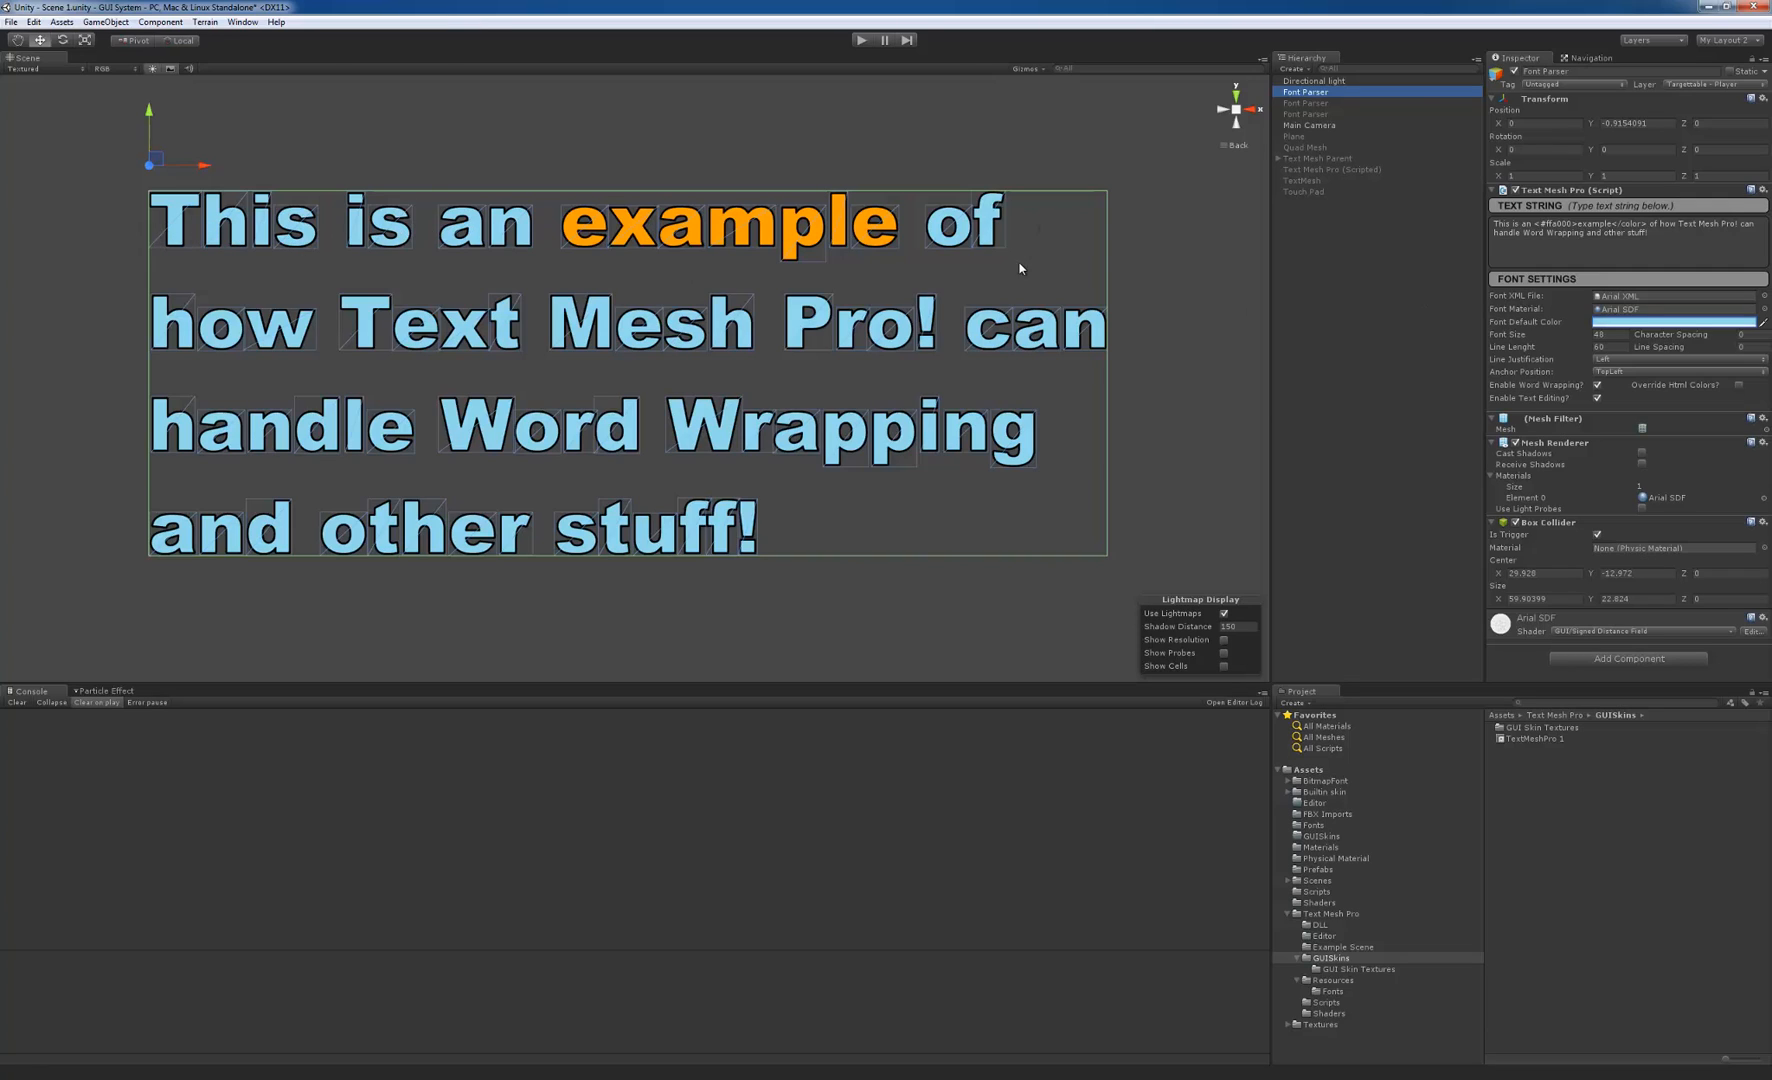
{"action": "mouse_move", "coordinate": [1032, 232]}
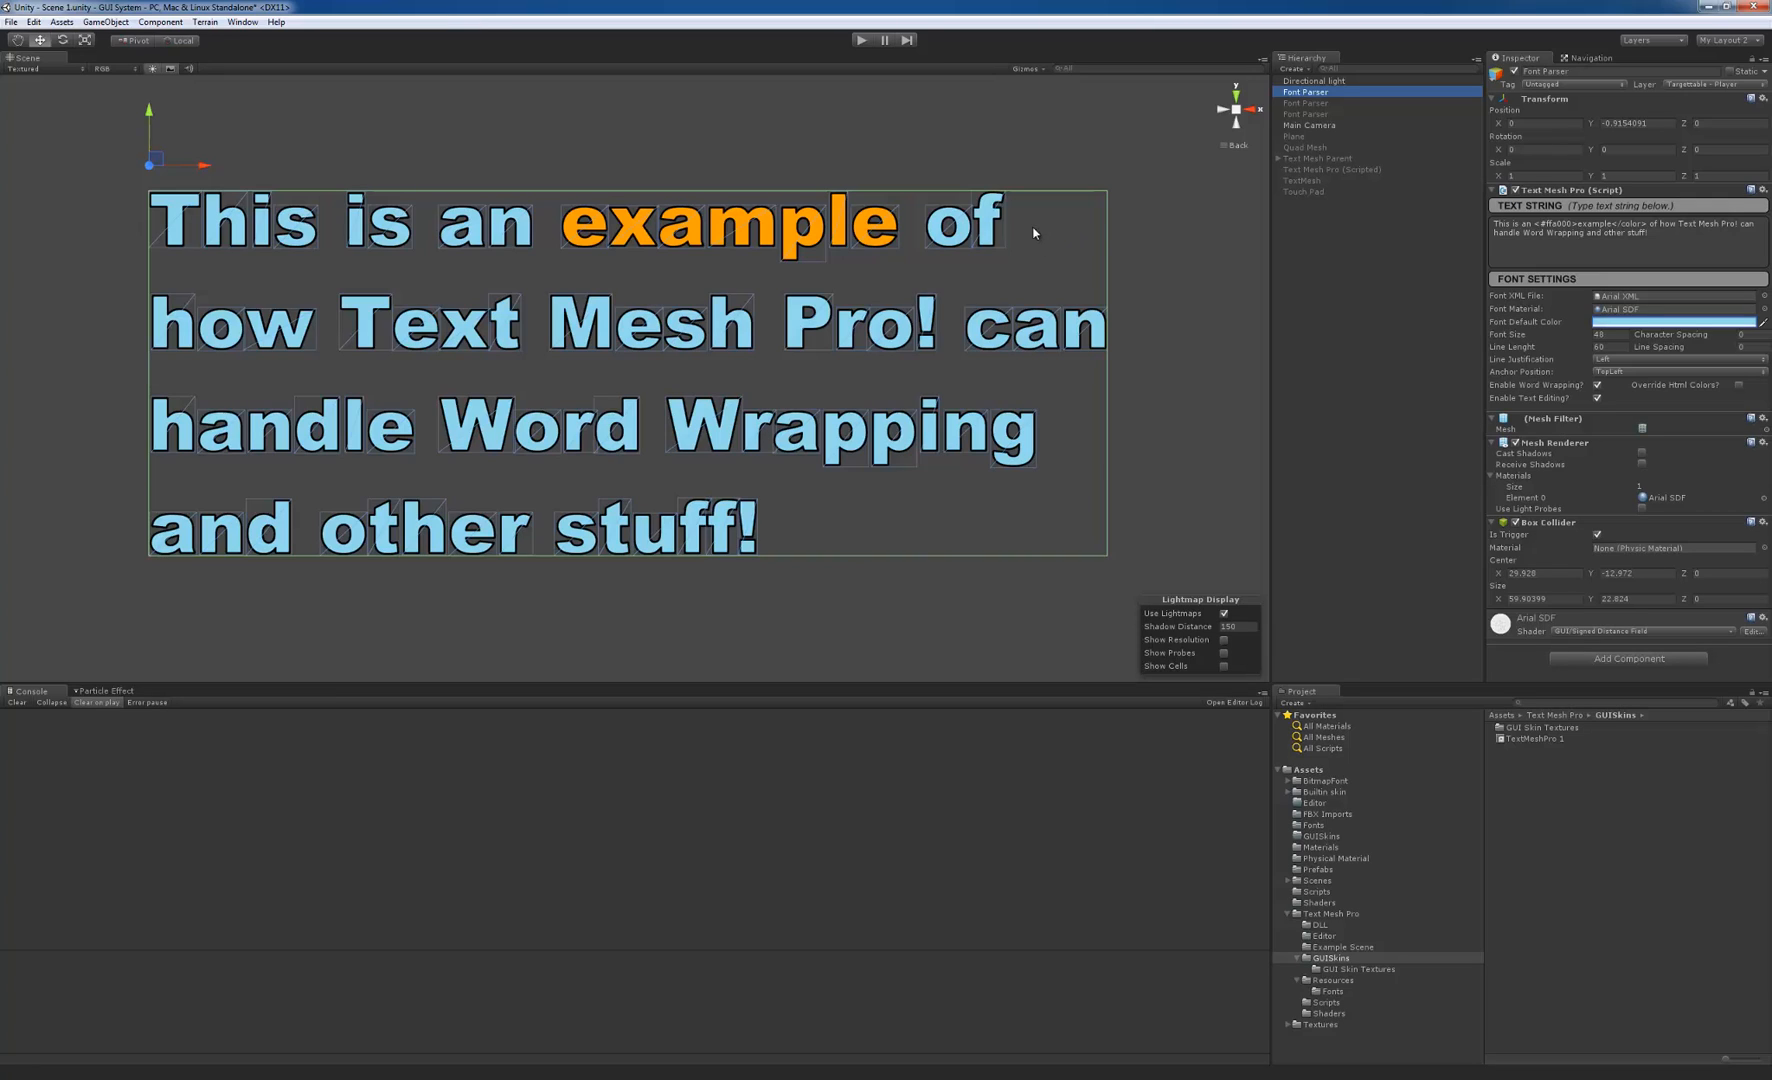
{"action": "mouse_move", "coordinate": [1056, 212]}
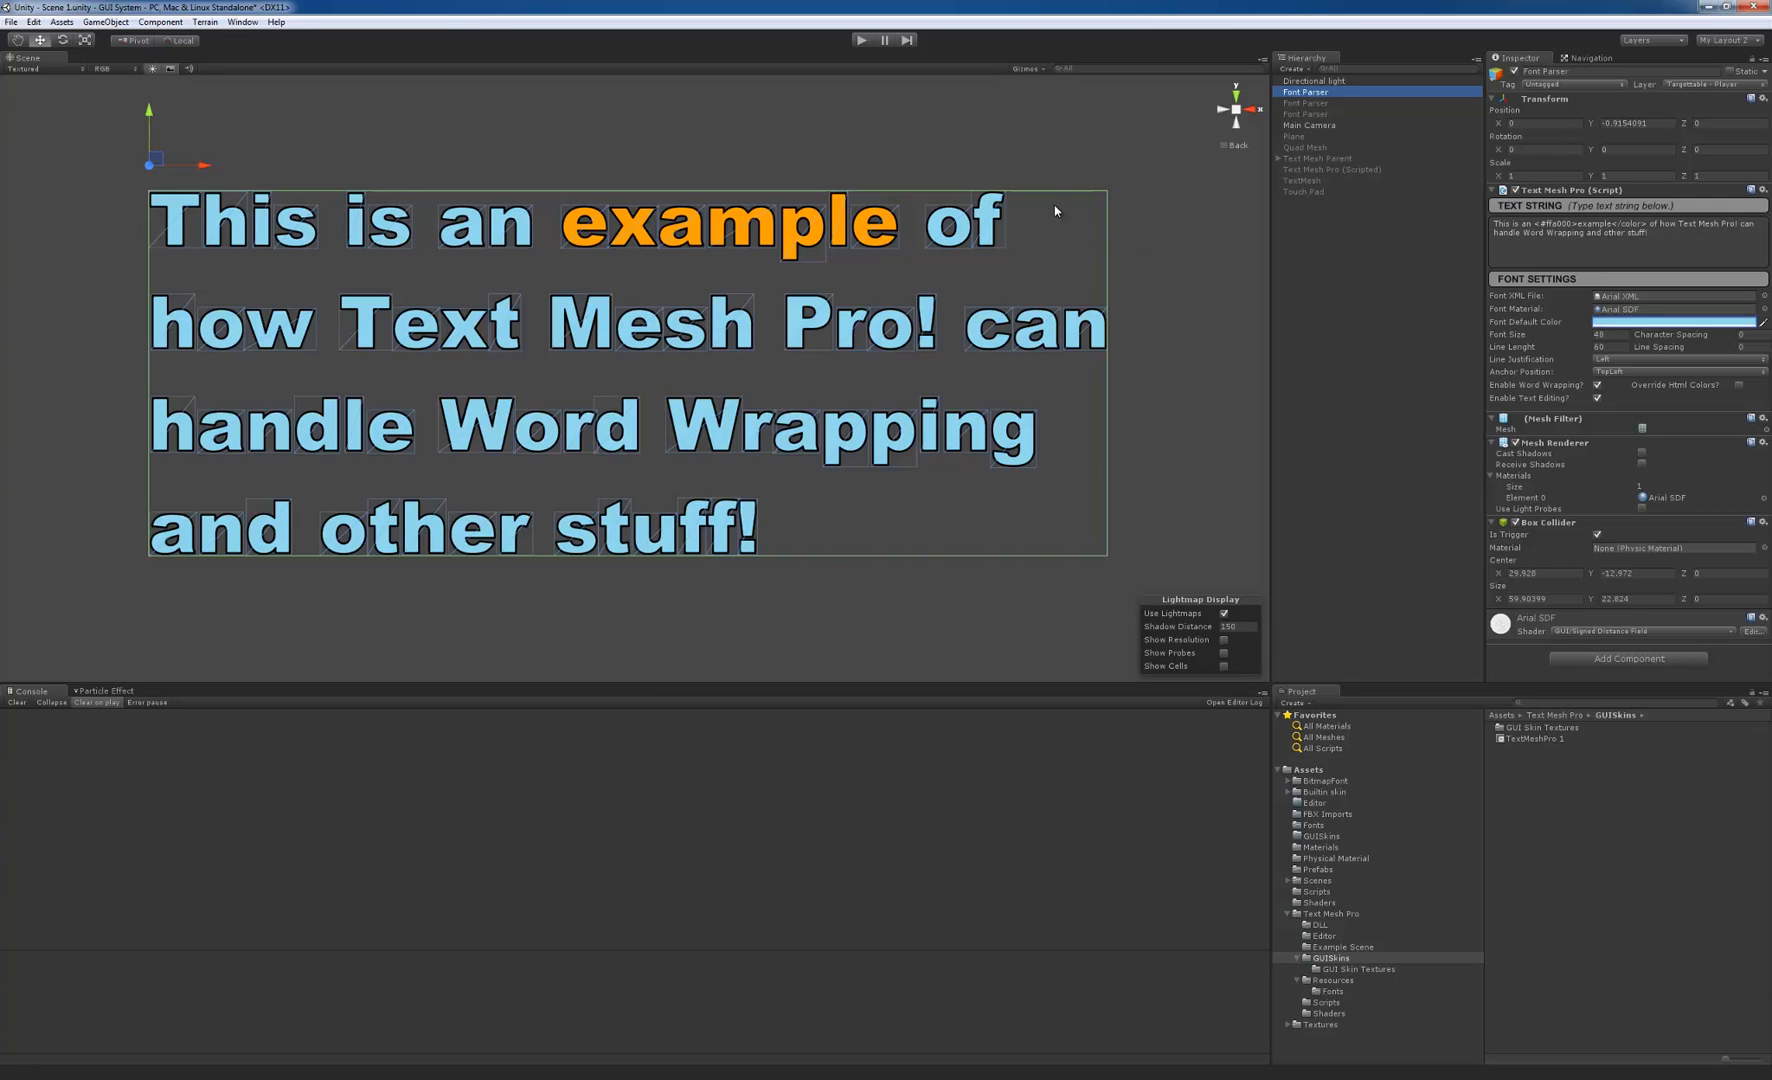
{"action": "mouse_move", "coordinate": [1120, 180]}
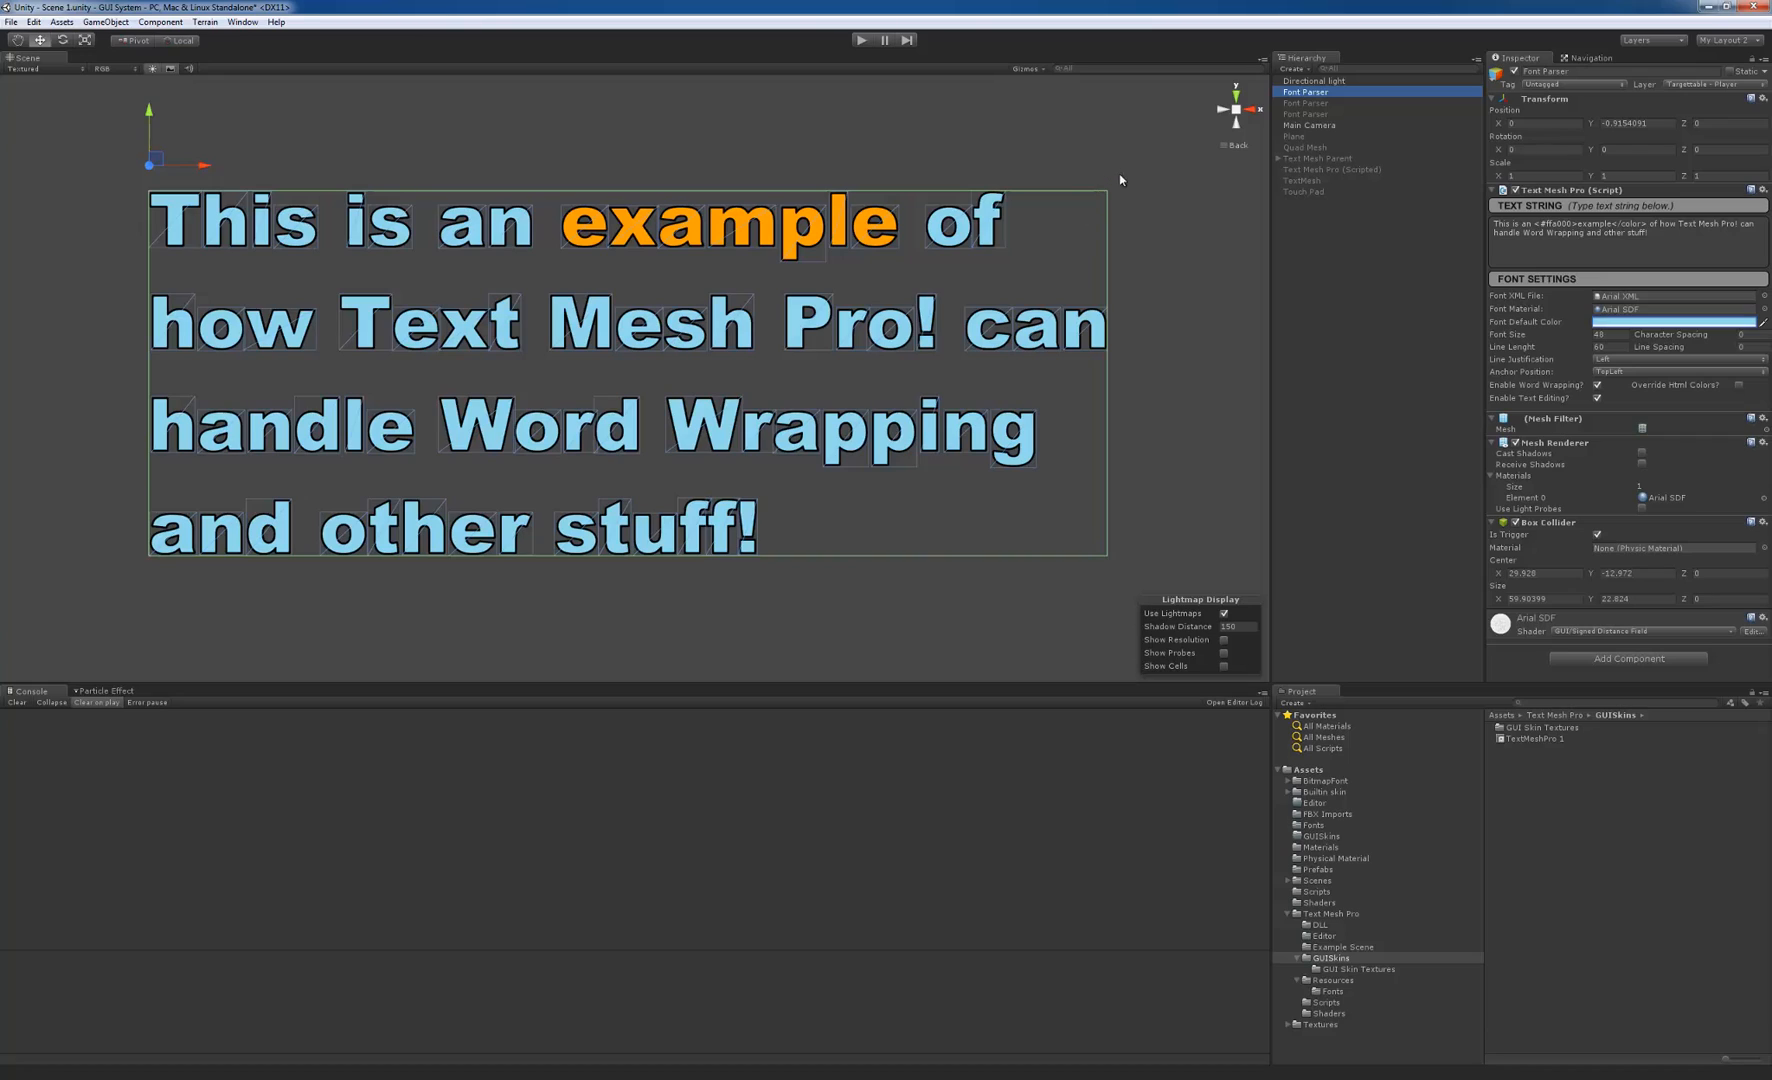
{"action": "mouse_move", "coordinate": [1134, 234]}
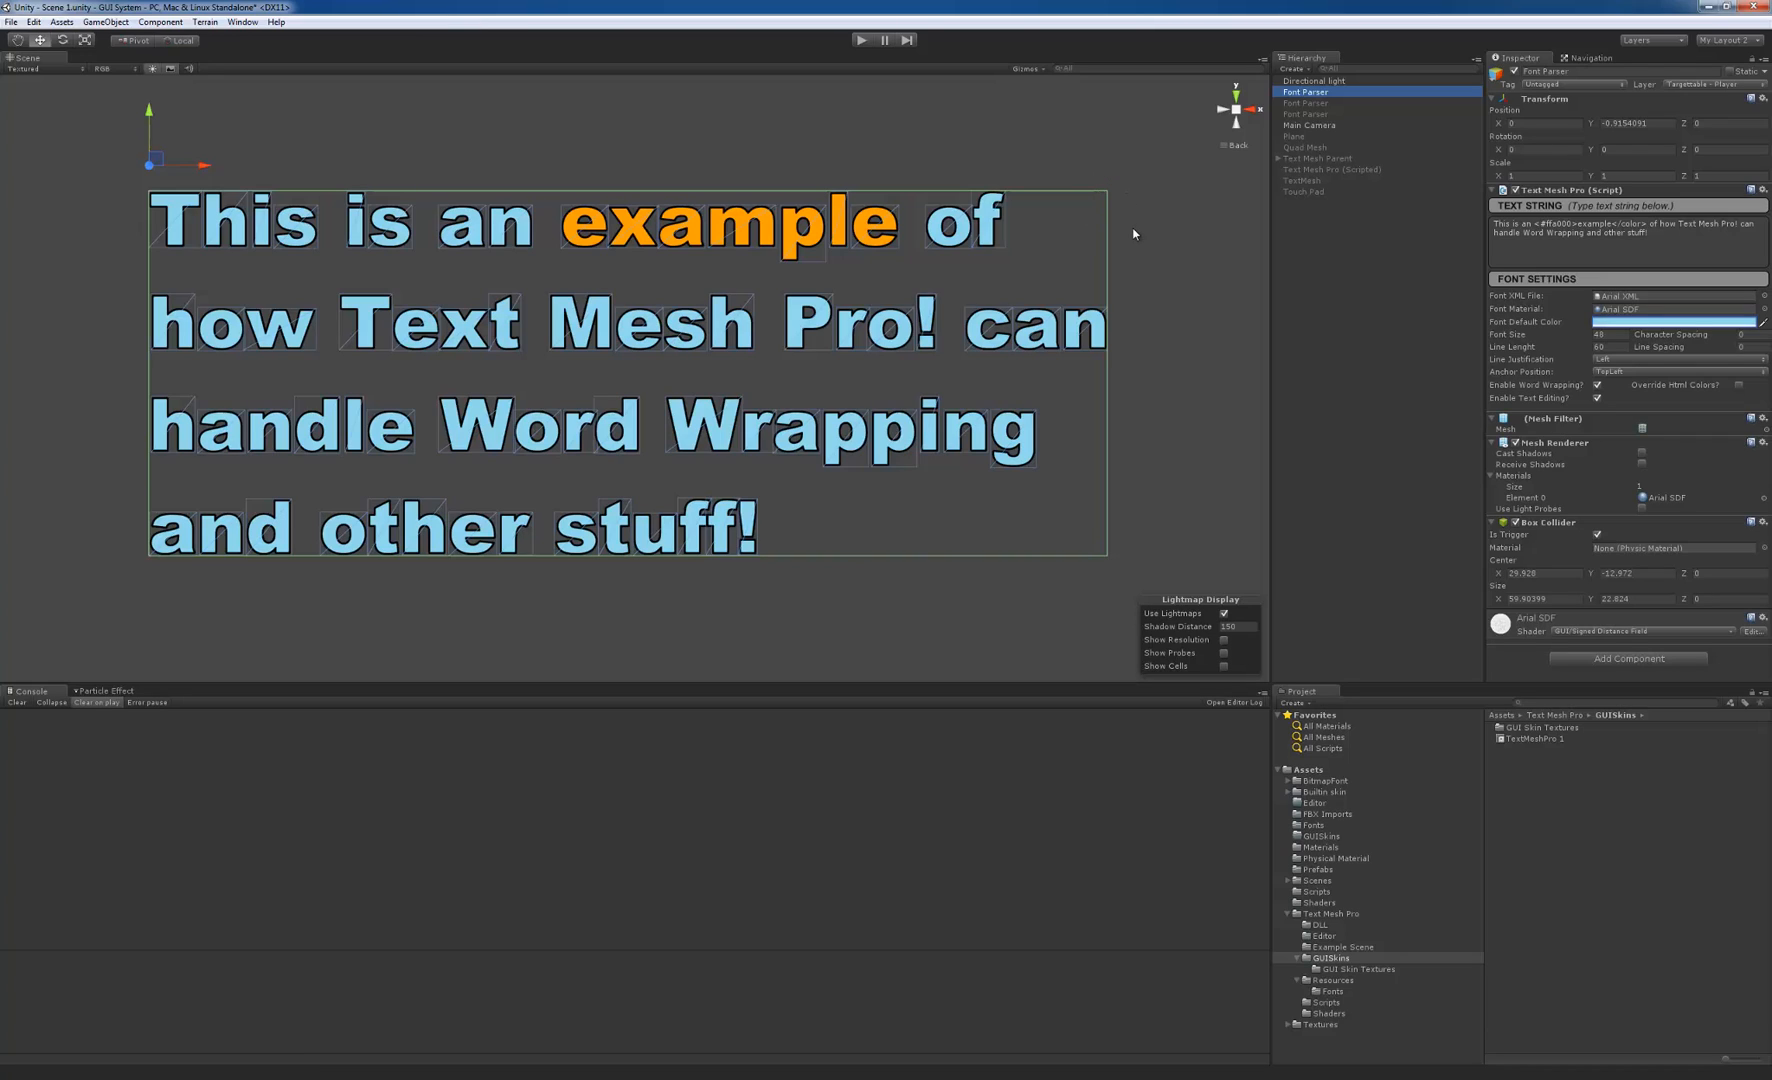
{"action": "mouse_move", "coordinate": [1134, 212]}
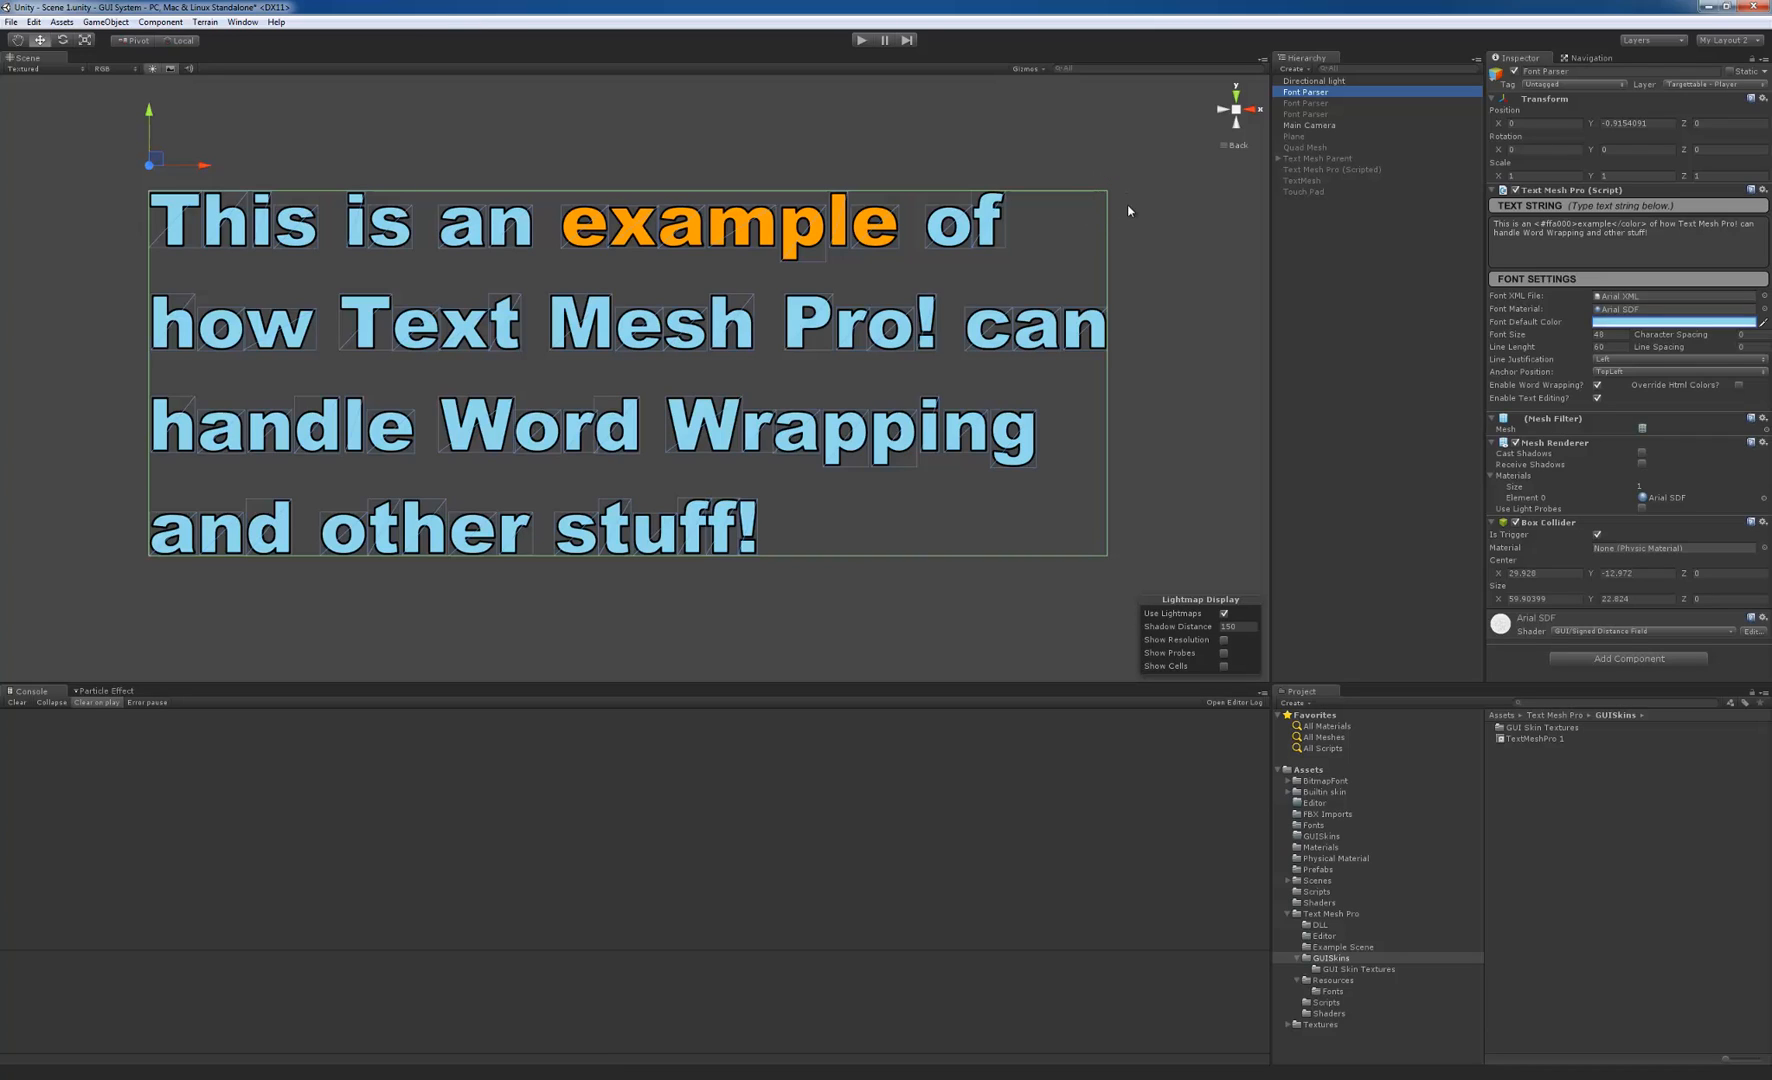
{"action": "mouse_move", "coordinate": [1060, 186]}
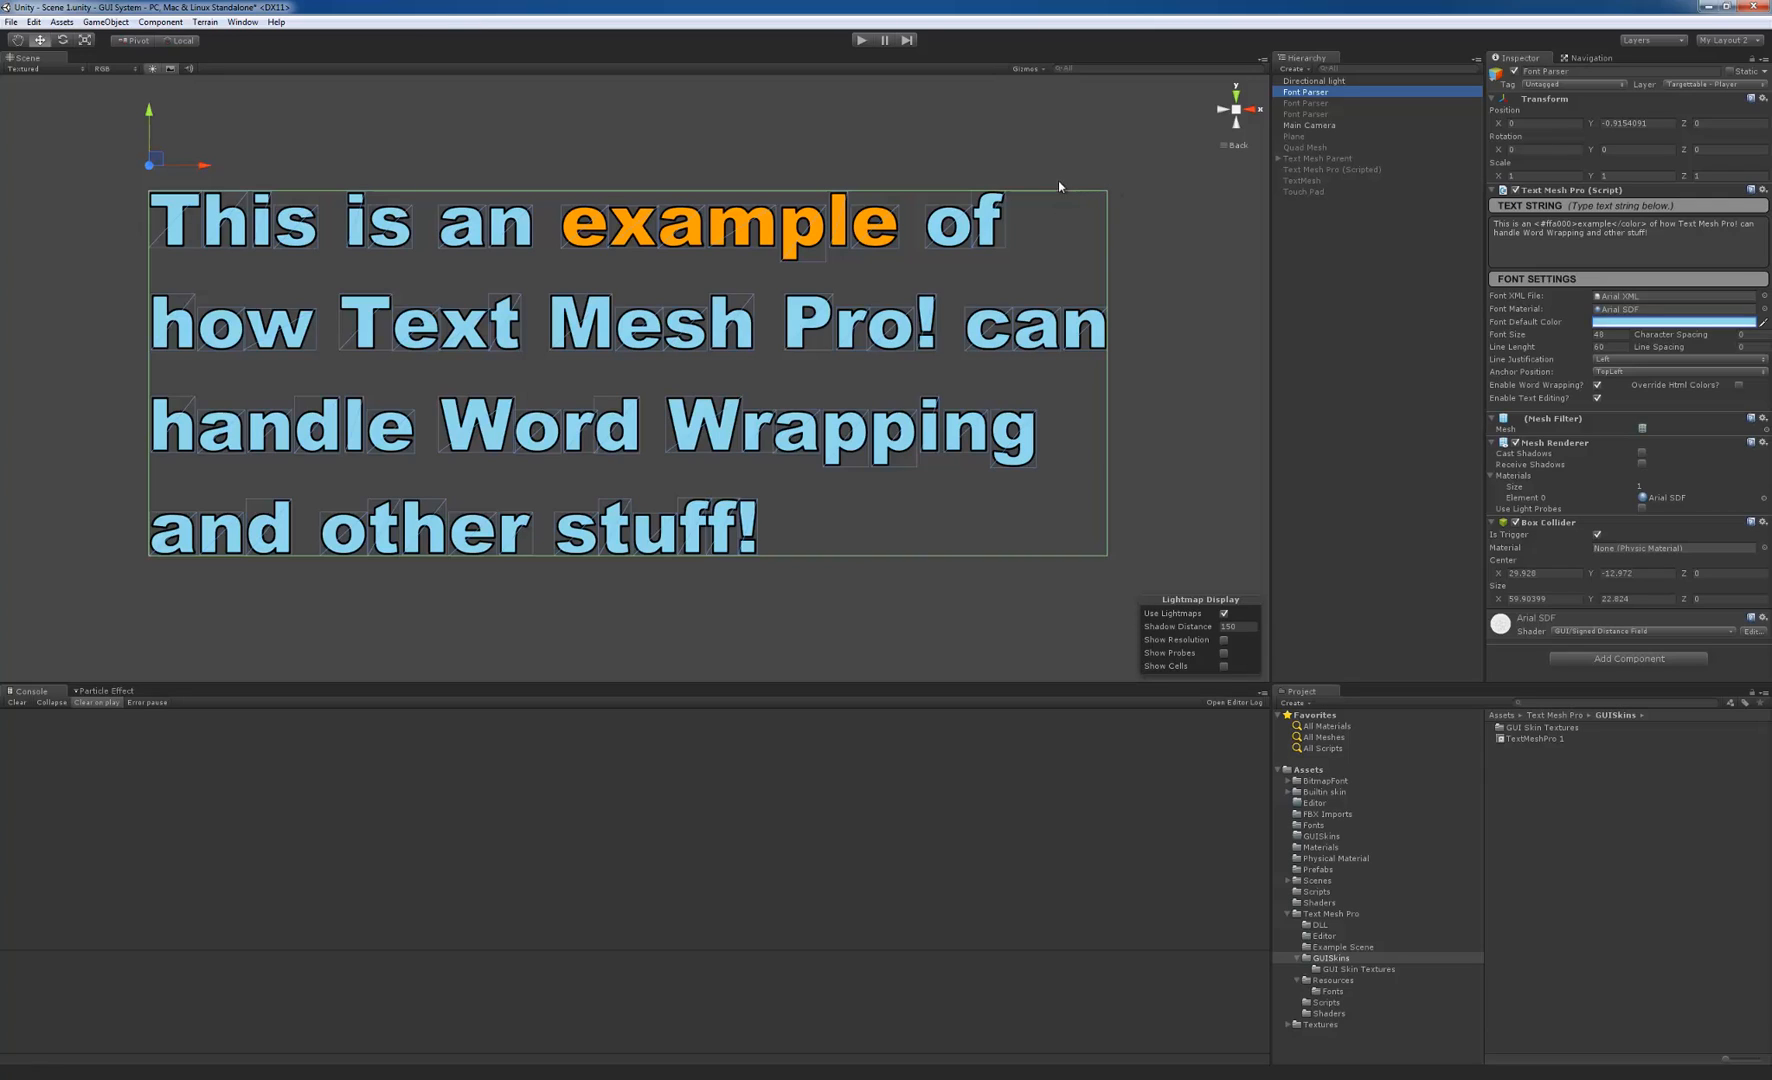
{"action": "mouse_move", "coordinate": [1012, 224]}
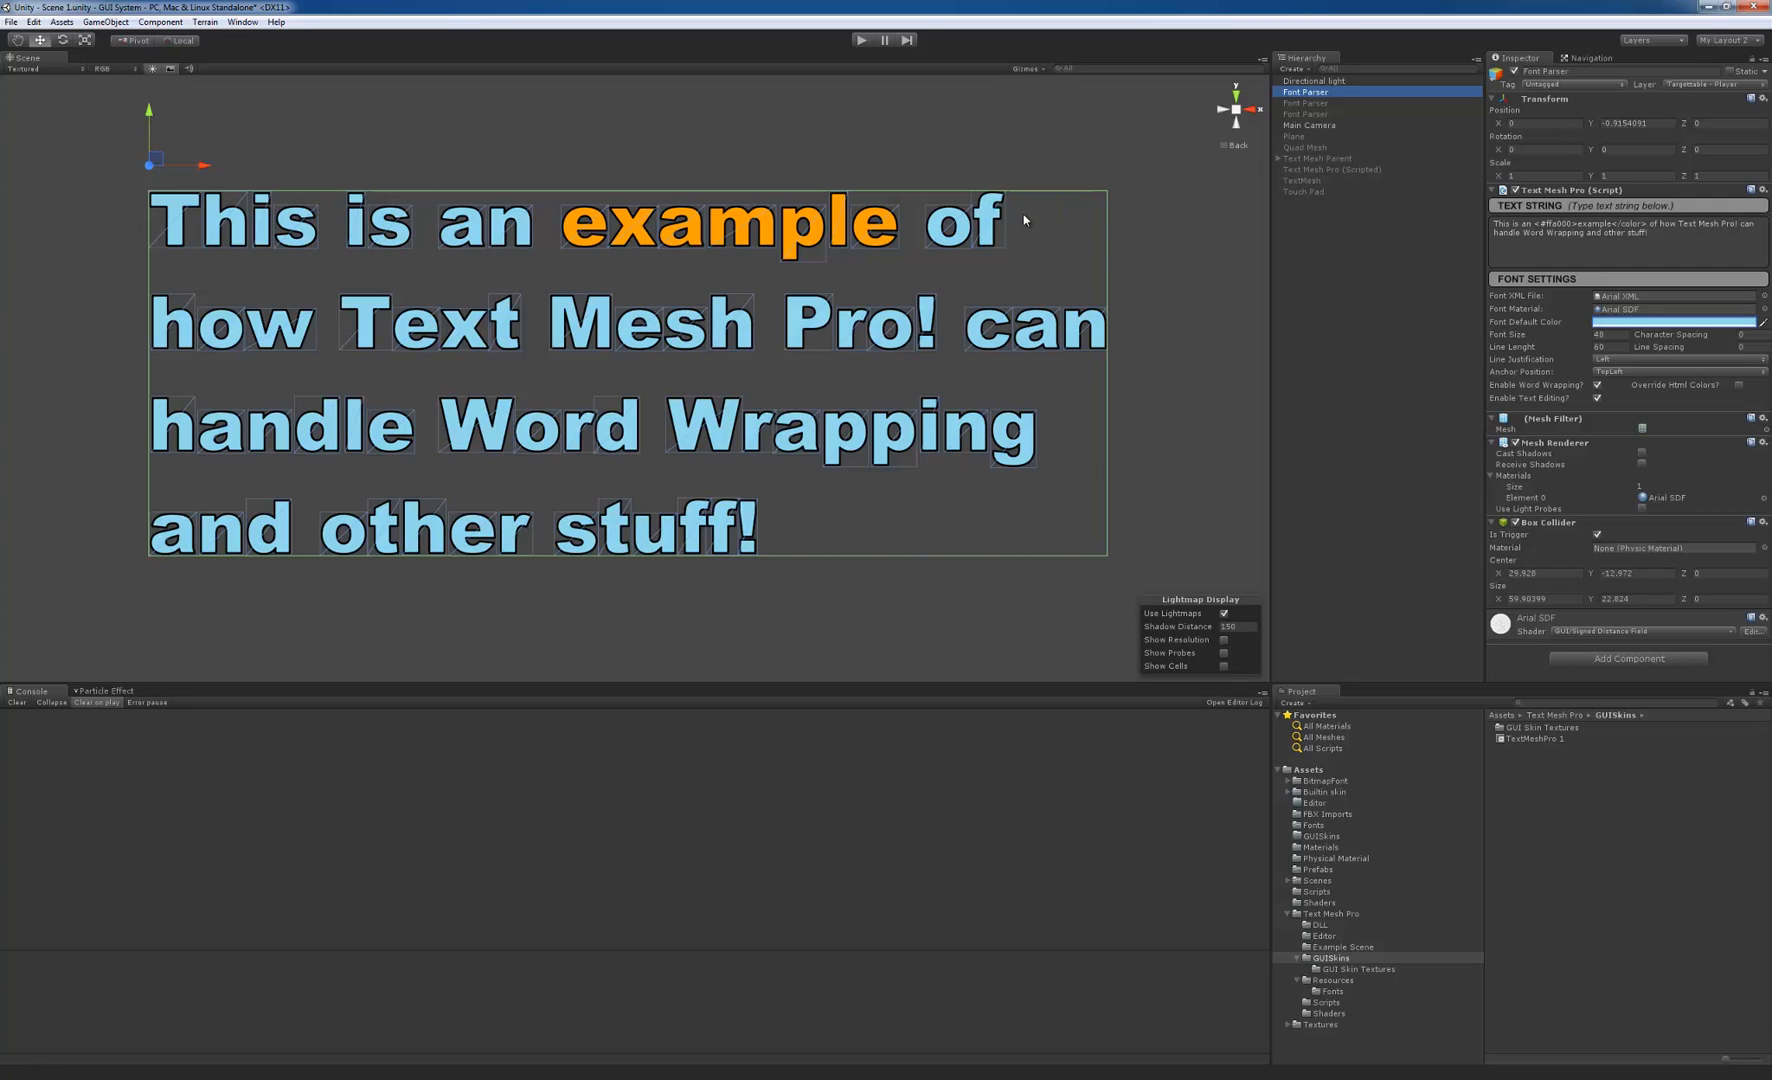
{"action": "mouse_move", "coordinate": [1032, 332]}
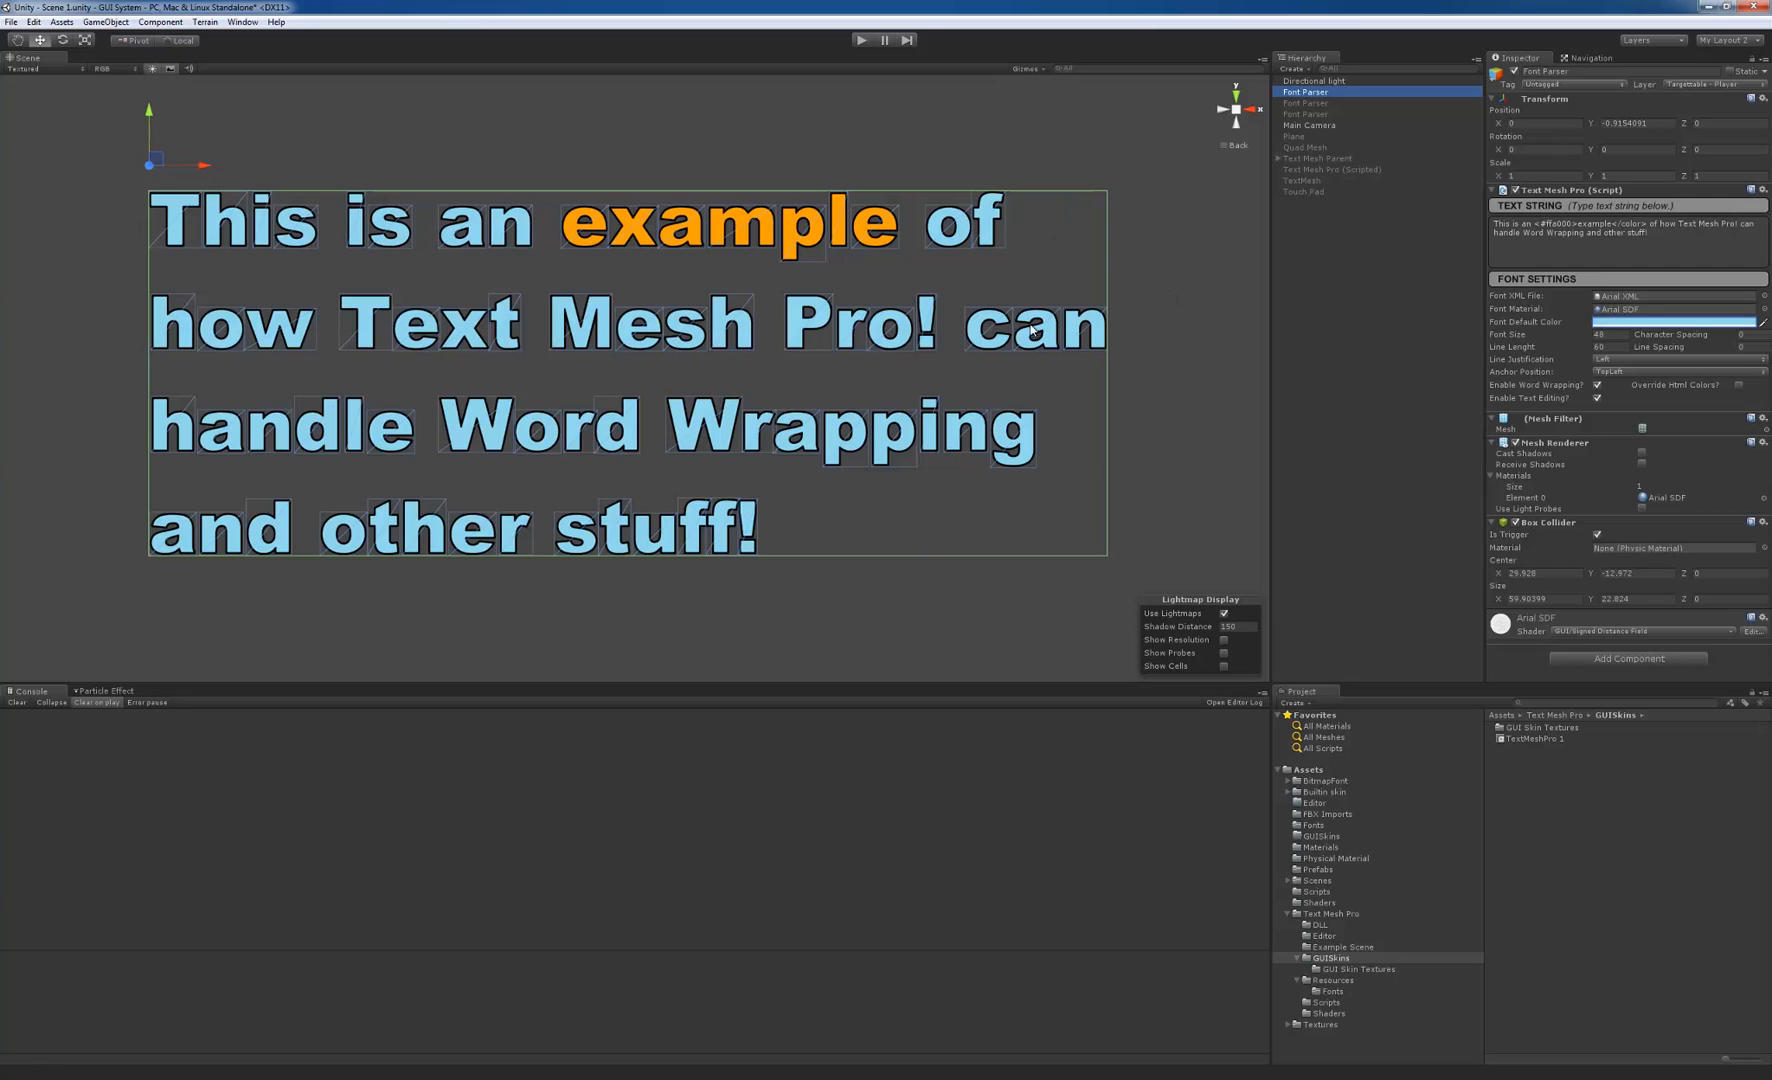
{"action": "mouse_move", "coordinate": [1028, 228]}
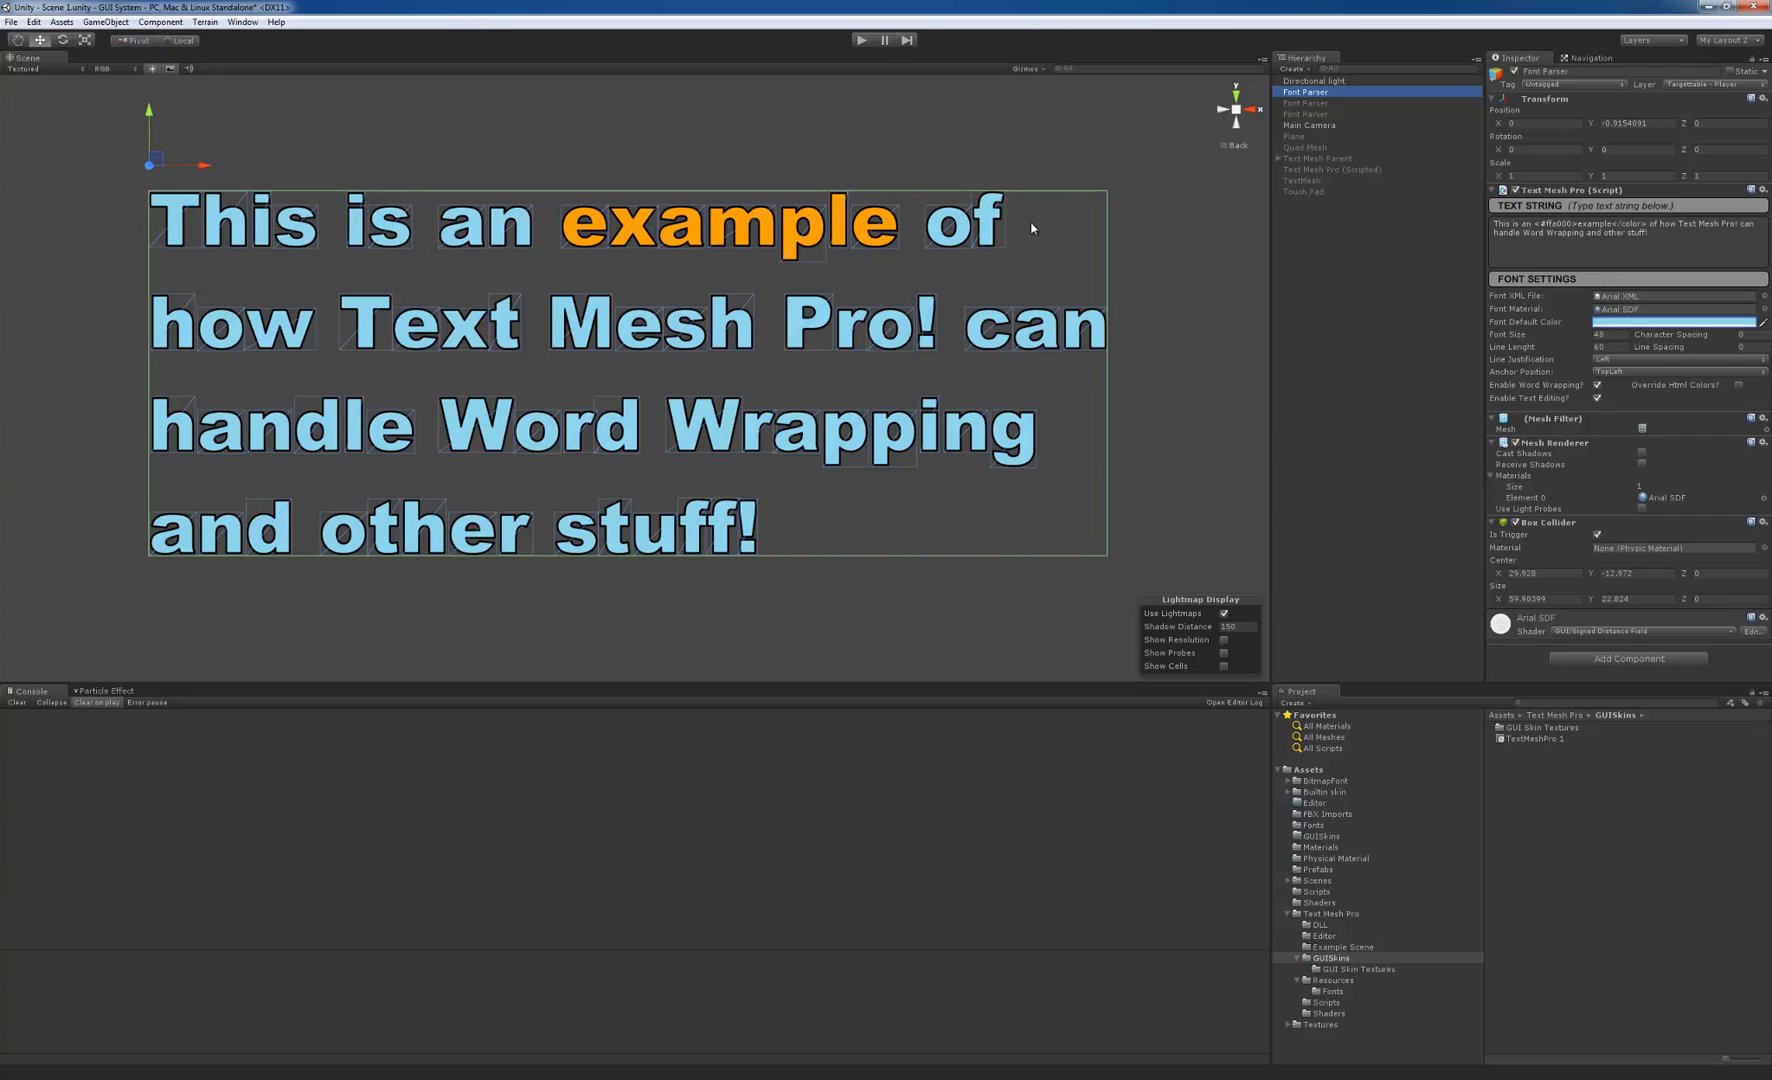
{"action": "mouse_move", "coordinate": [1082, 204]}
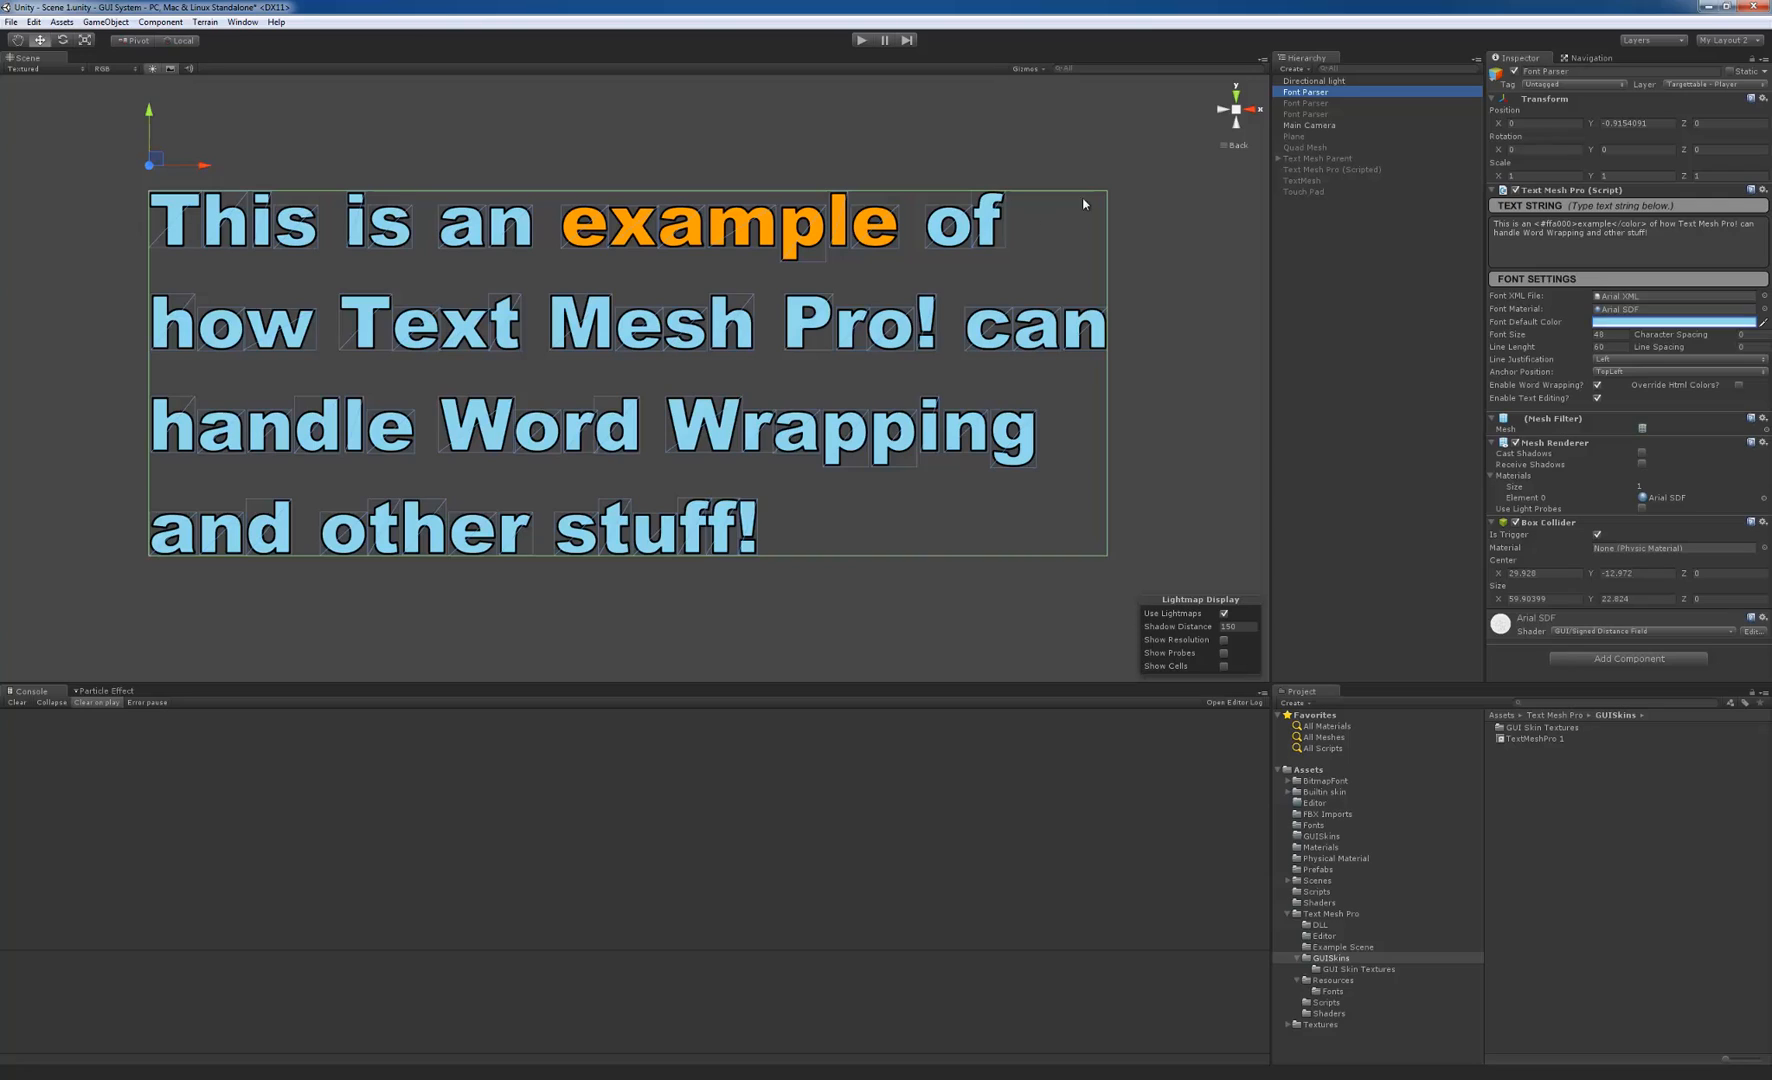
{"action": "mouse_move", "coordinate": [1028, 234]}
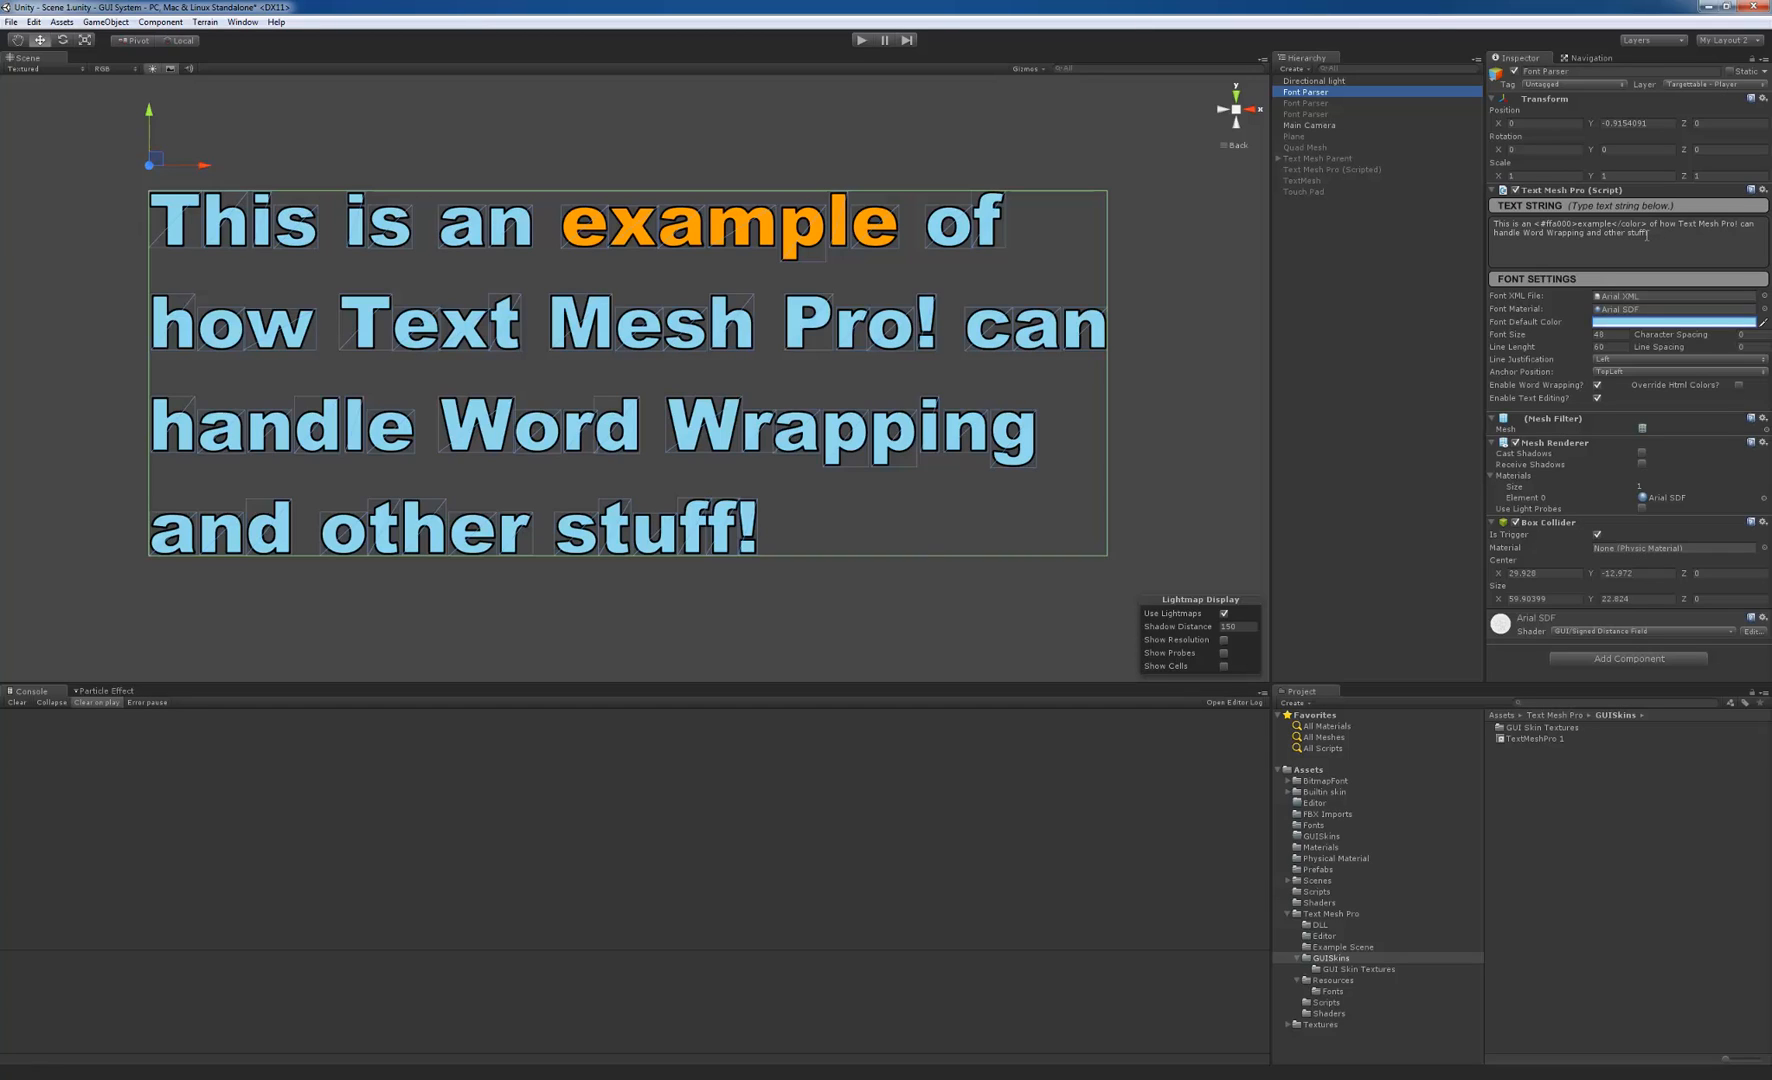
{"action": "mouse_move", "coordinate": [1058, 244]}
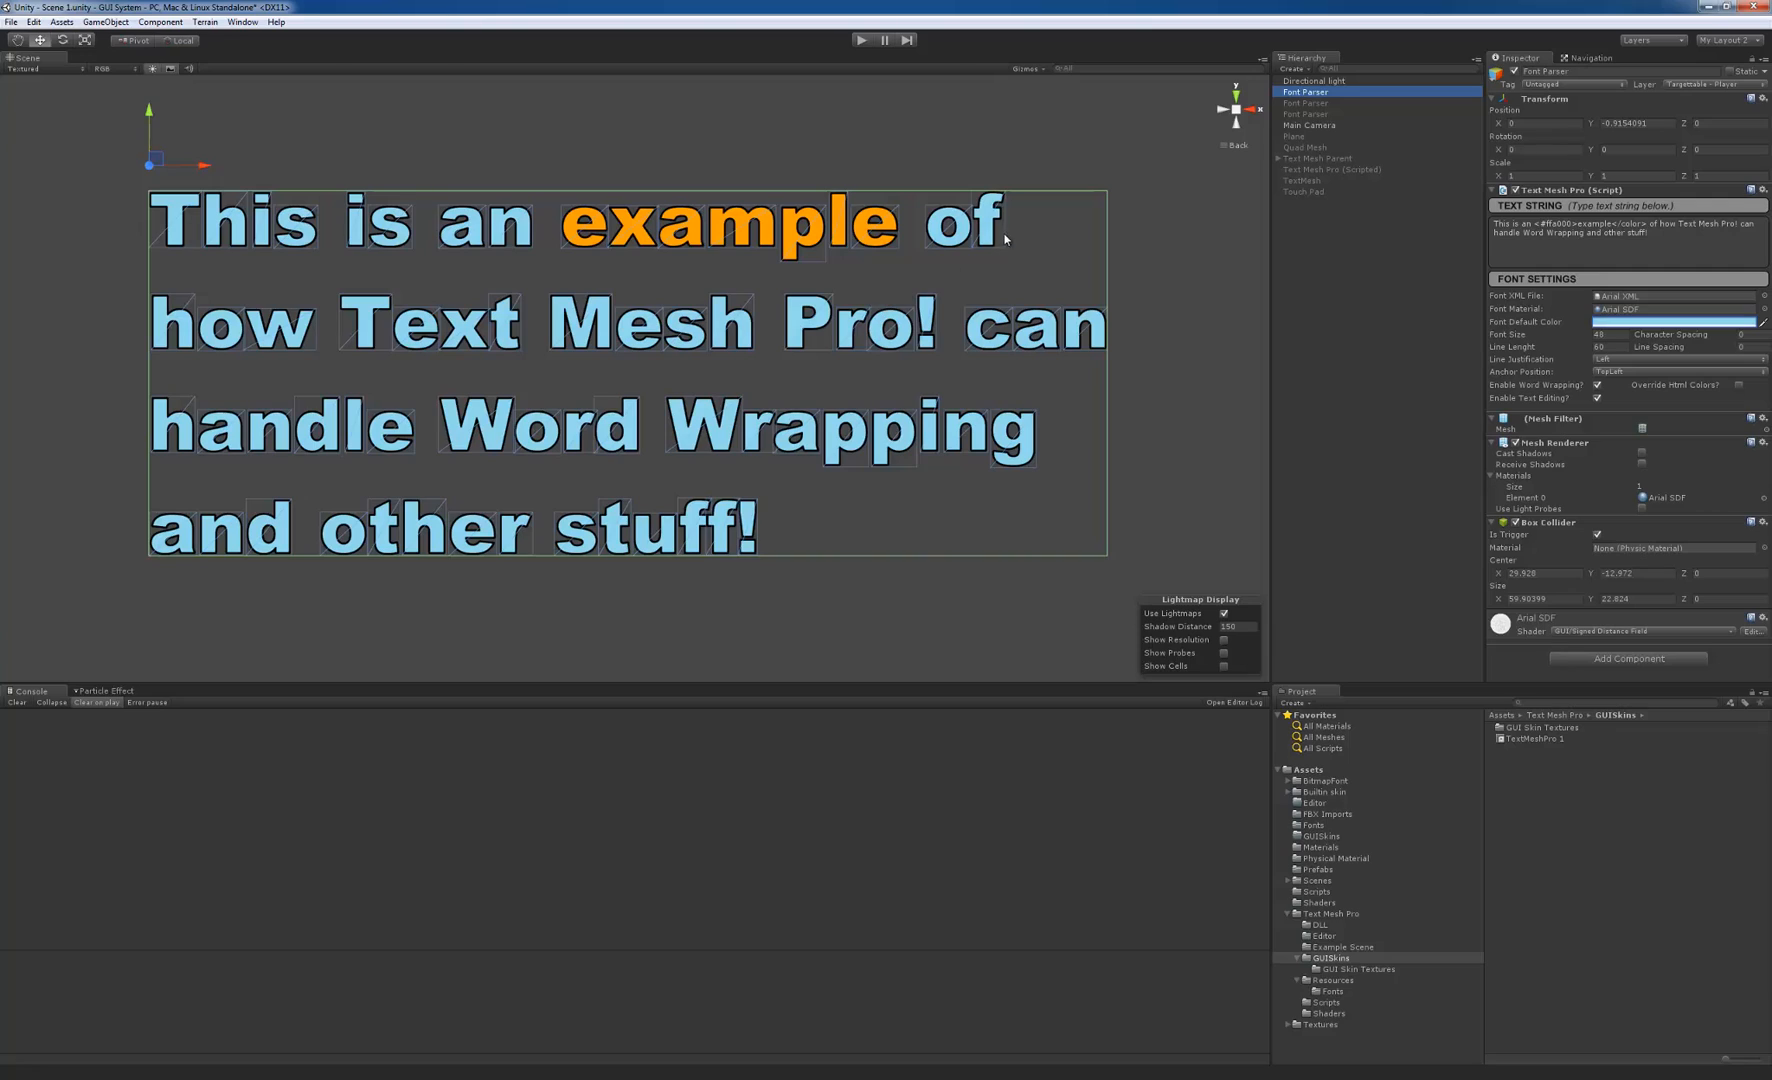
{"action": "mouse_move", "coordinate": [158, 418]}
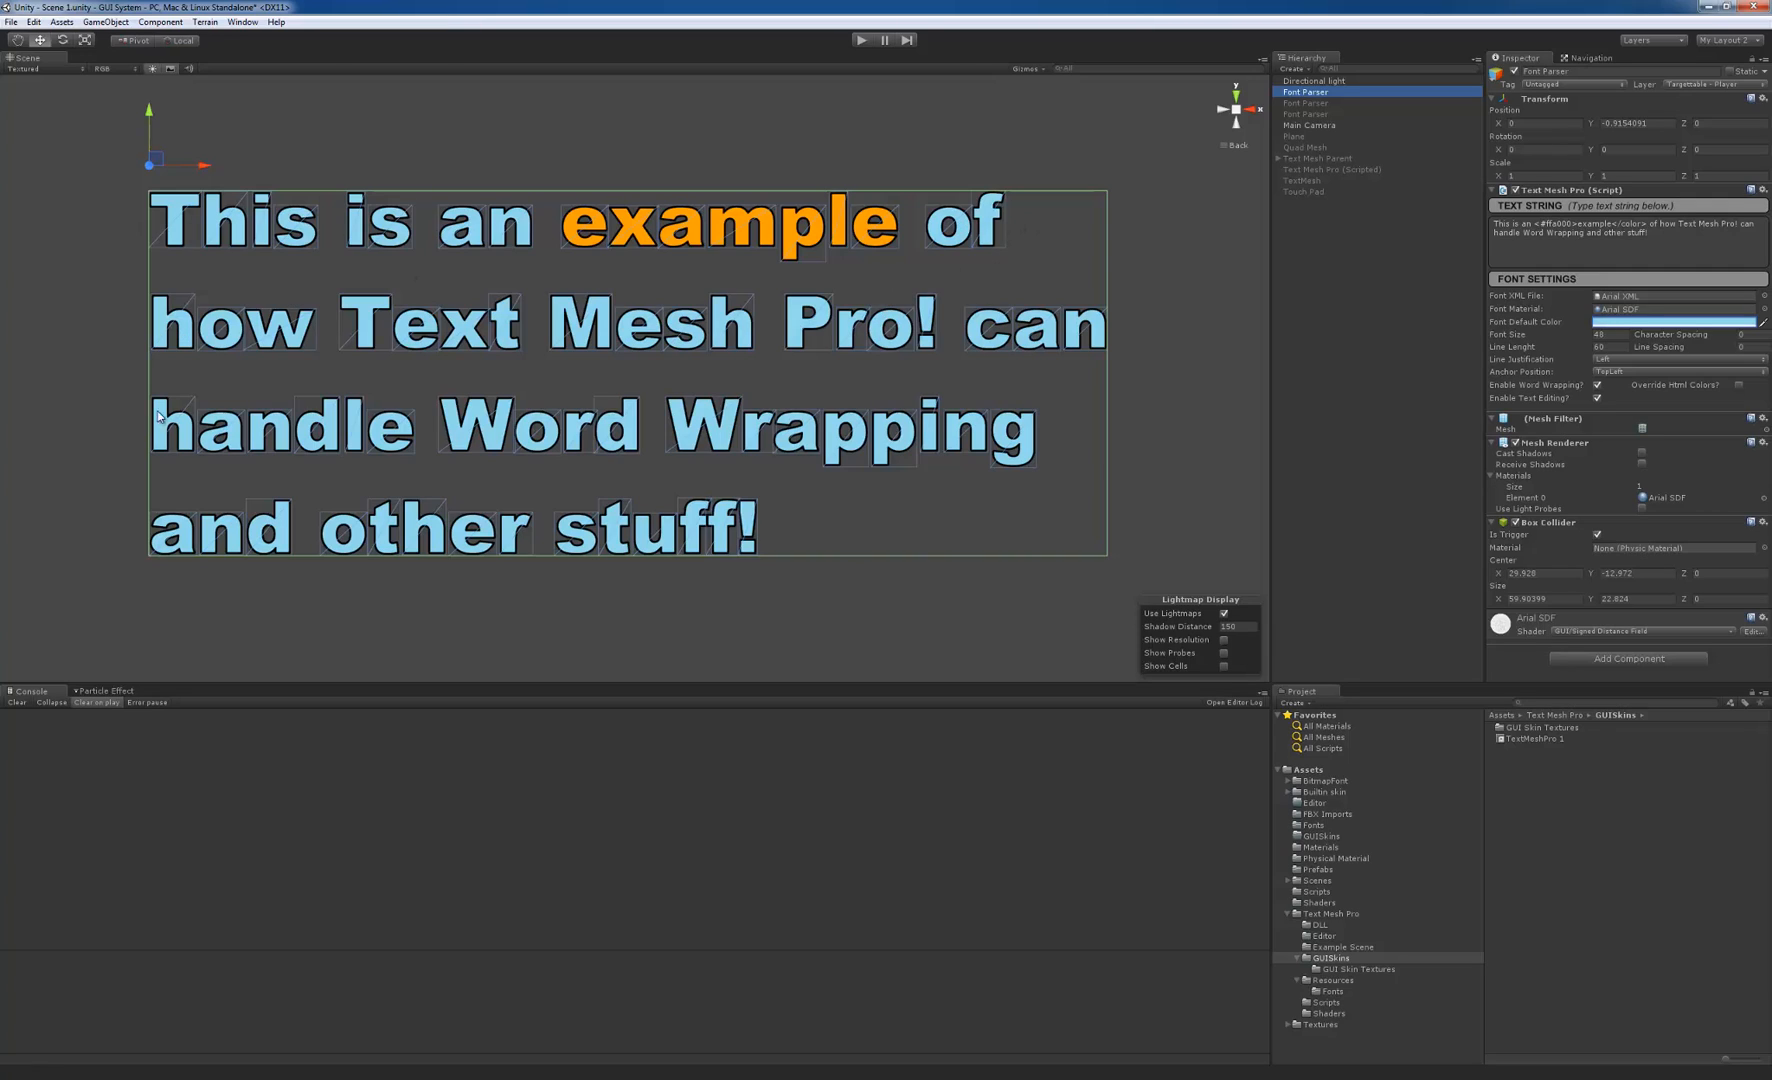
{"action": "mouse_move", "coordinate": [552, 382]}
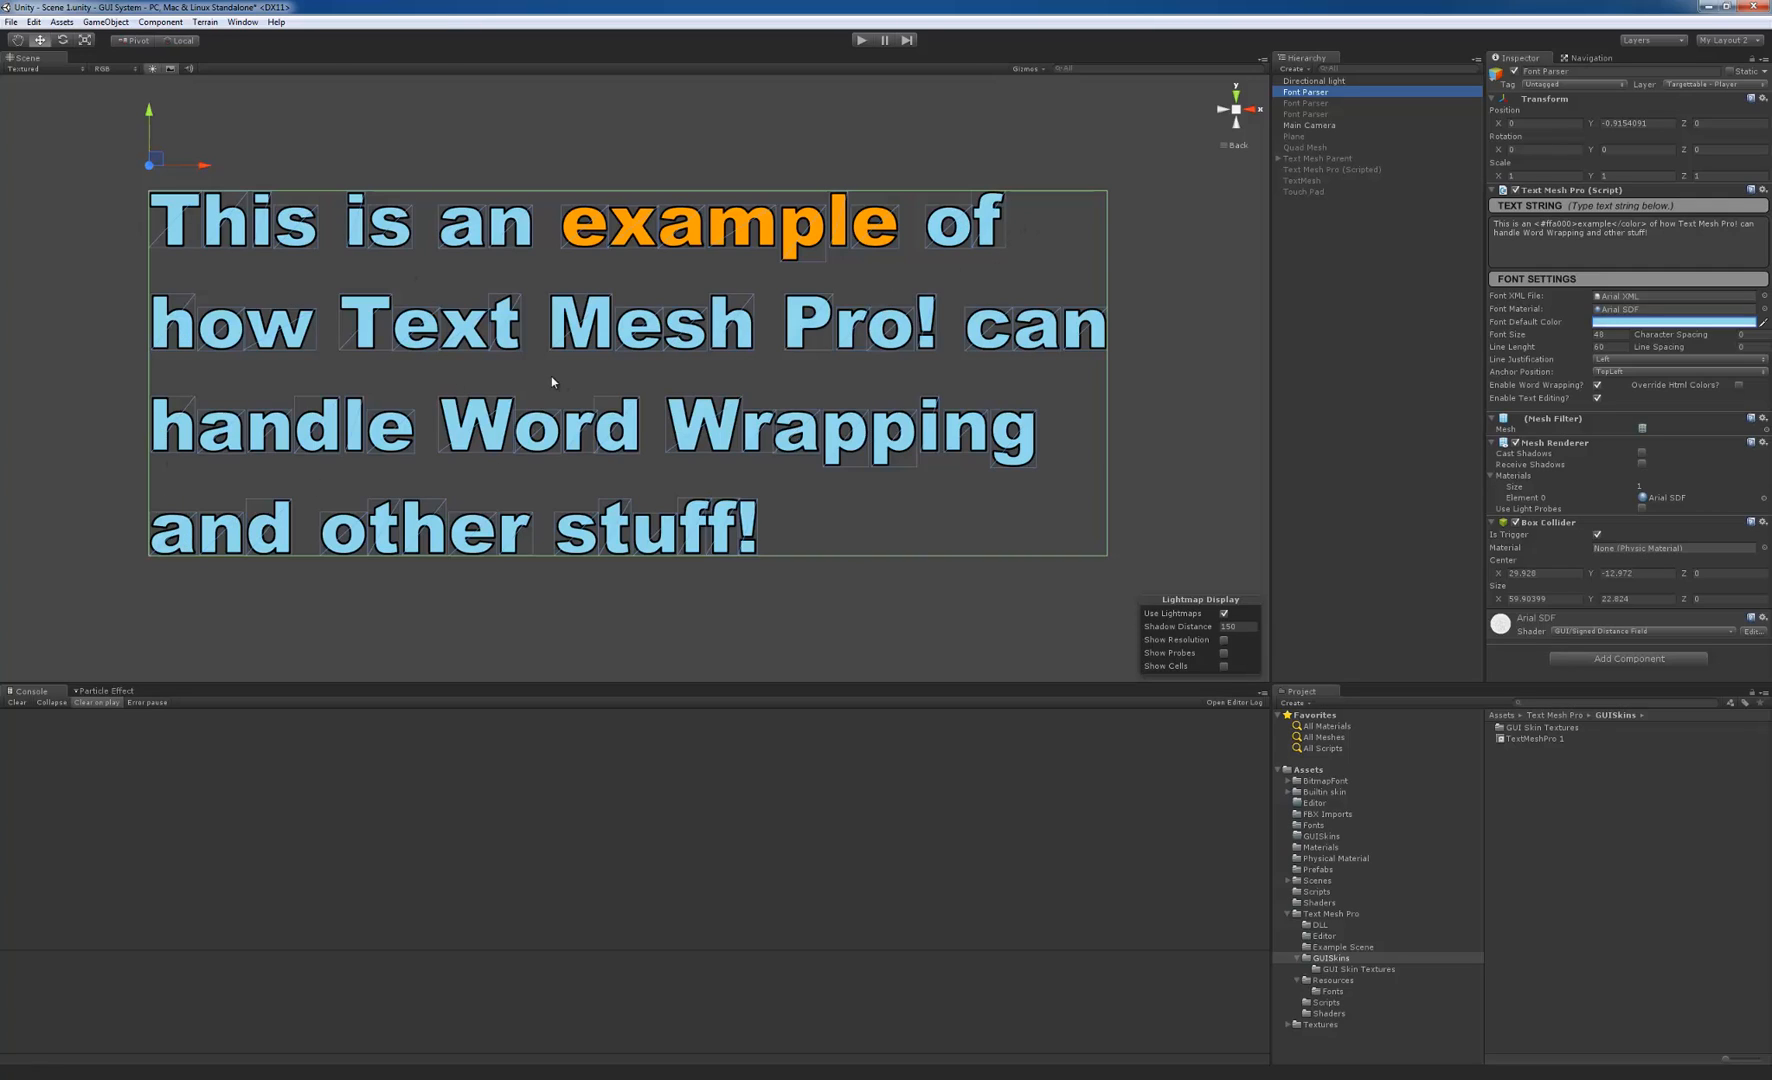
{"action": "mouse_move", "coordinate": [770, 382]}
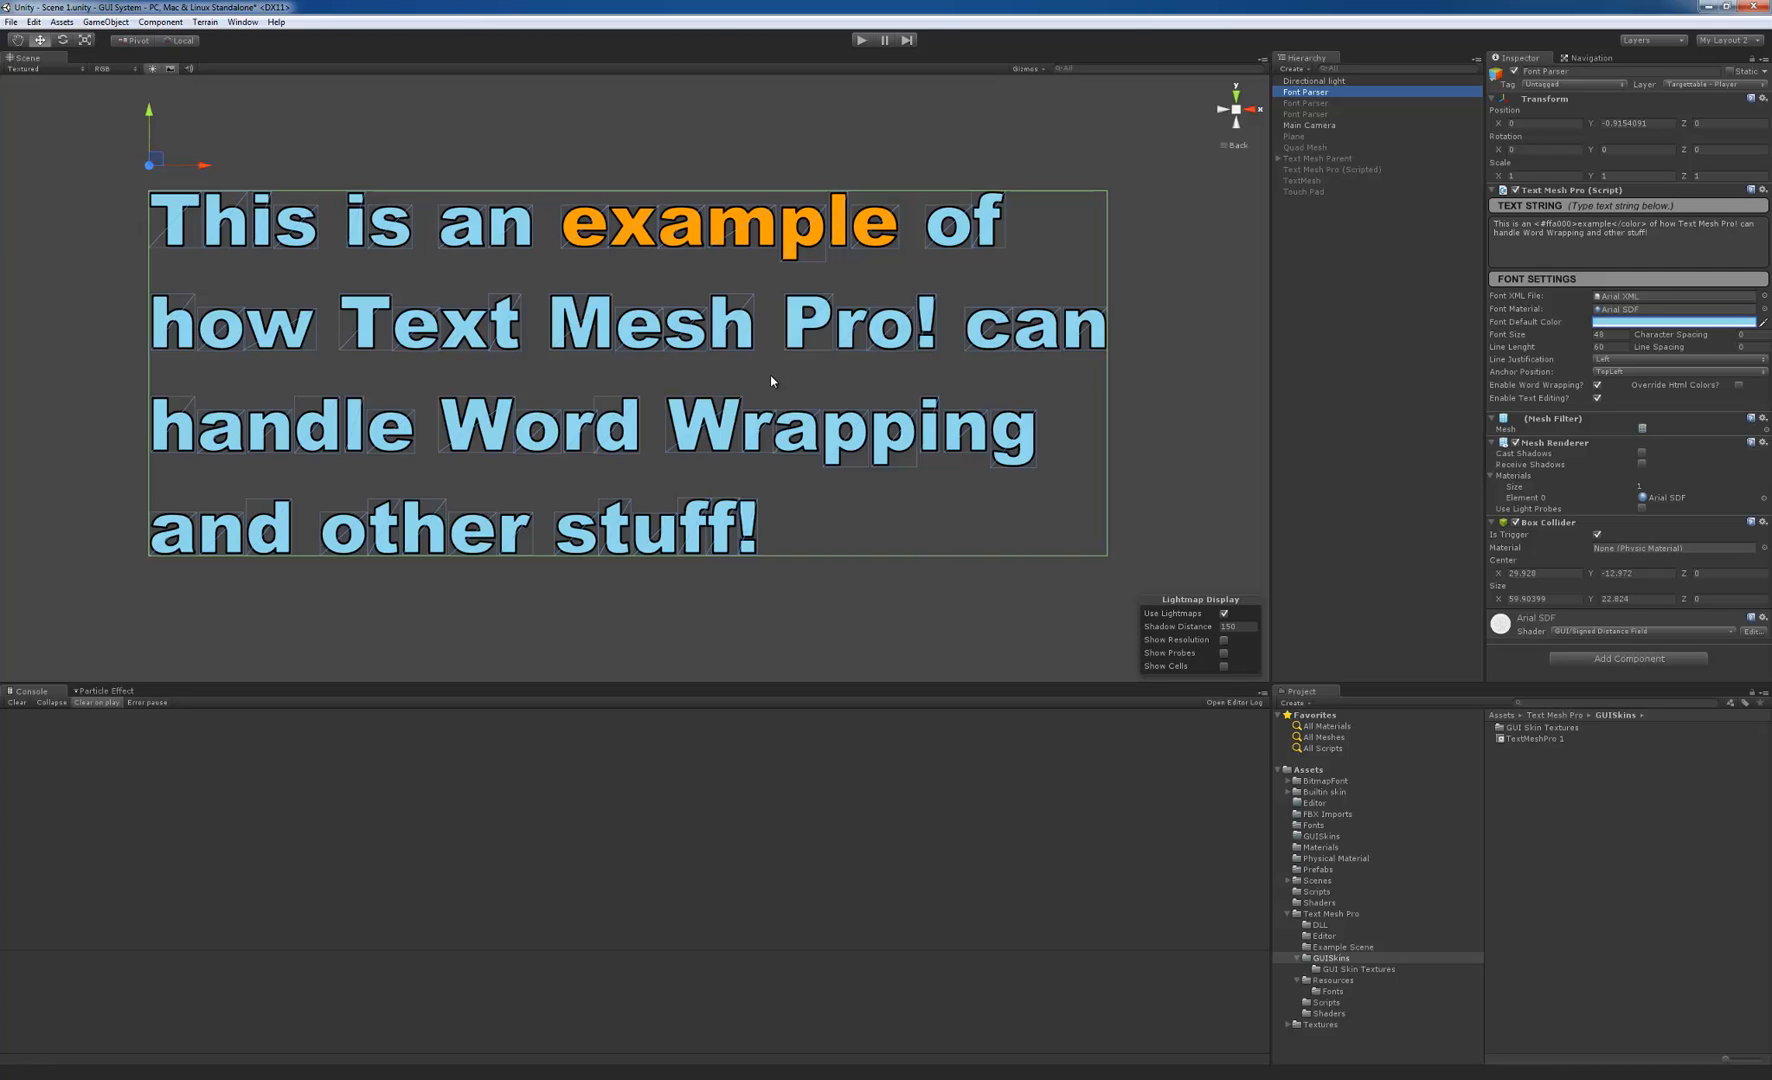
{"action": "mouse_move", "coordinate": [984, 406]}
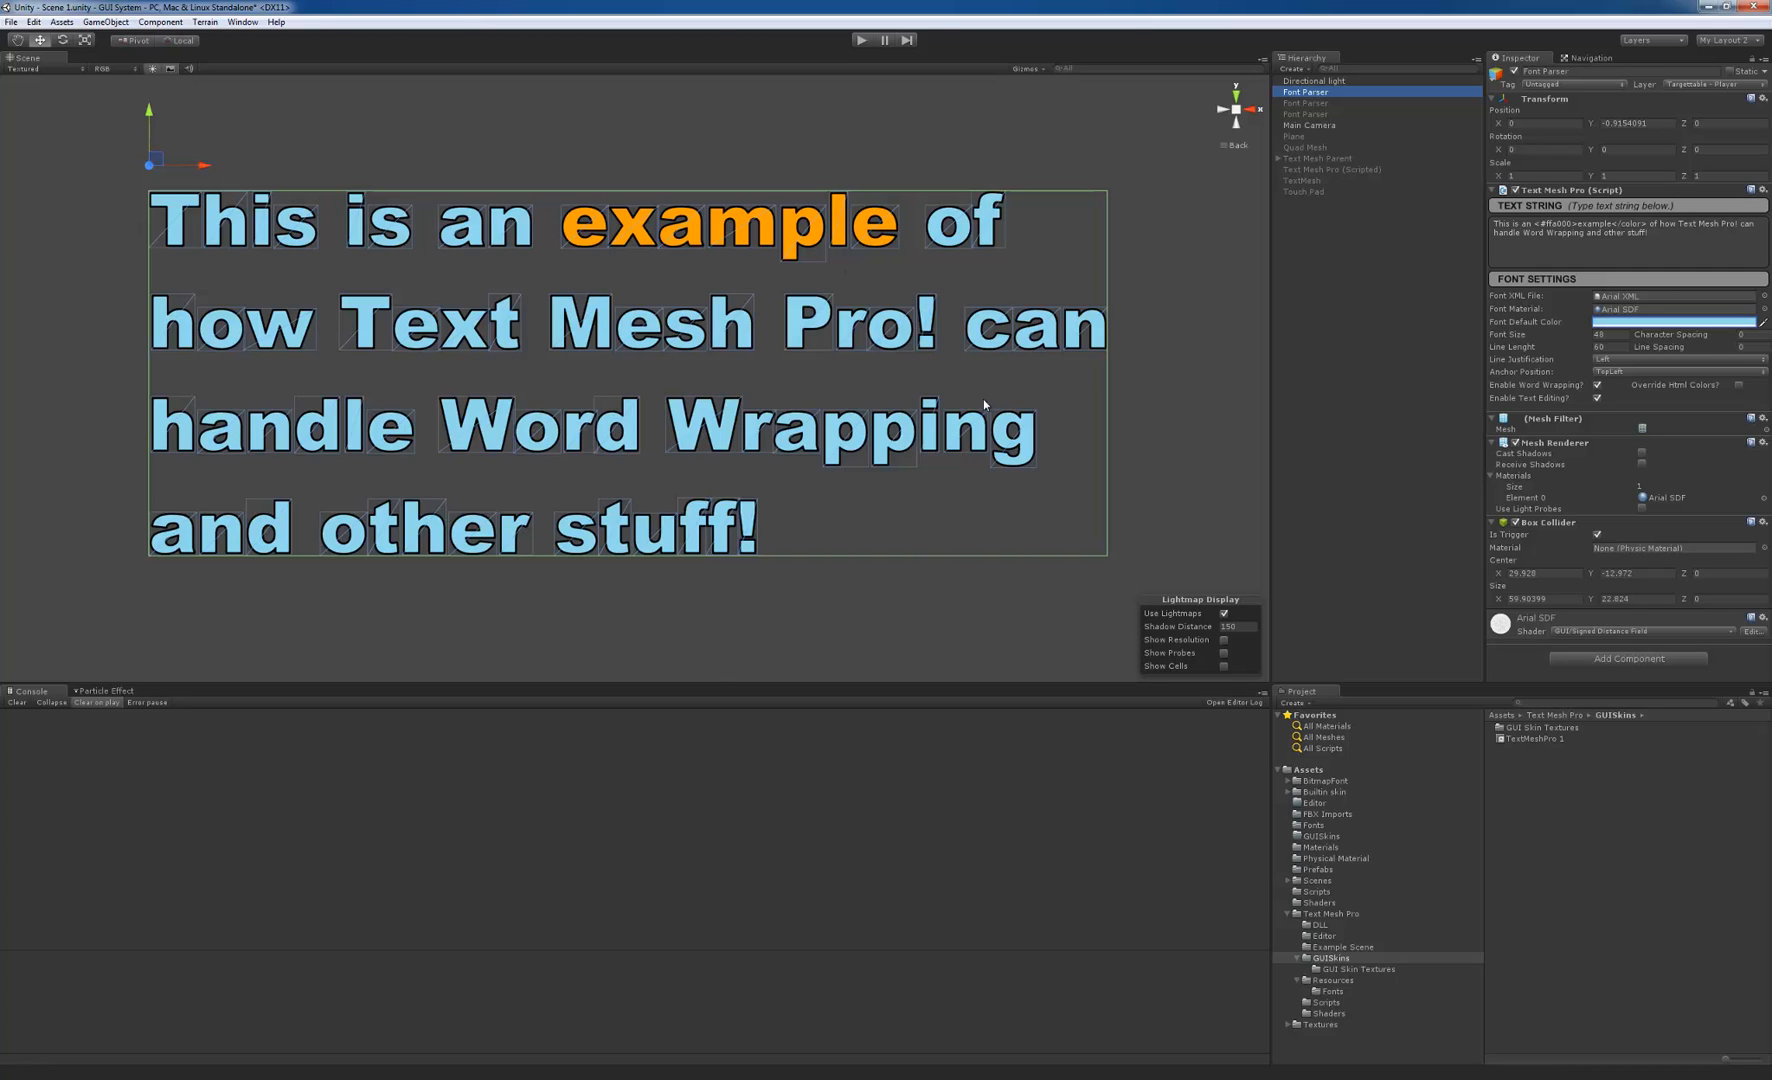
{"action": "mouse_move", "coordinate": [768, 422]}
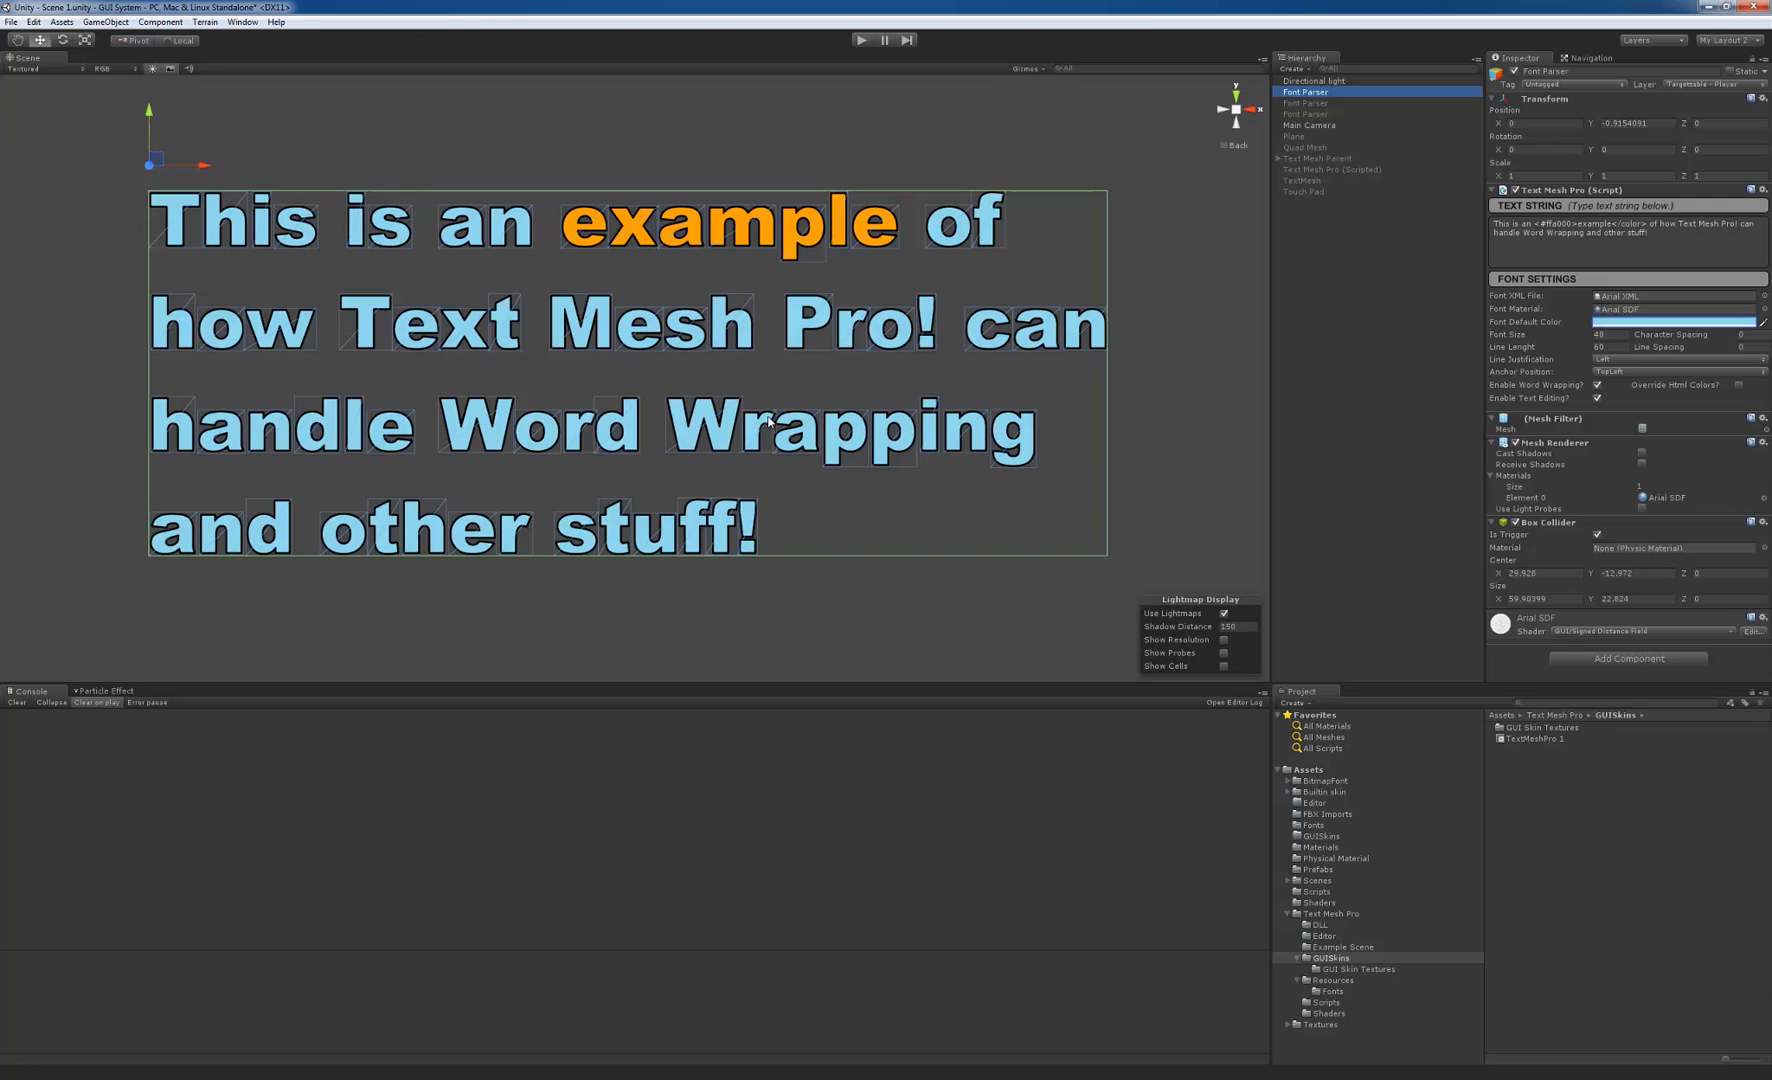
{"action": "mouse_move", "coordinate": [650, 398]}
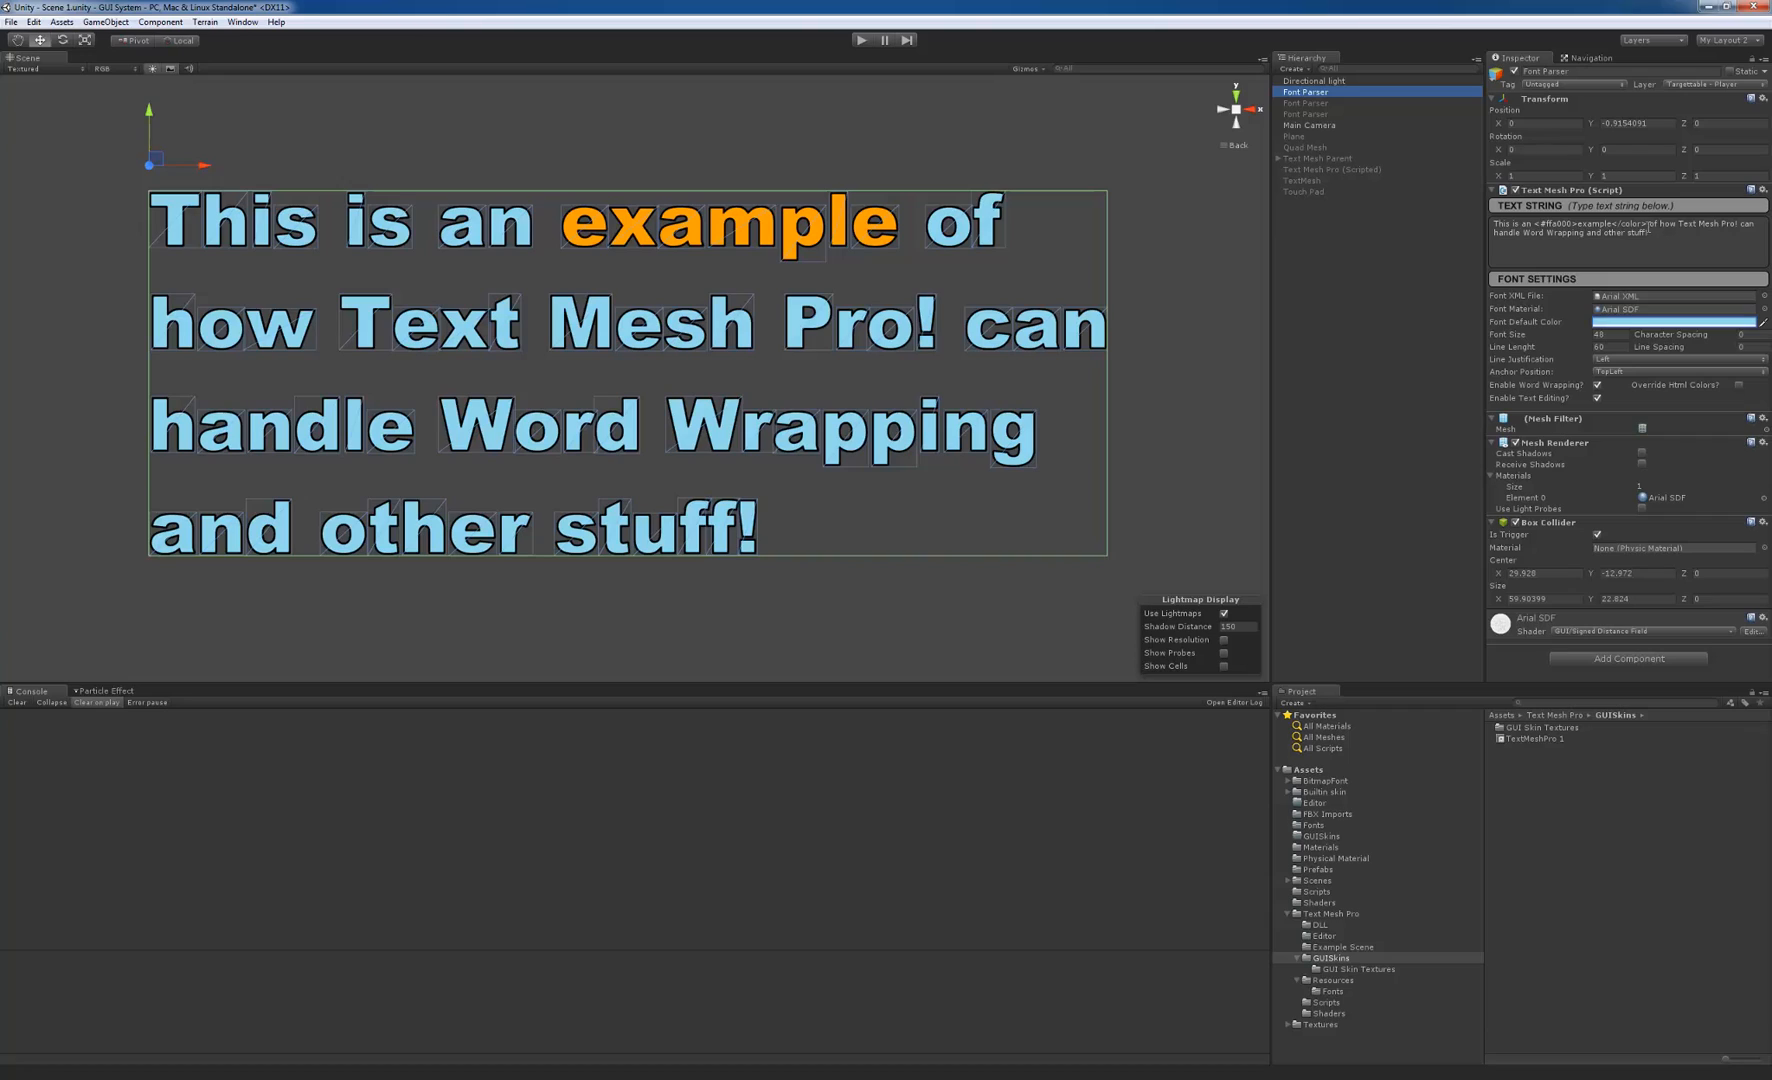
{"action": "mouse_move", "coordinate": [1612, 246]}
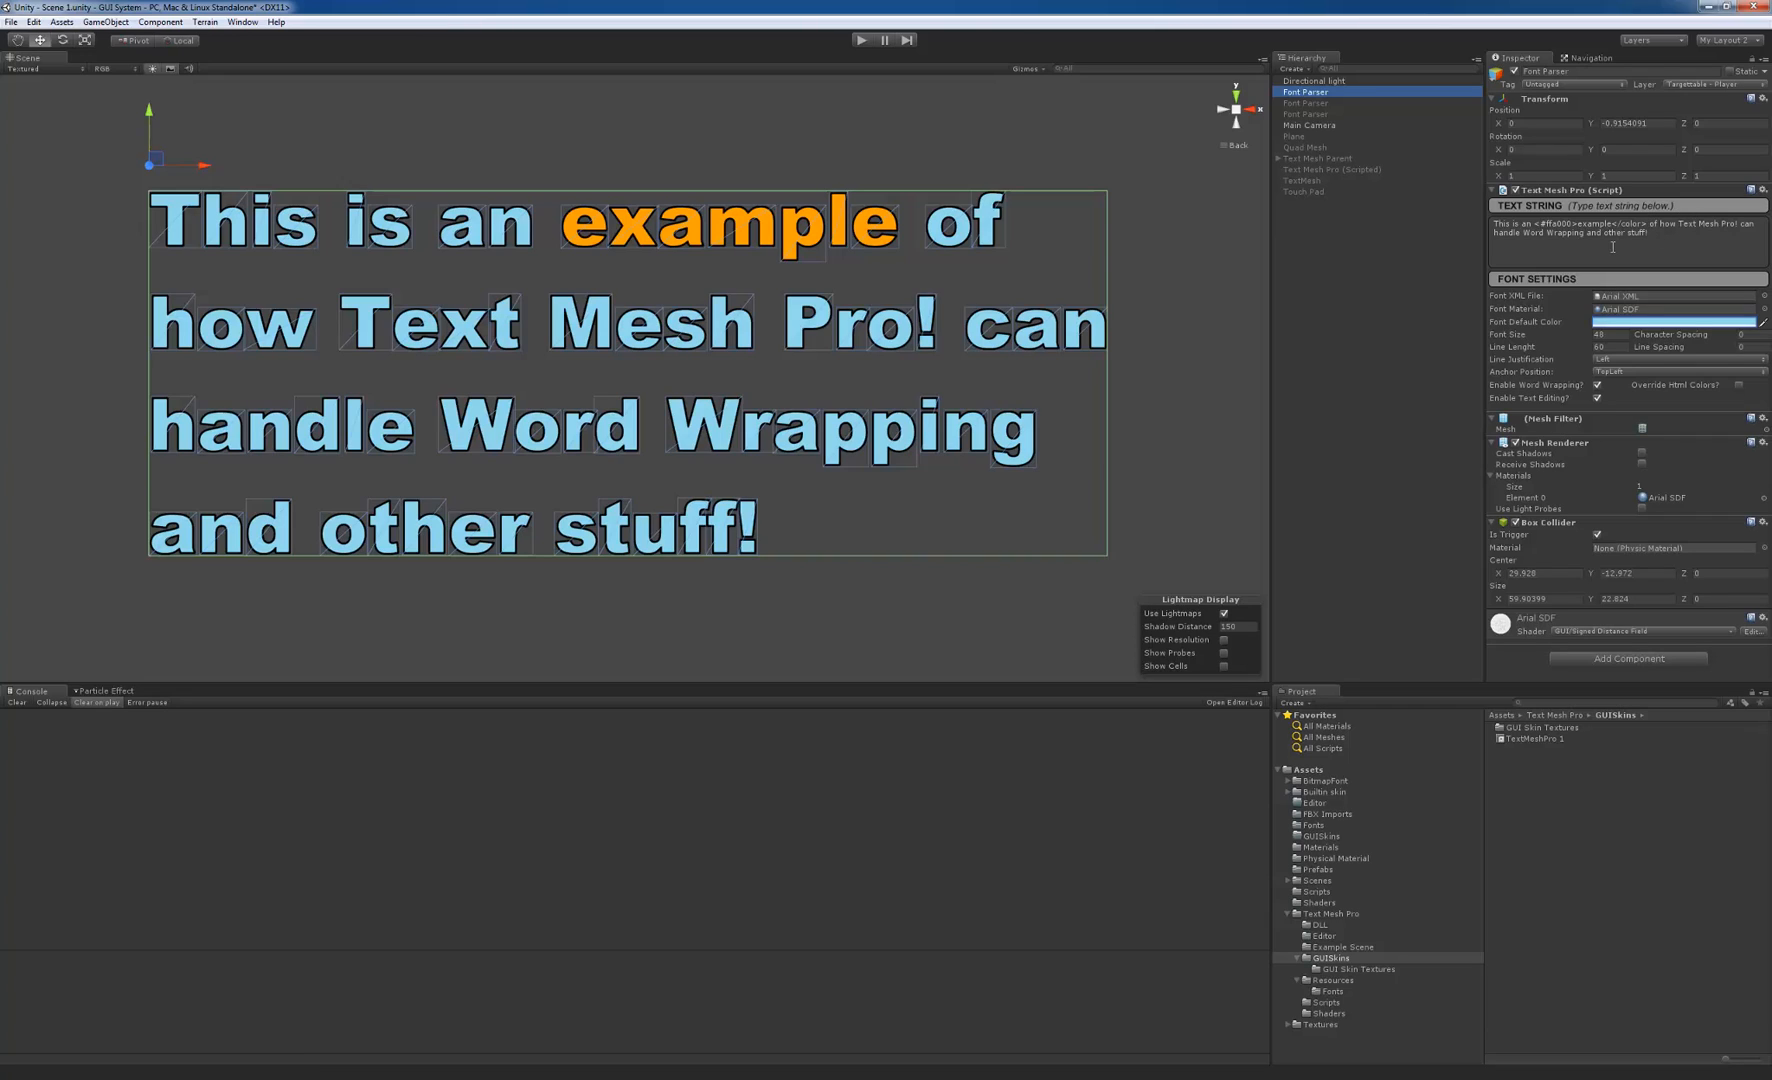
{"action": "mouse_move", "coordinate": [1598, 374]}
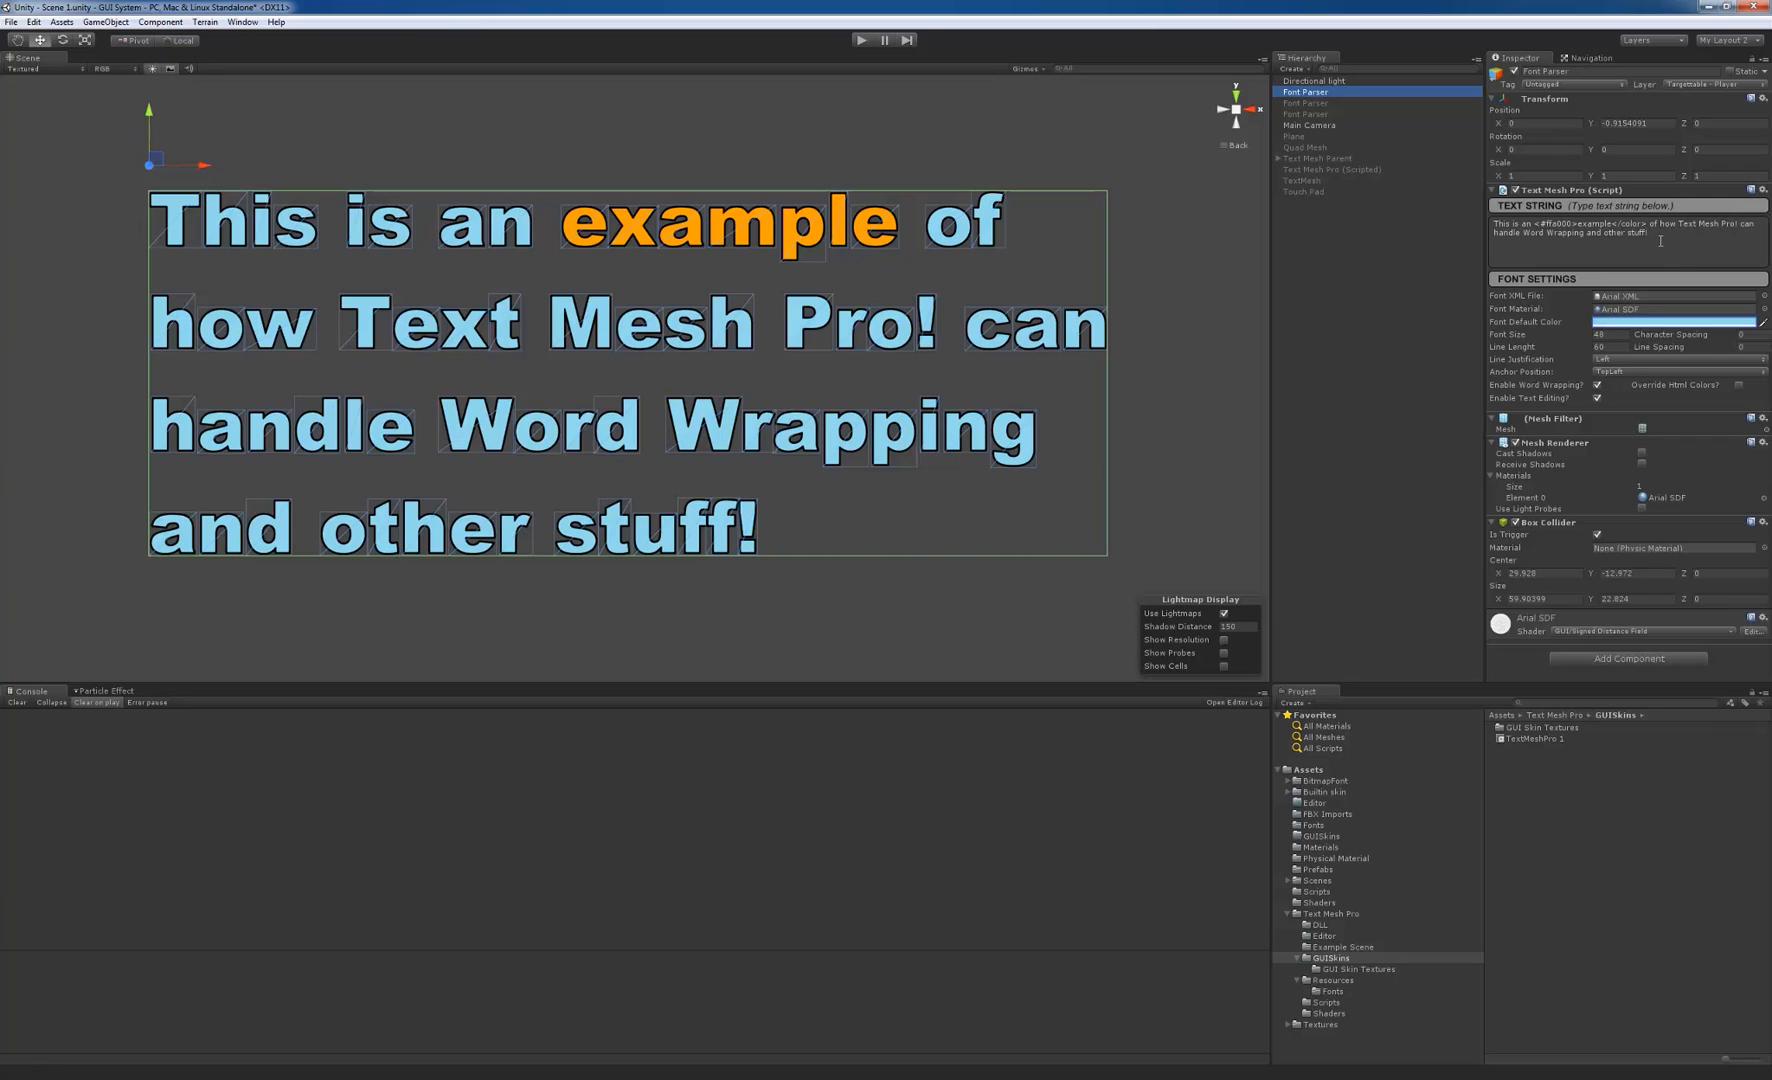
{"action": "triple_click", "coordinate": [1616, 228]}
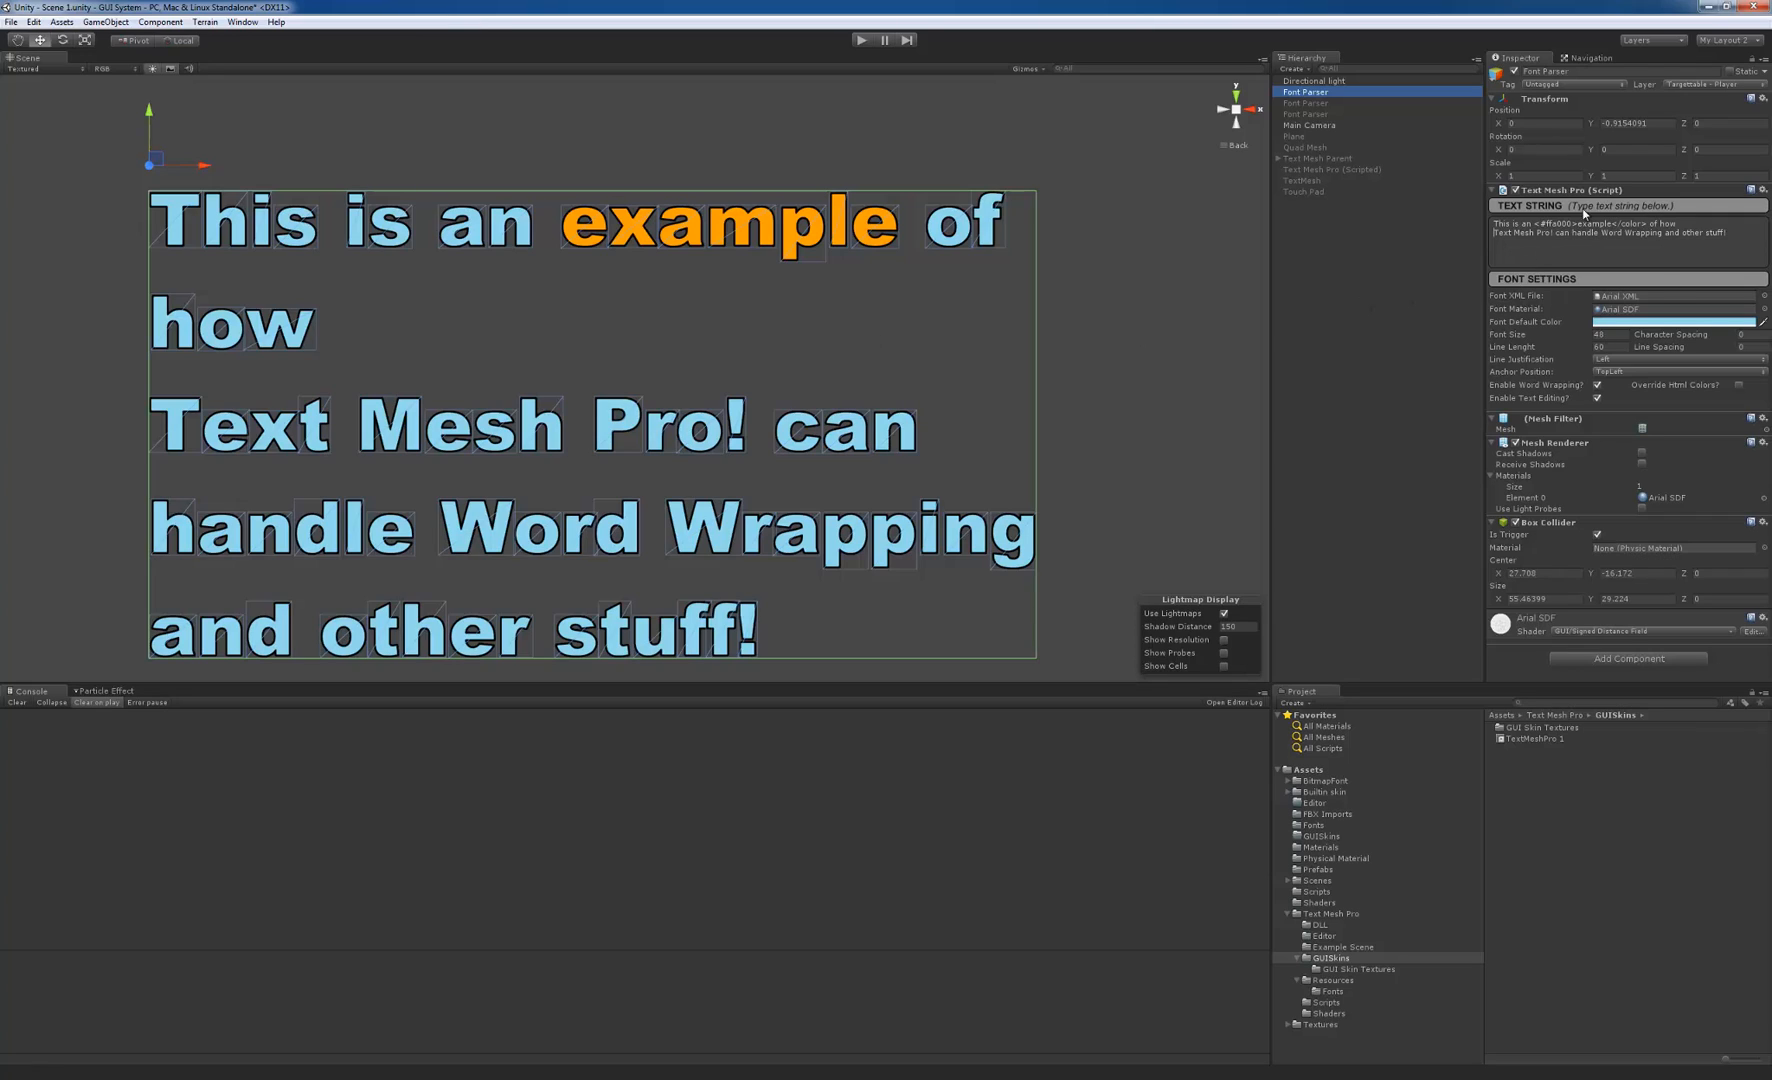
{"action": "mouse_move", "coordinate": [1610, 216]}
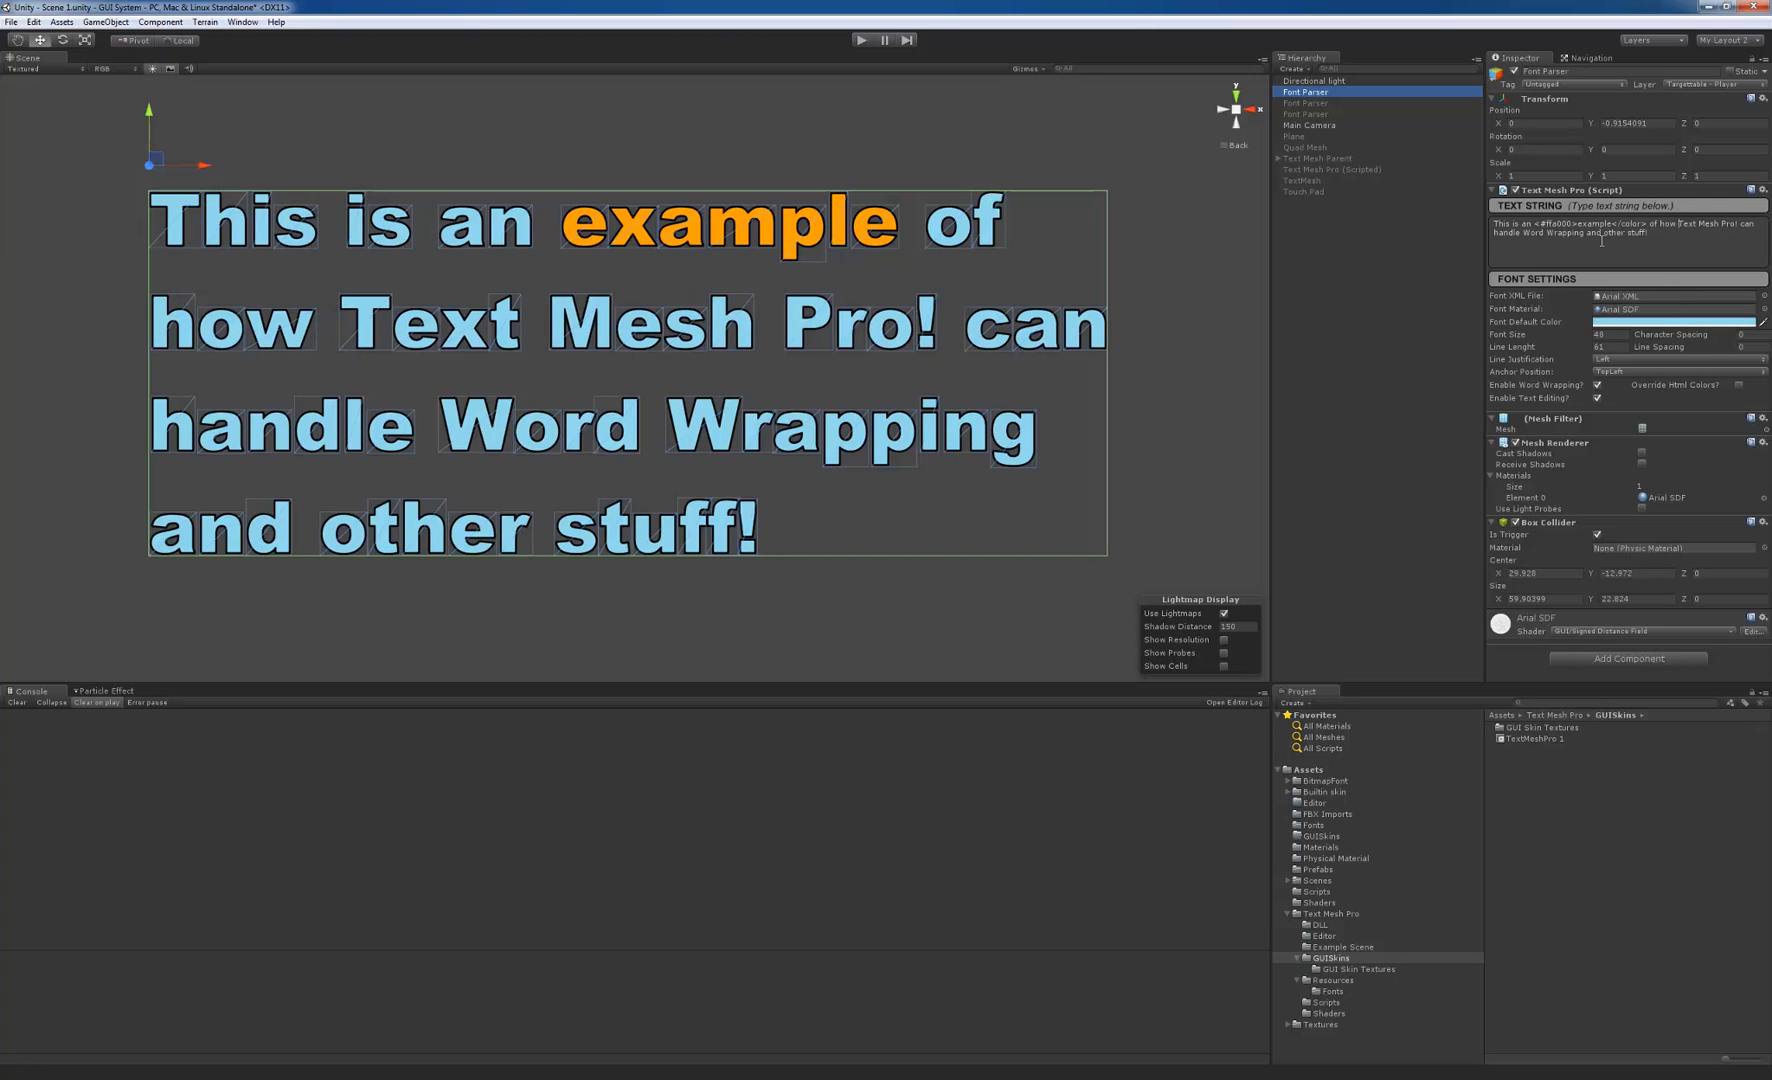
{"action": "mouse_move", "coordinate": [1542, 282]}
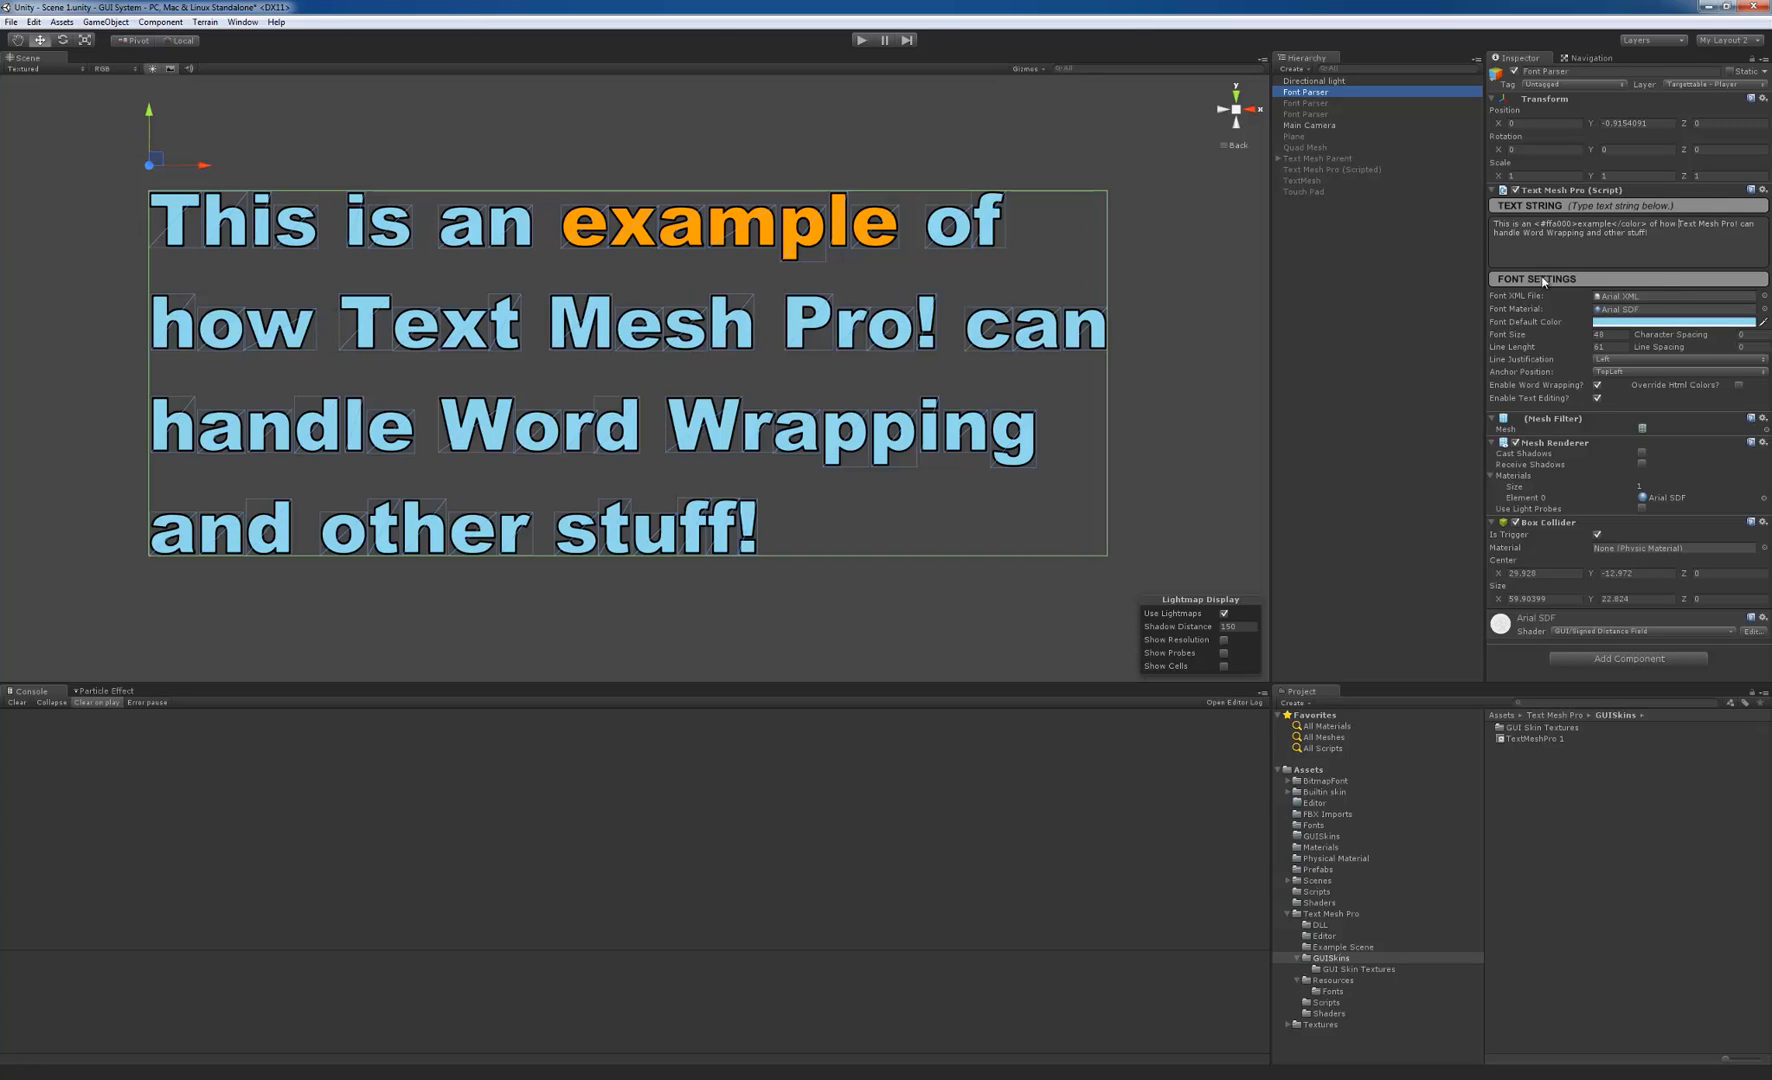
{"action": "mouse_move", "coordinate": [1510, 310]}
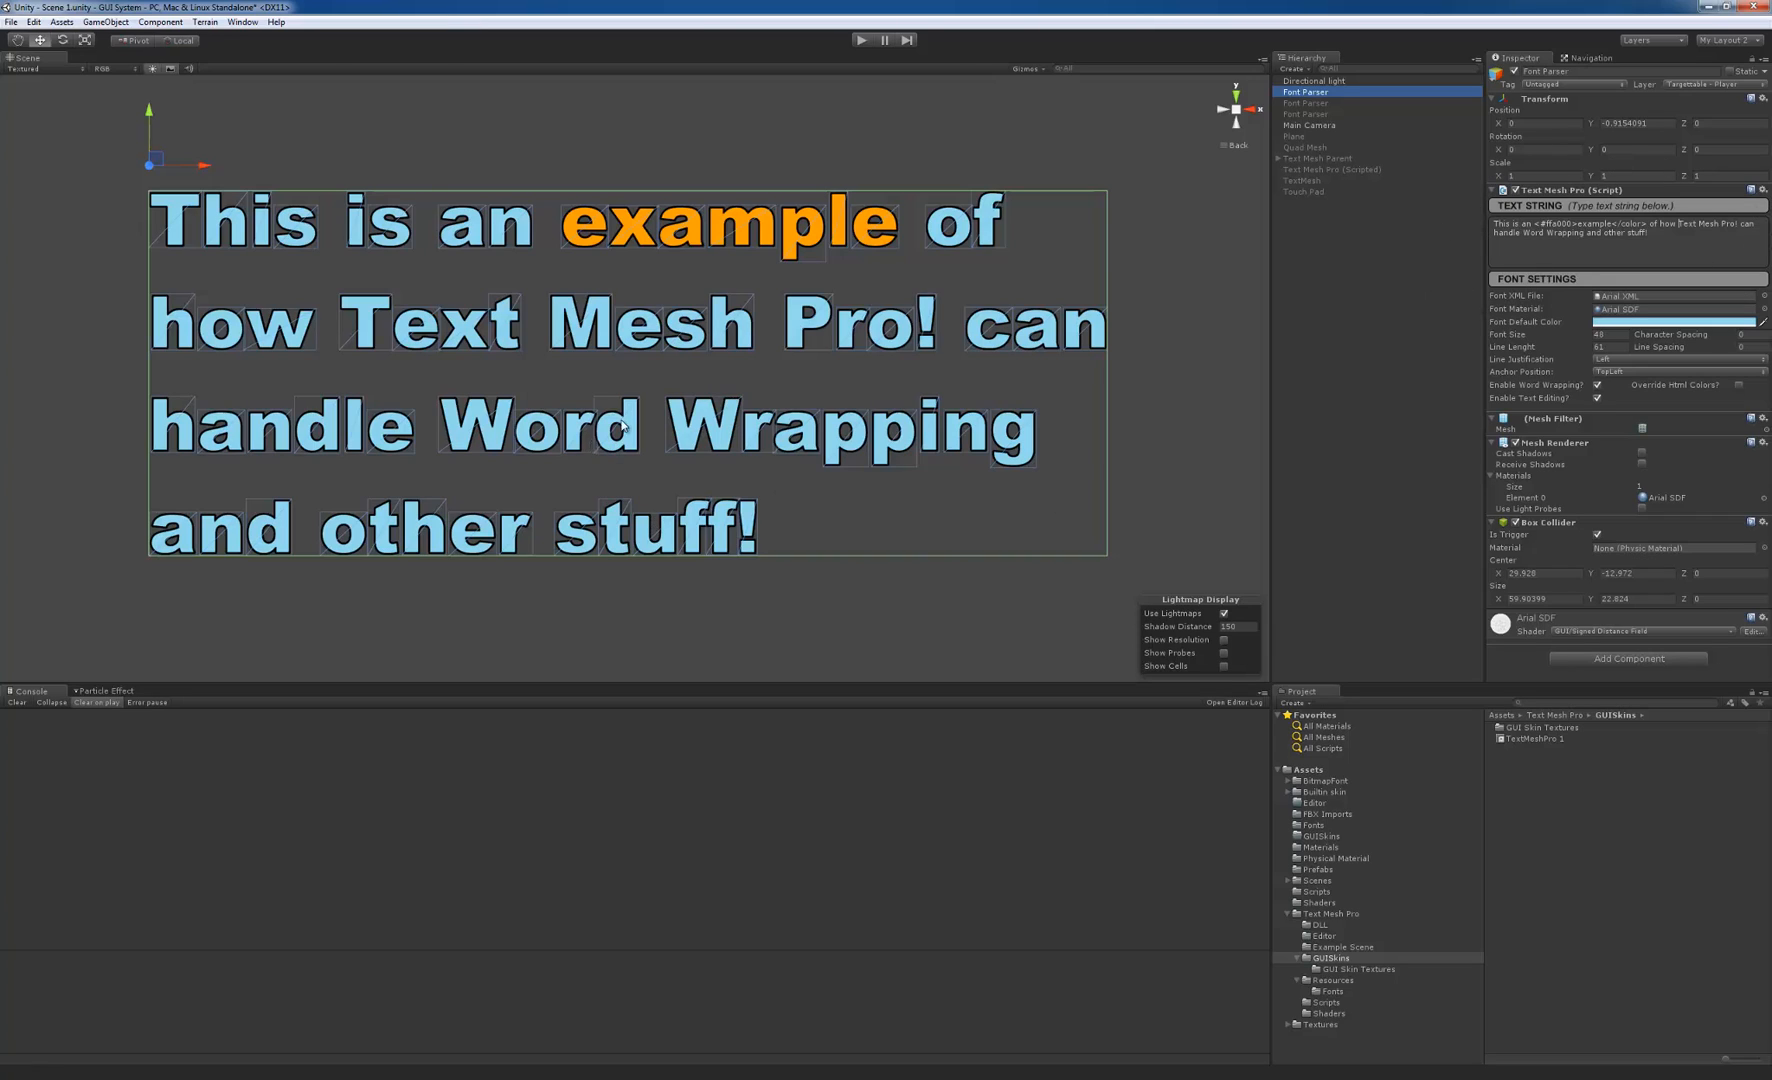
{"action": "mouse_move", "coordinate": [764, 546]}
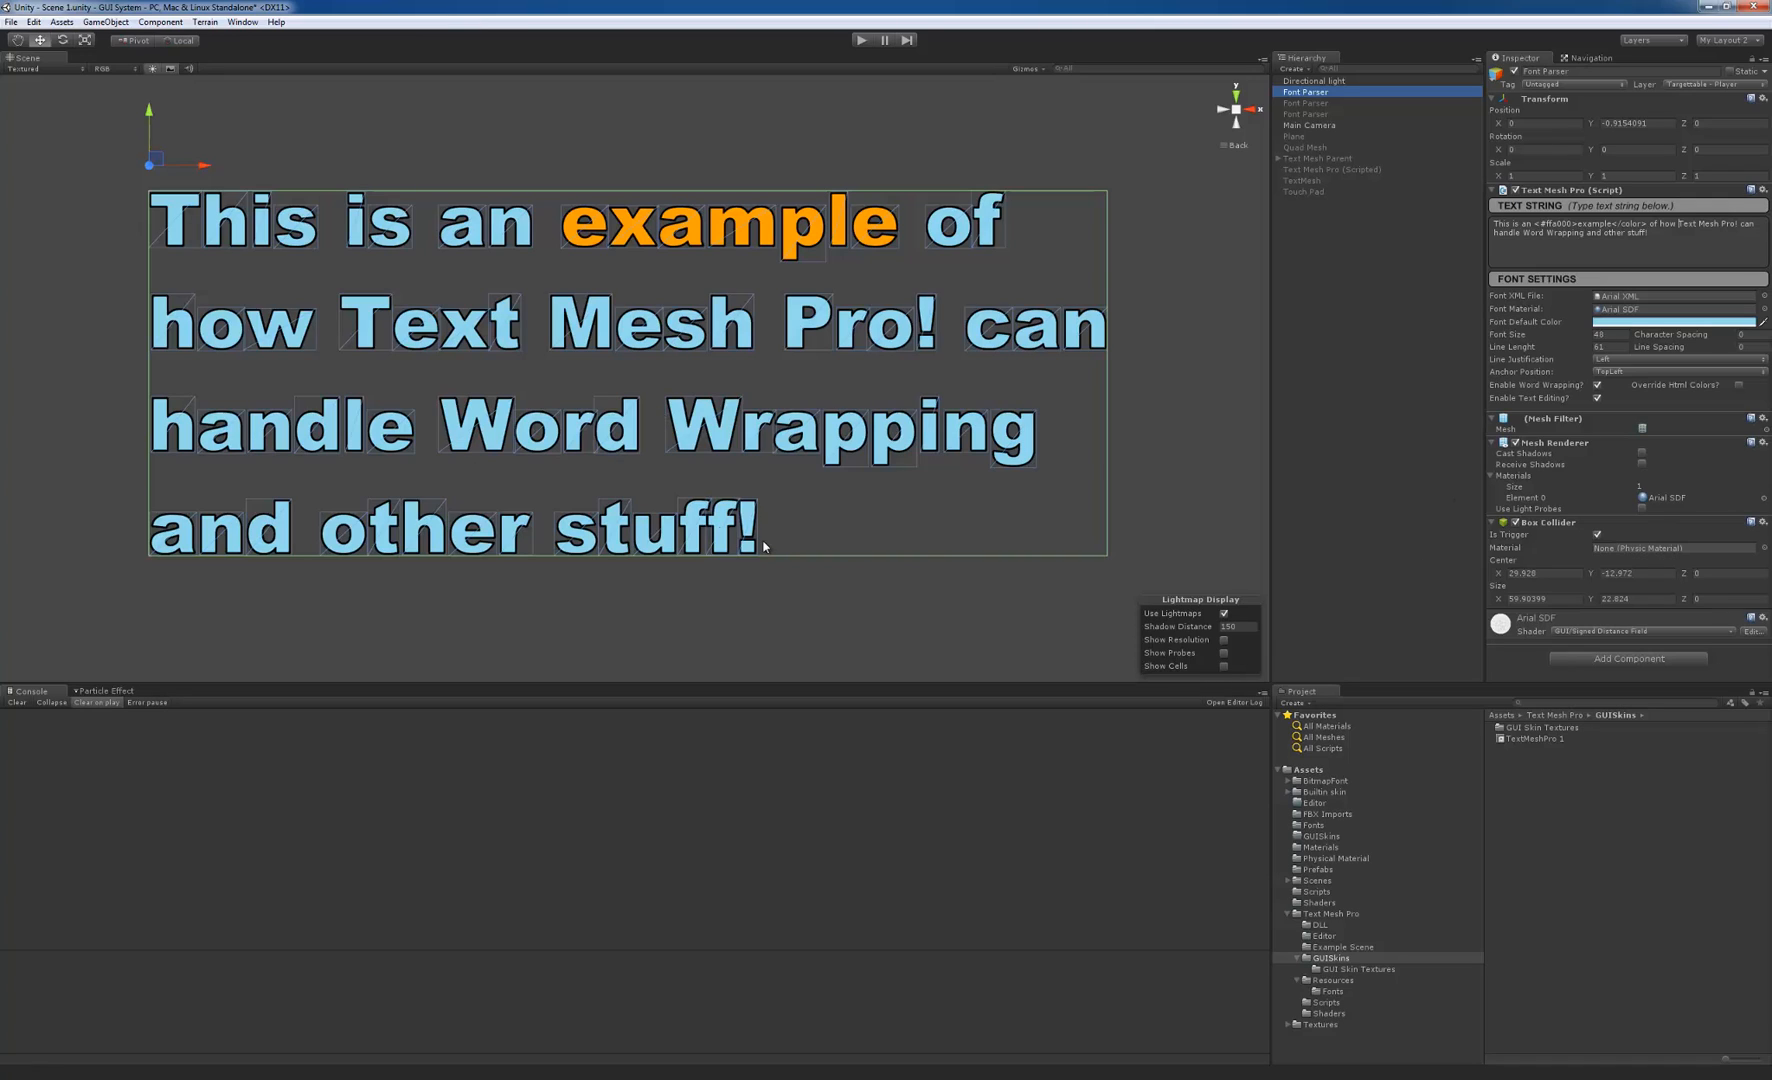
{"action": "mouse_move", "coordinate": [870, 500]}
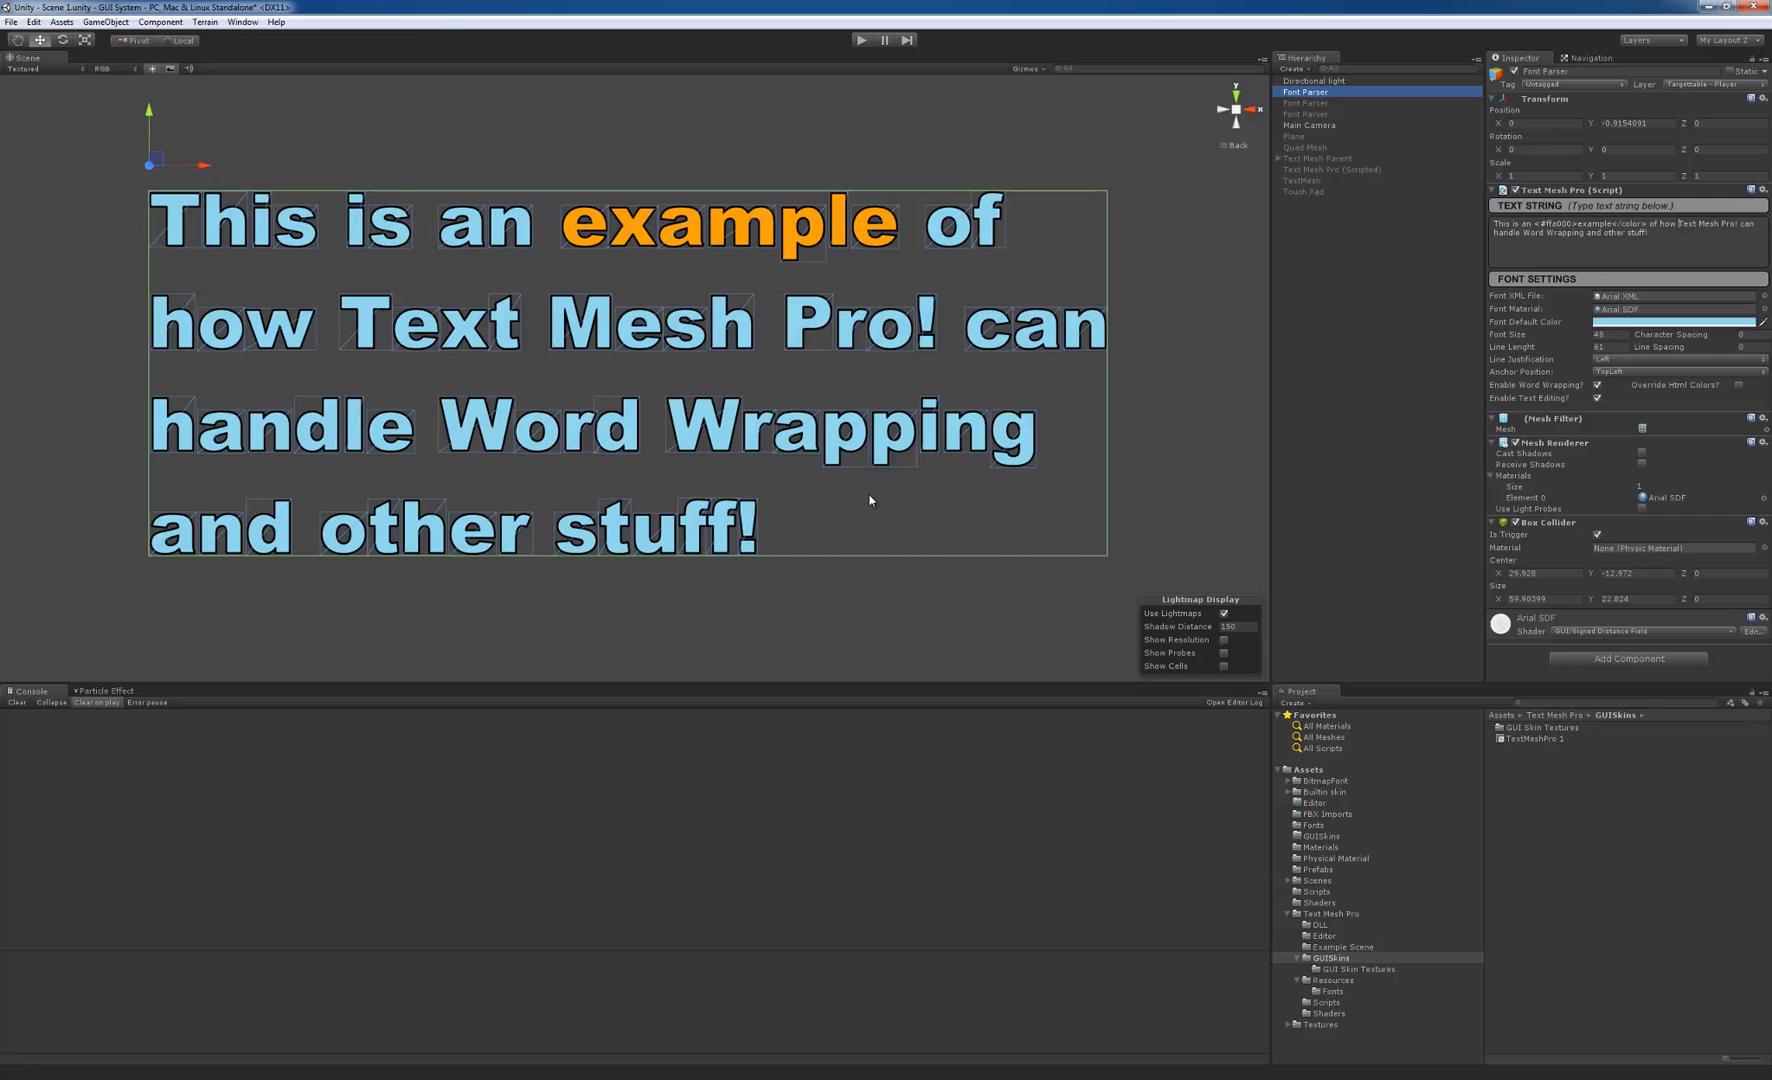
{"action": "mouse_move", "coordinate": [486, 204]}
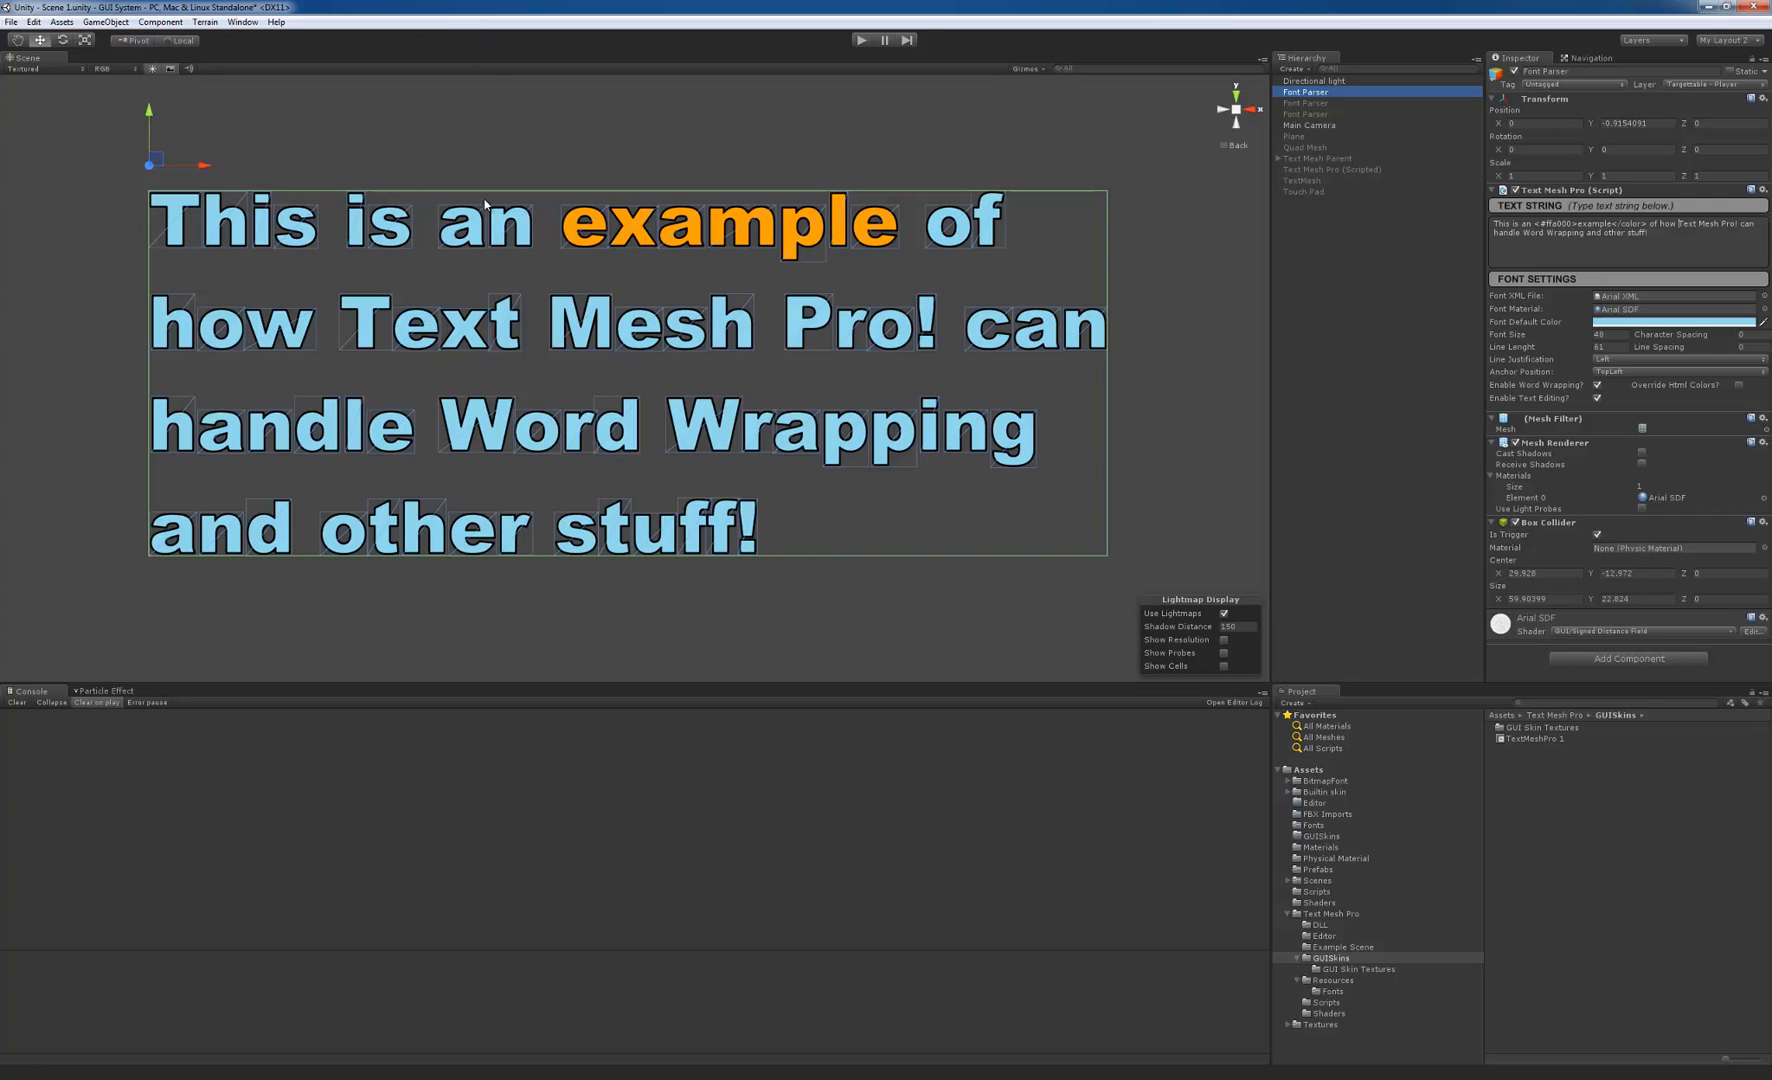
{"action": "mouse_move", "coordinate": [678, 406]}
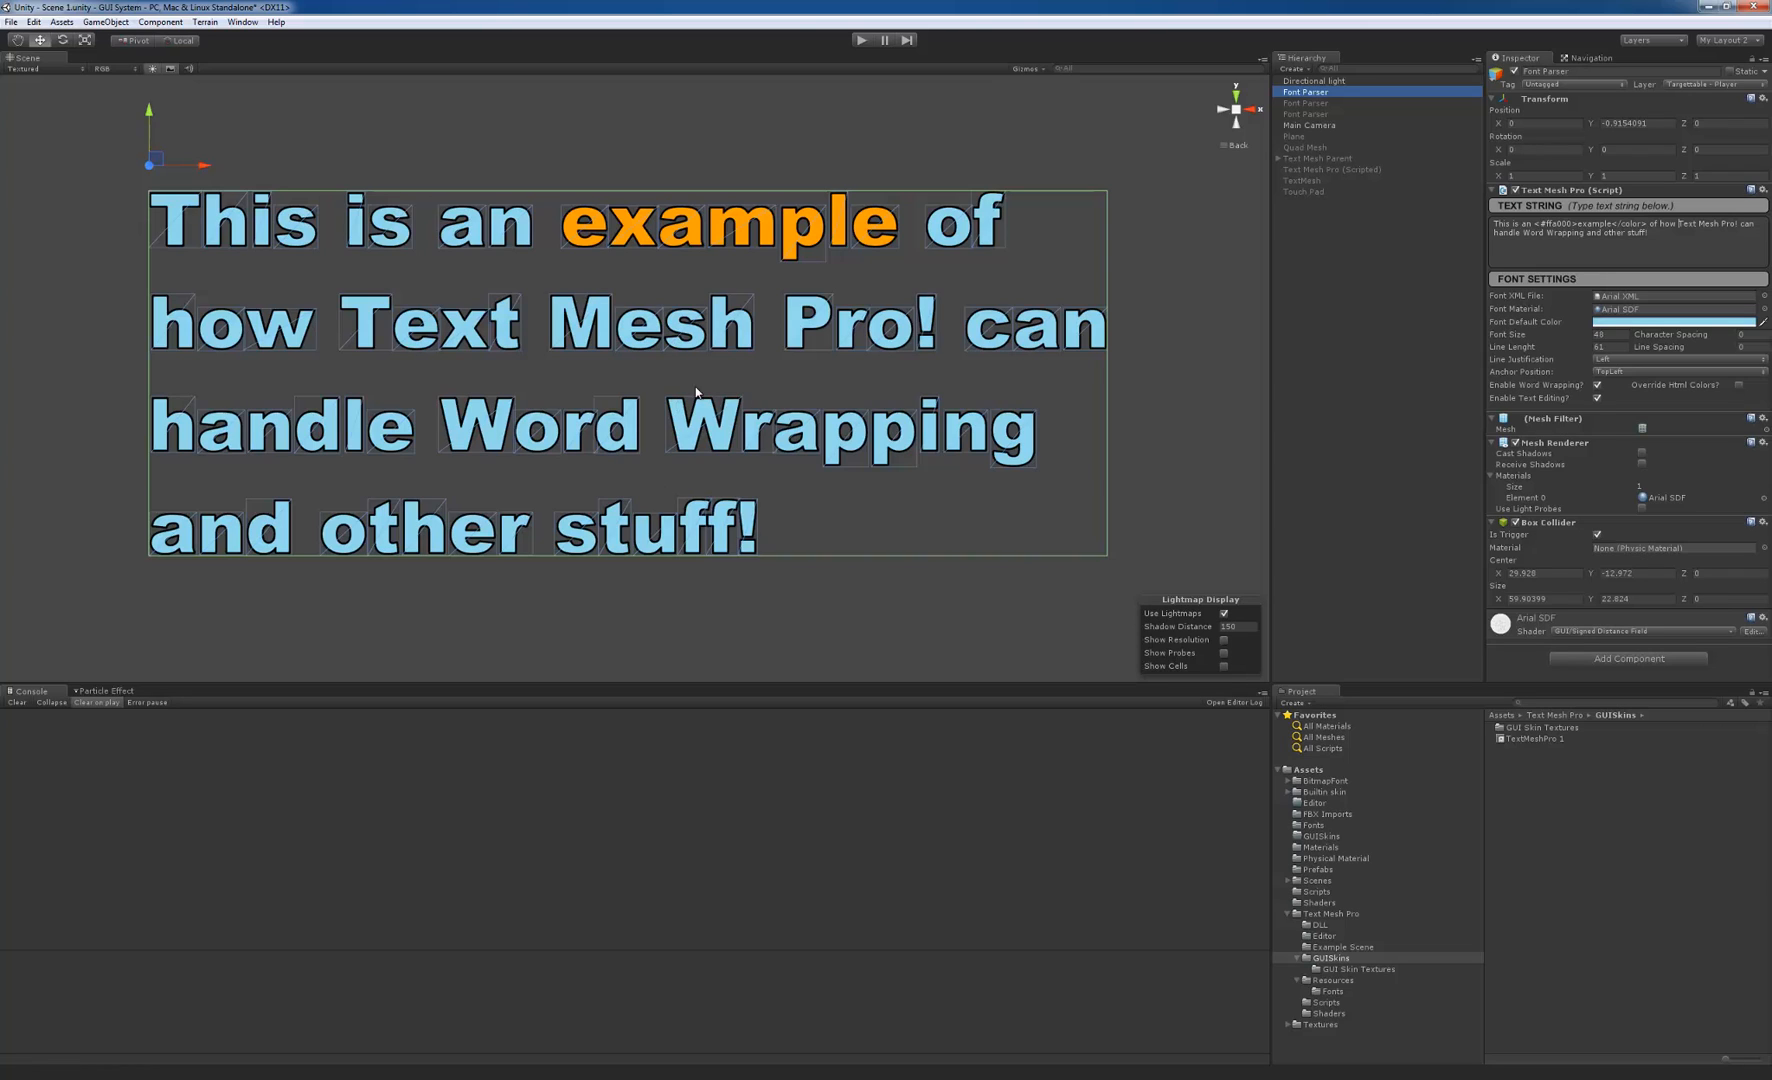
{"action": "mouse_move", "coordinate": [870, 438]}
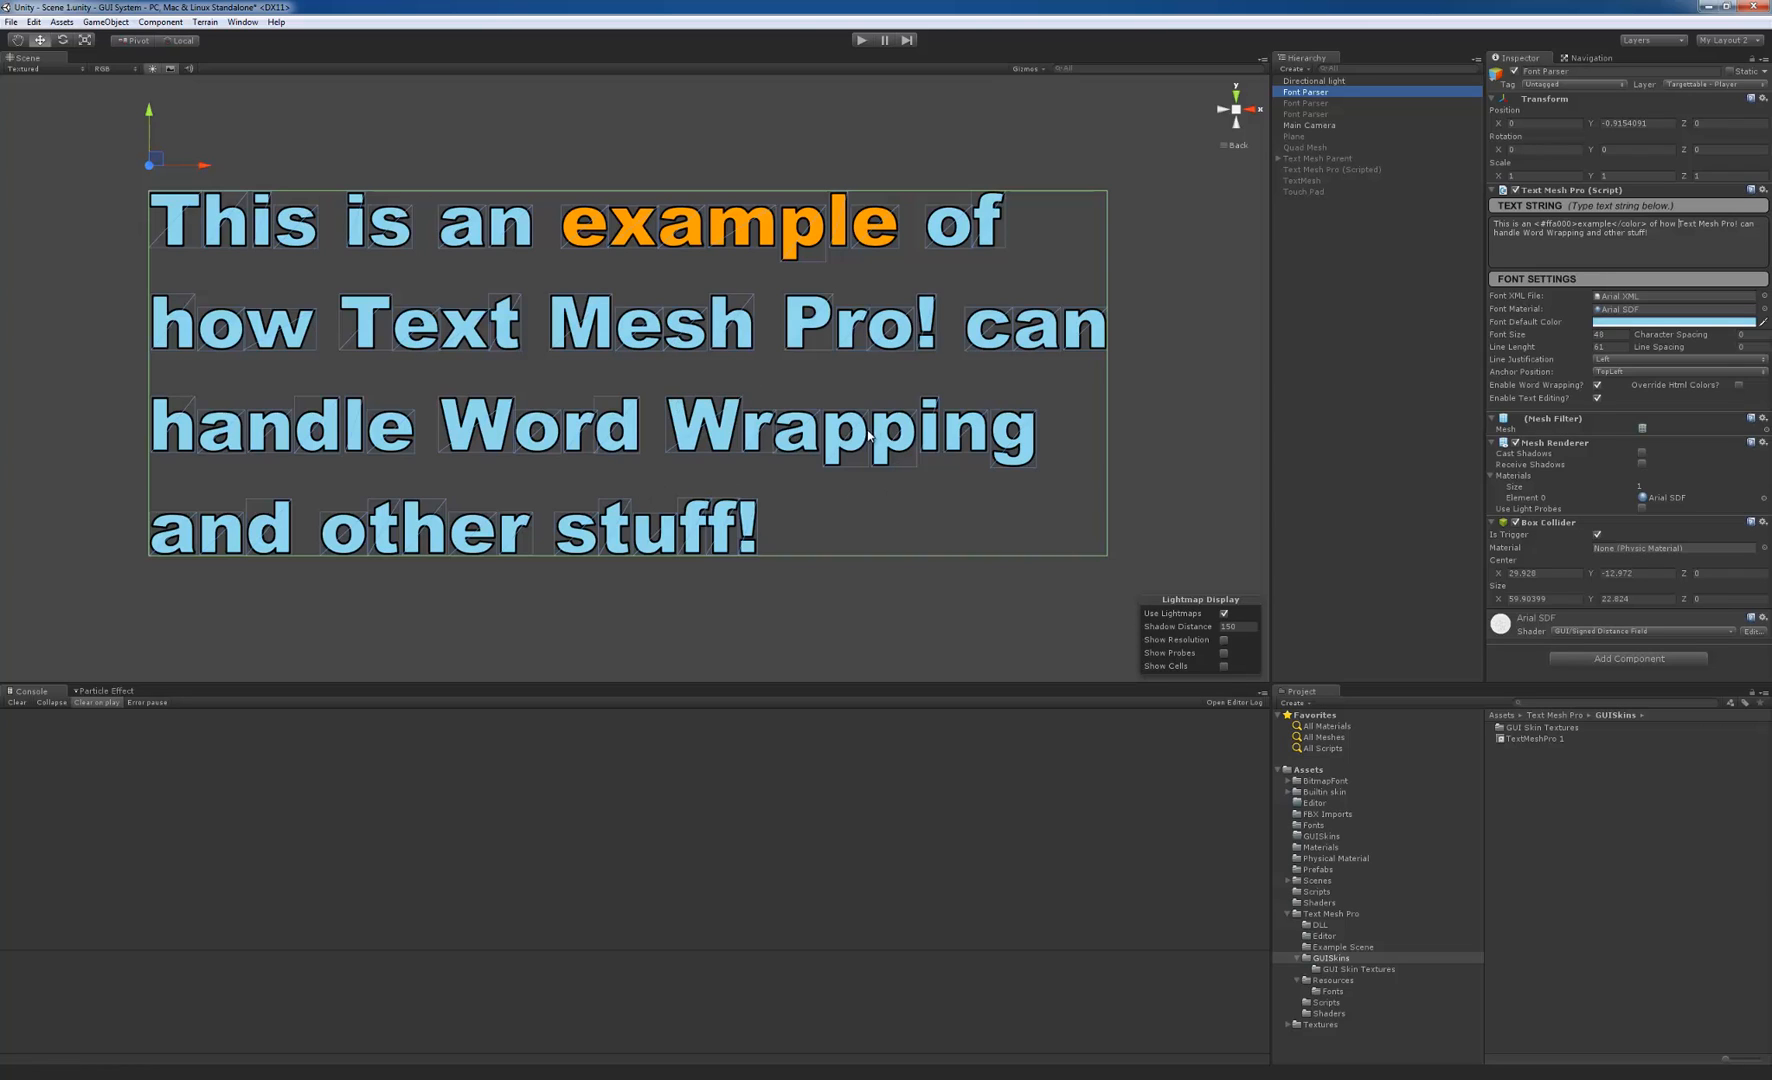
{"action": "mouse_move", "coordinate": [1688, 412]}
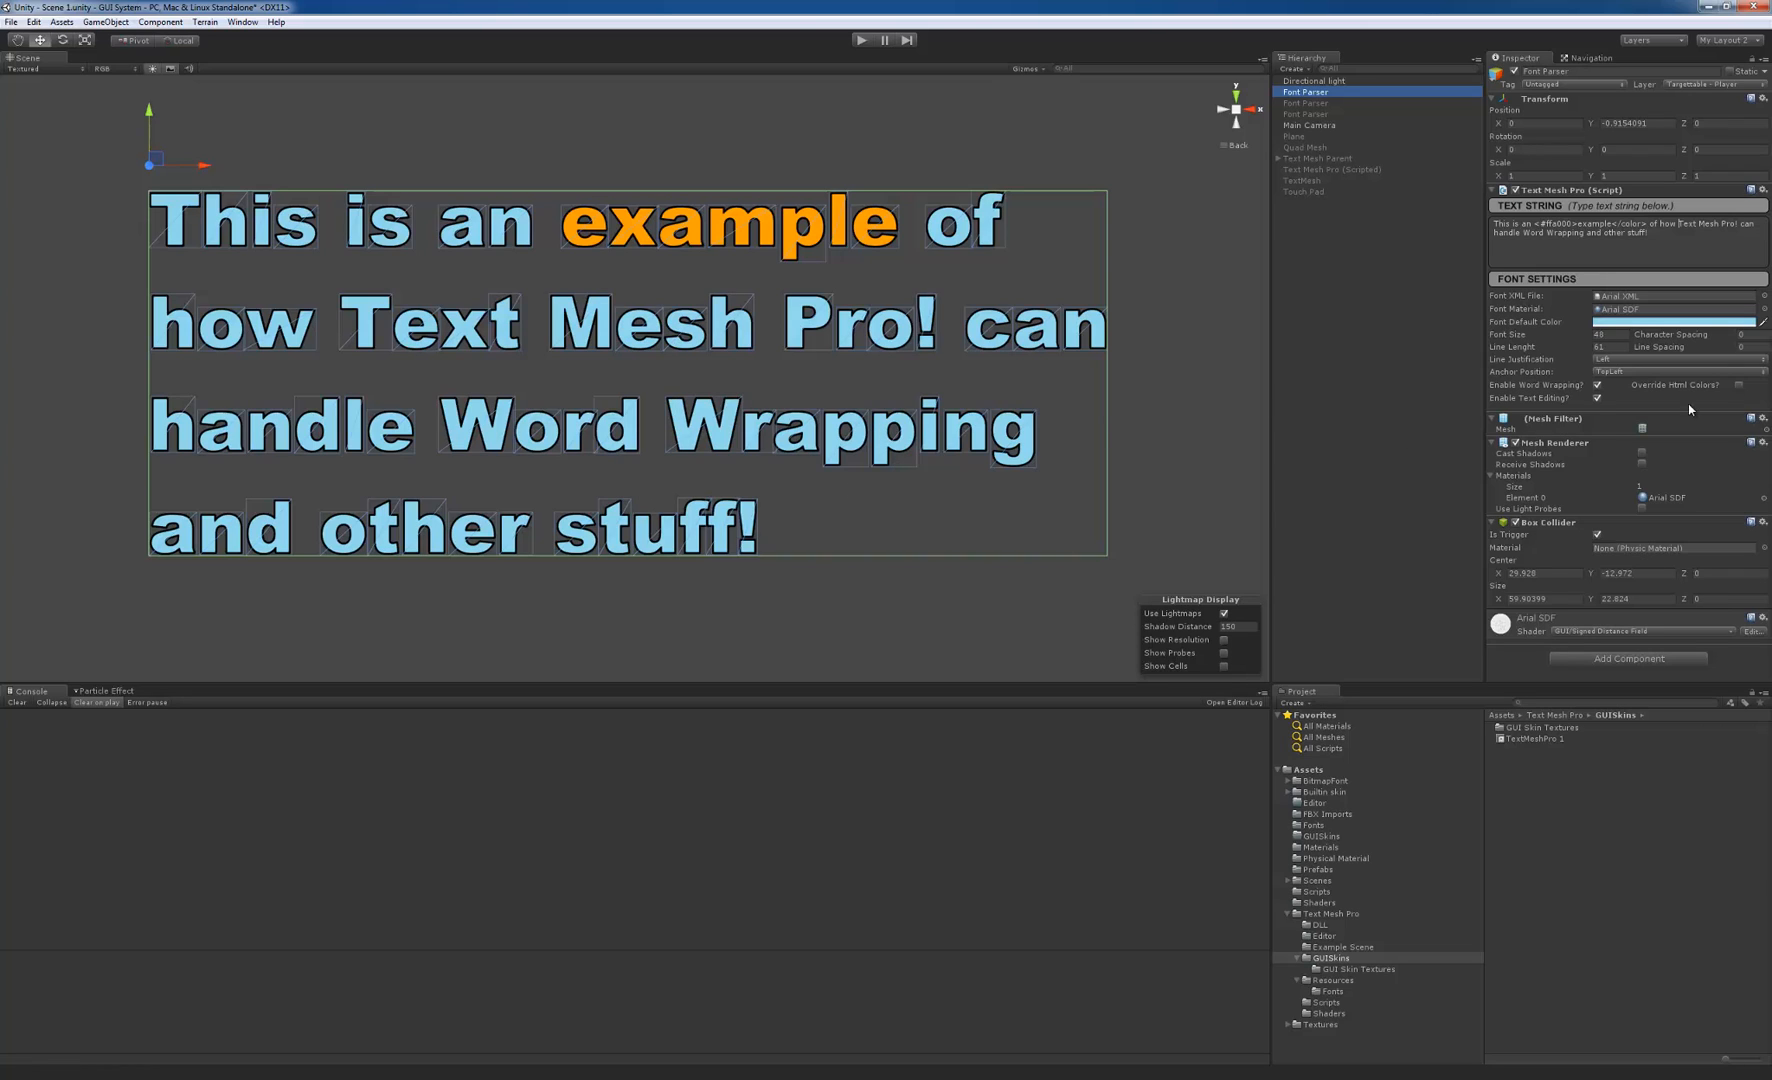